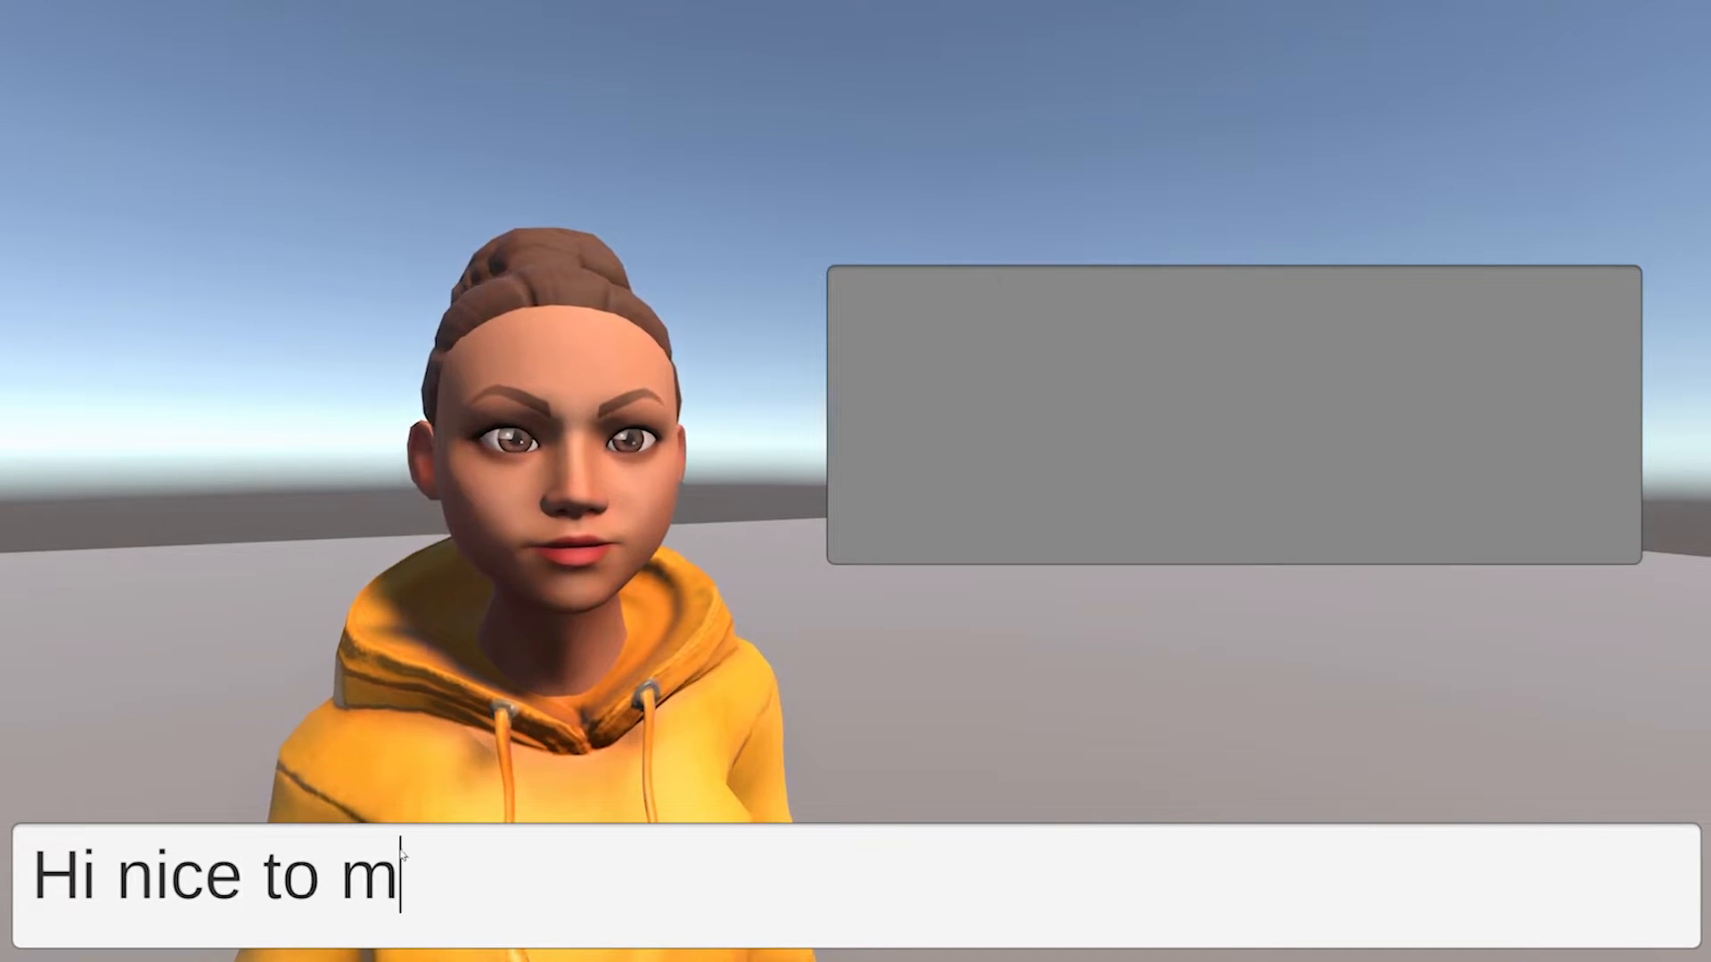
- Send 'Hi nice to meet you !' to the NPC, then ask 'Who are you ?'
text(eet you !)
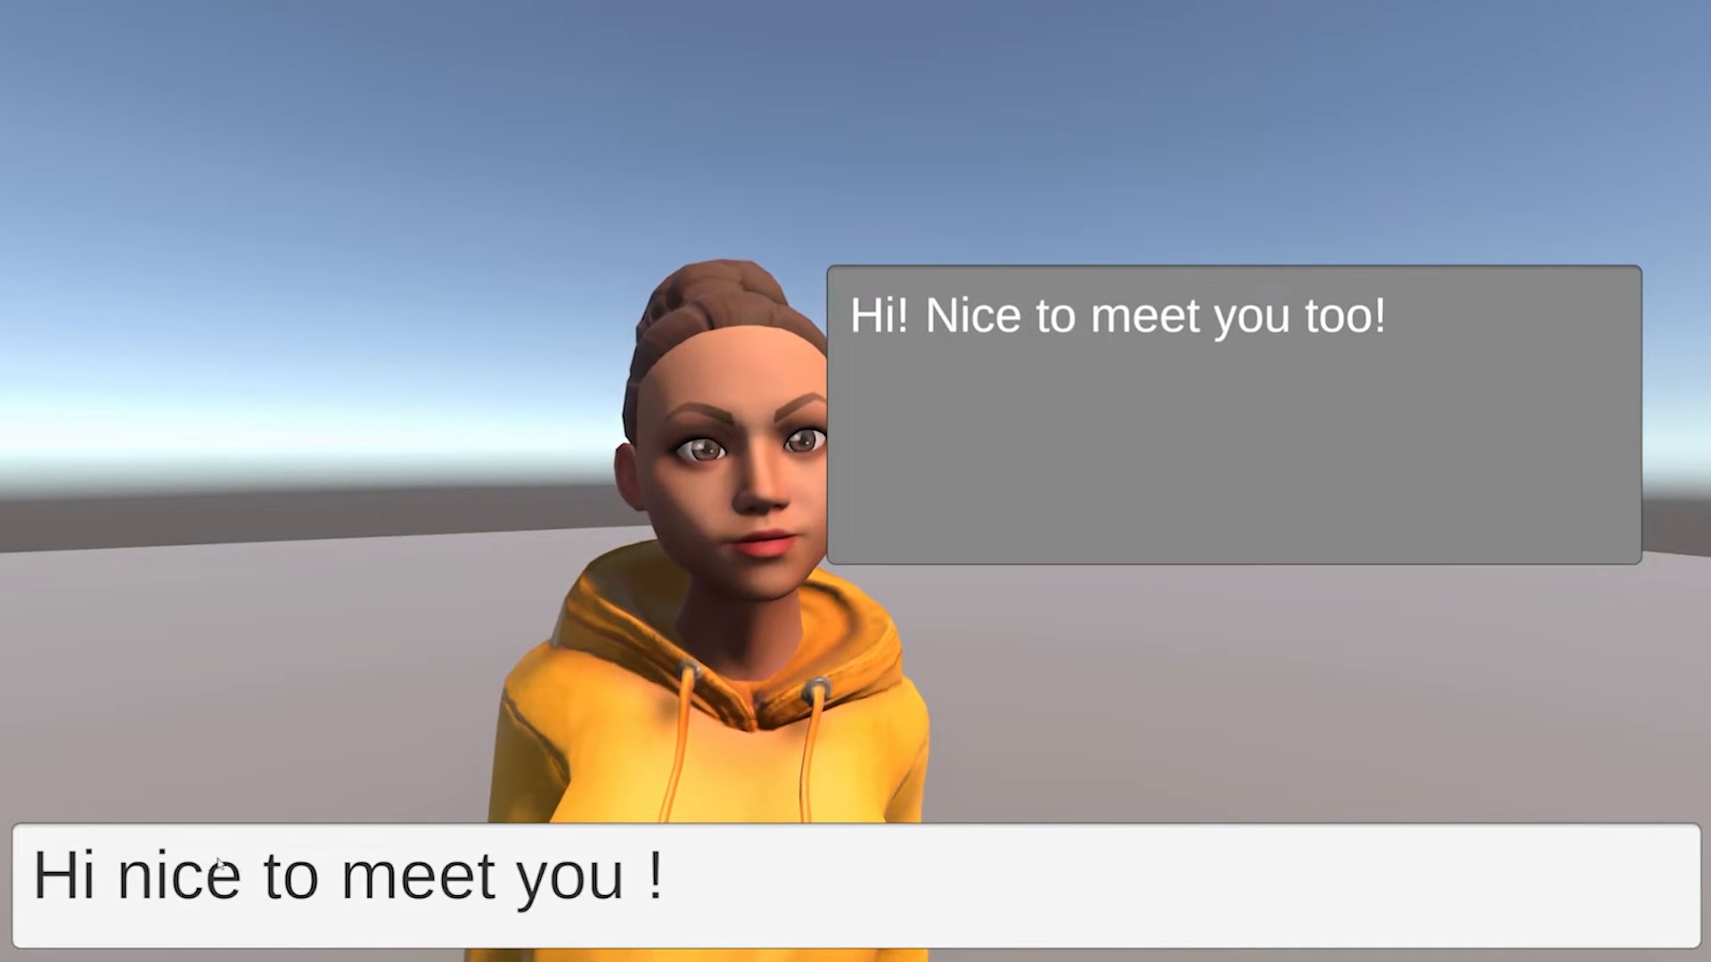
text(Who a)
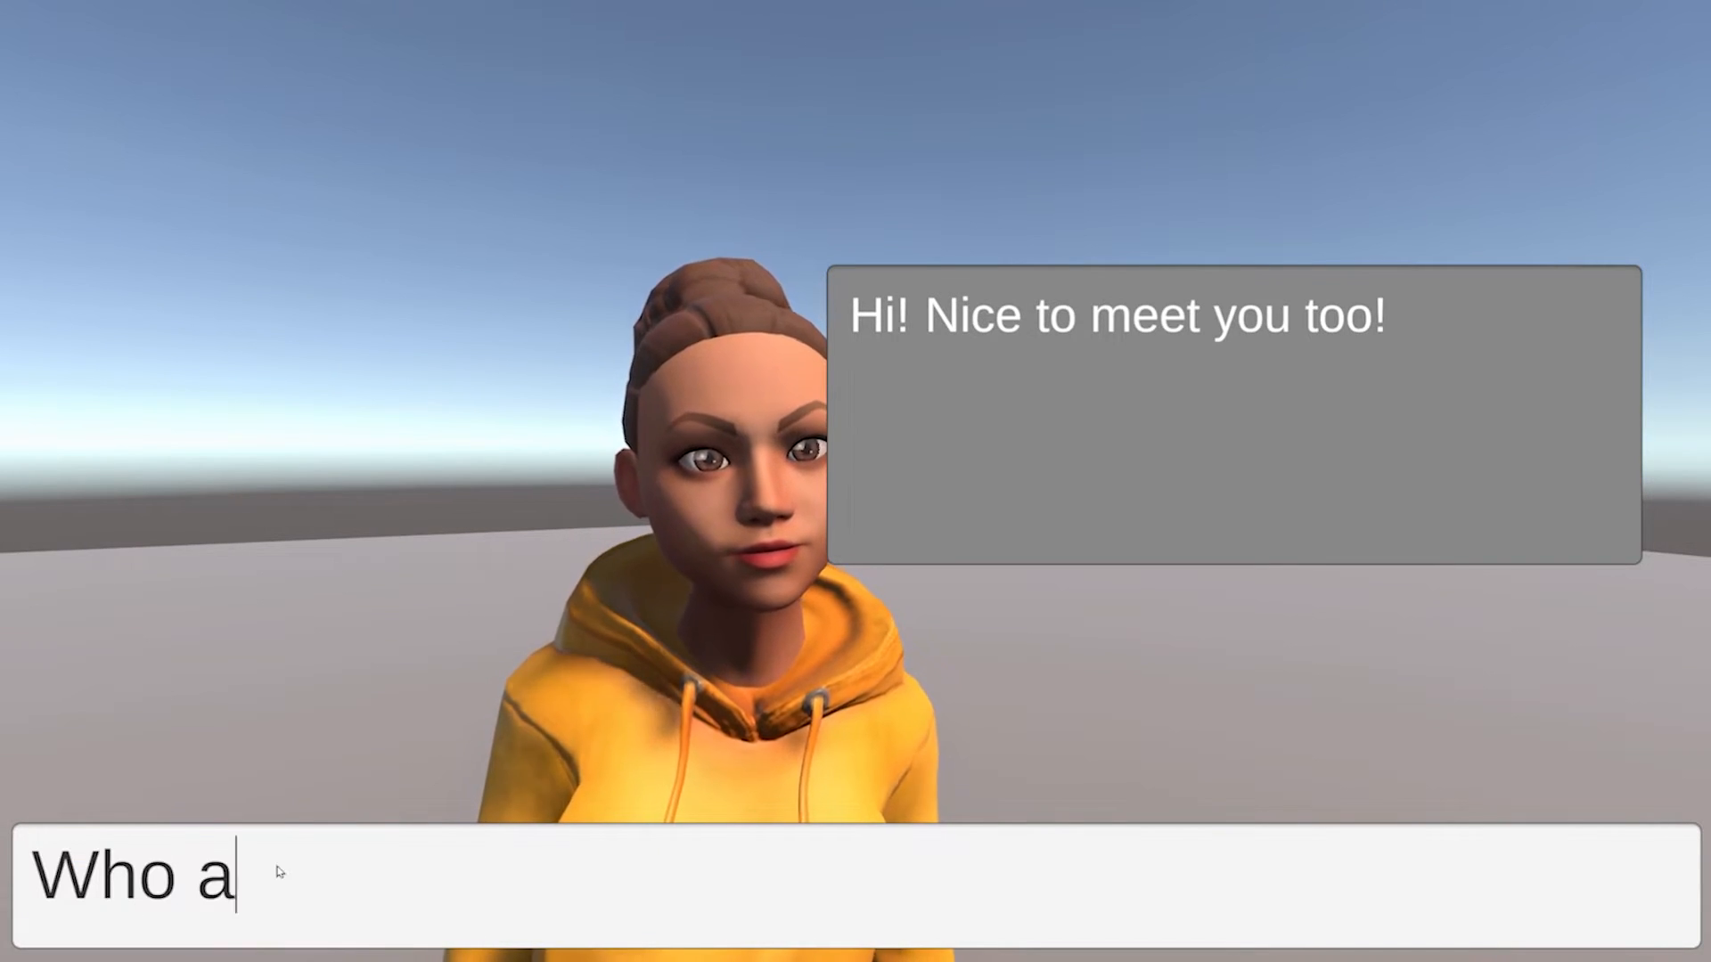
text(re you ?)
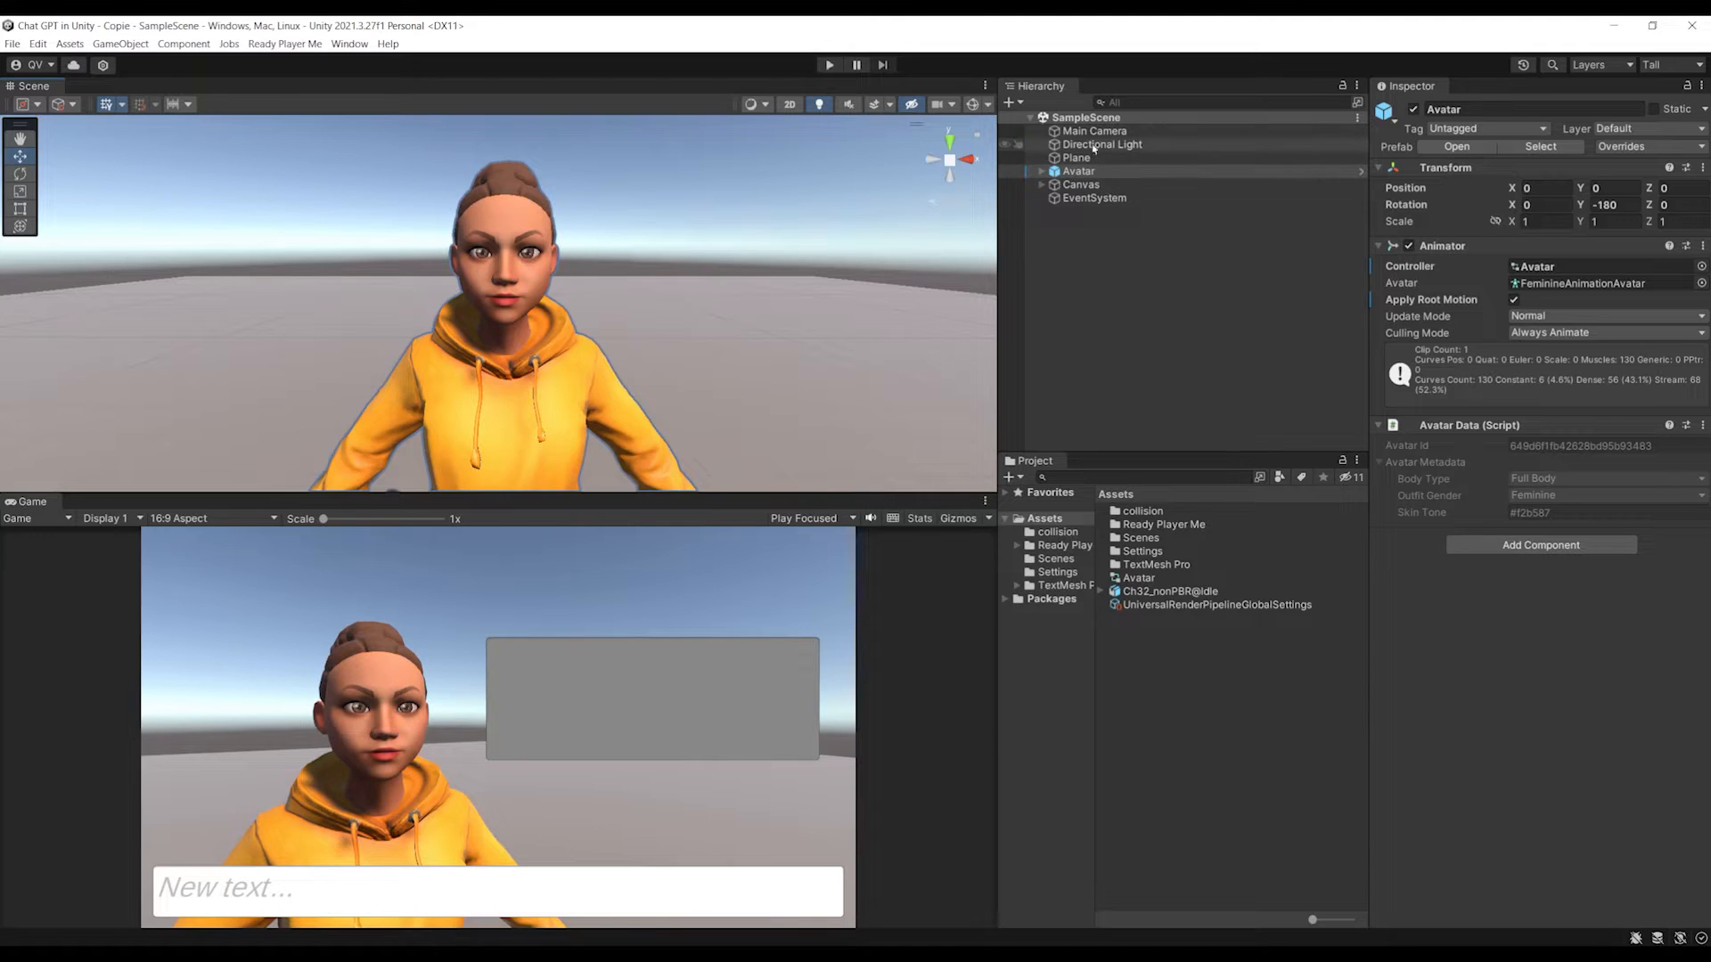
click(1095, 130)
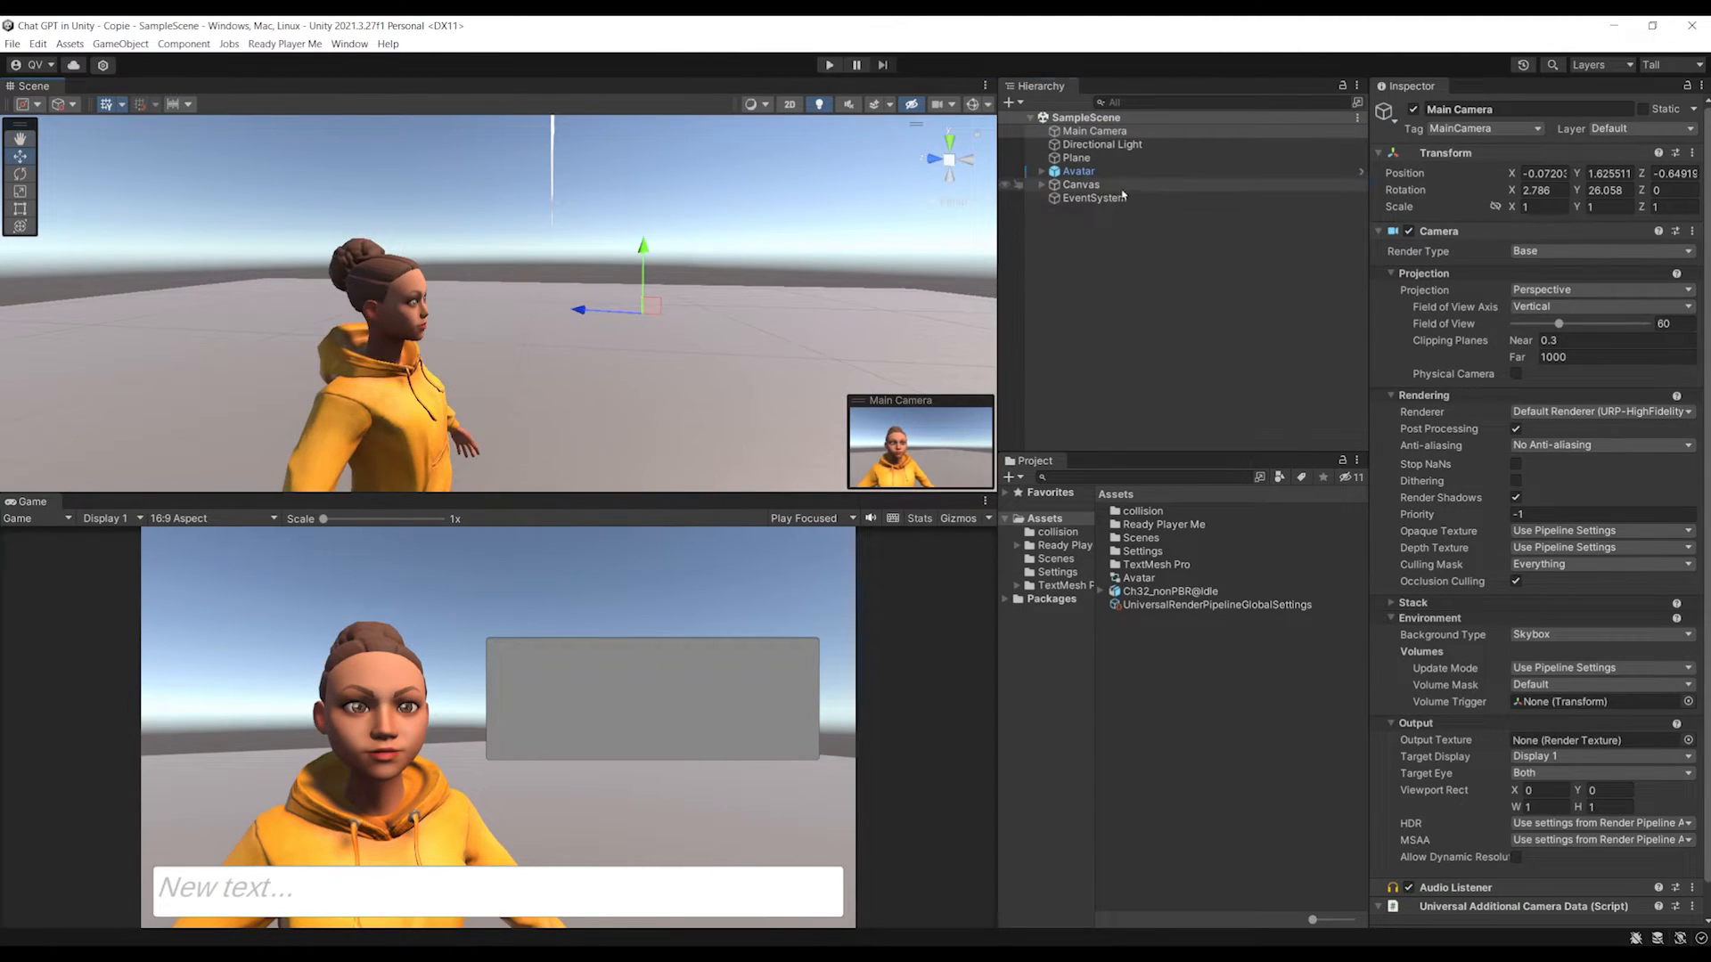
click(1116, 198)
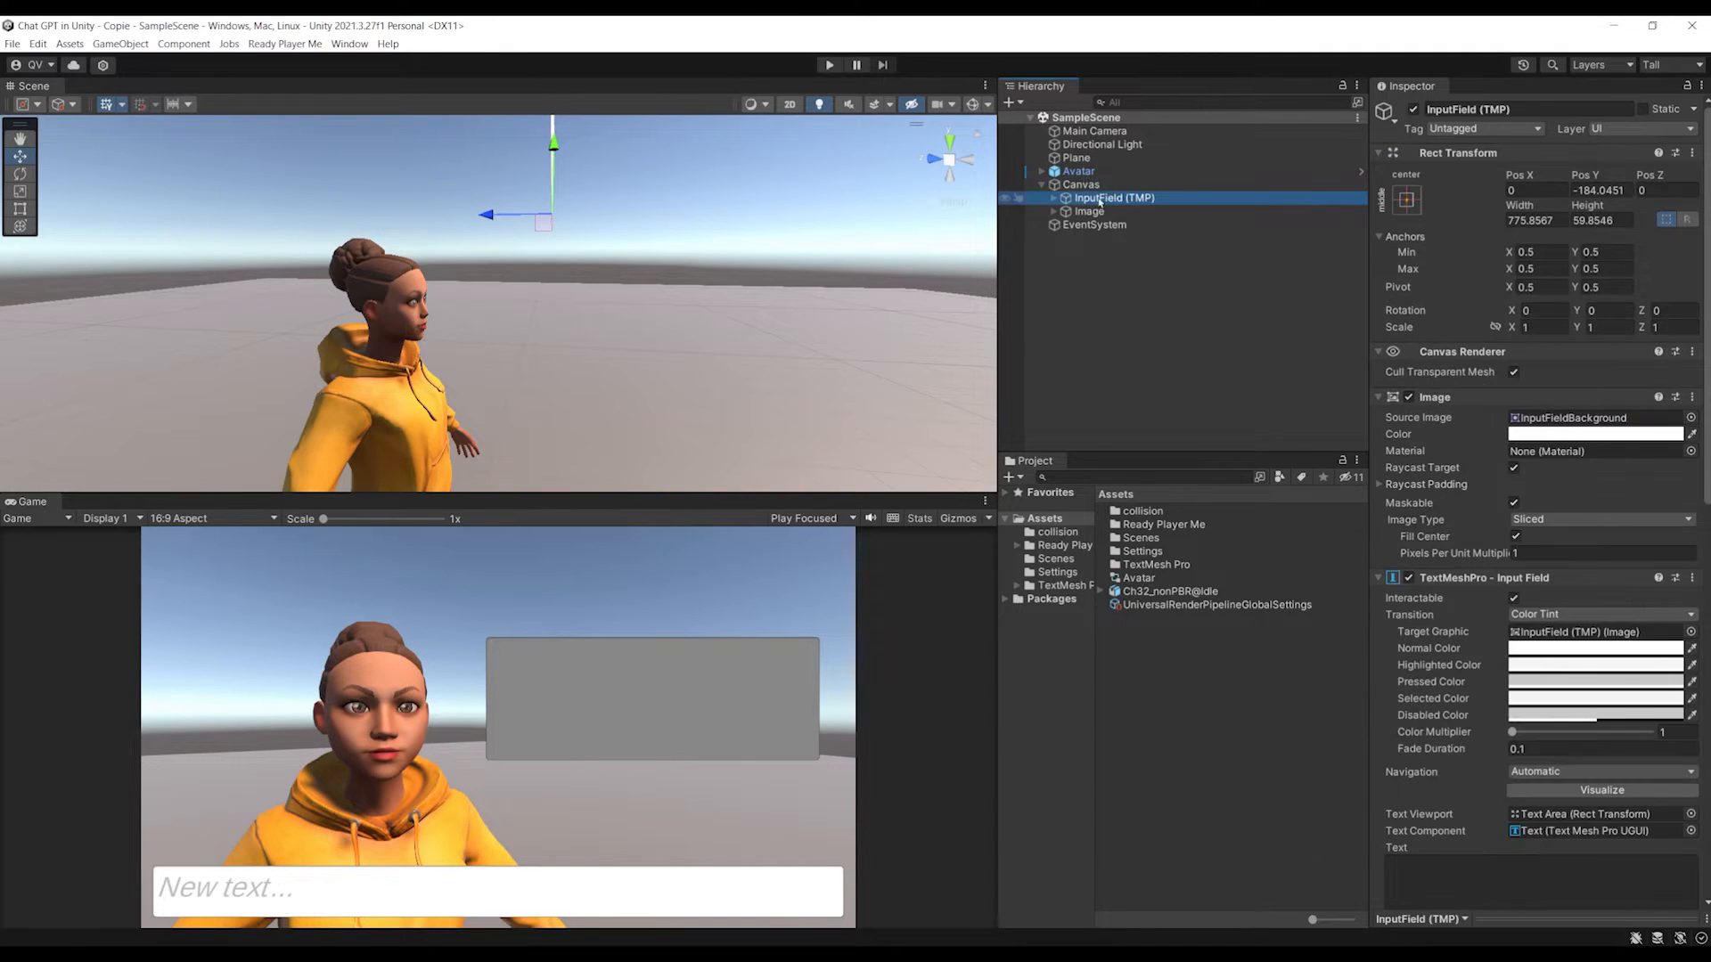
click(1112, 224)
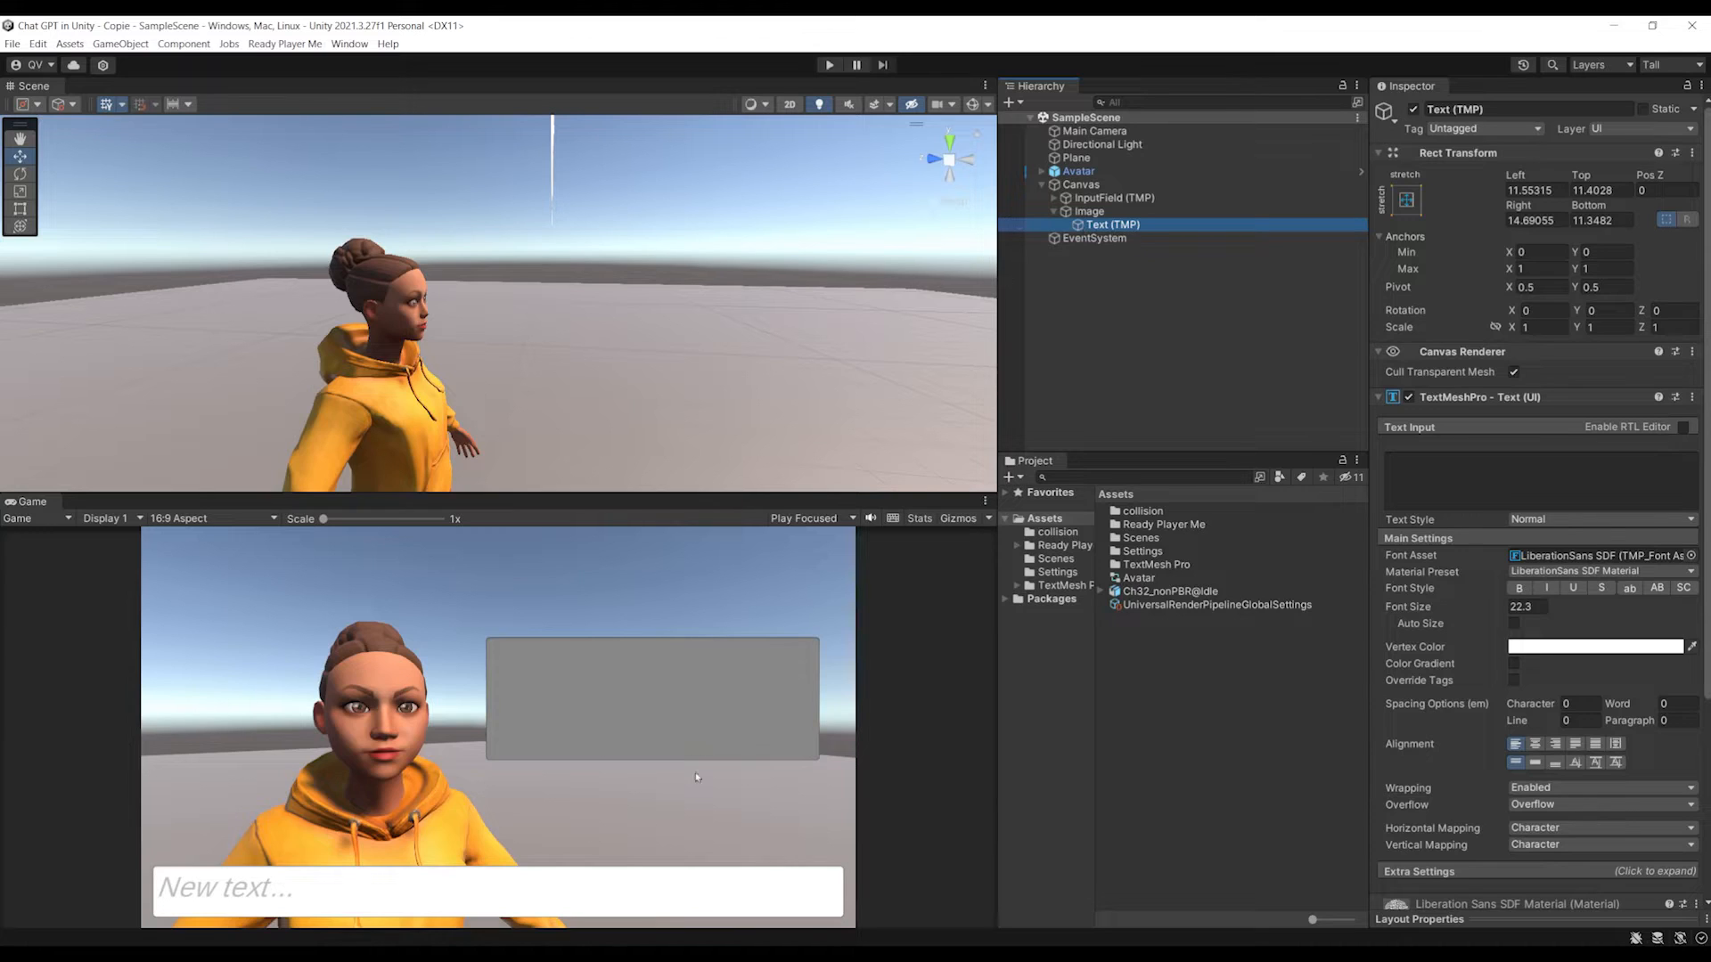
click(829, 64)
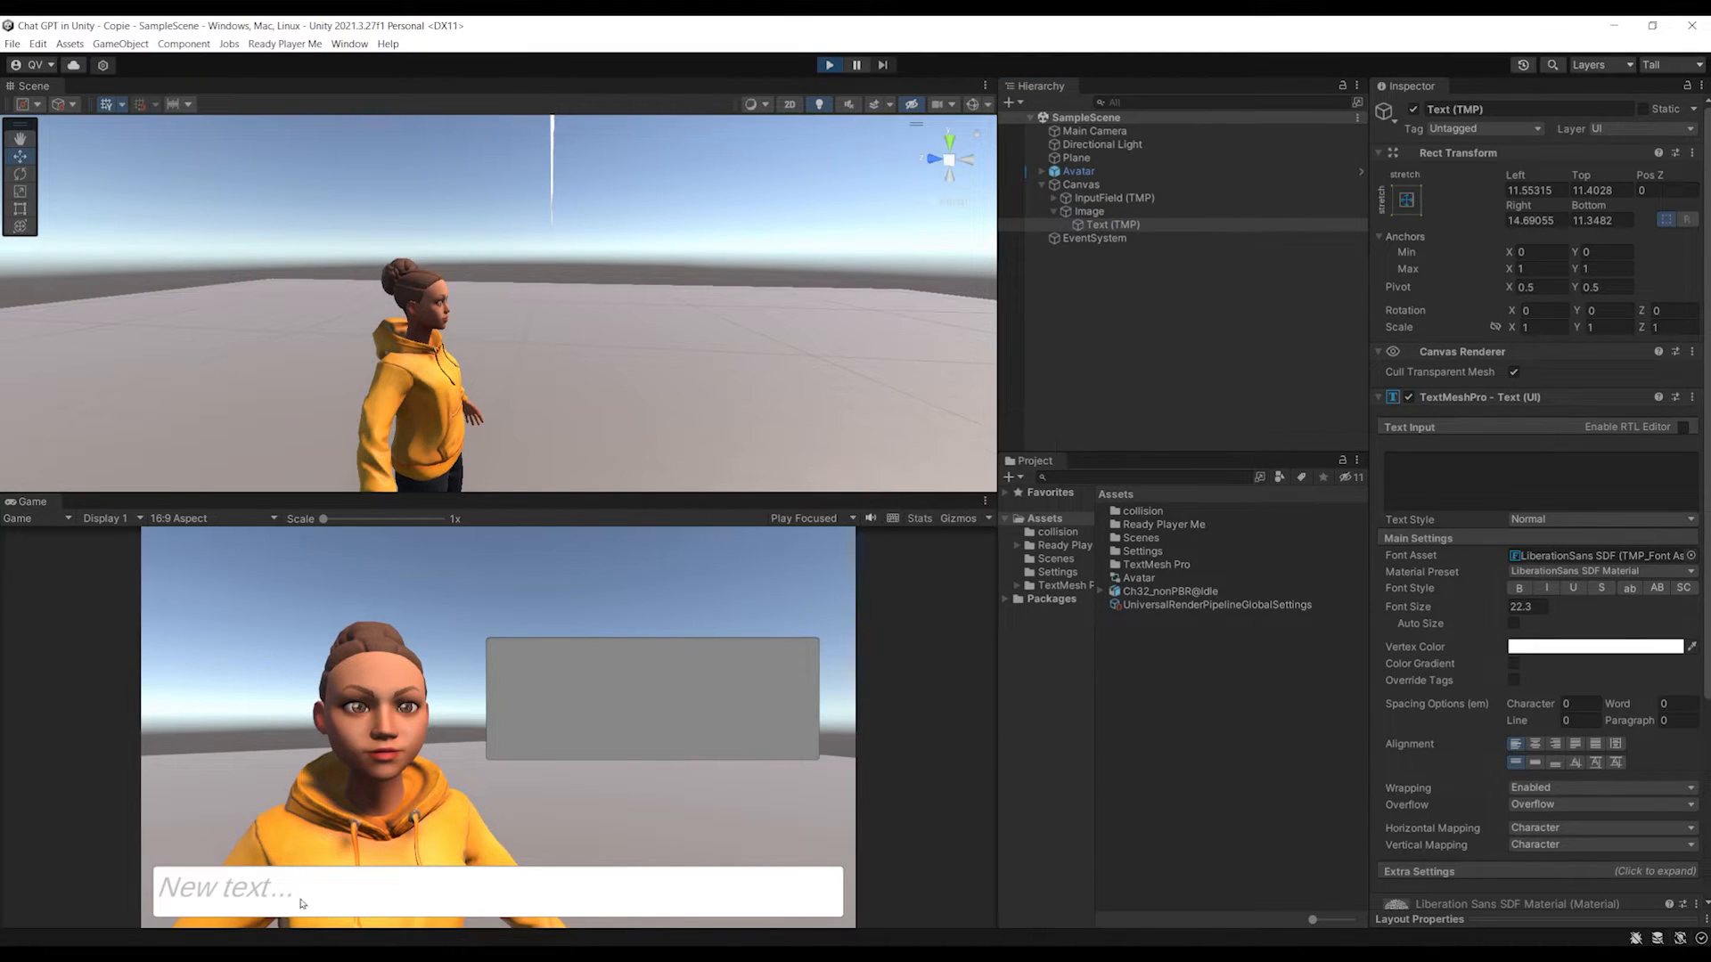
click(829, 65)
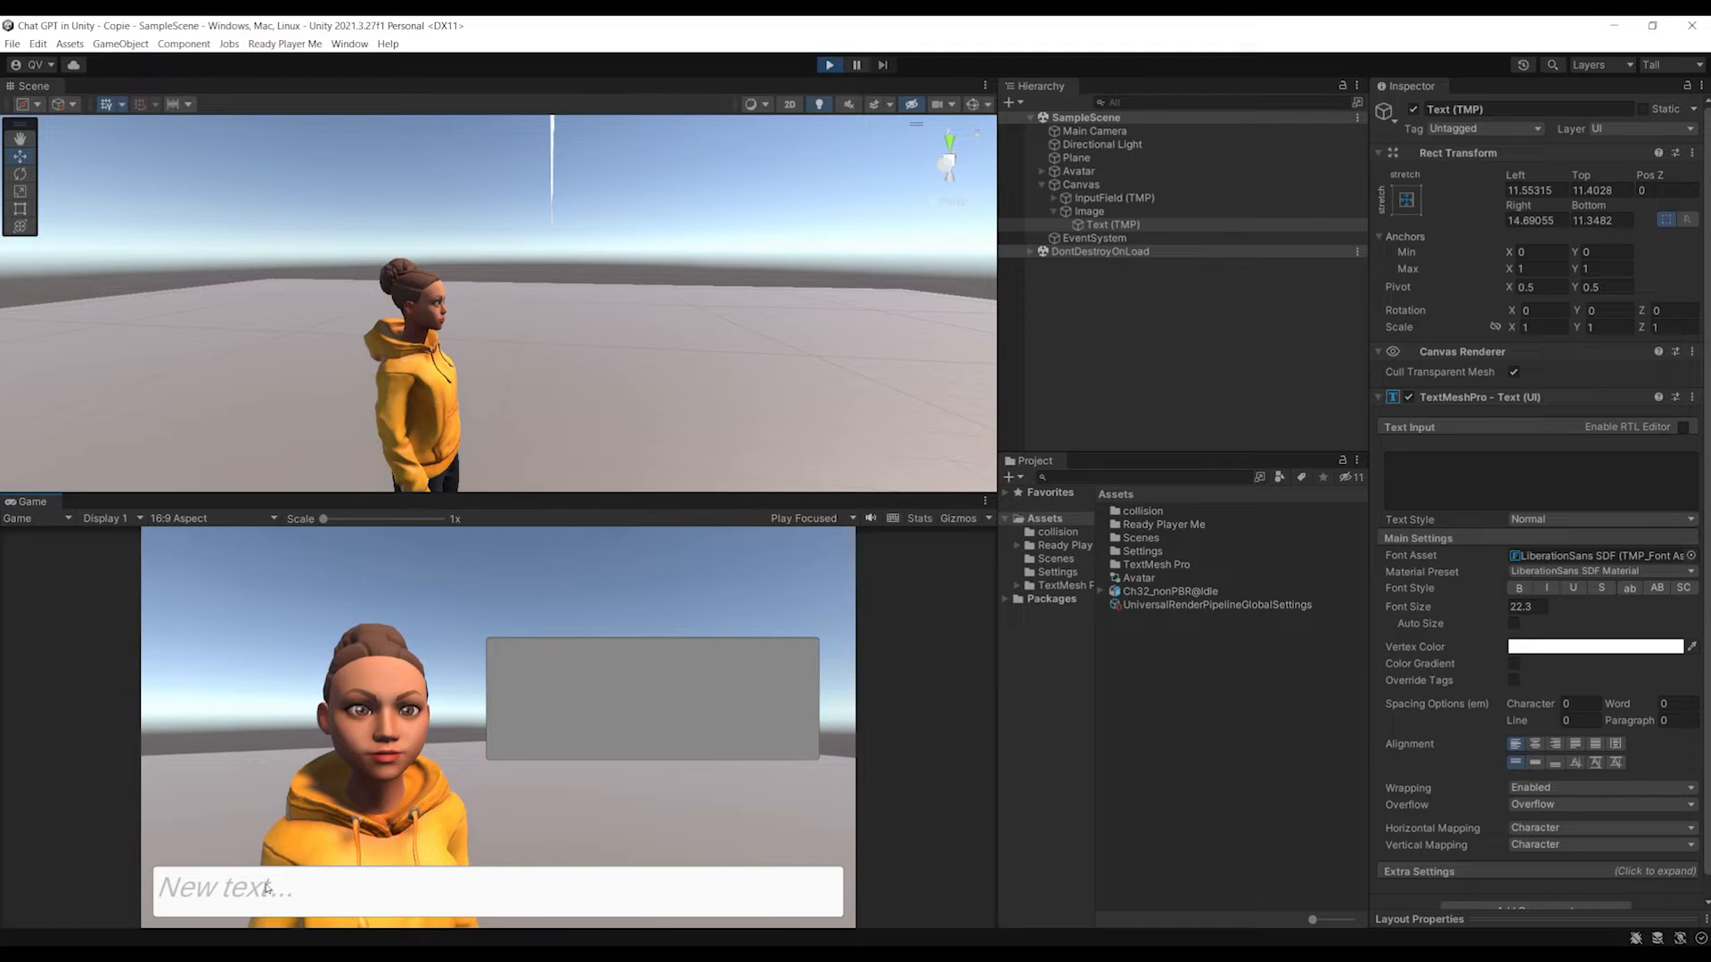
text(Hello)
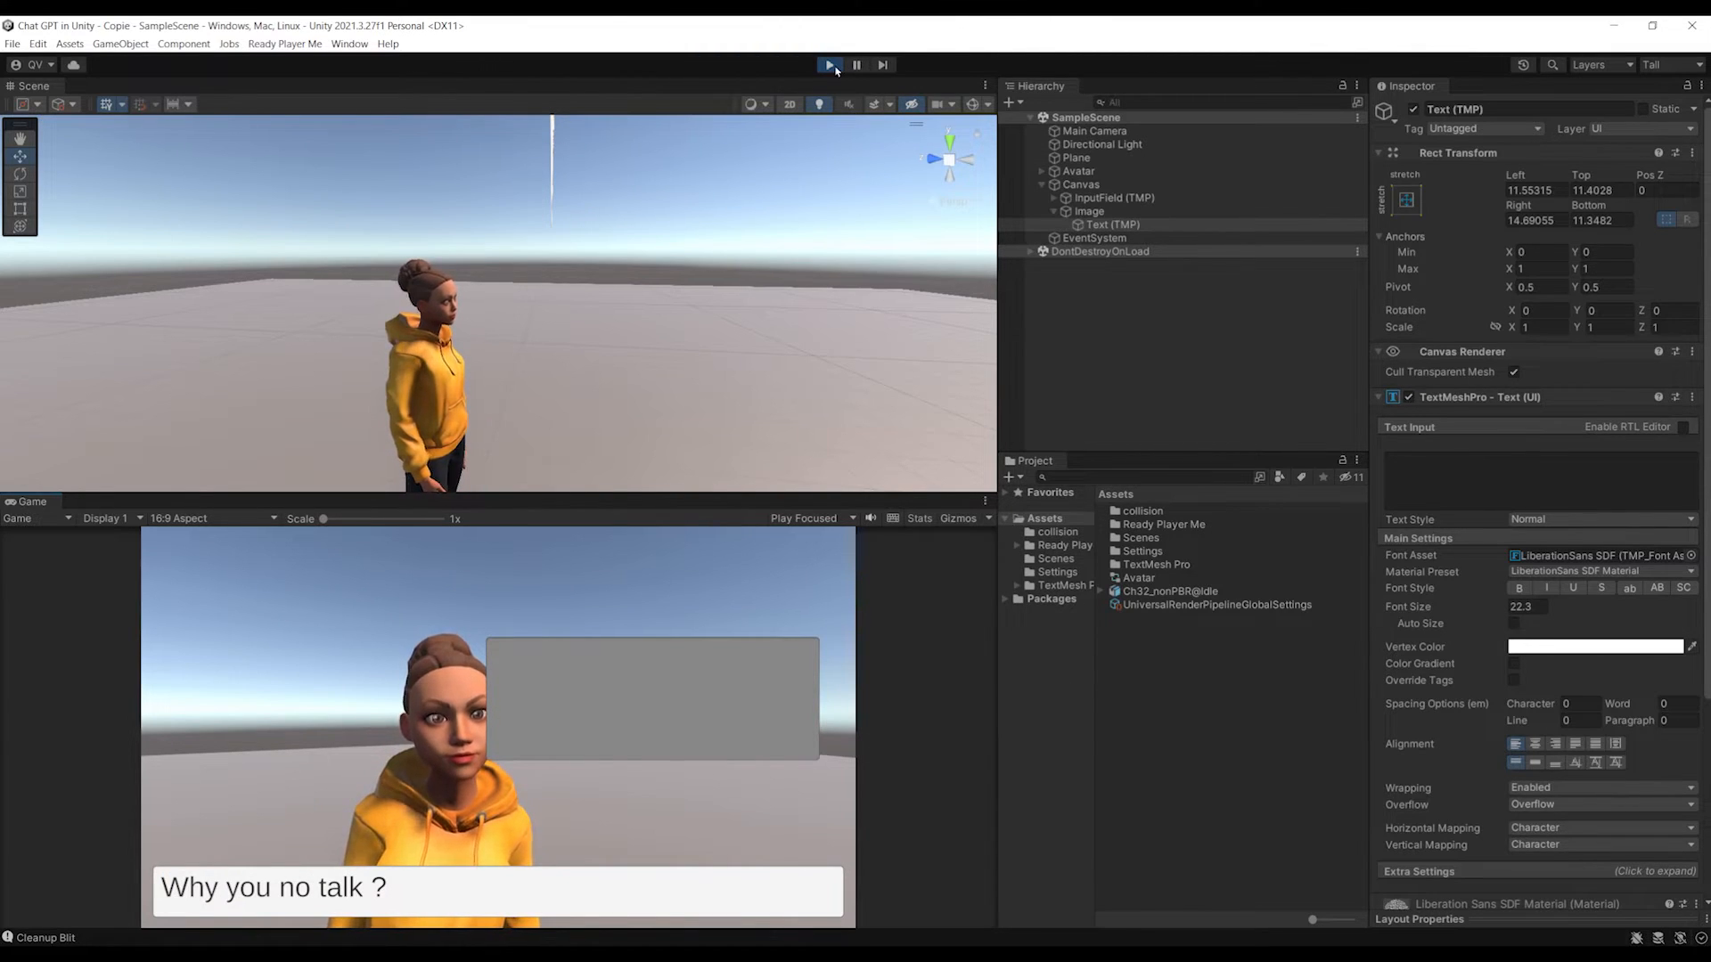
click(828, 64)
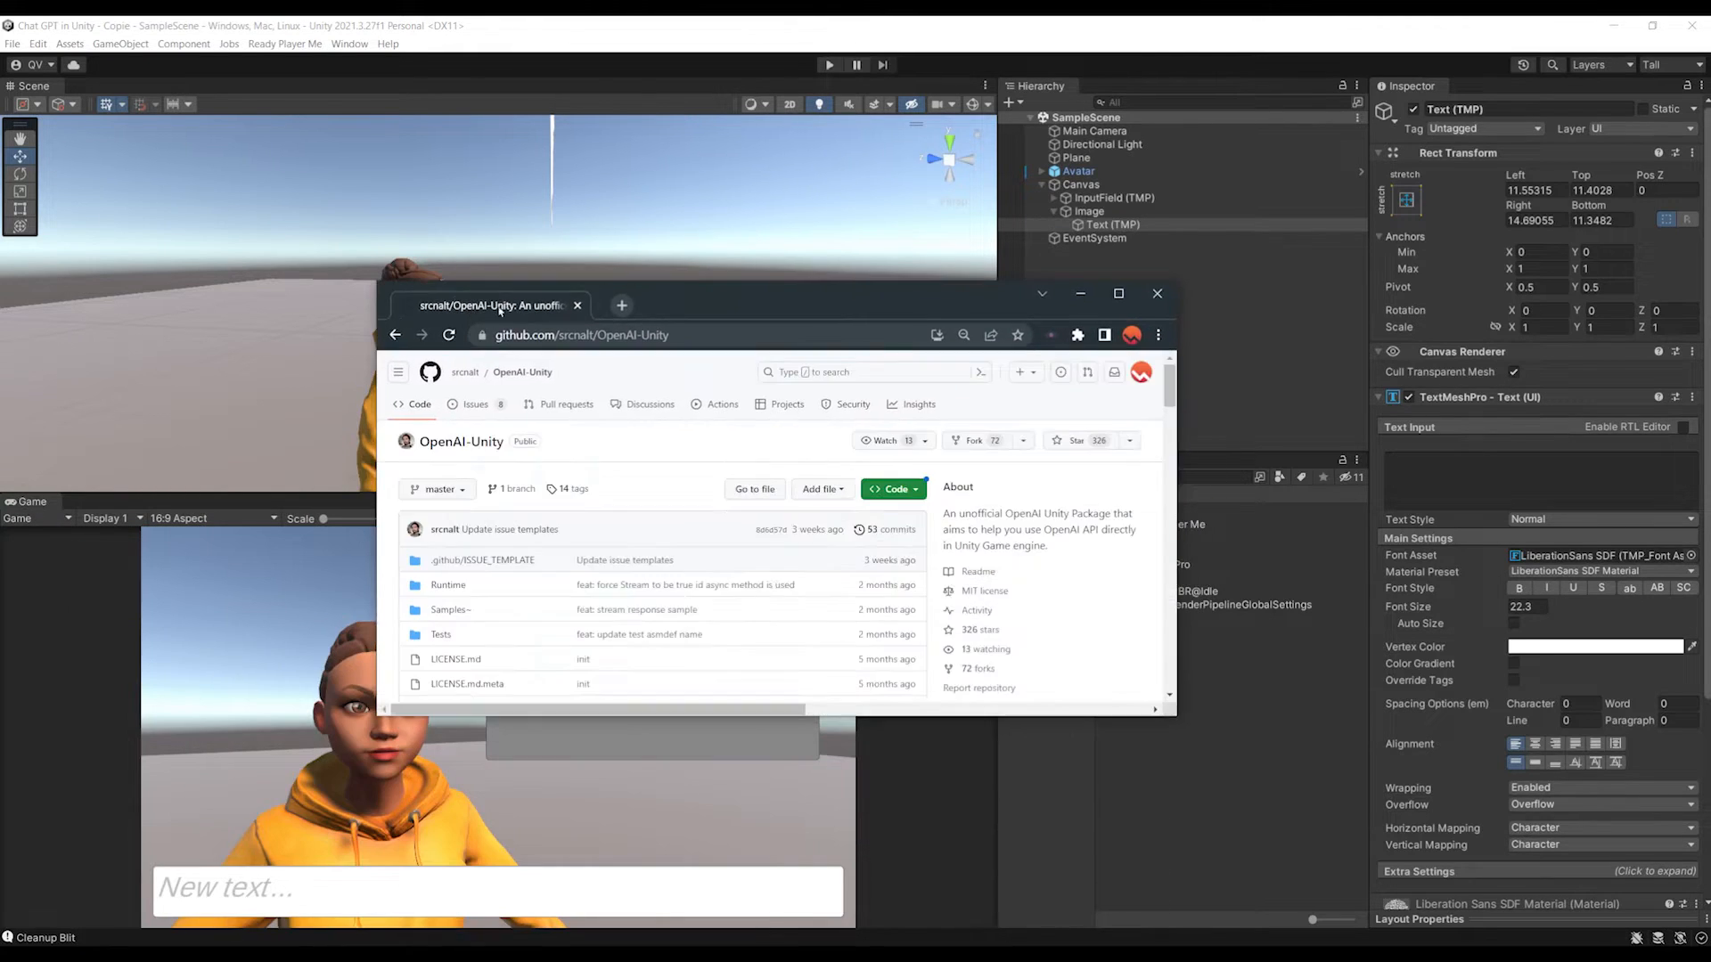
click(1119, 293)
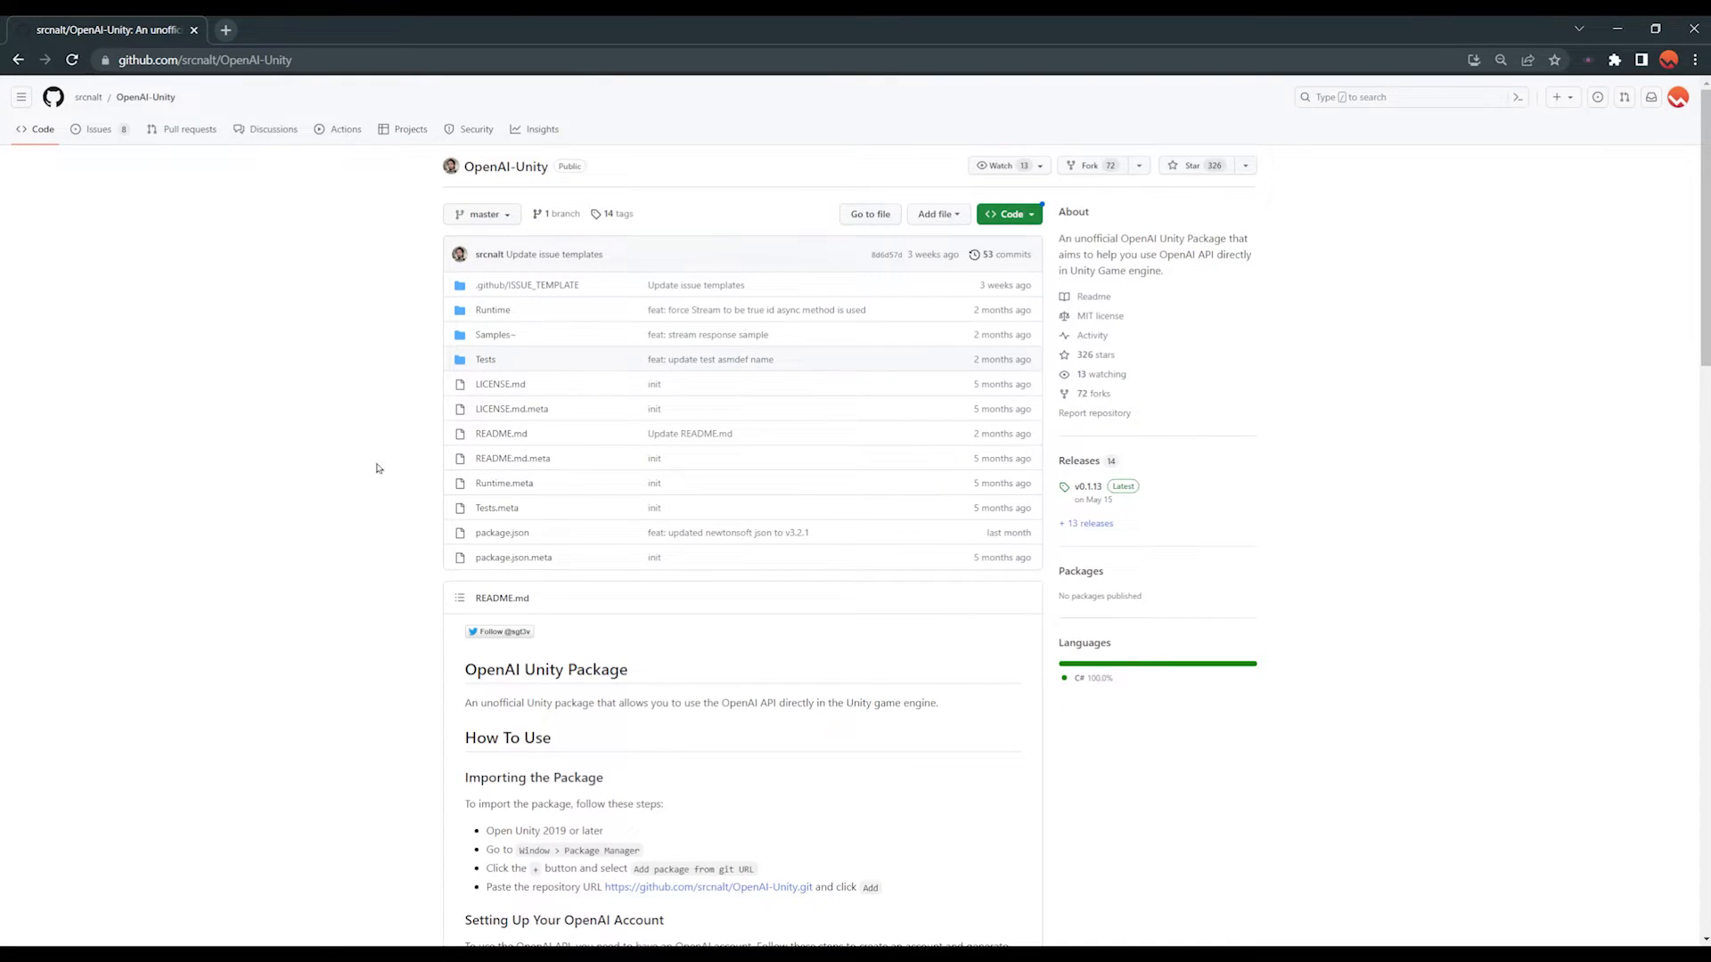
click(1009, 212)
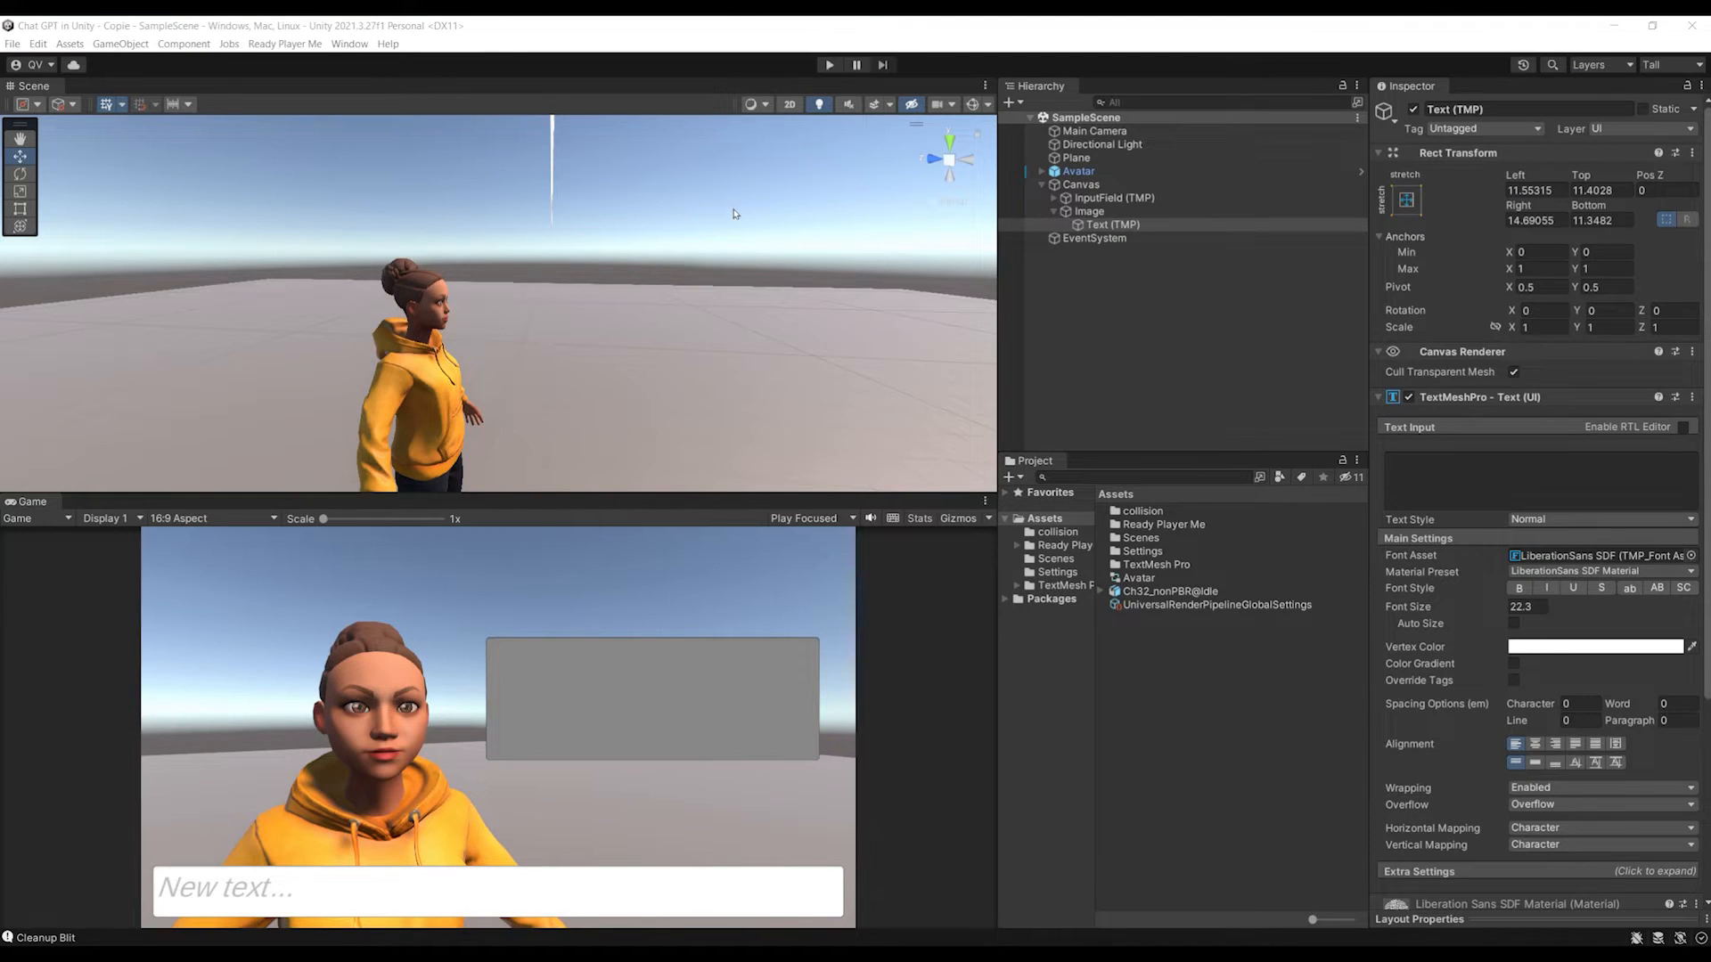
mouse_move(342, 70)
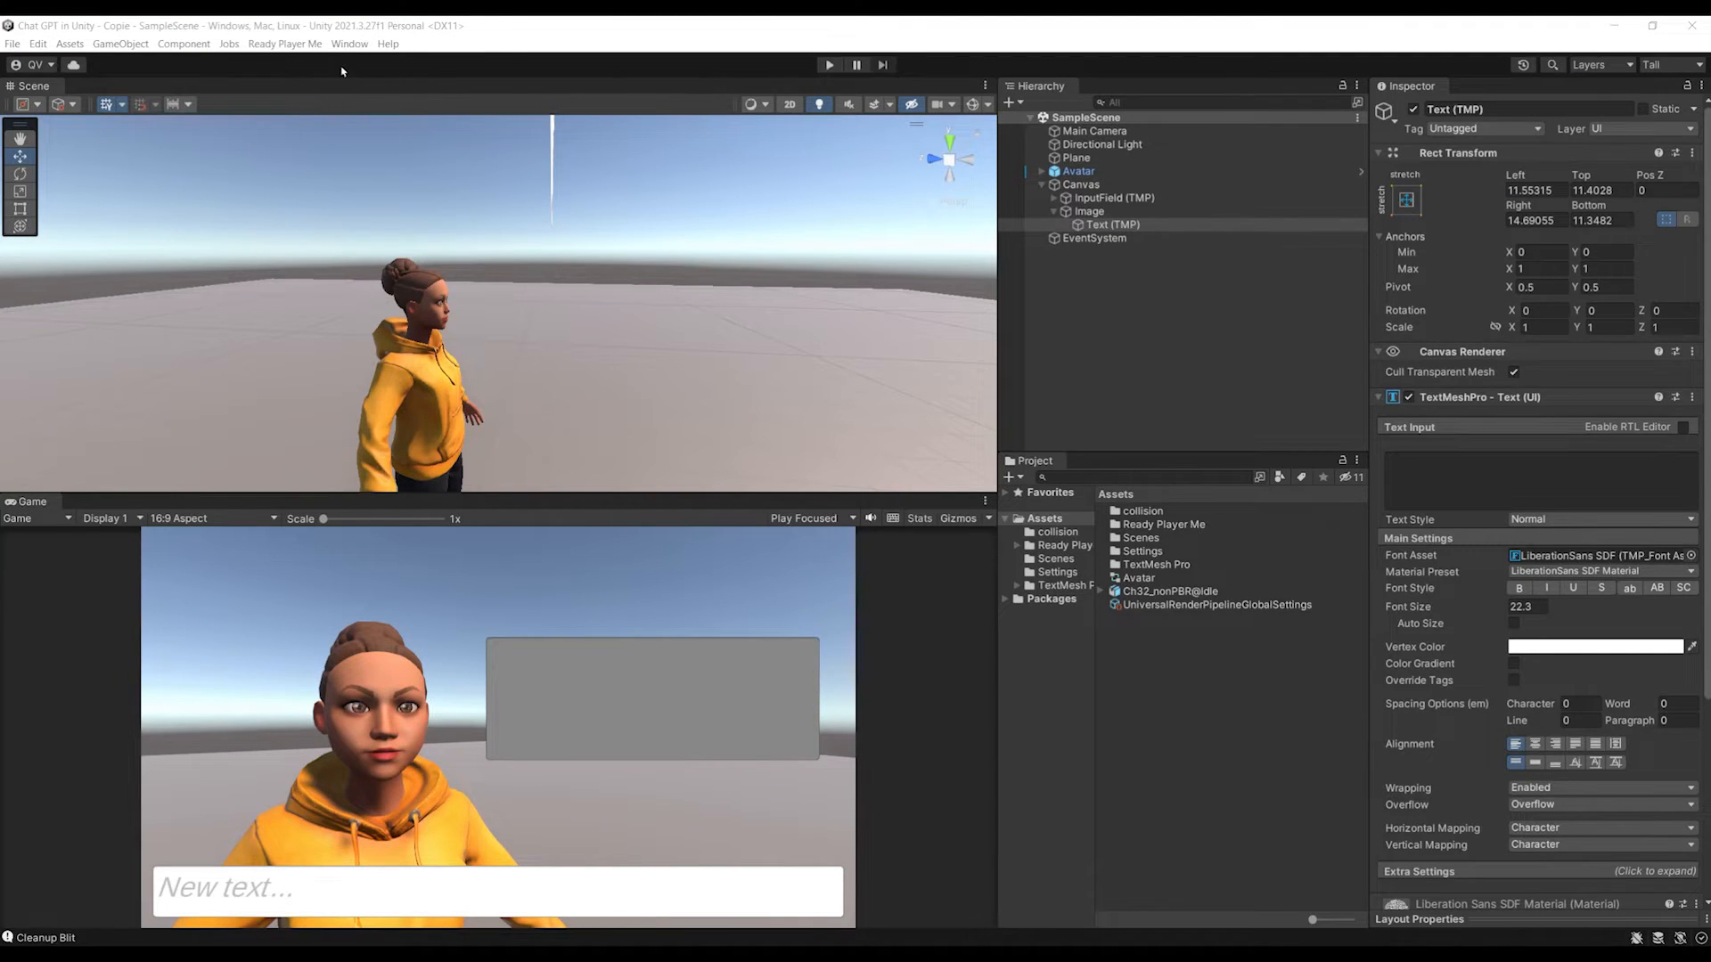
- Install the OpenAI Unity package 0.1.12 from its git URL and reveal its ChatGPT samples
click(349, 43)
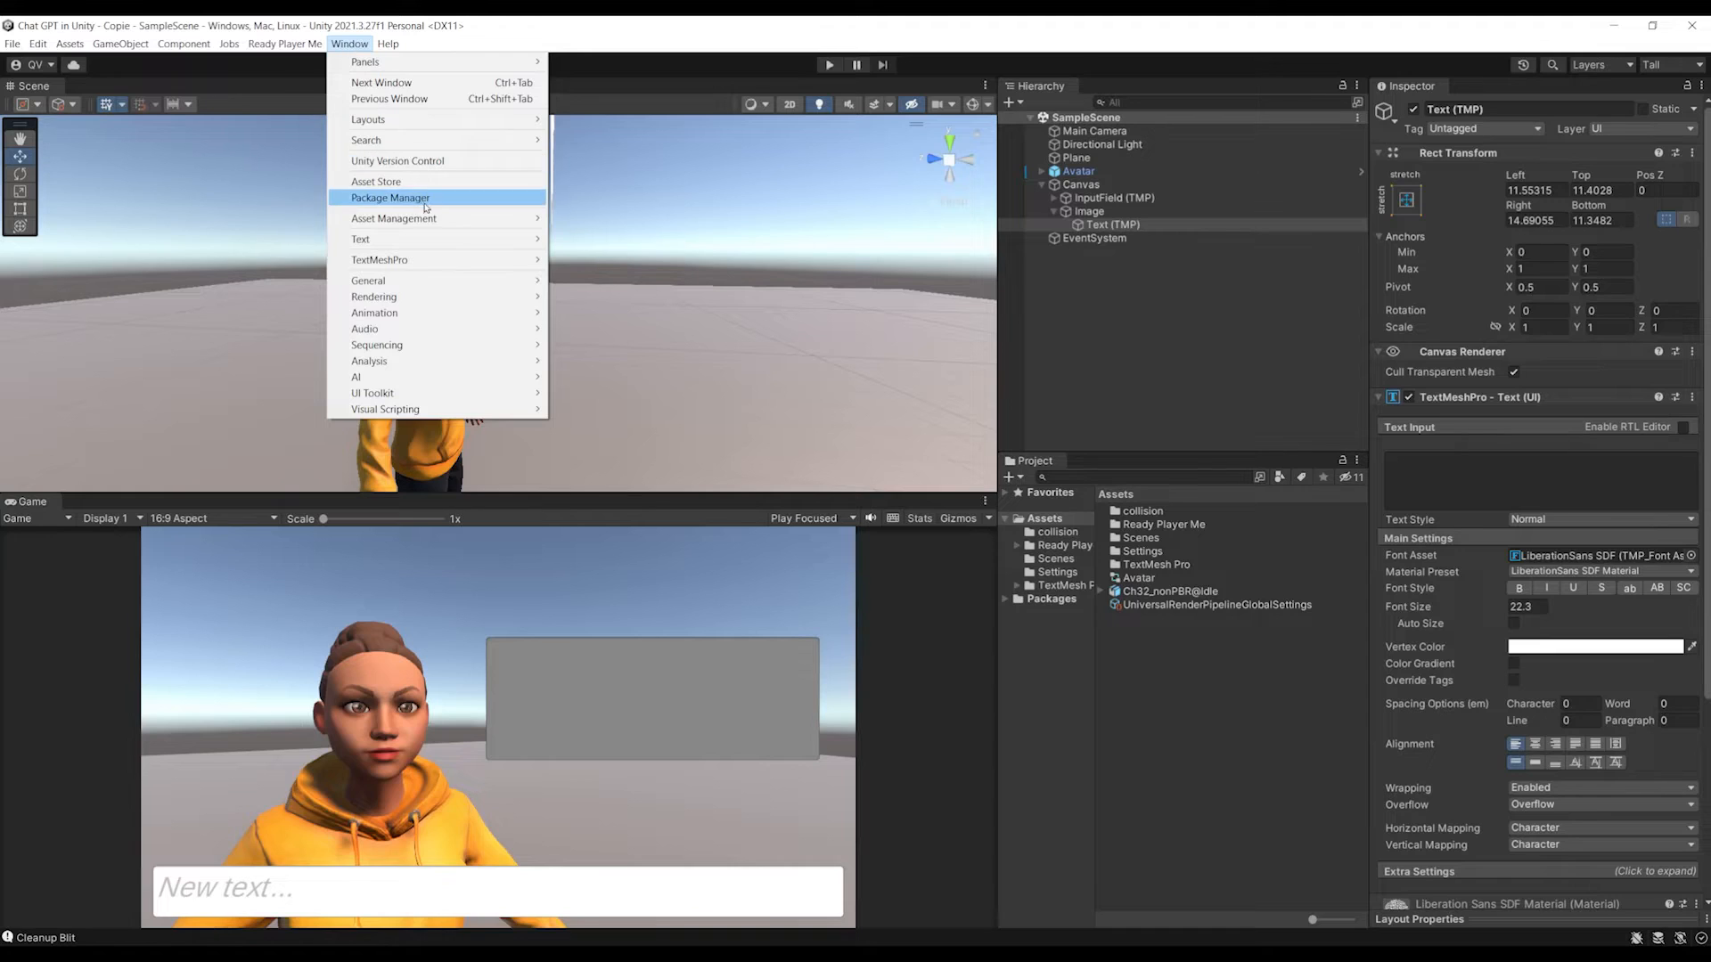
click(390, 198)
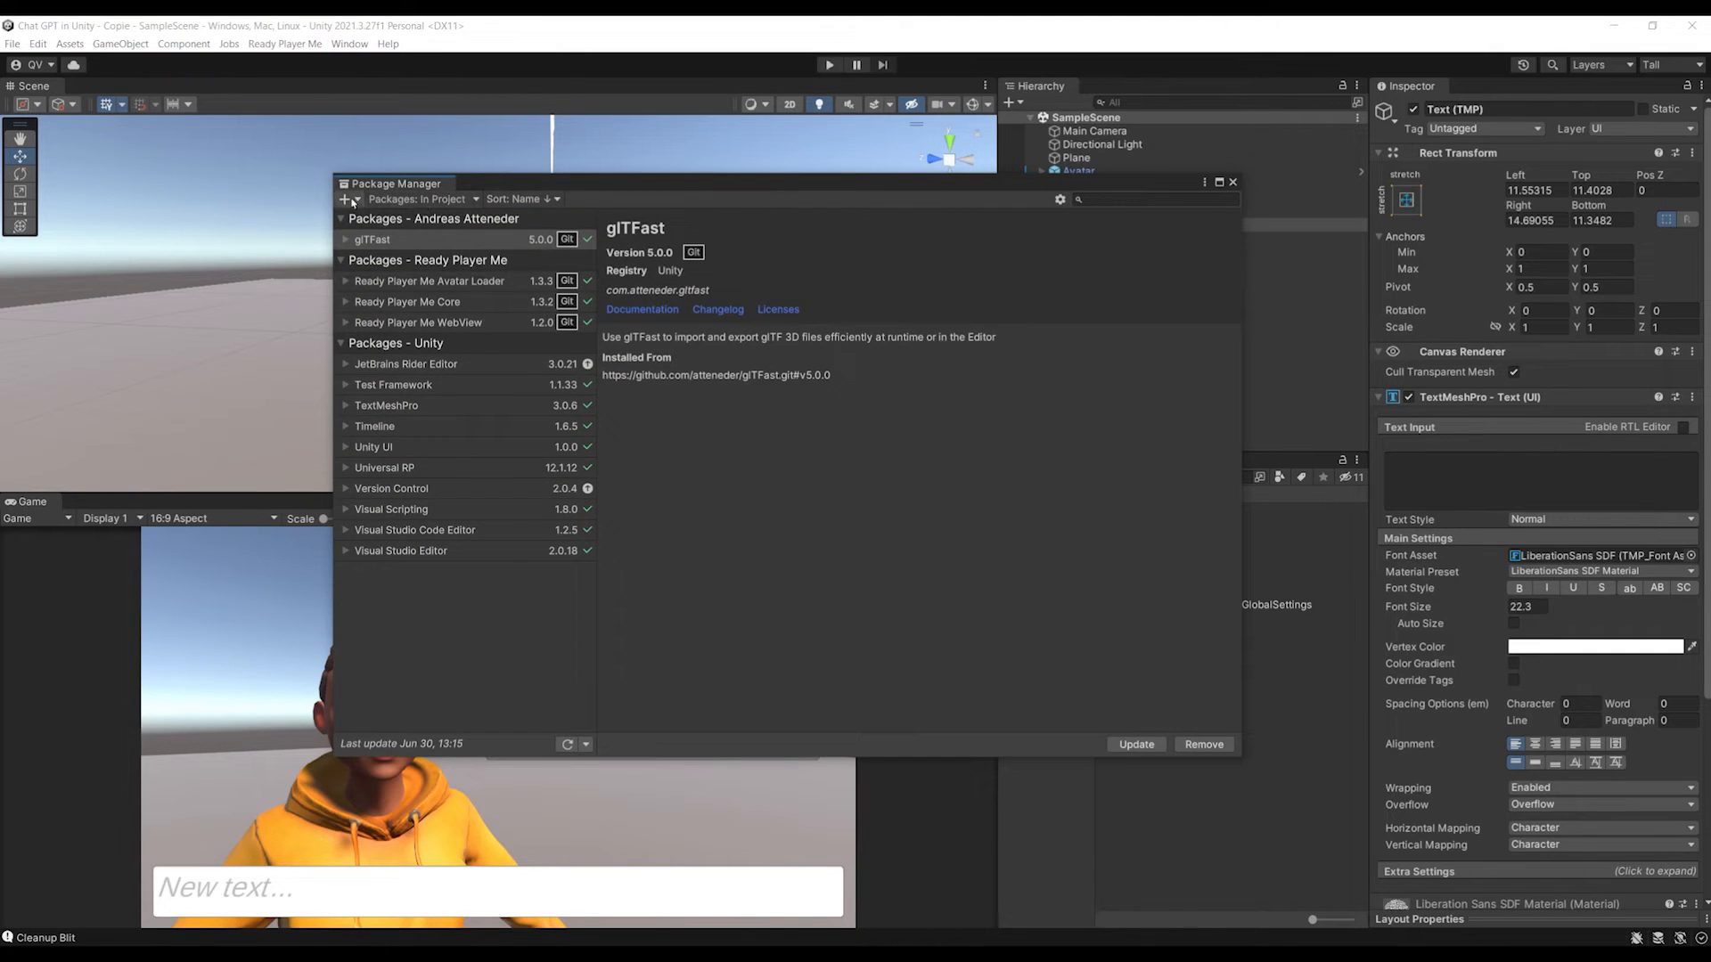
click(348, 198)
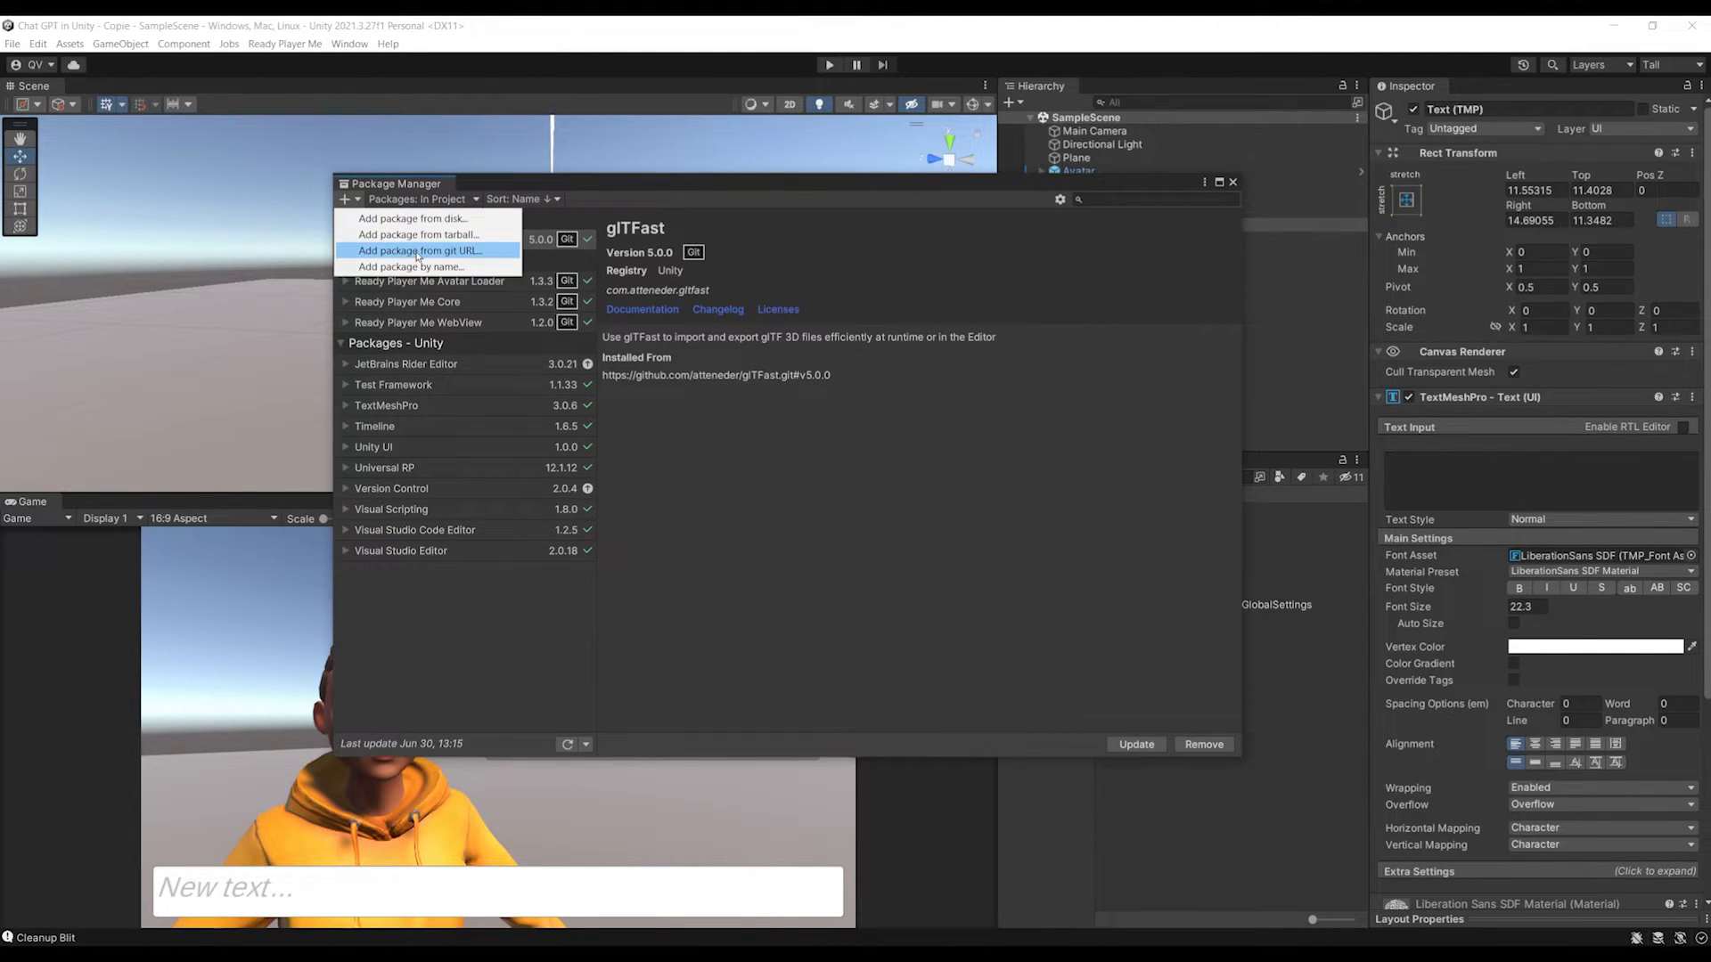
click(416, 250)
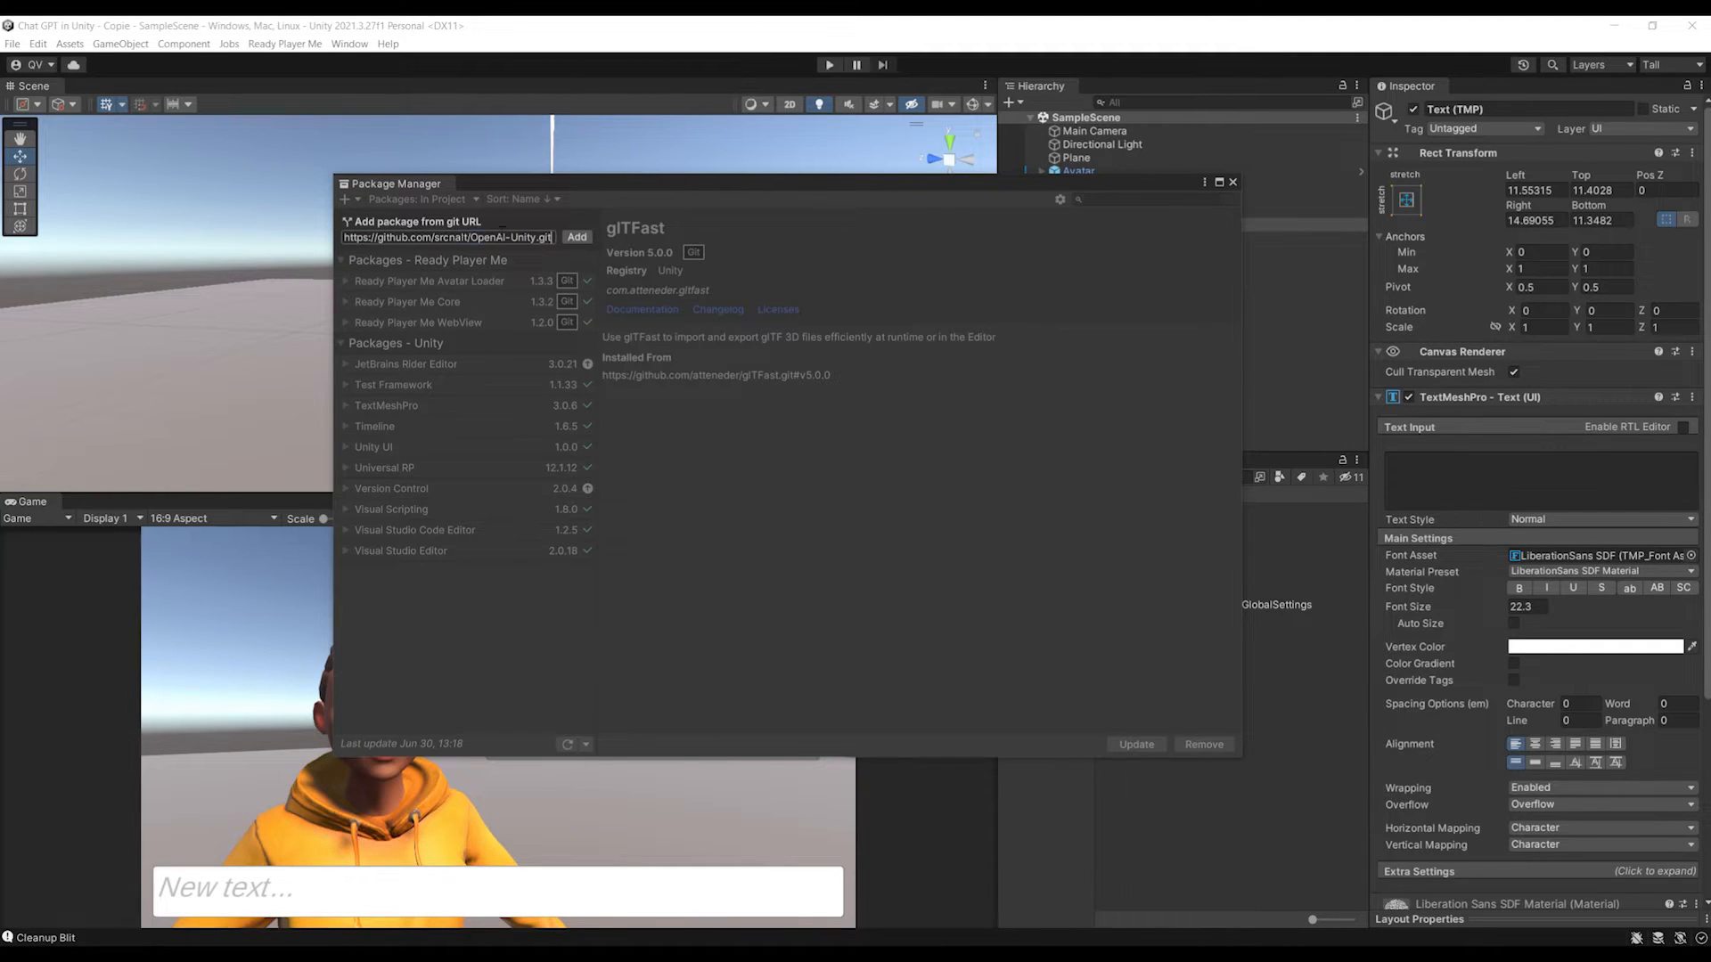
click(576, 237)
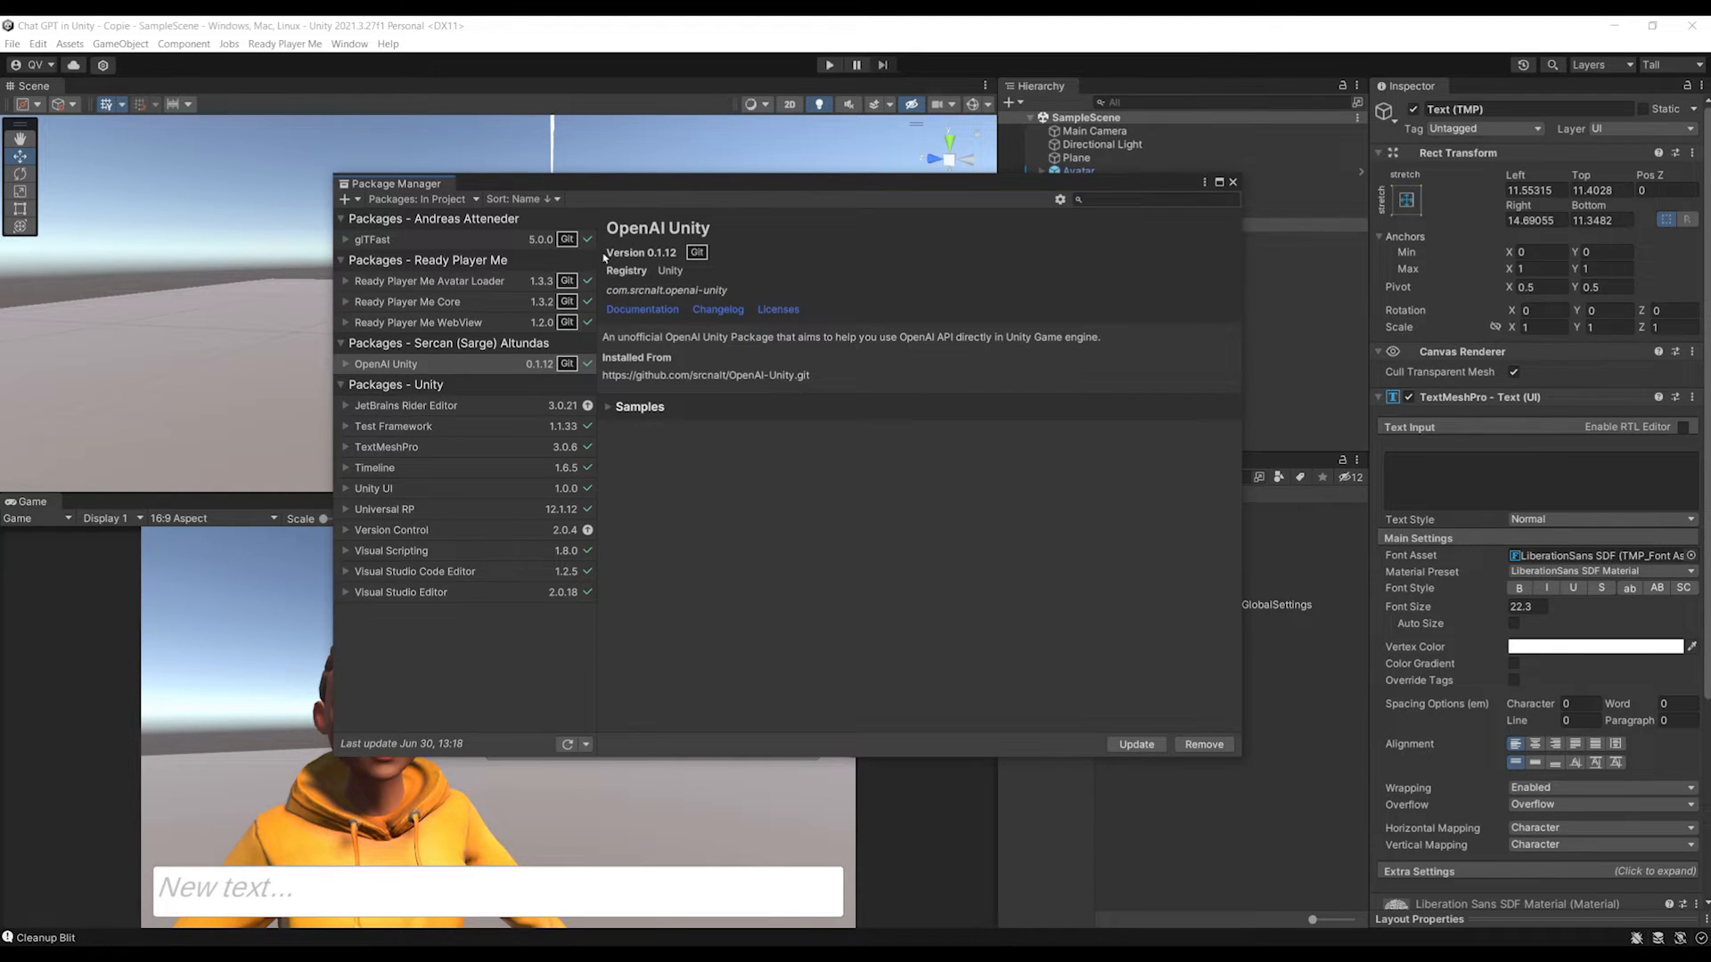
click(610, 406)
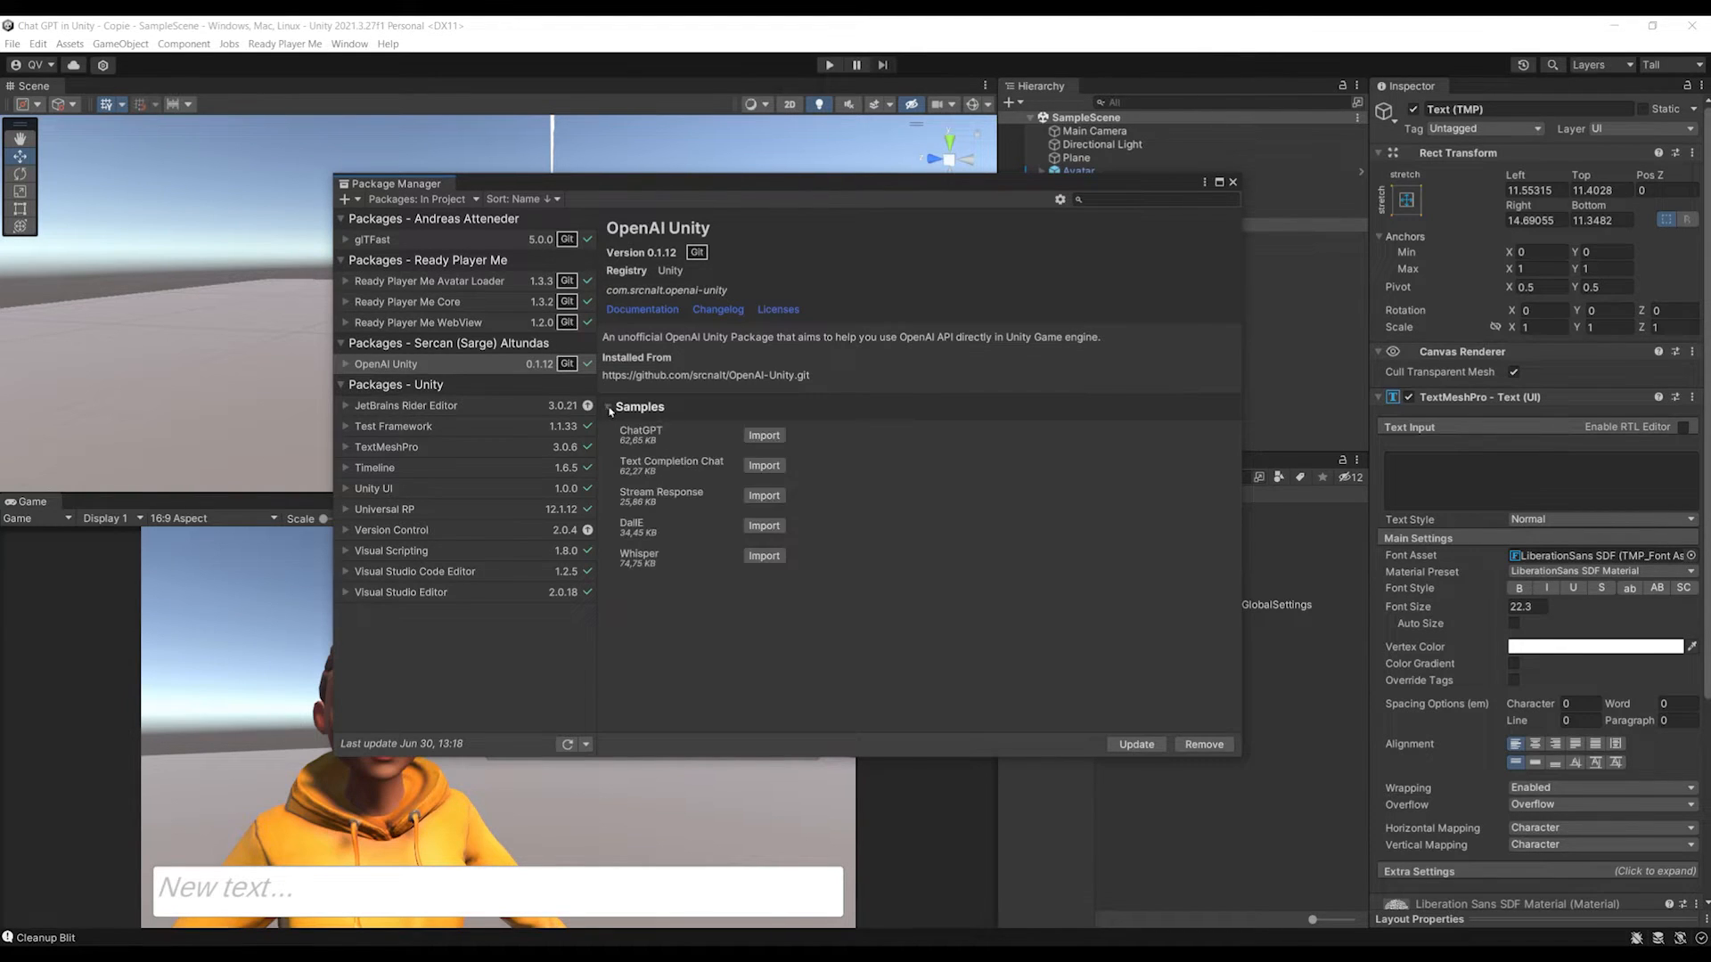
click(1231, 182)
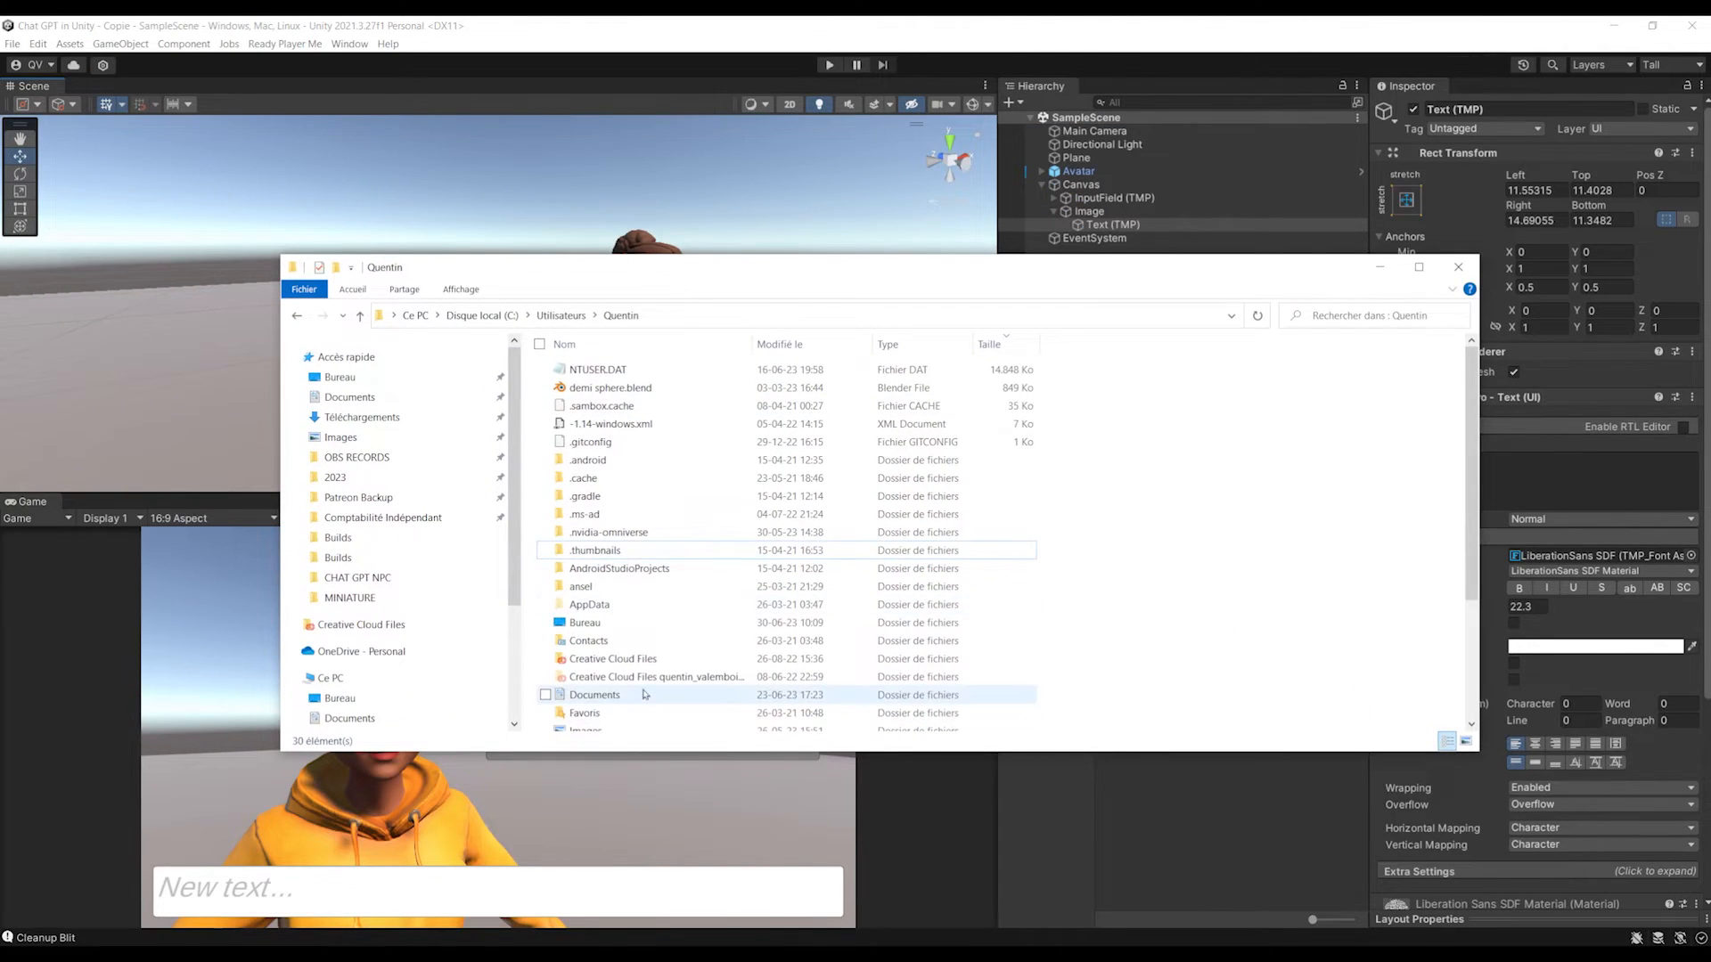
- Create a .openai folder in the user directory holding an empty auth.json, confirming the extension change
right_click(654, 545)
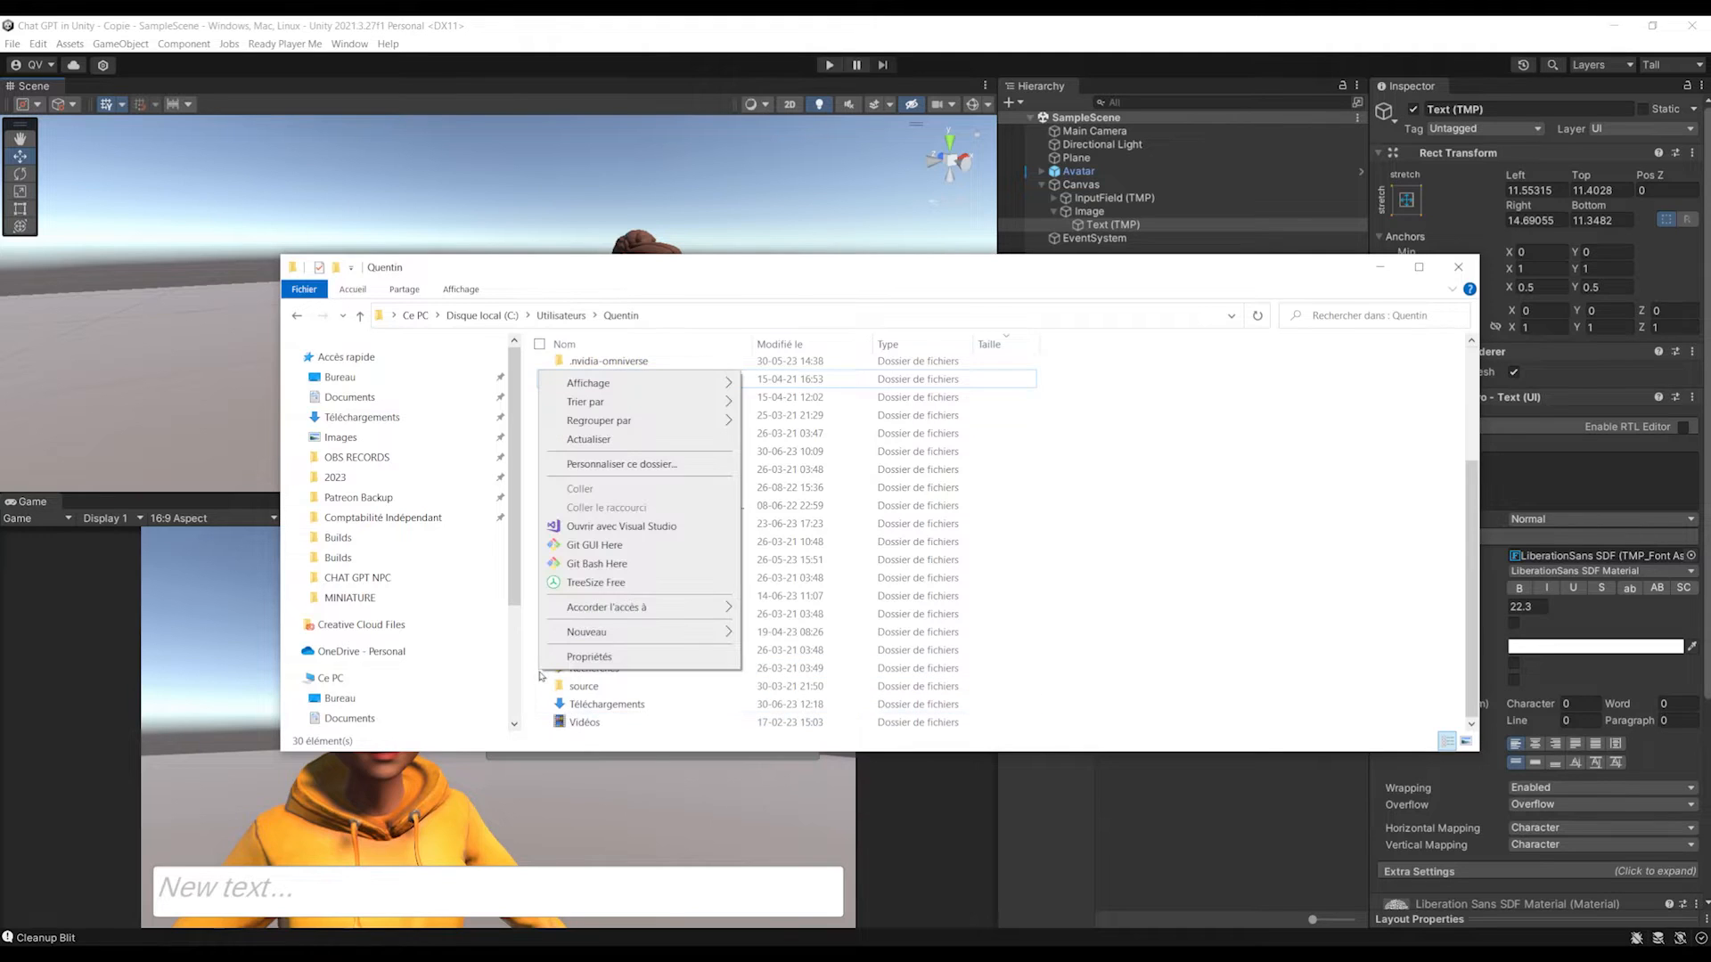
click(586, 631)
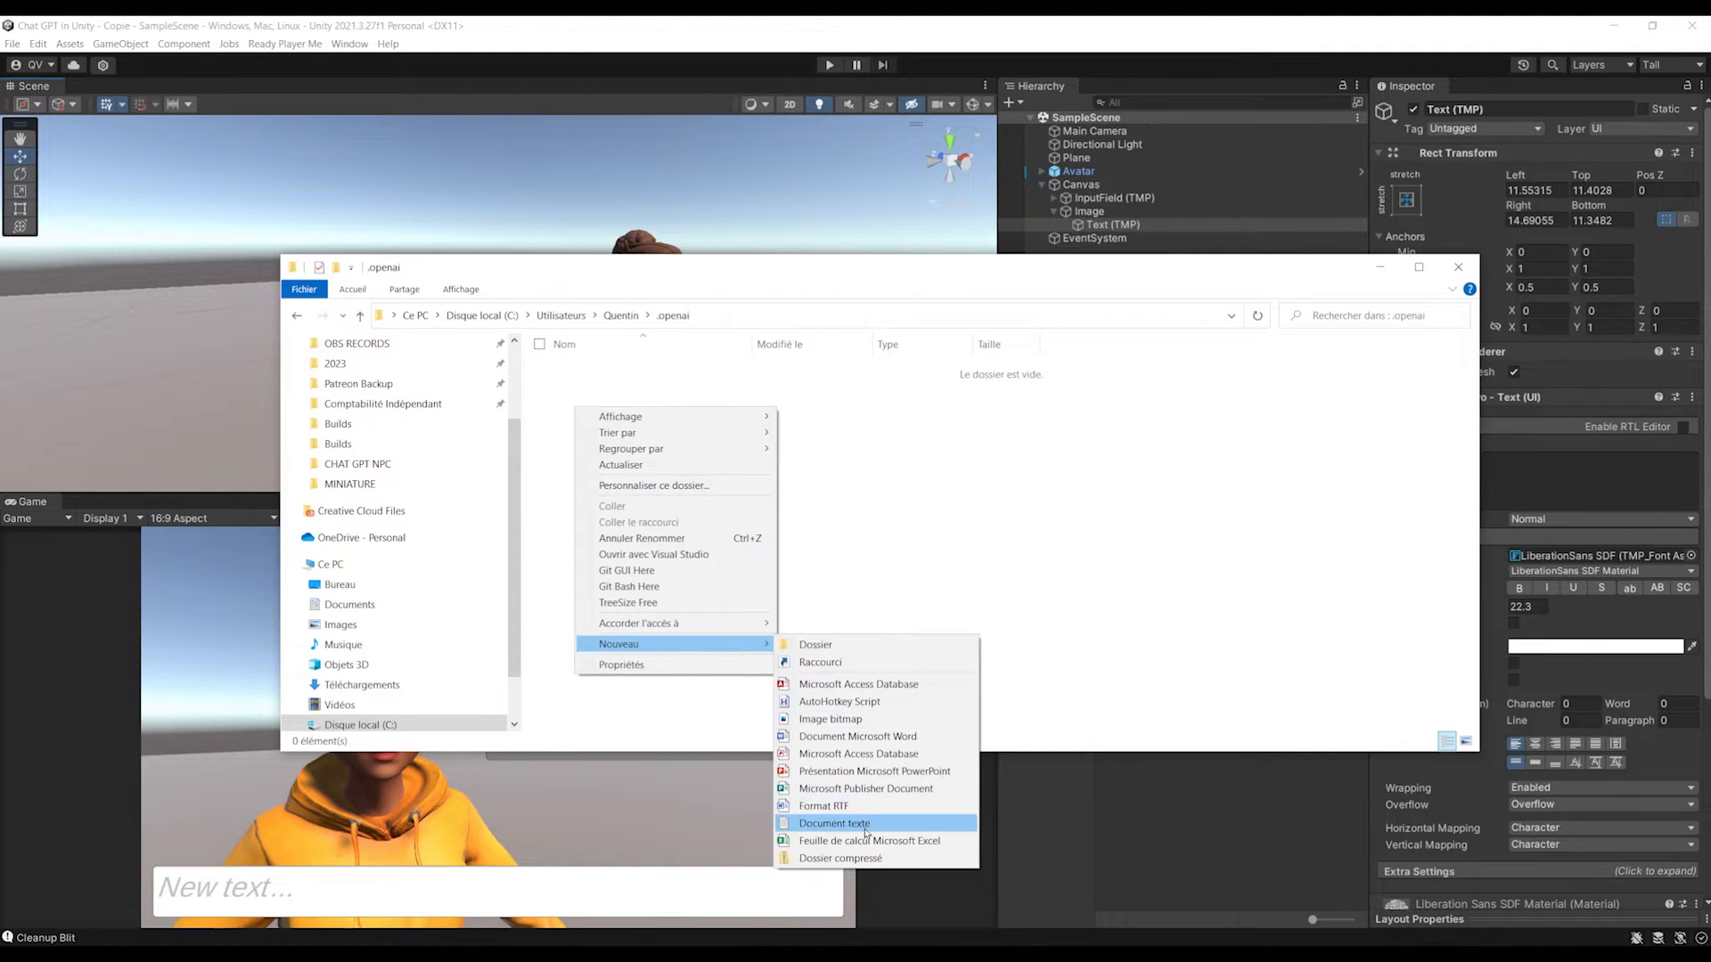
click(834, 824)
text(auth.json)
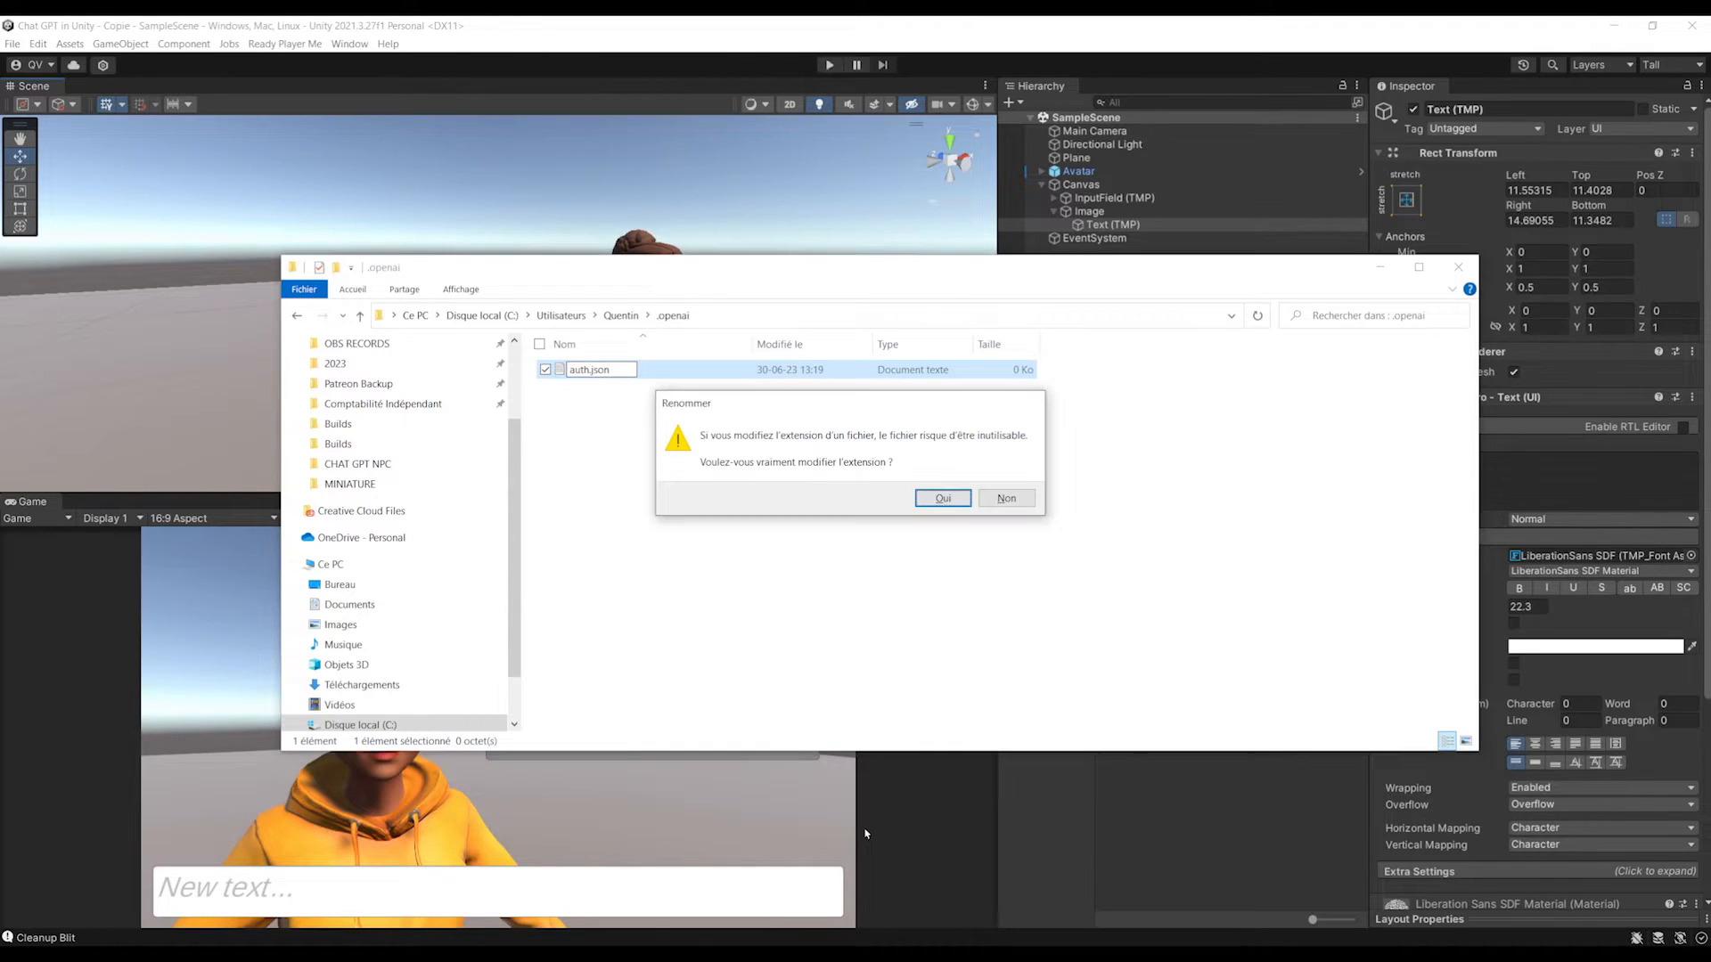
click(941, 498)
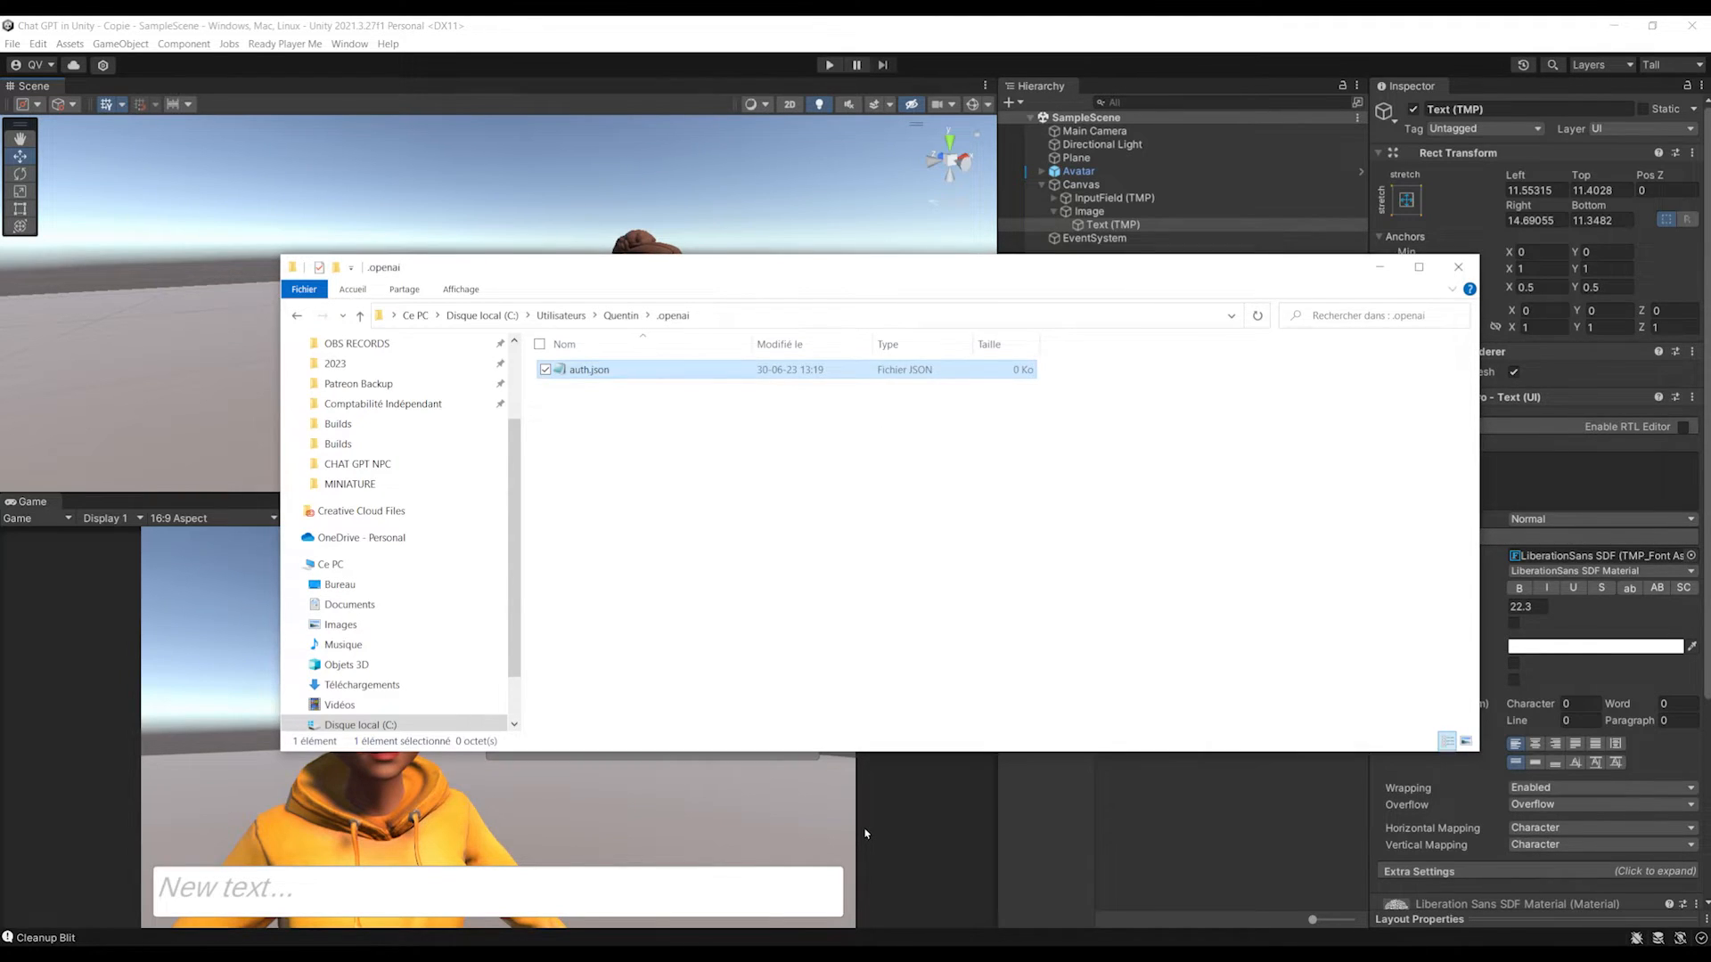
double_click(590, 369)
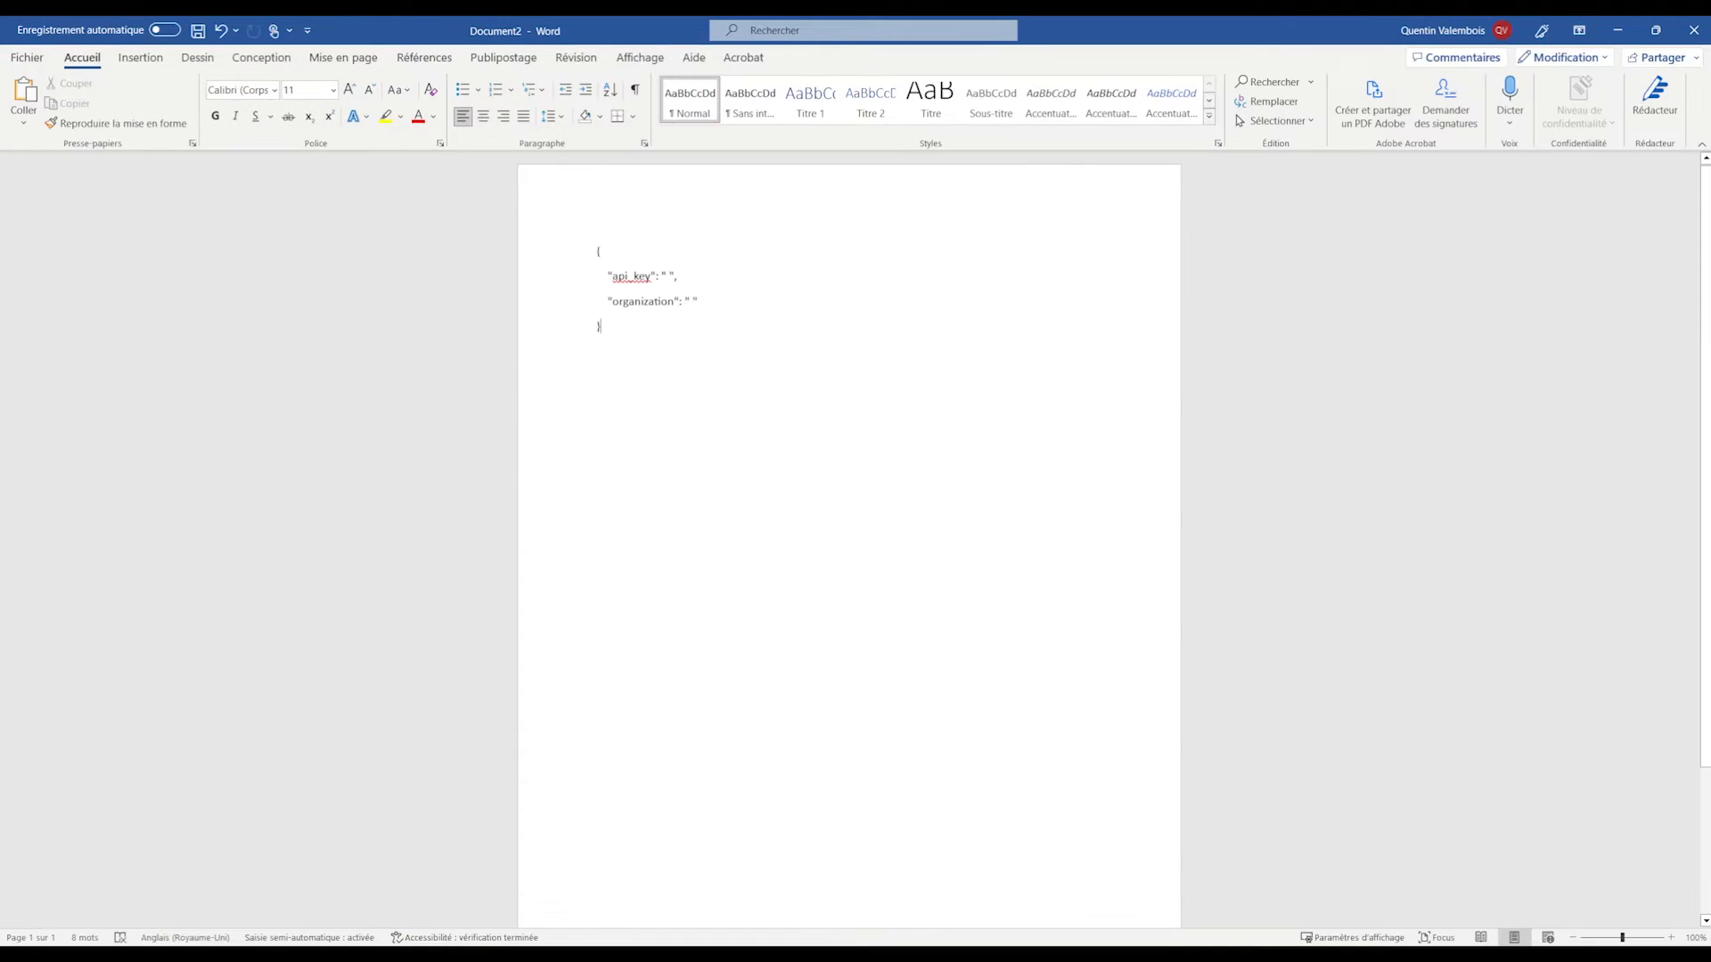
- Fill auth.json with the api_key and organization JSON template, values left empty
key(ctrl+a)
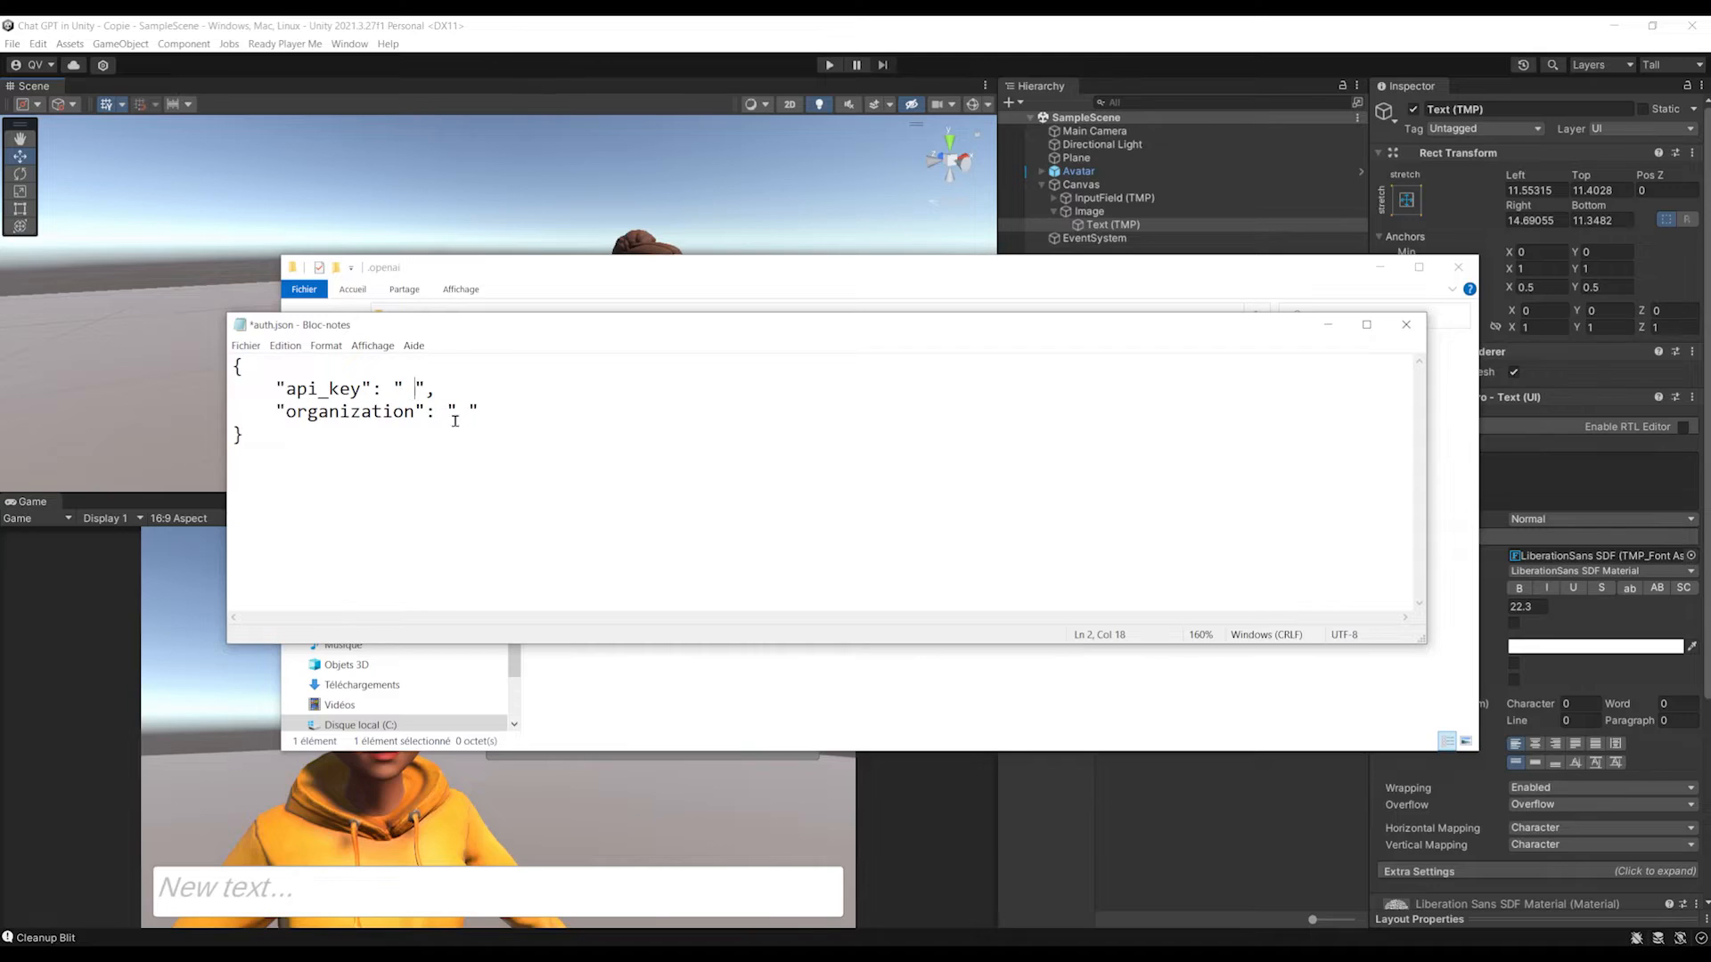
click(435, 447)
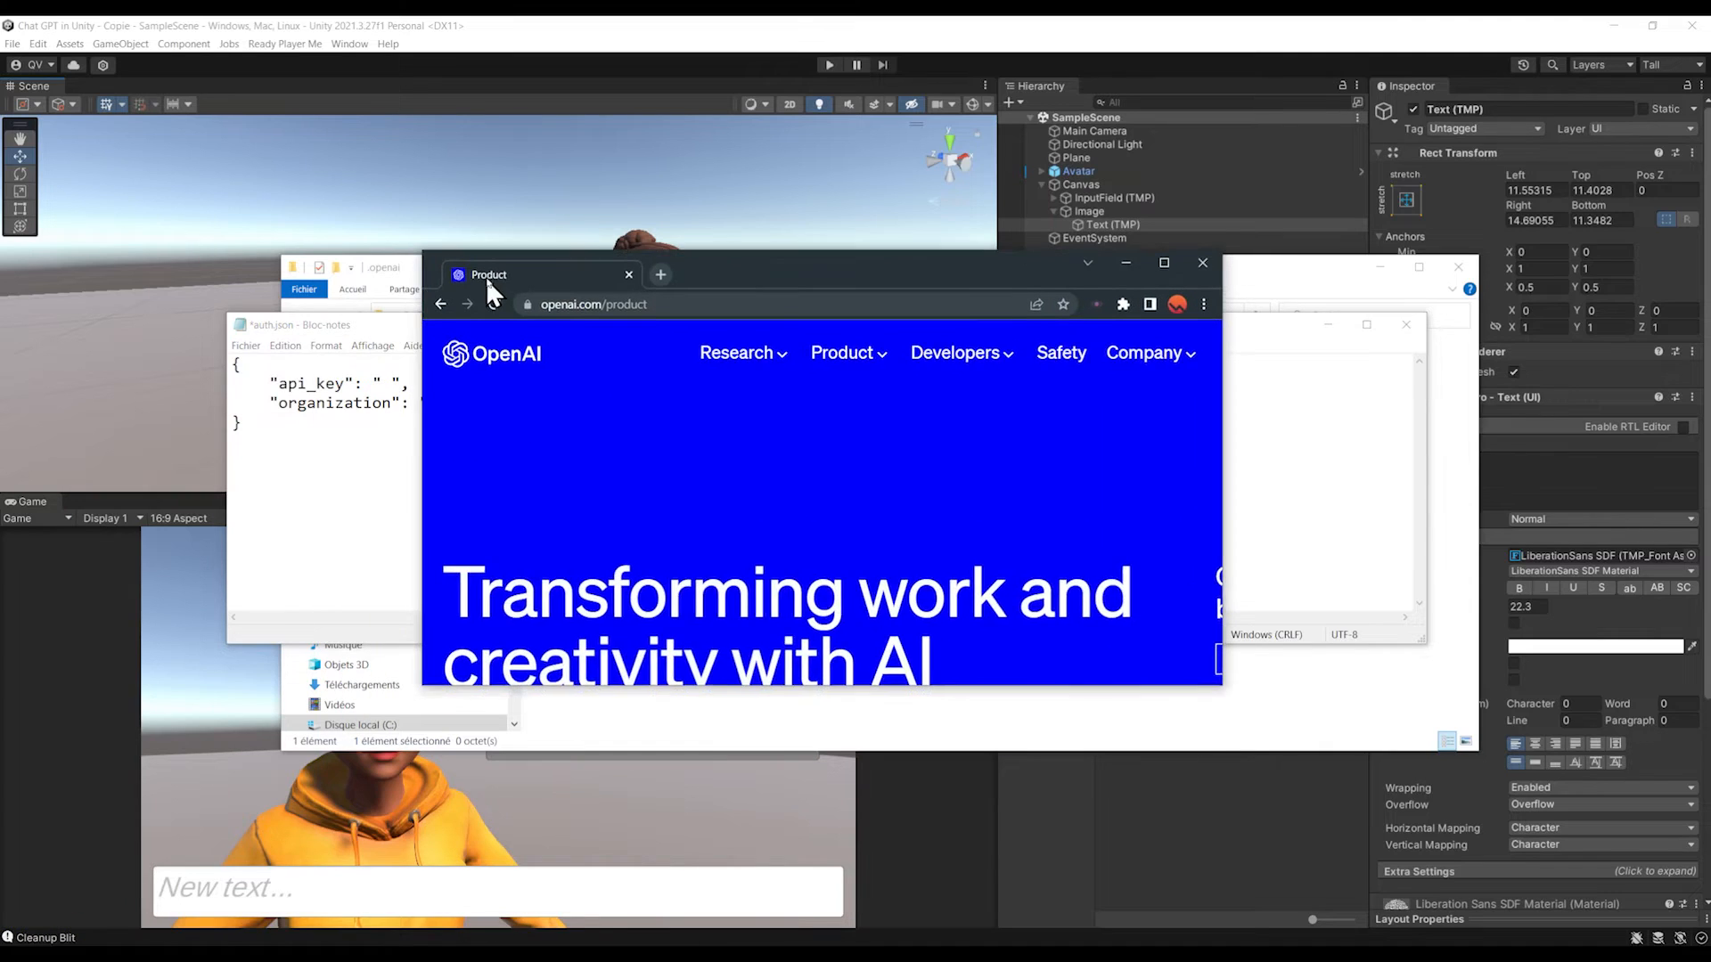
- View the OpenAI Platform API keys page listing the Secret key and Test Key
click(1164, 263)
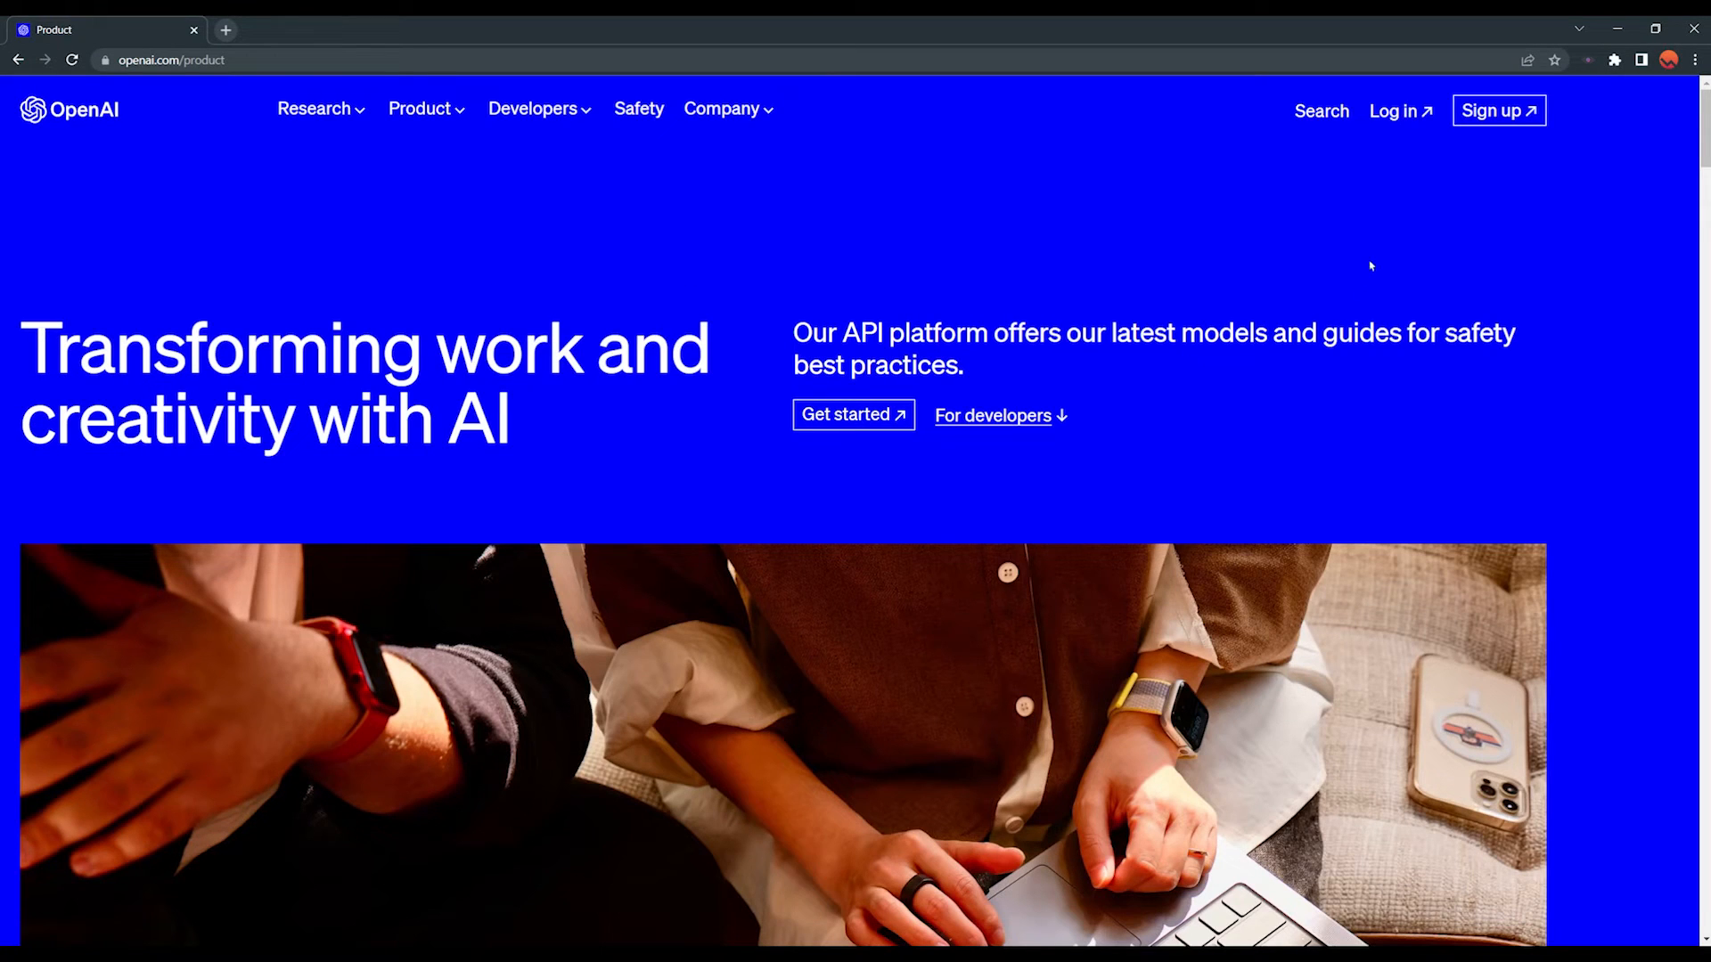
mouse_move(1499, 110)
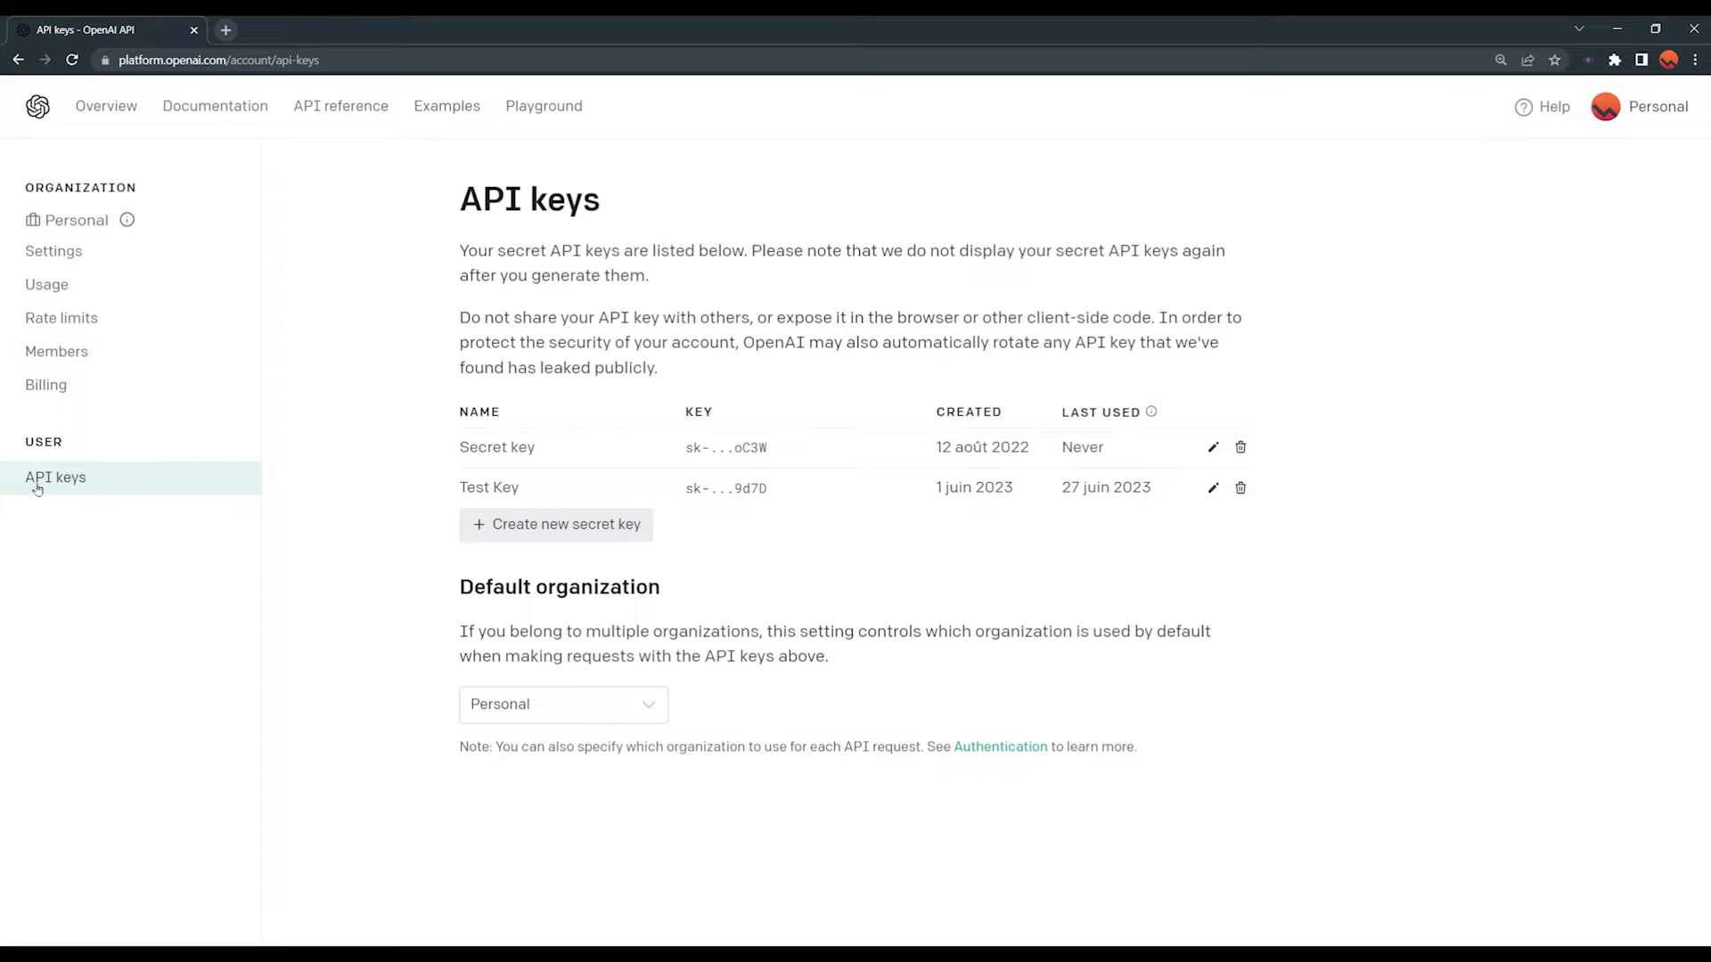
mouse_move(609, 542)
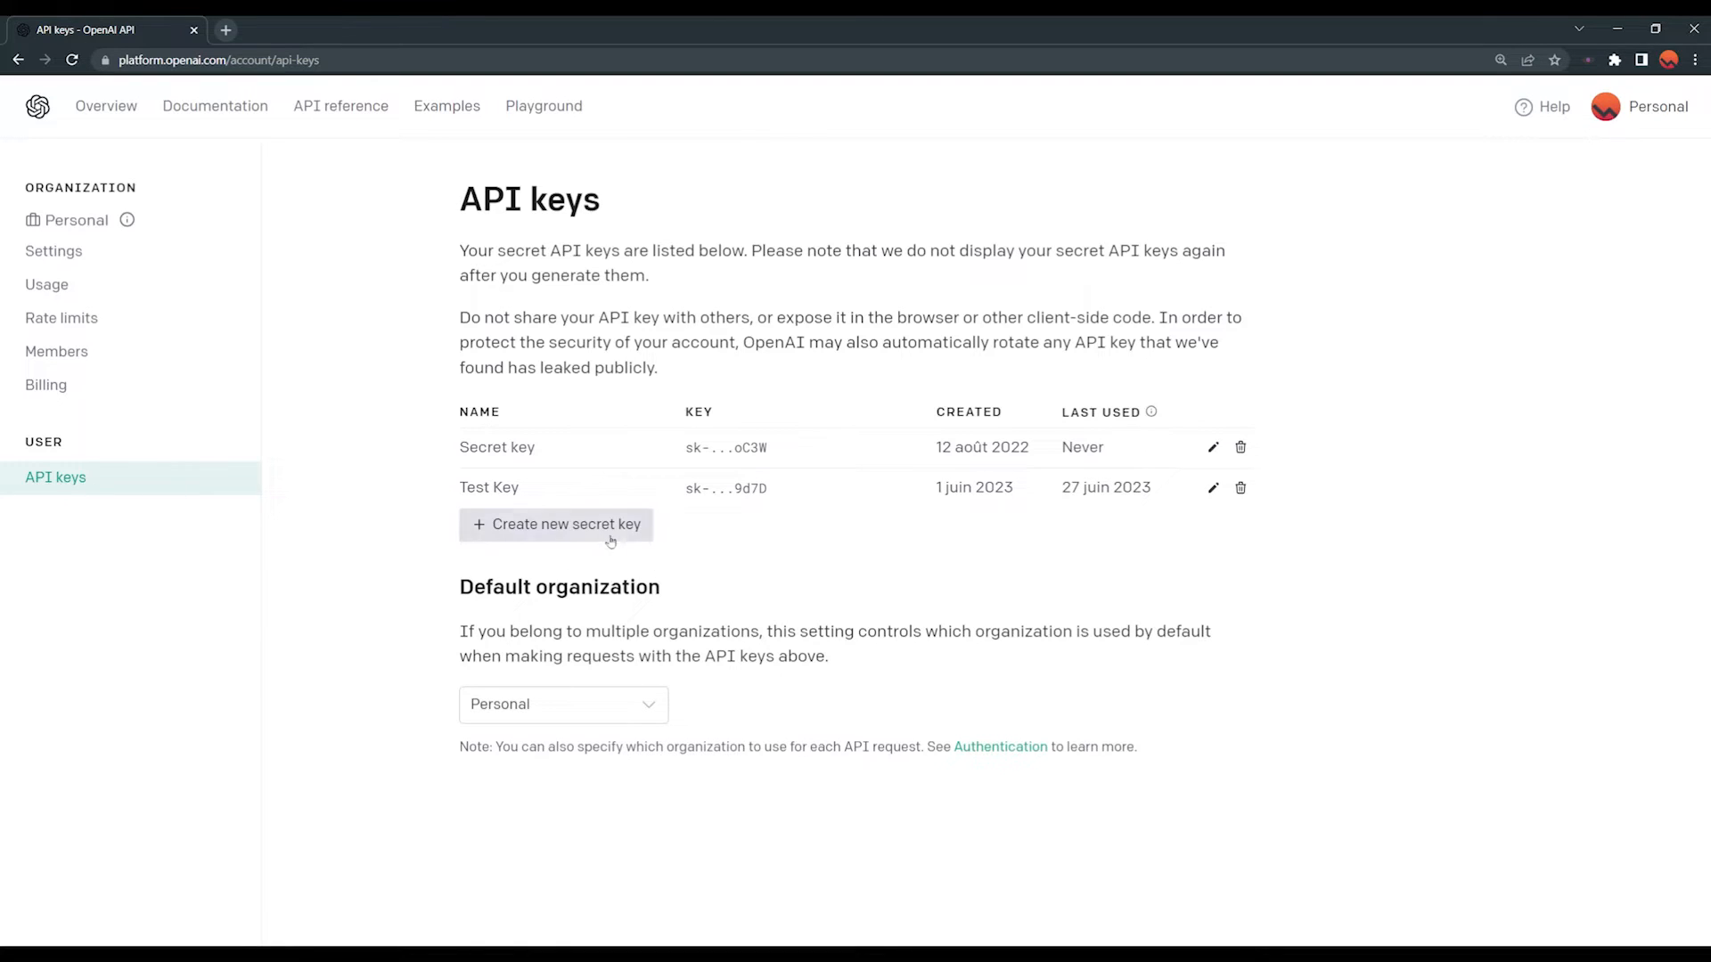
mouse_move(486, 542)
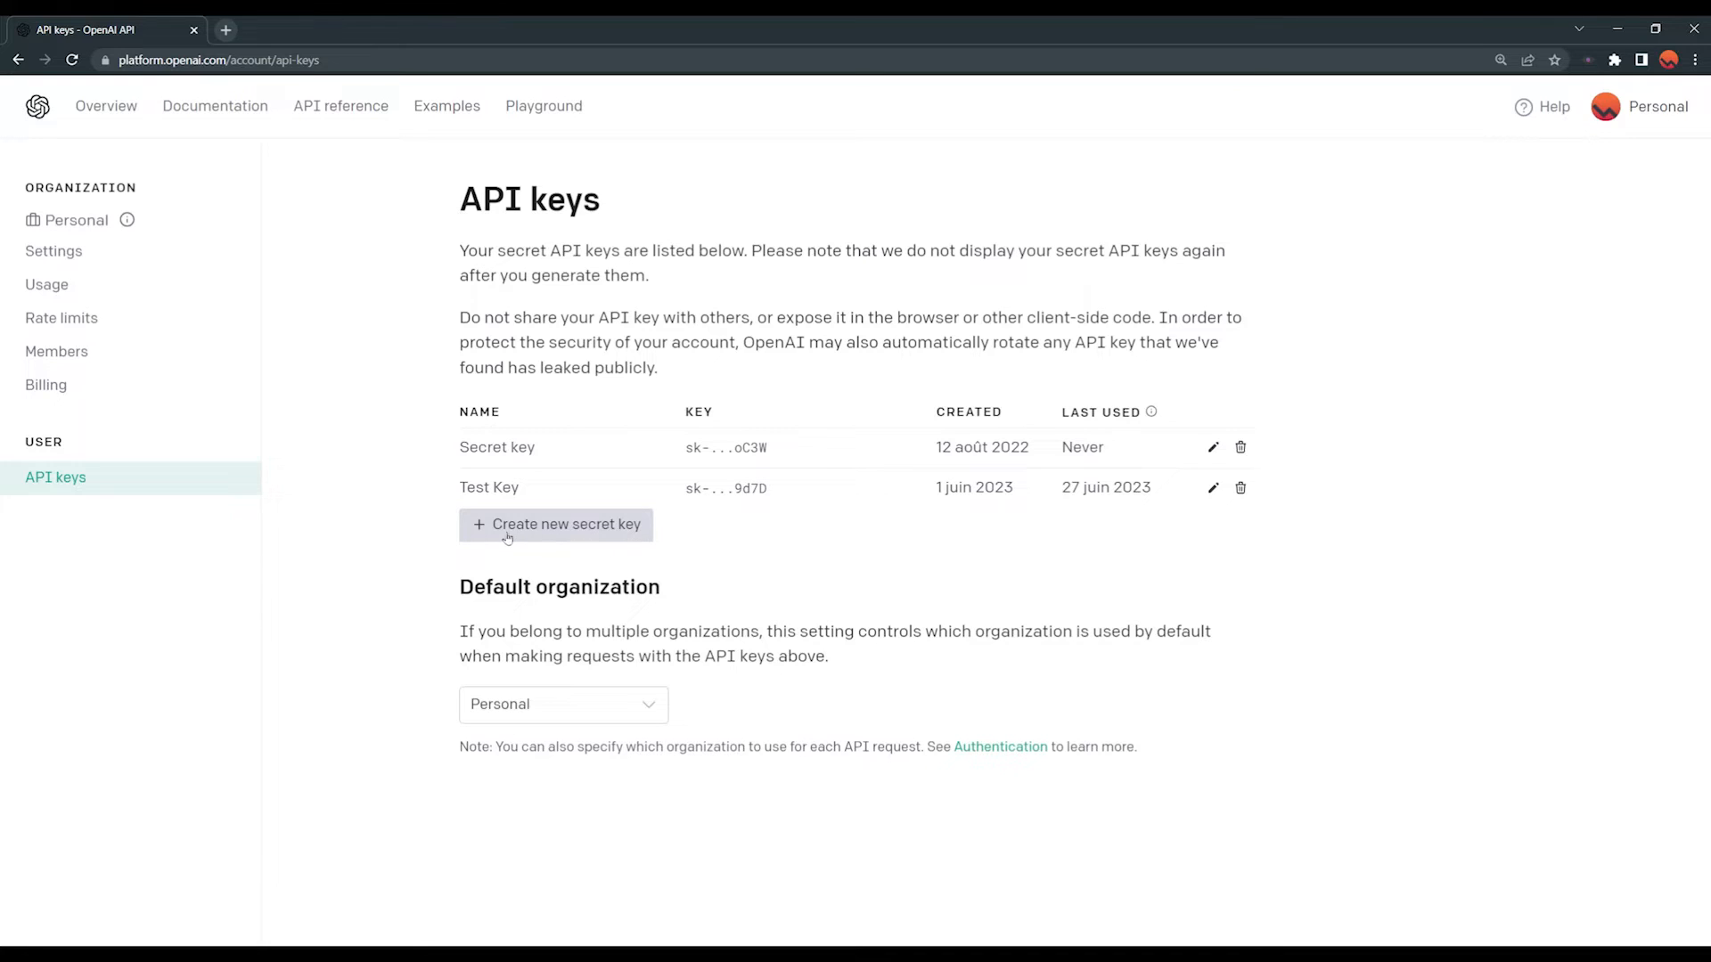
mouse_move(594, 543)
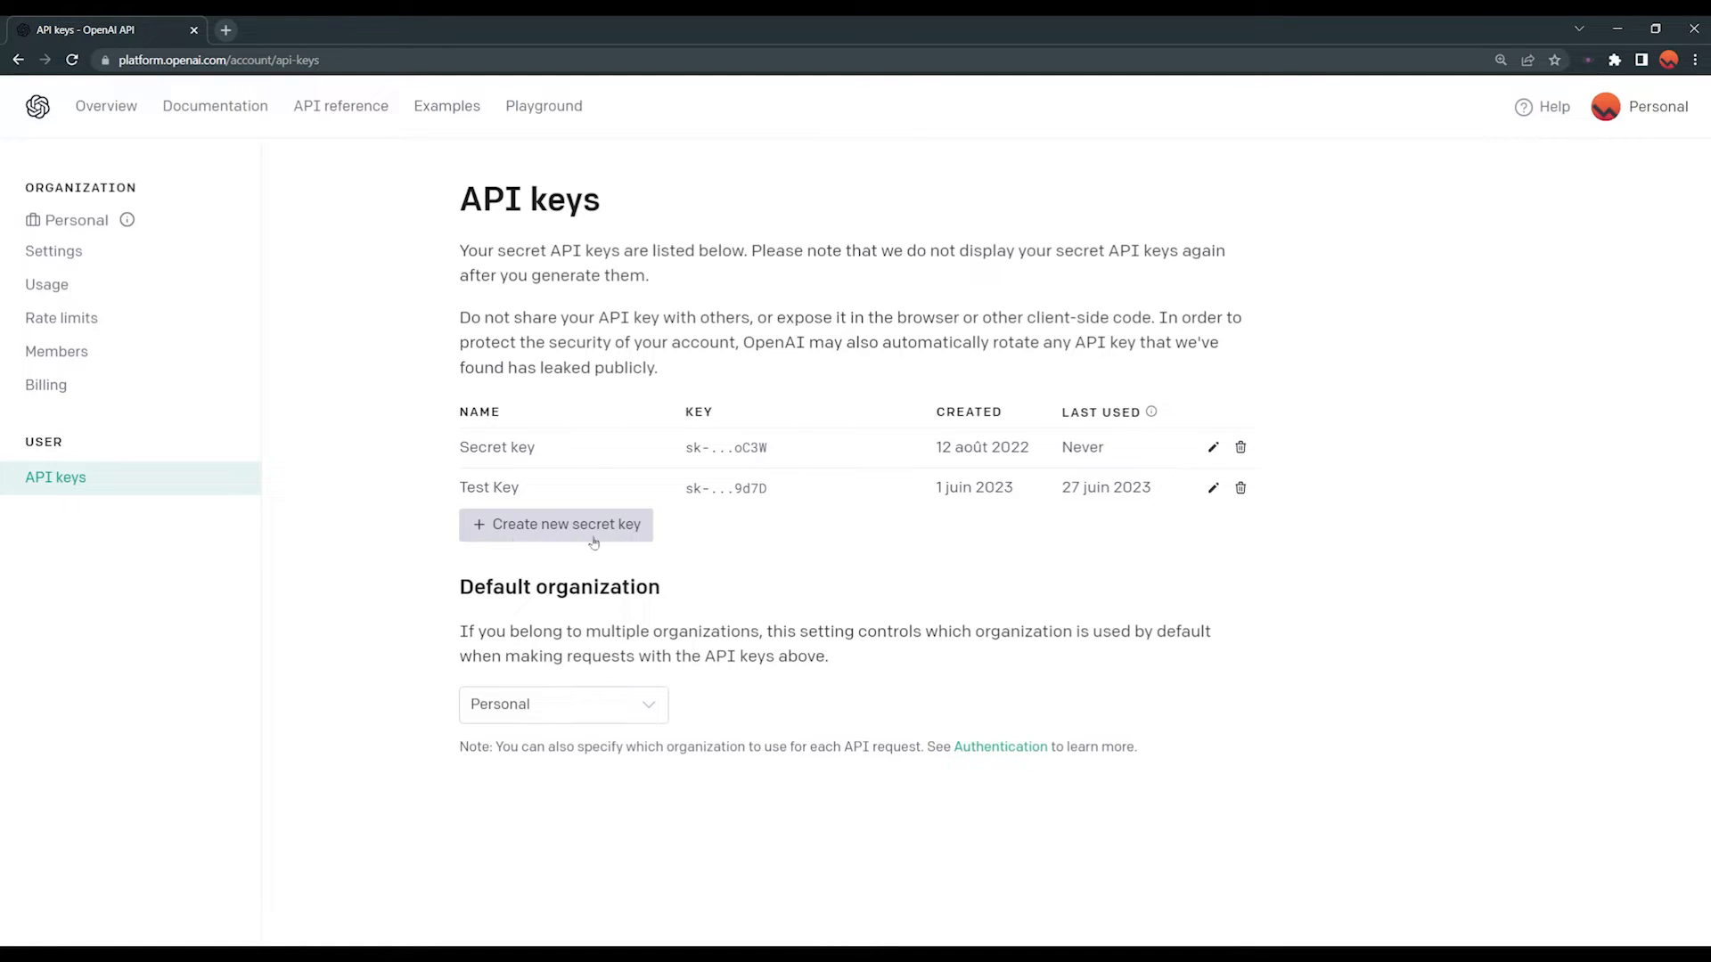
mouse_move(610, 534)
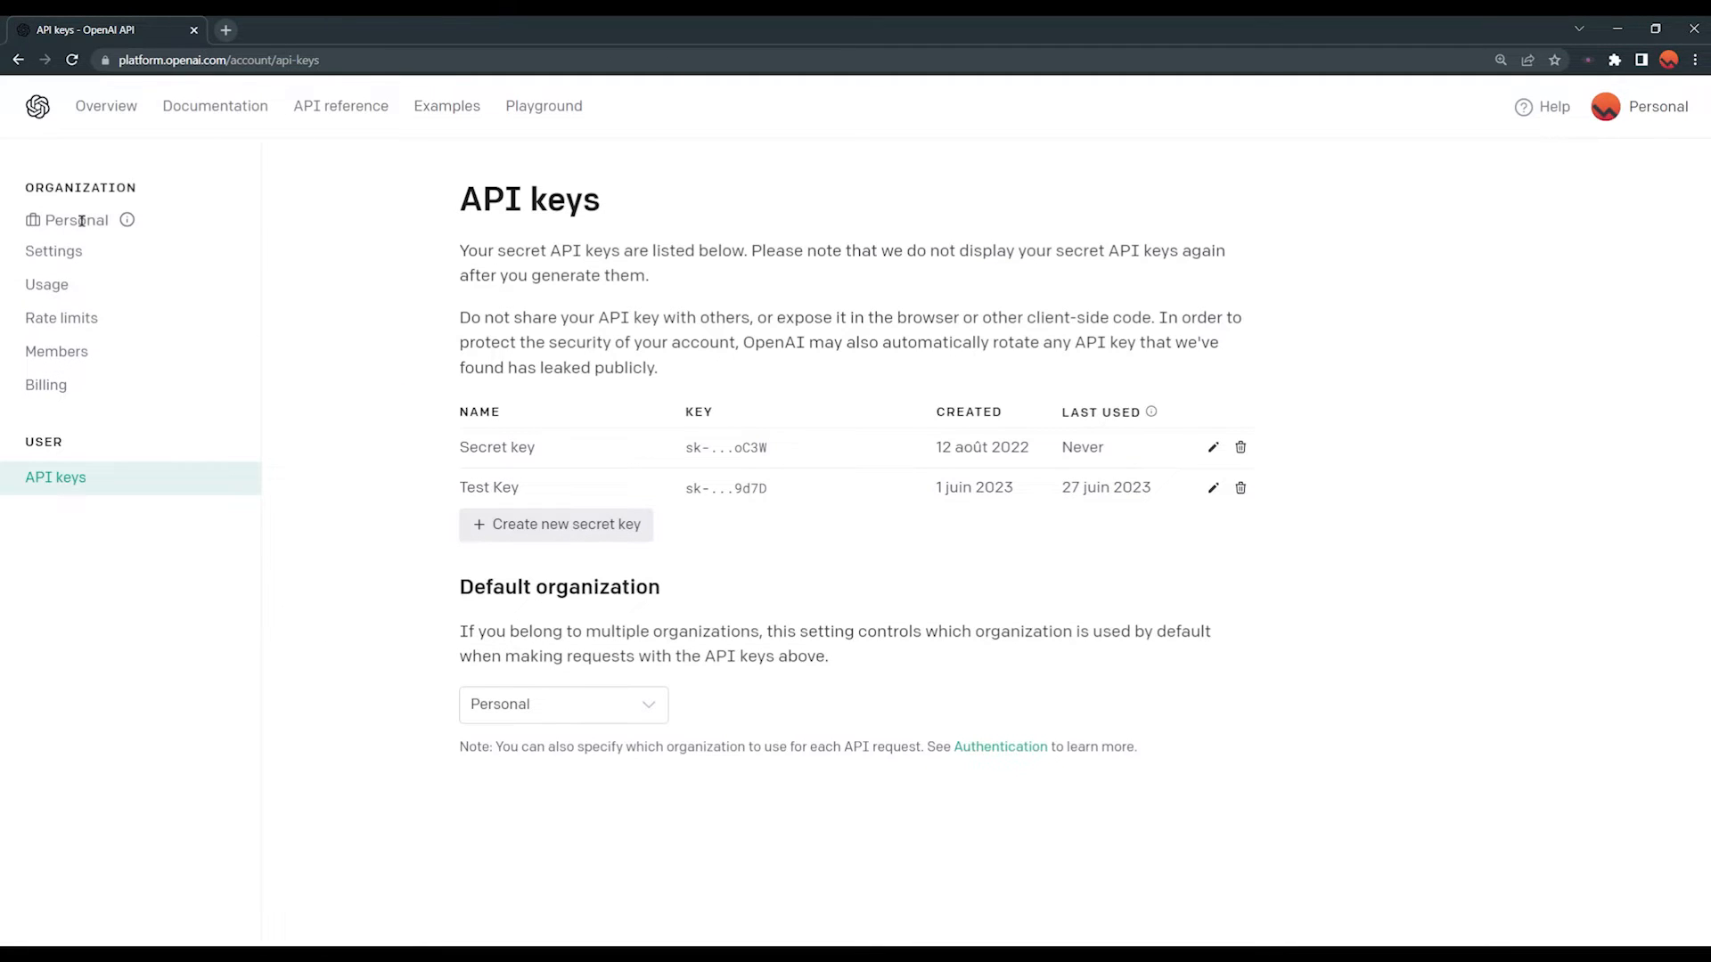
click(54, 252)
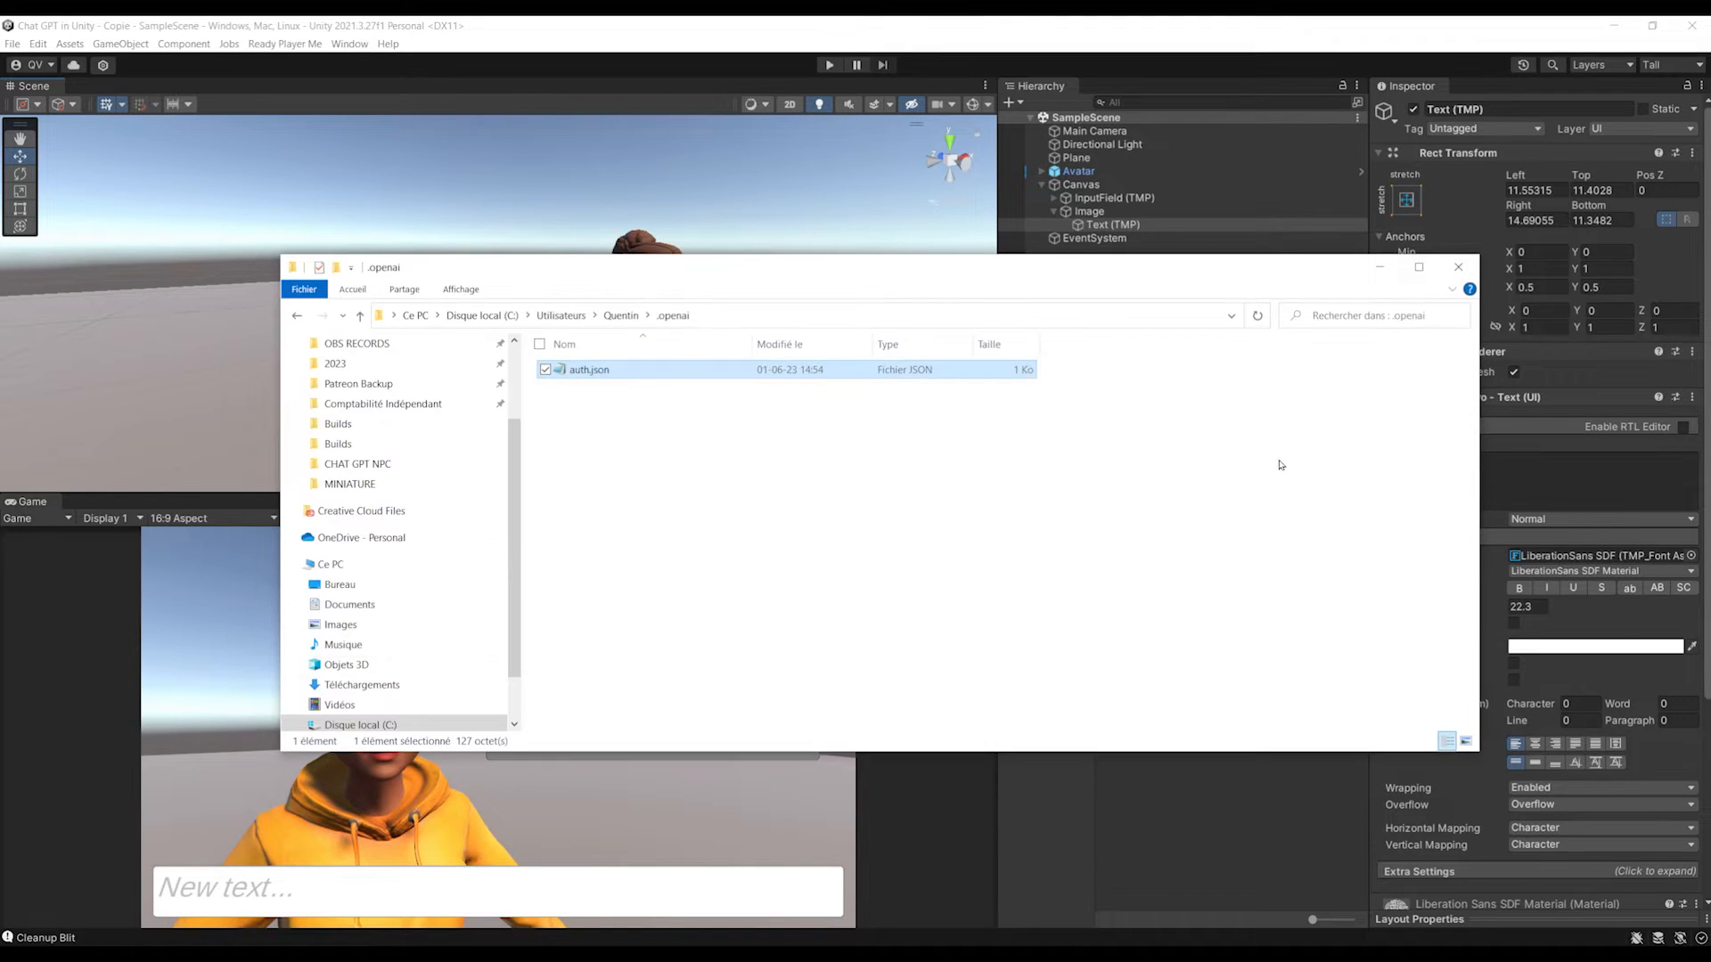
- Review the Chat model rates on OpenAI's pricing page ($0.0015 input, $0.002 output per 1K tokens)
click(1456, 266)
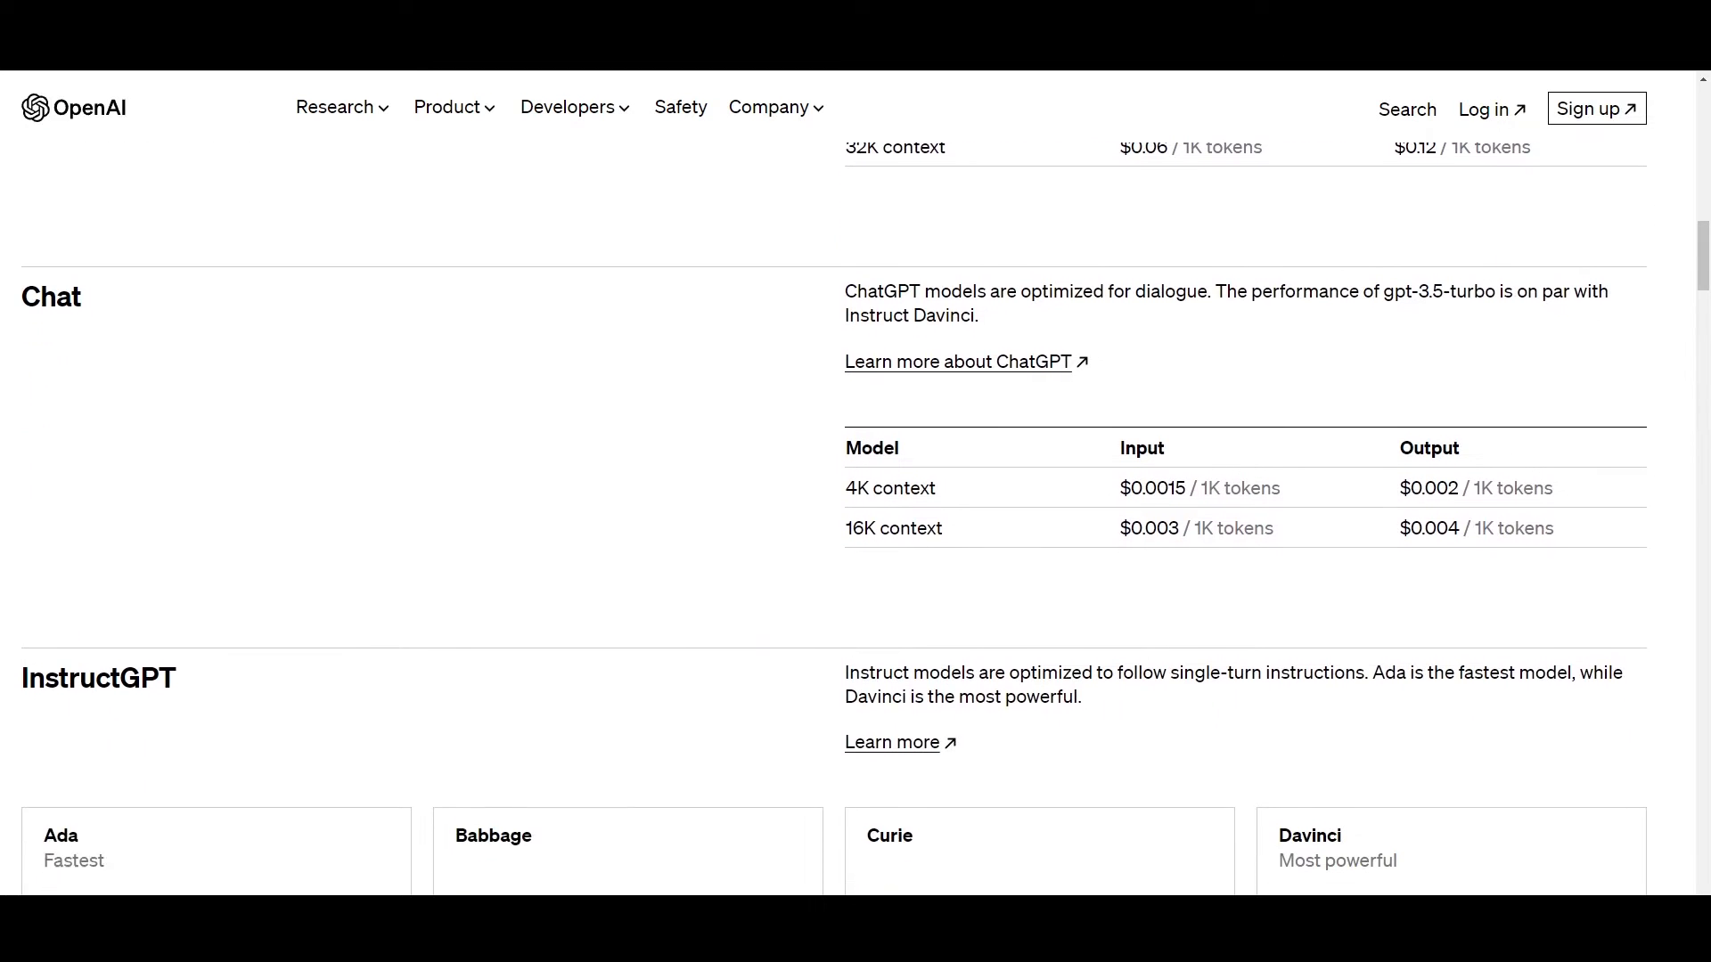
scroll(down, 3)
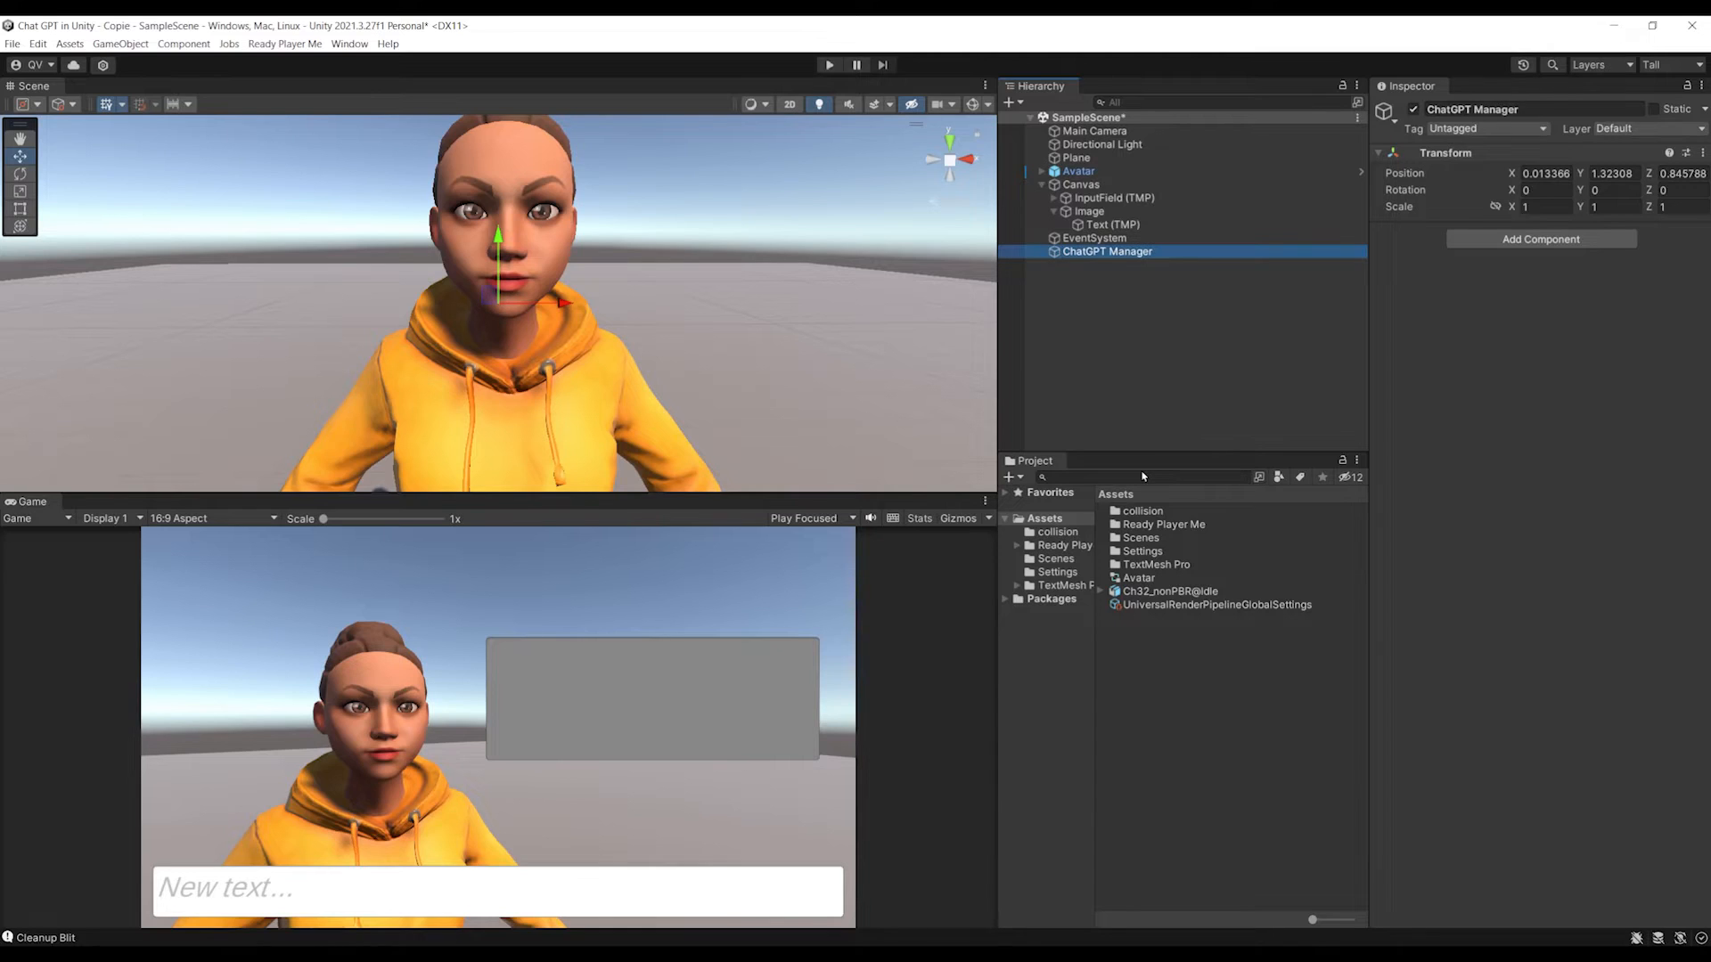
- Attach a new ChatGPTManager script to the ChatGPT Manager object and open it in Visual Studio
click(1540, 239)
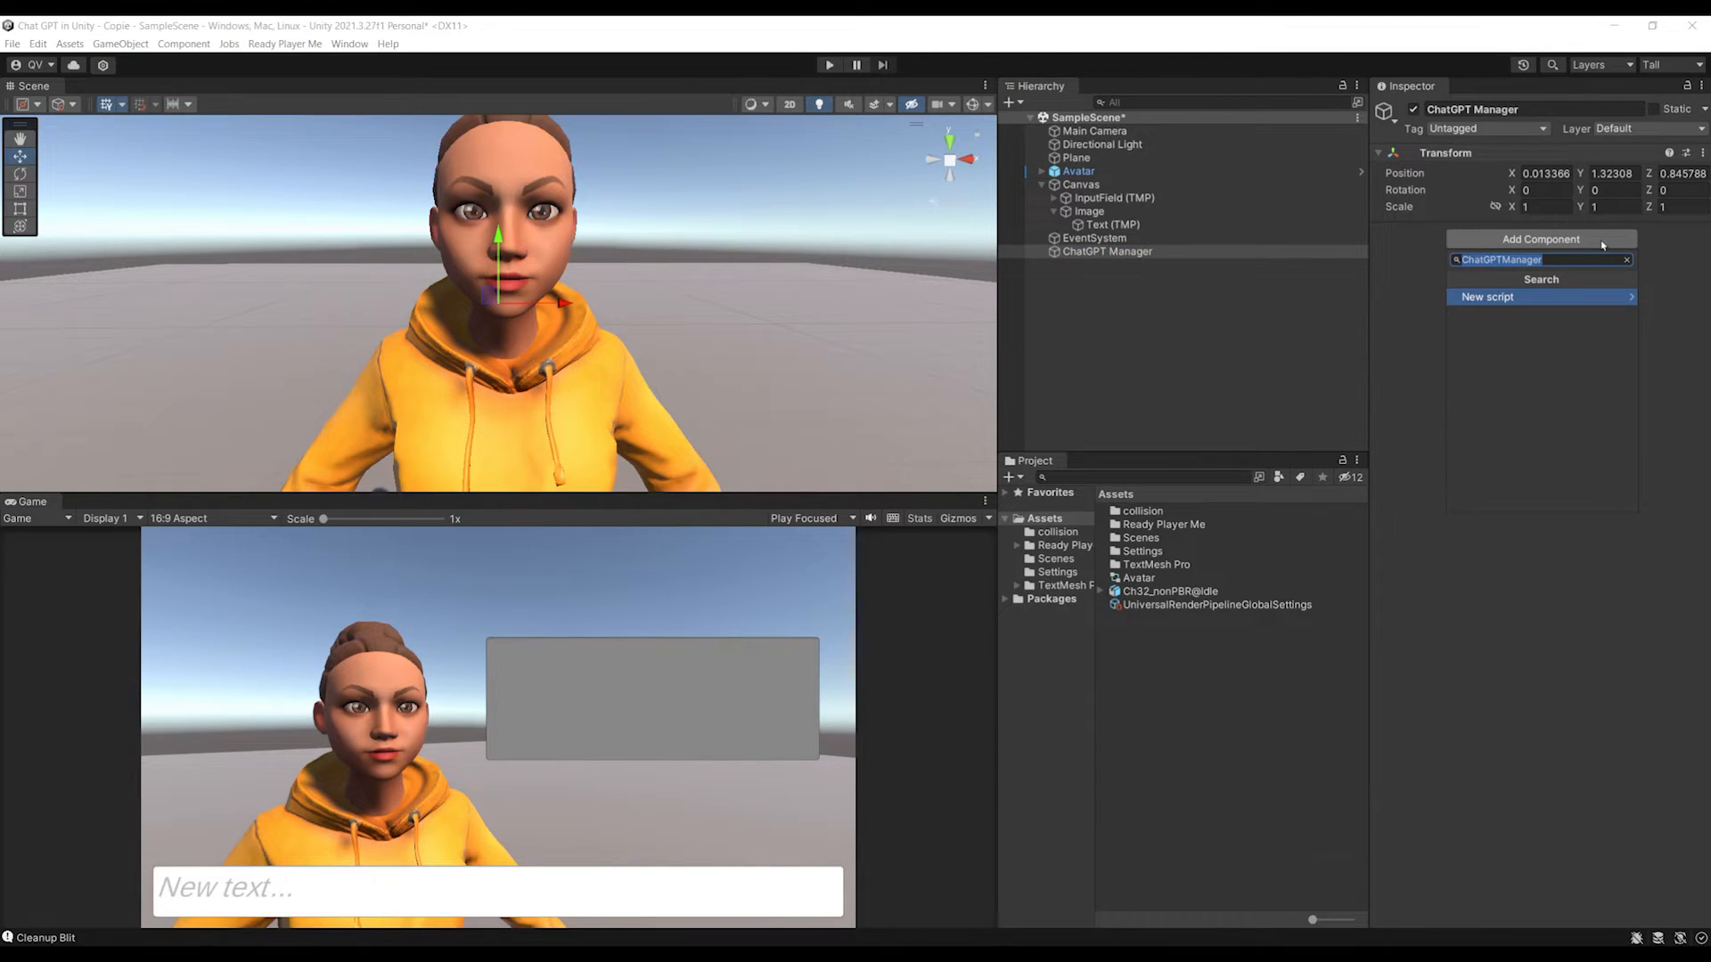
click(1487, 296)
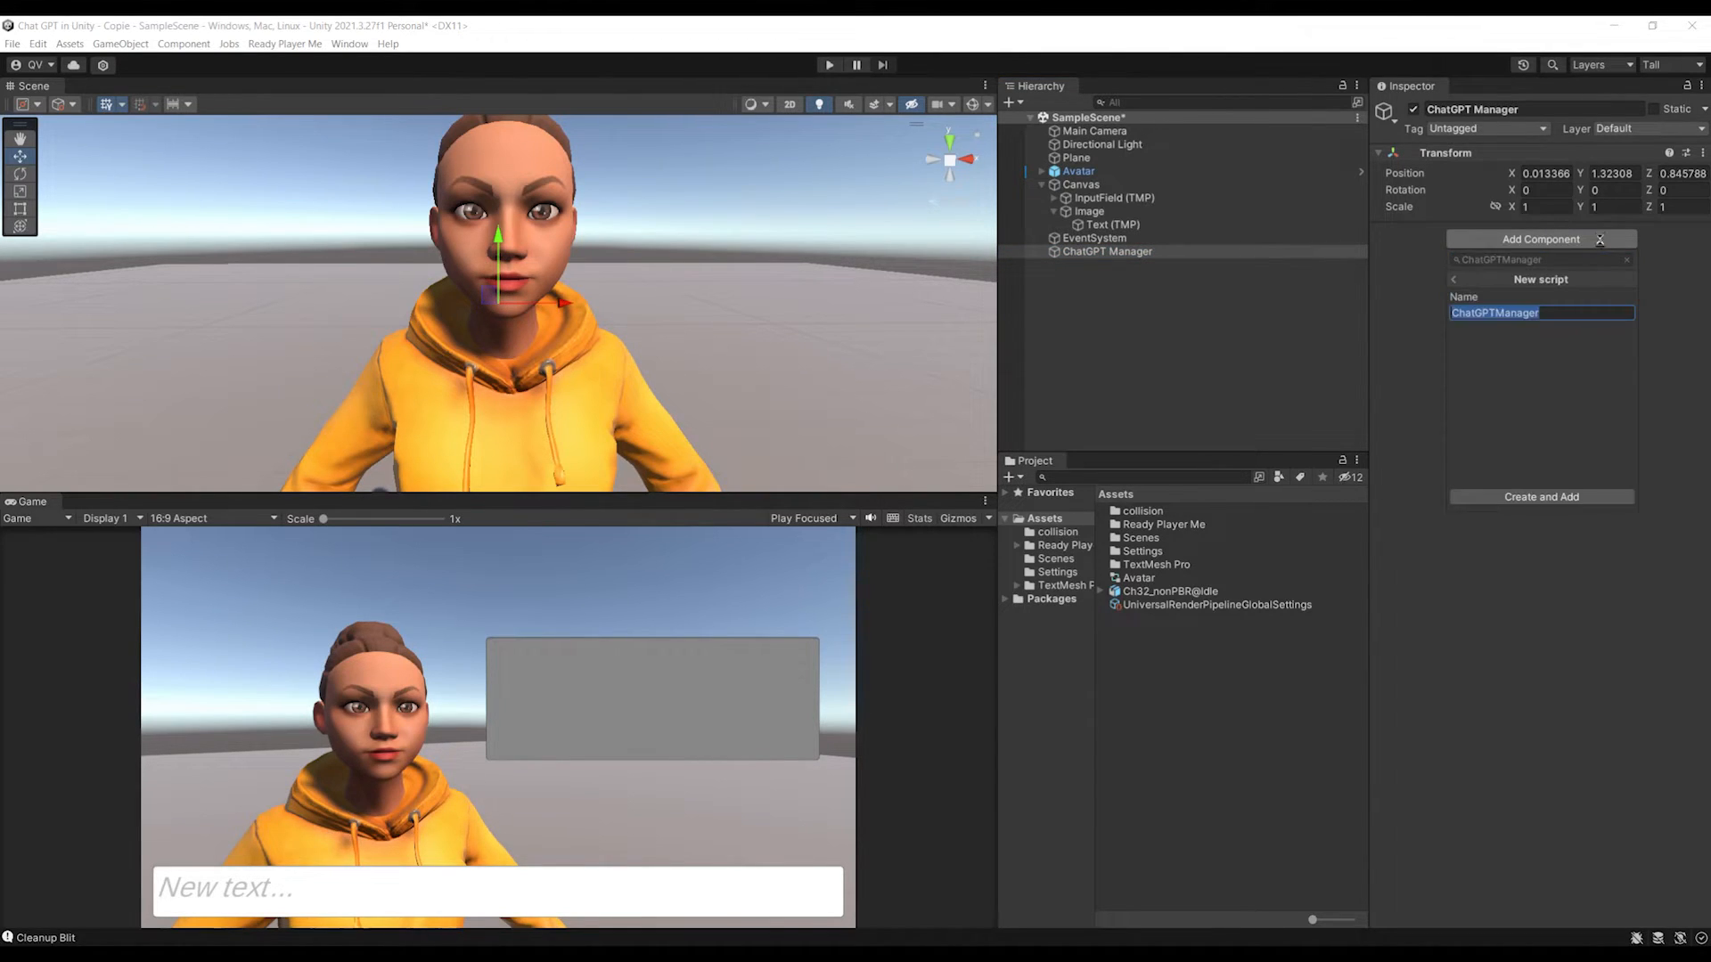
click(1540, 497)
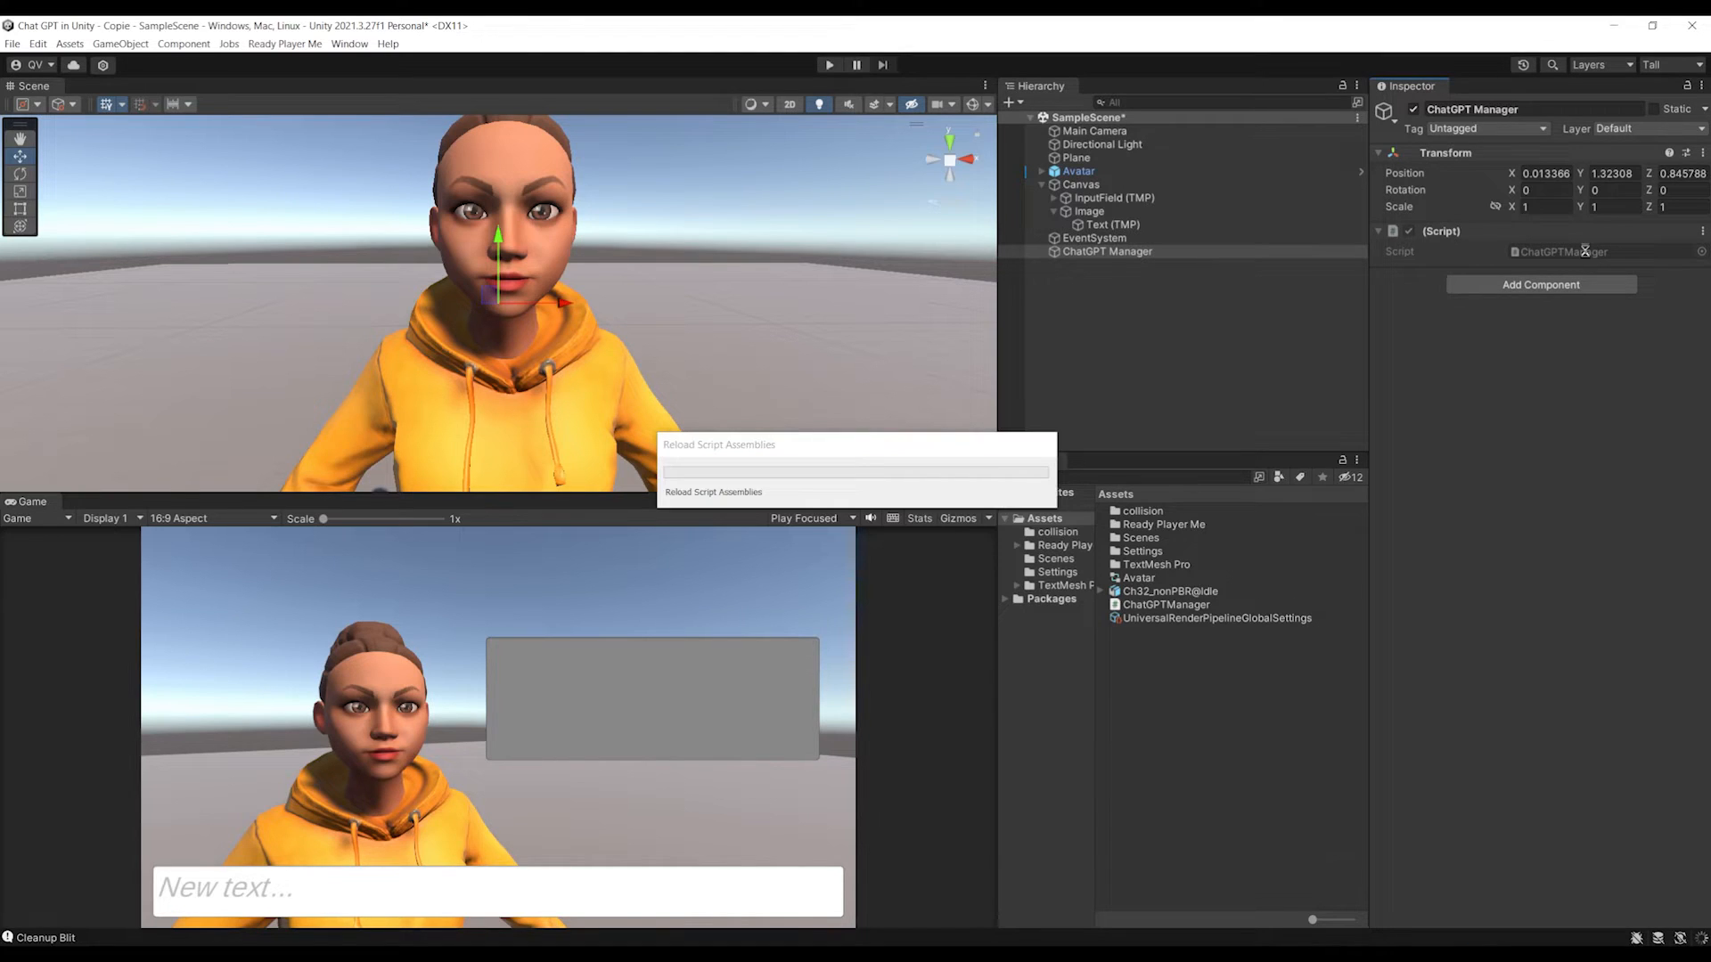
double_click(1166, 605)
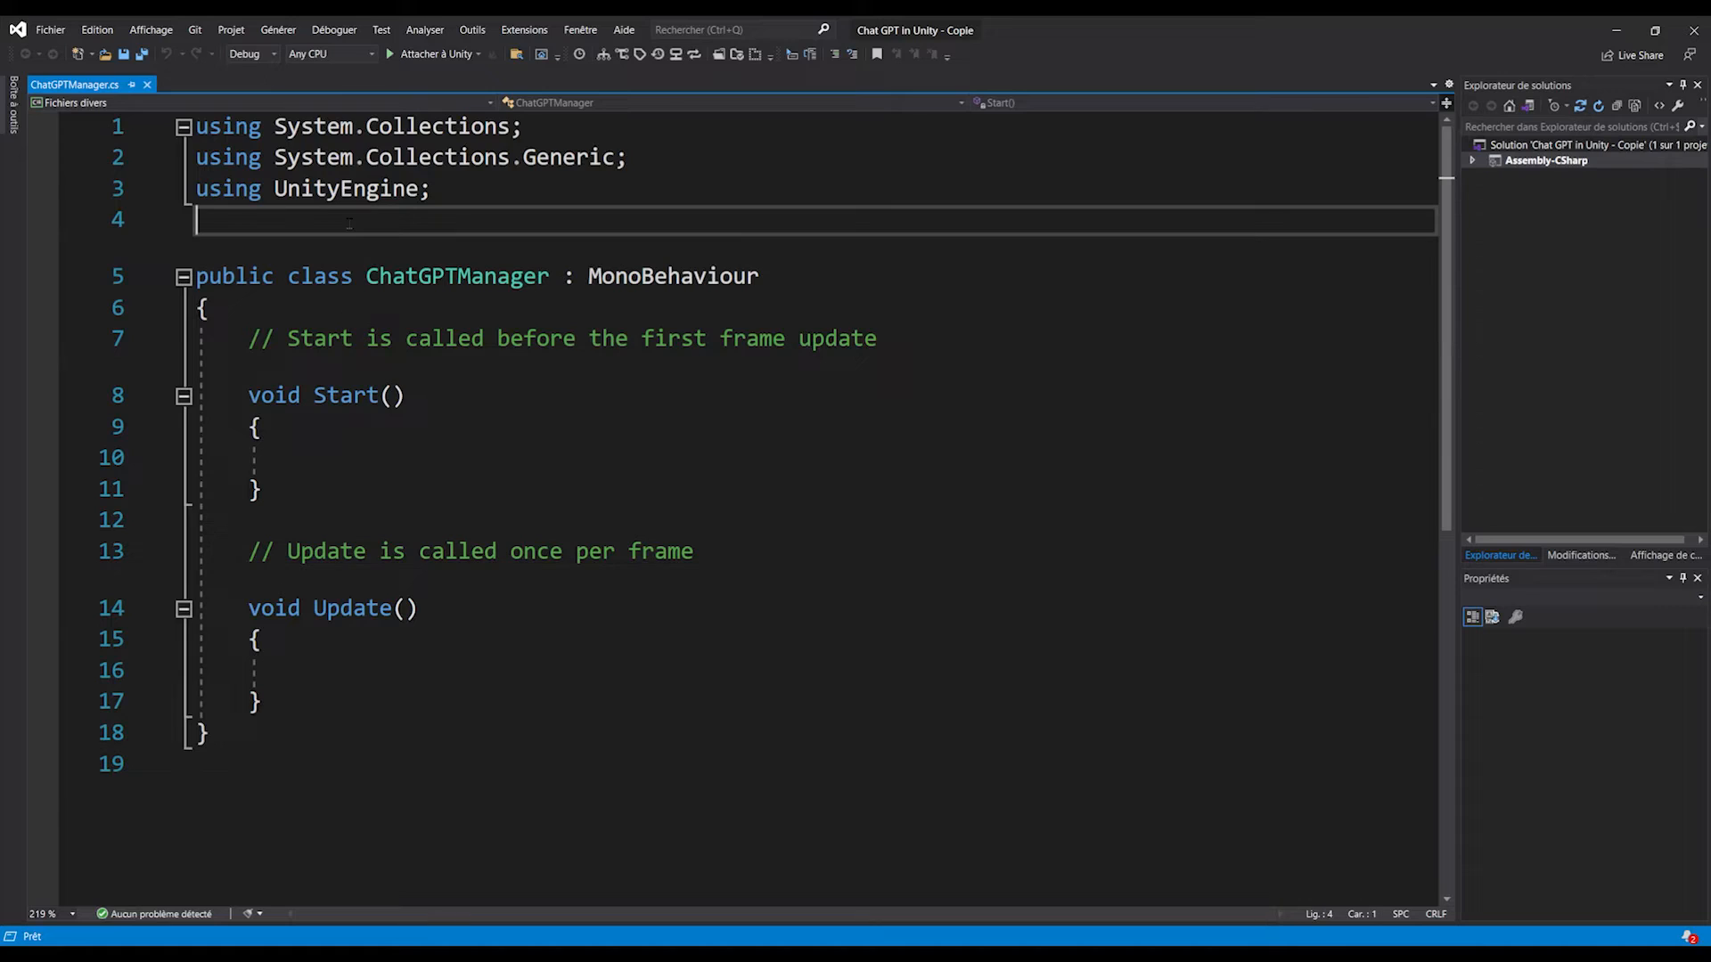
- Import OpenAI and declare 'private OpenAIApi openAI = new OpenAIApi();'
text(using OpenAI;)
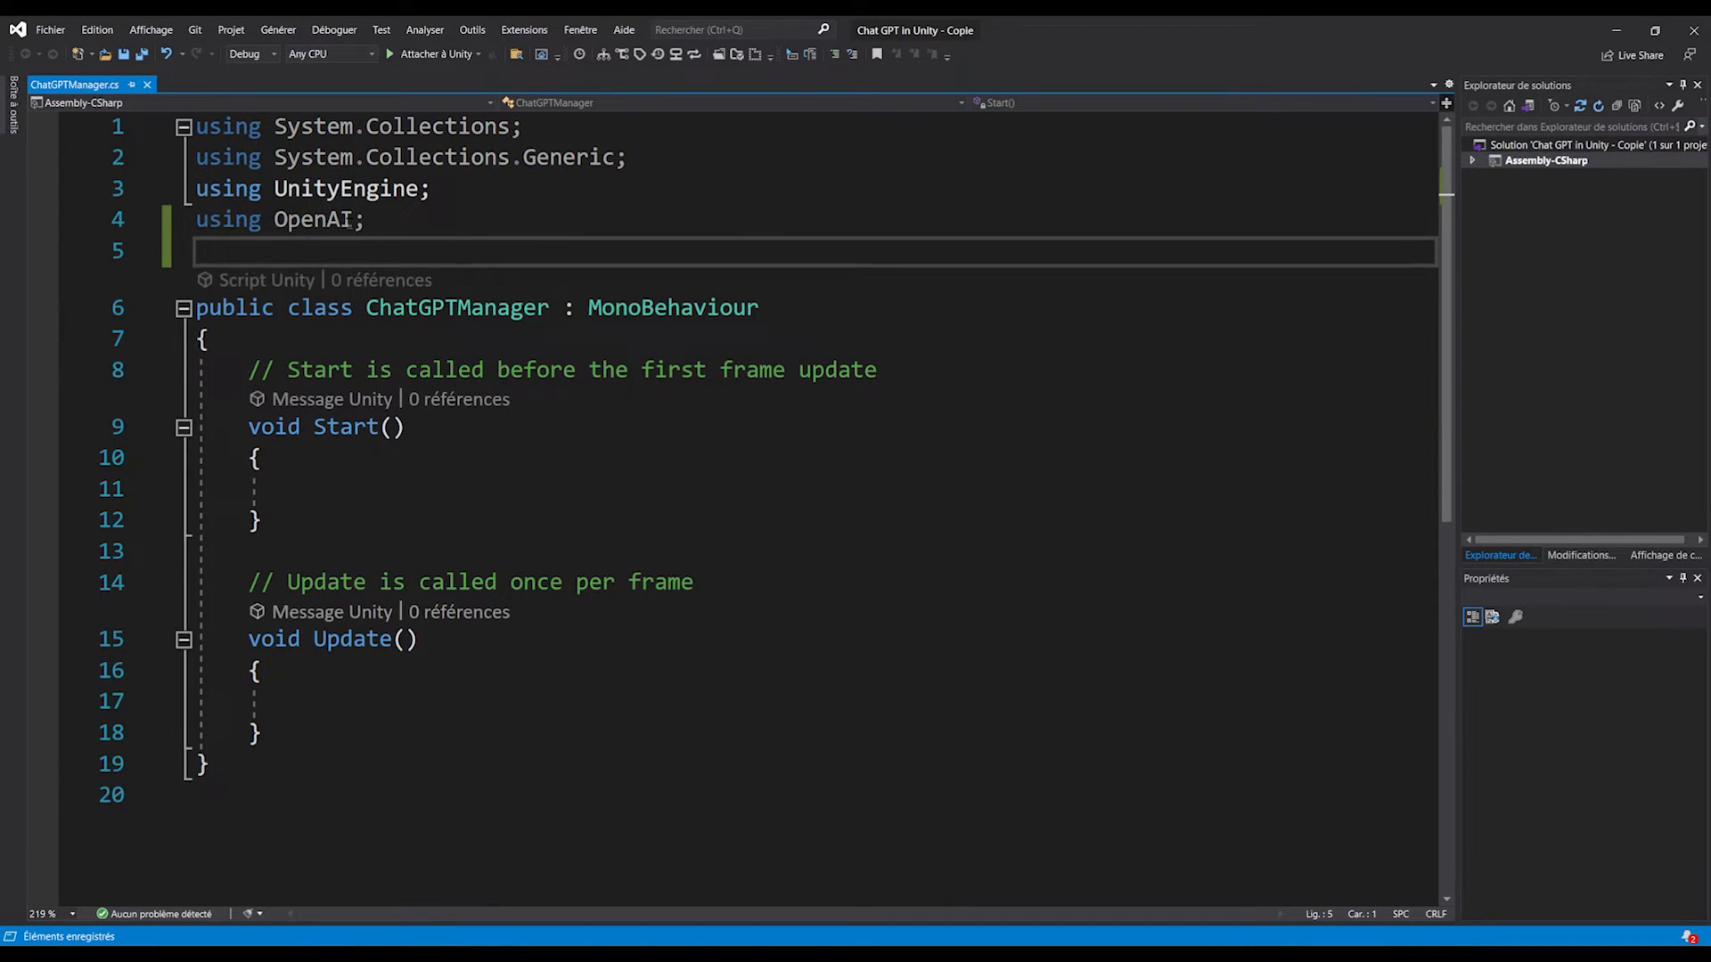
text(private OpenAIApi)
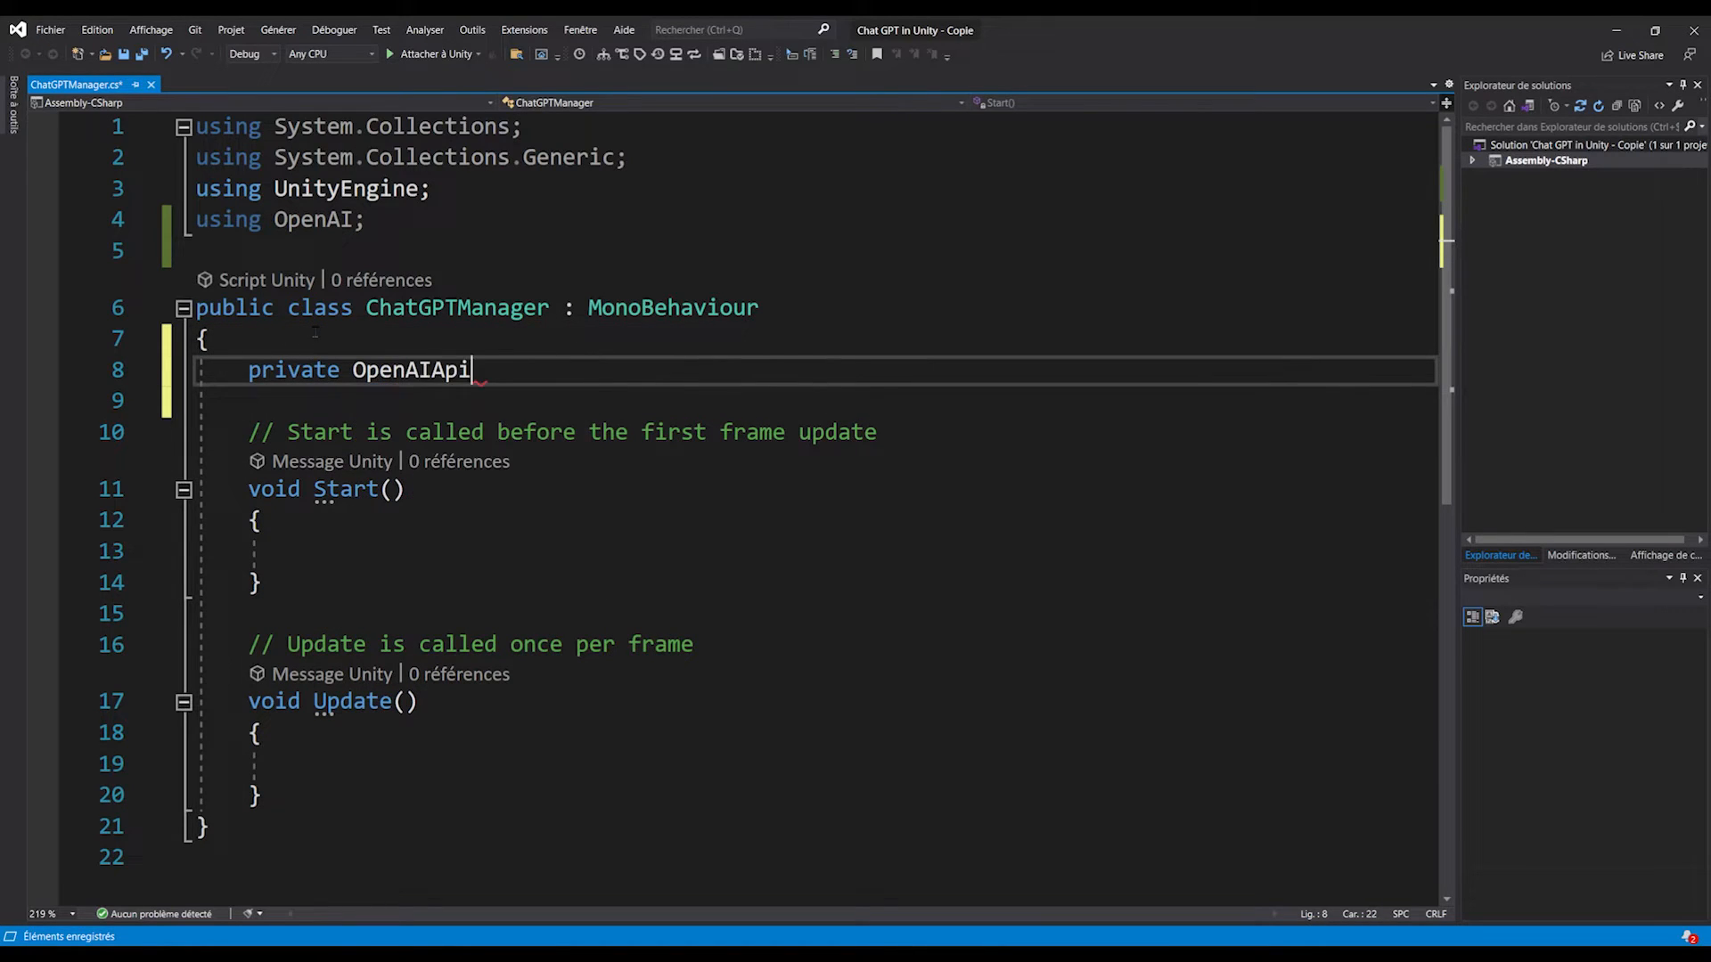
text(openAI)
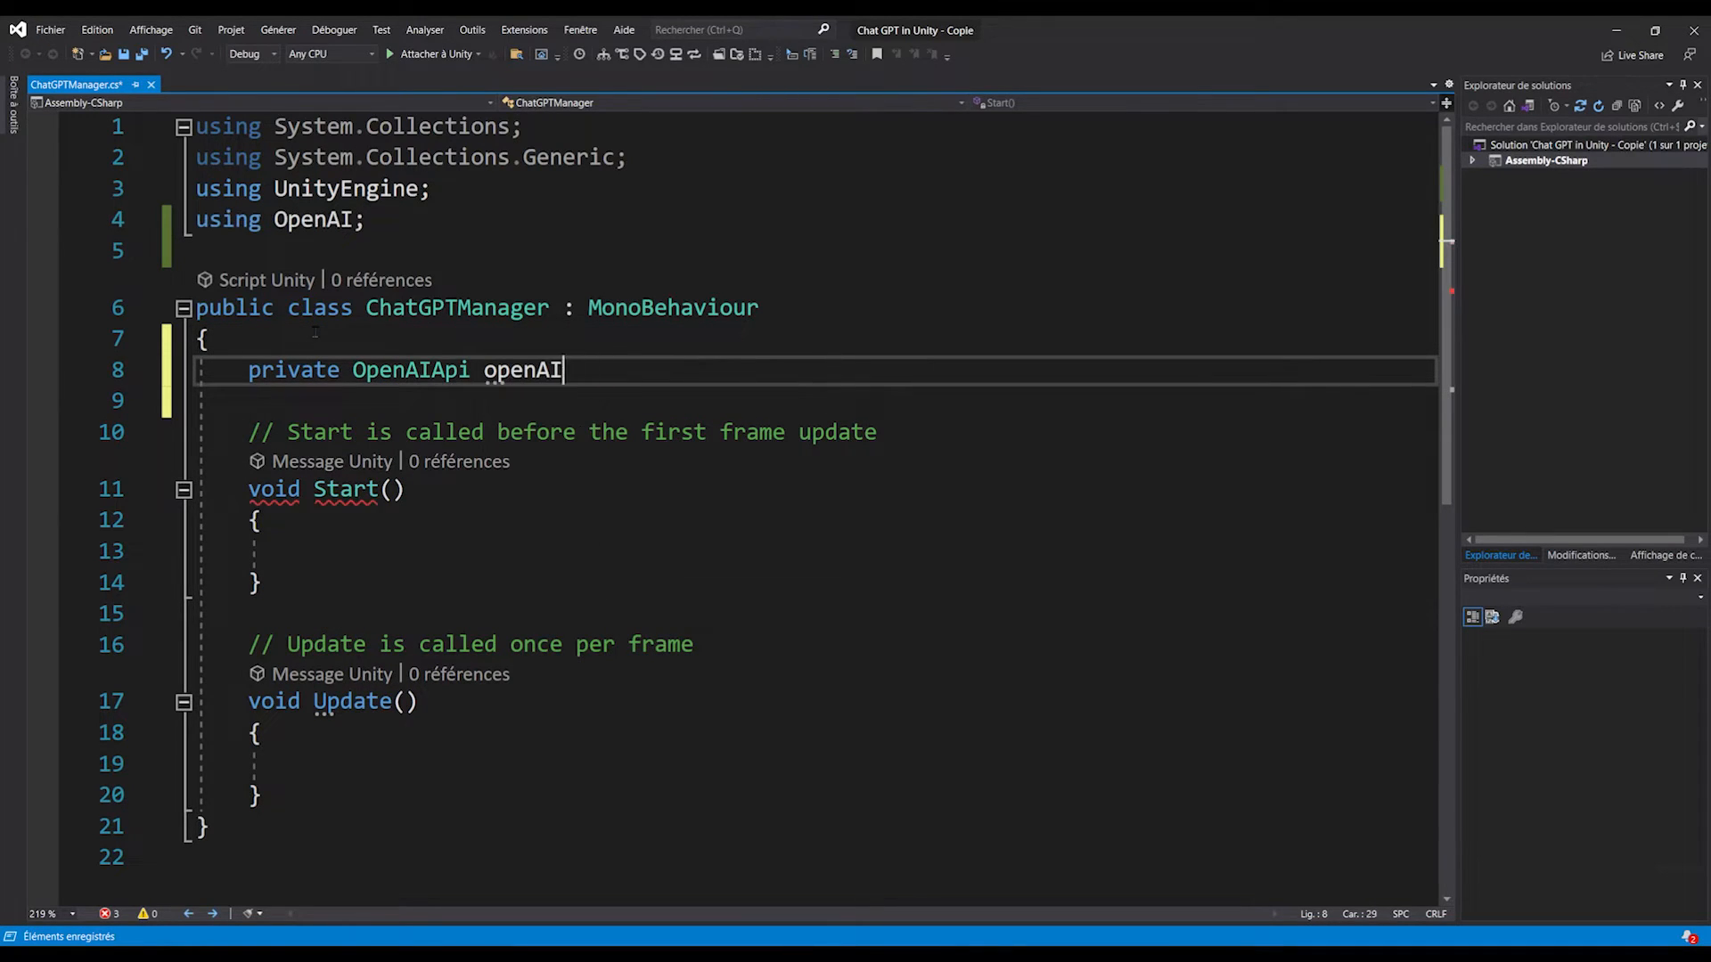
text(= new OpenAIApi();)
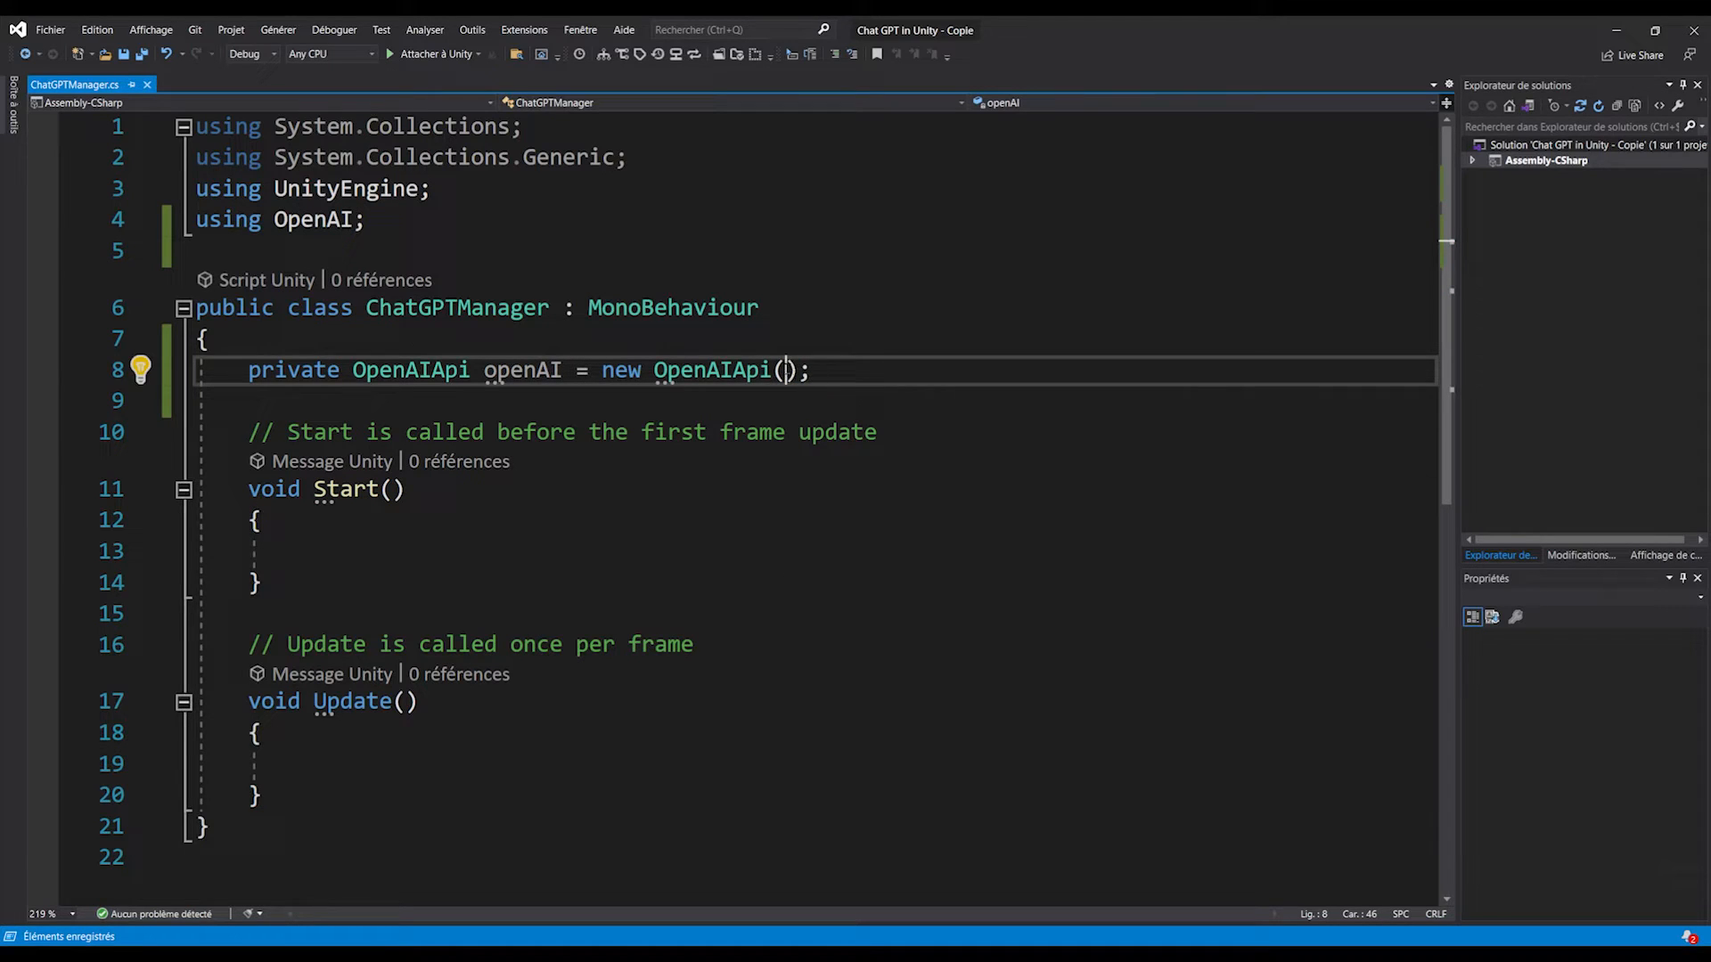
text(,)
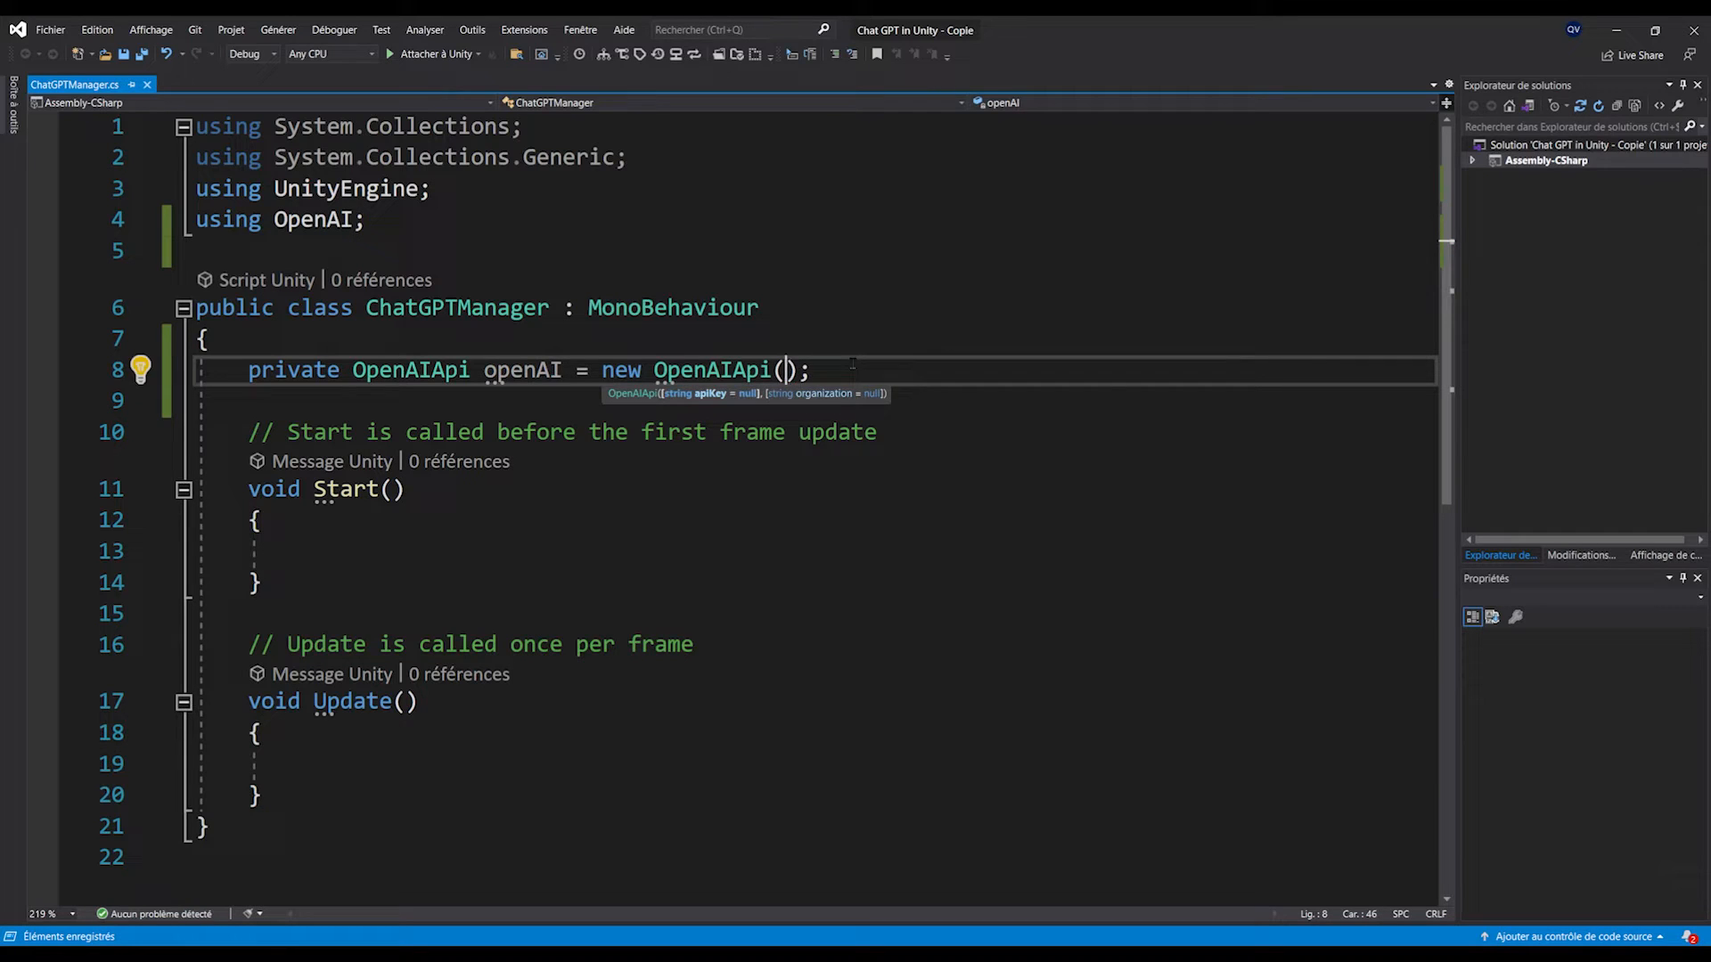
- Add an empty 'public void AskChatGPT(string newText)' method
text(public void AskChatGPT(stri)
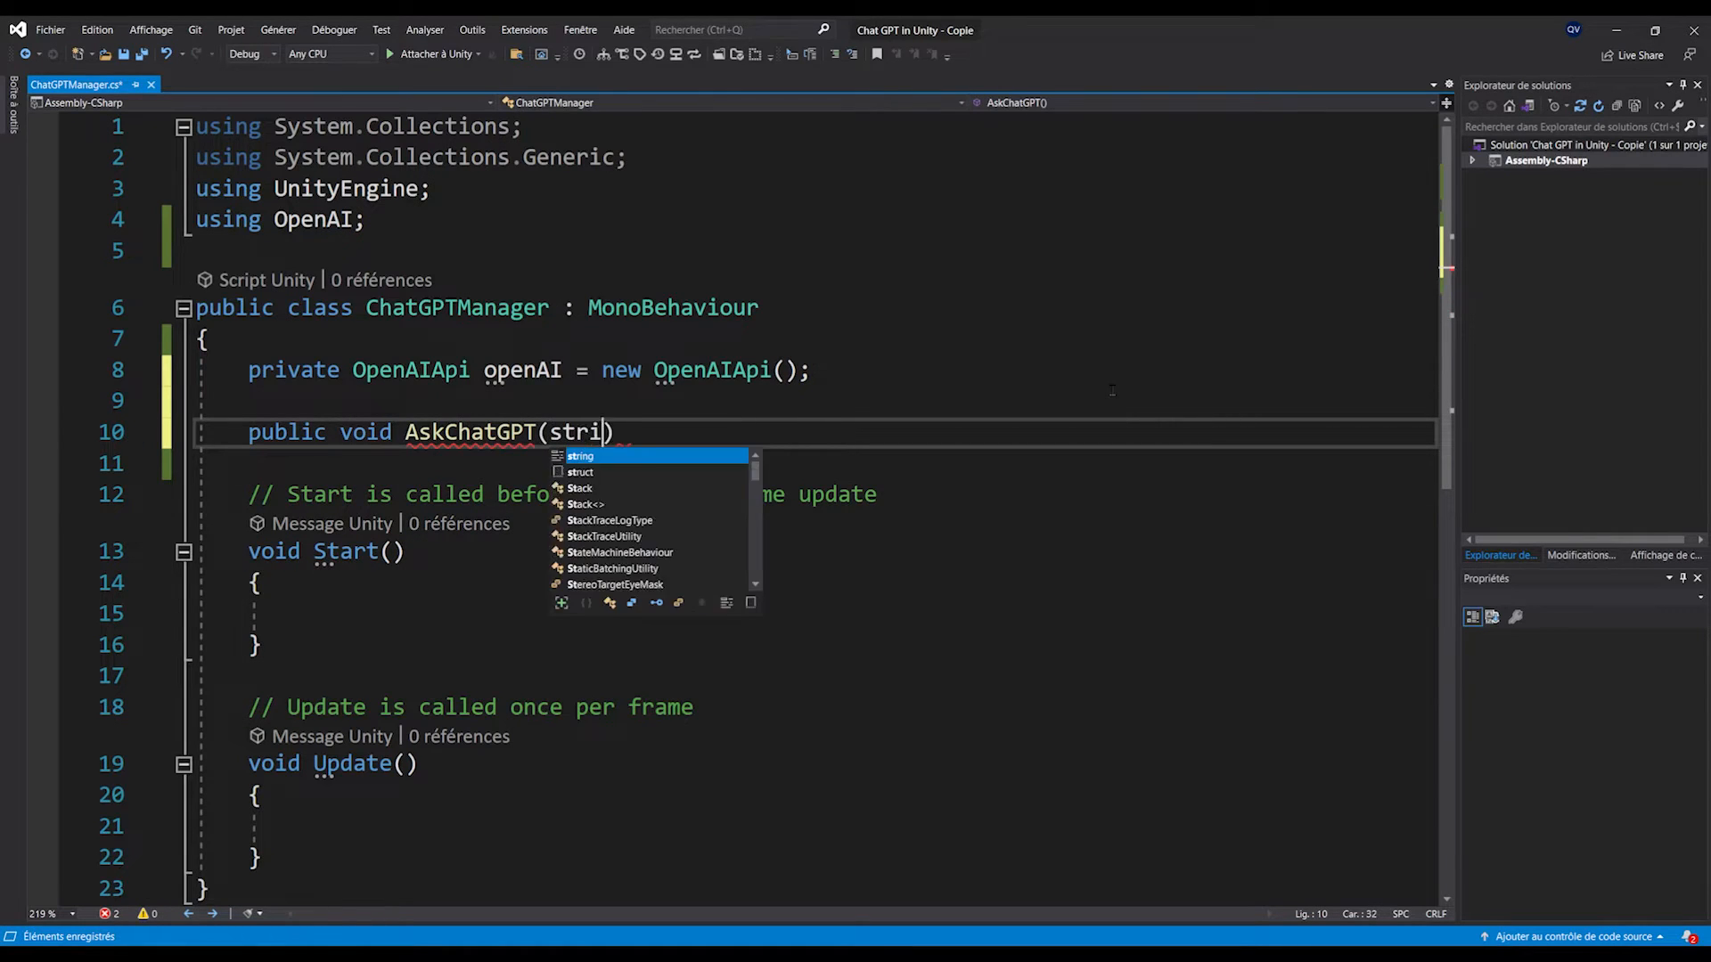
text(ng newText))
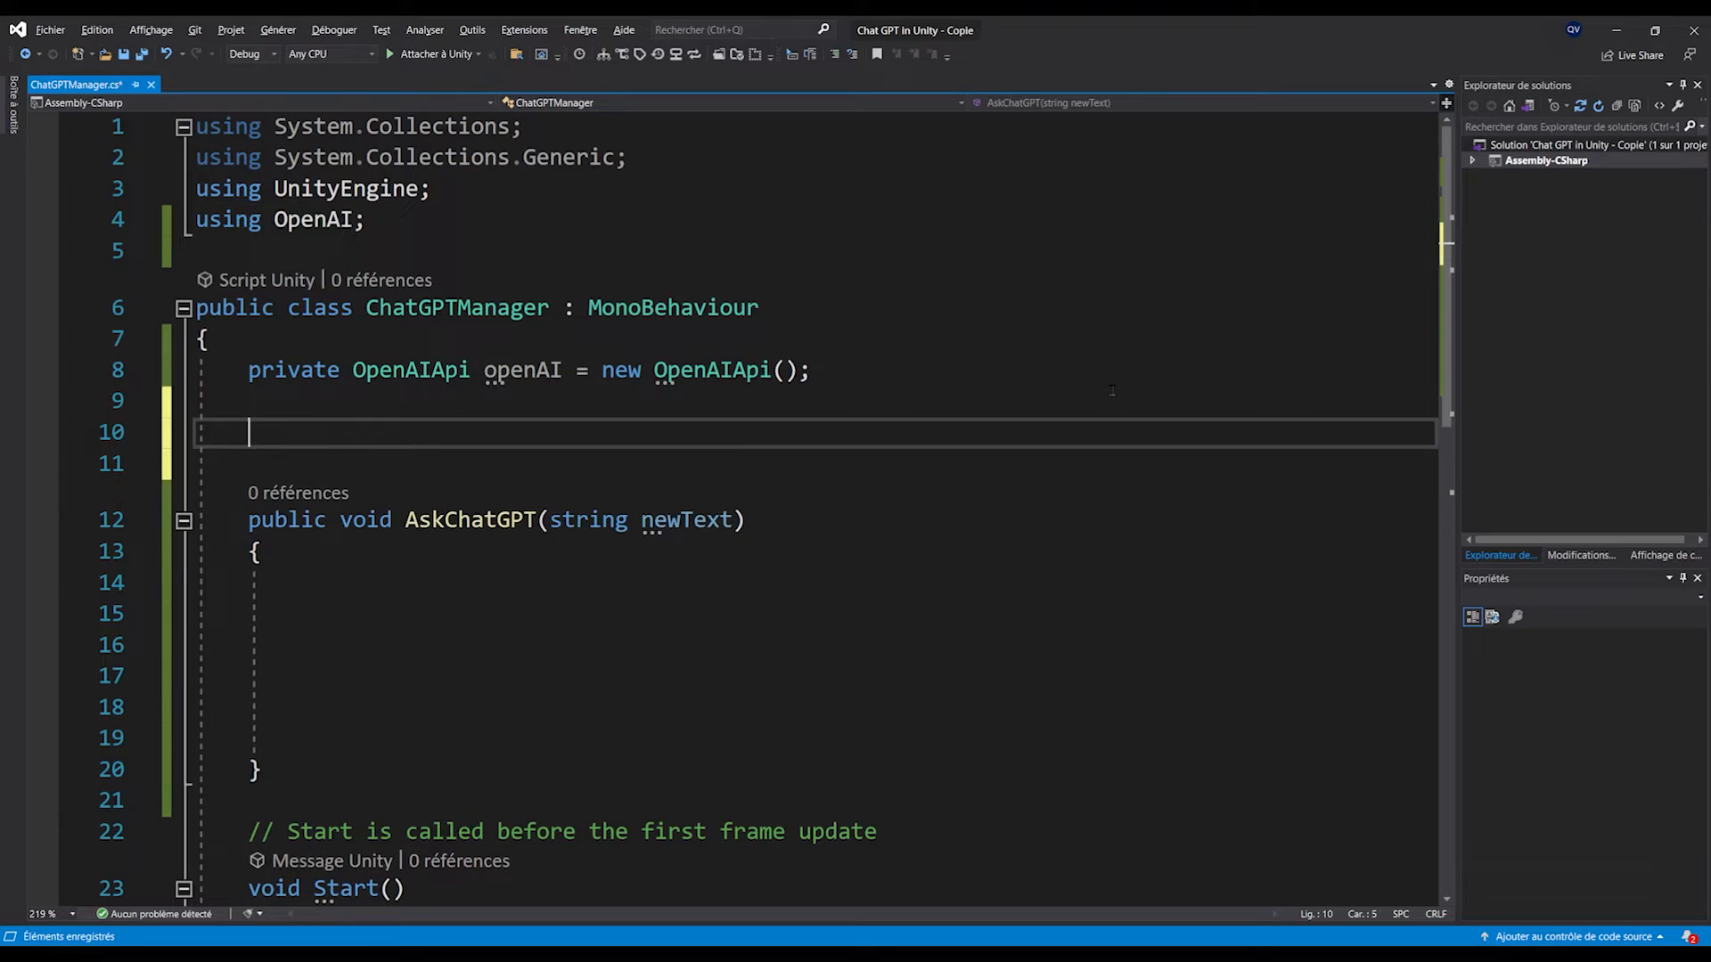
- Declare a List<ChatMessage> messages field and create a new ChatMessage in AskChatGPT
text(private List<>)
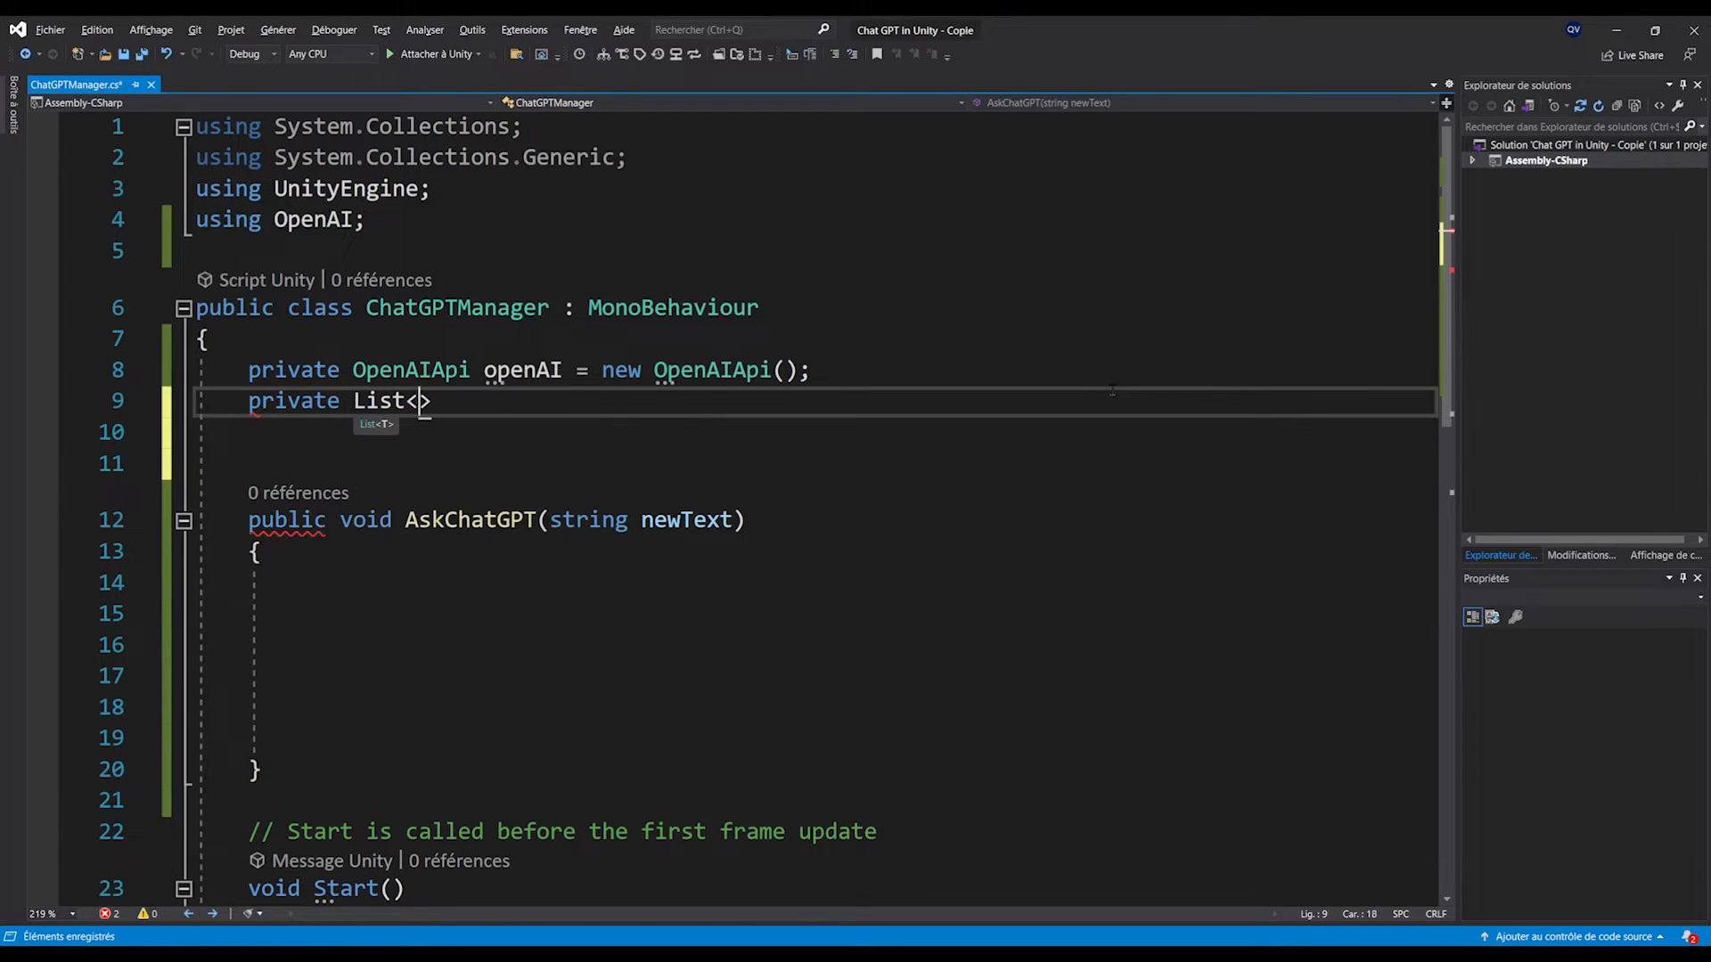
text(ChatMessage>)
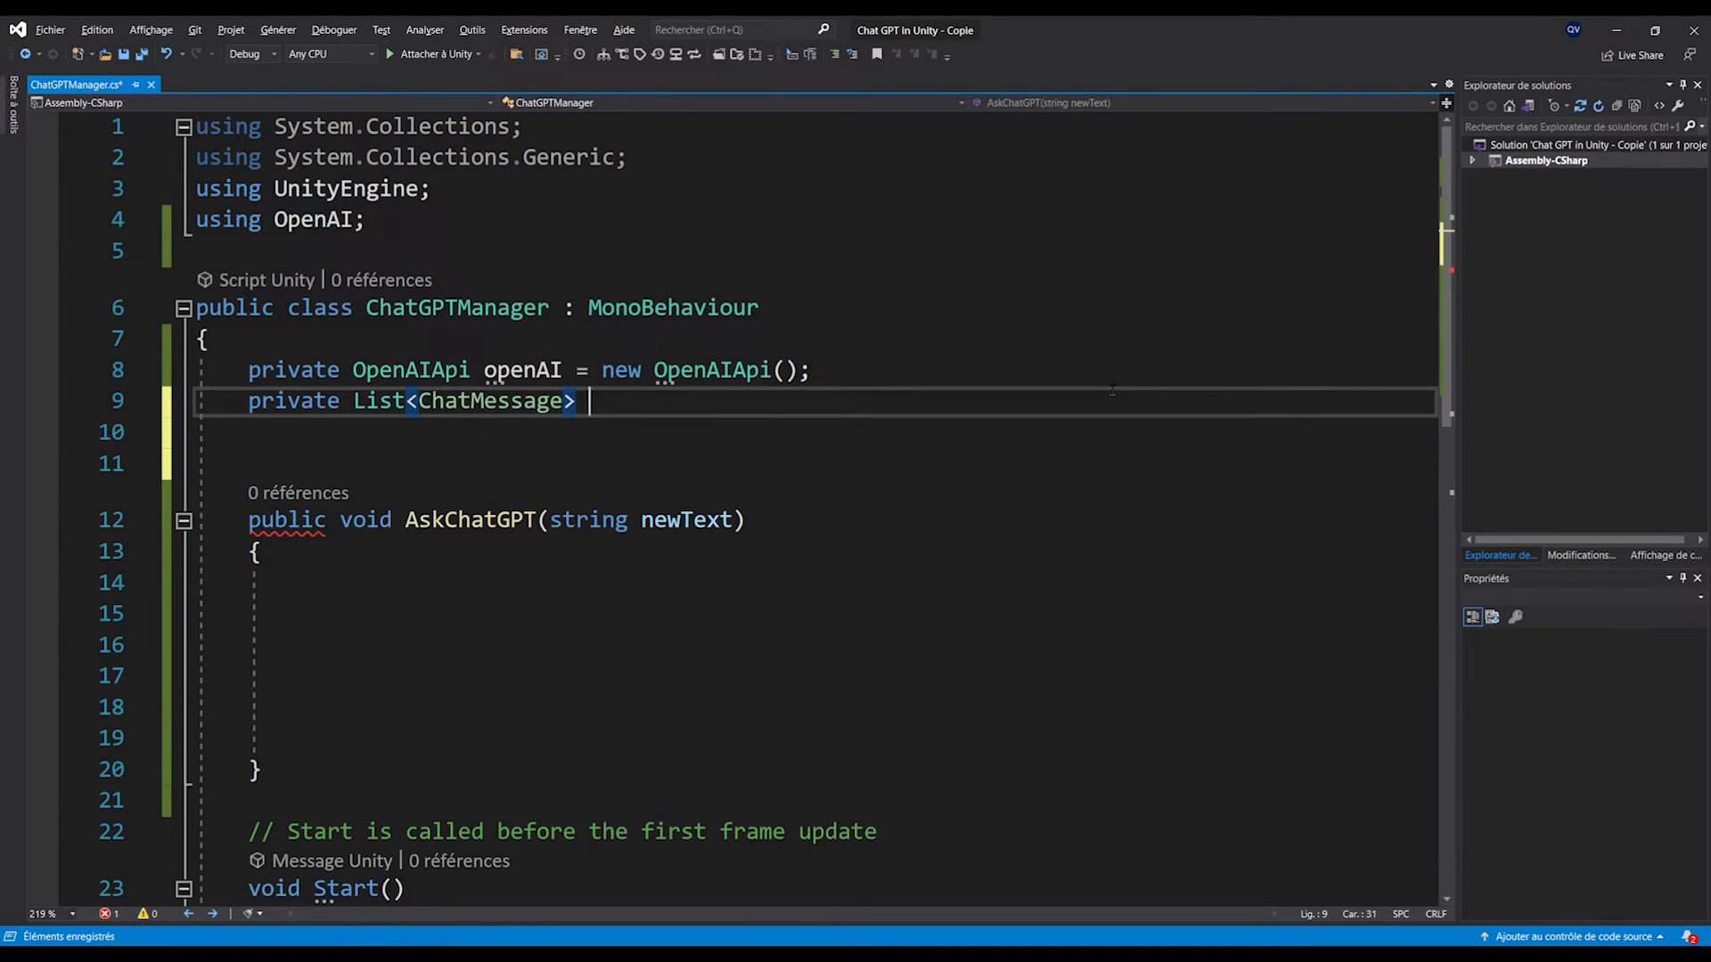
text(messages = new List<ChatMessage>();)
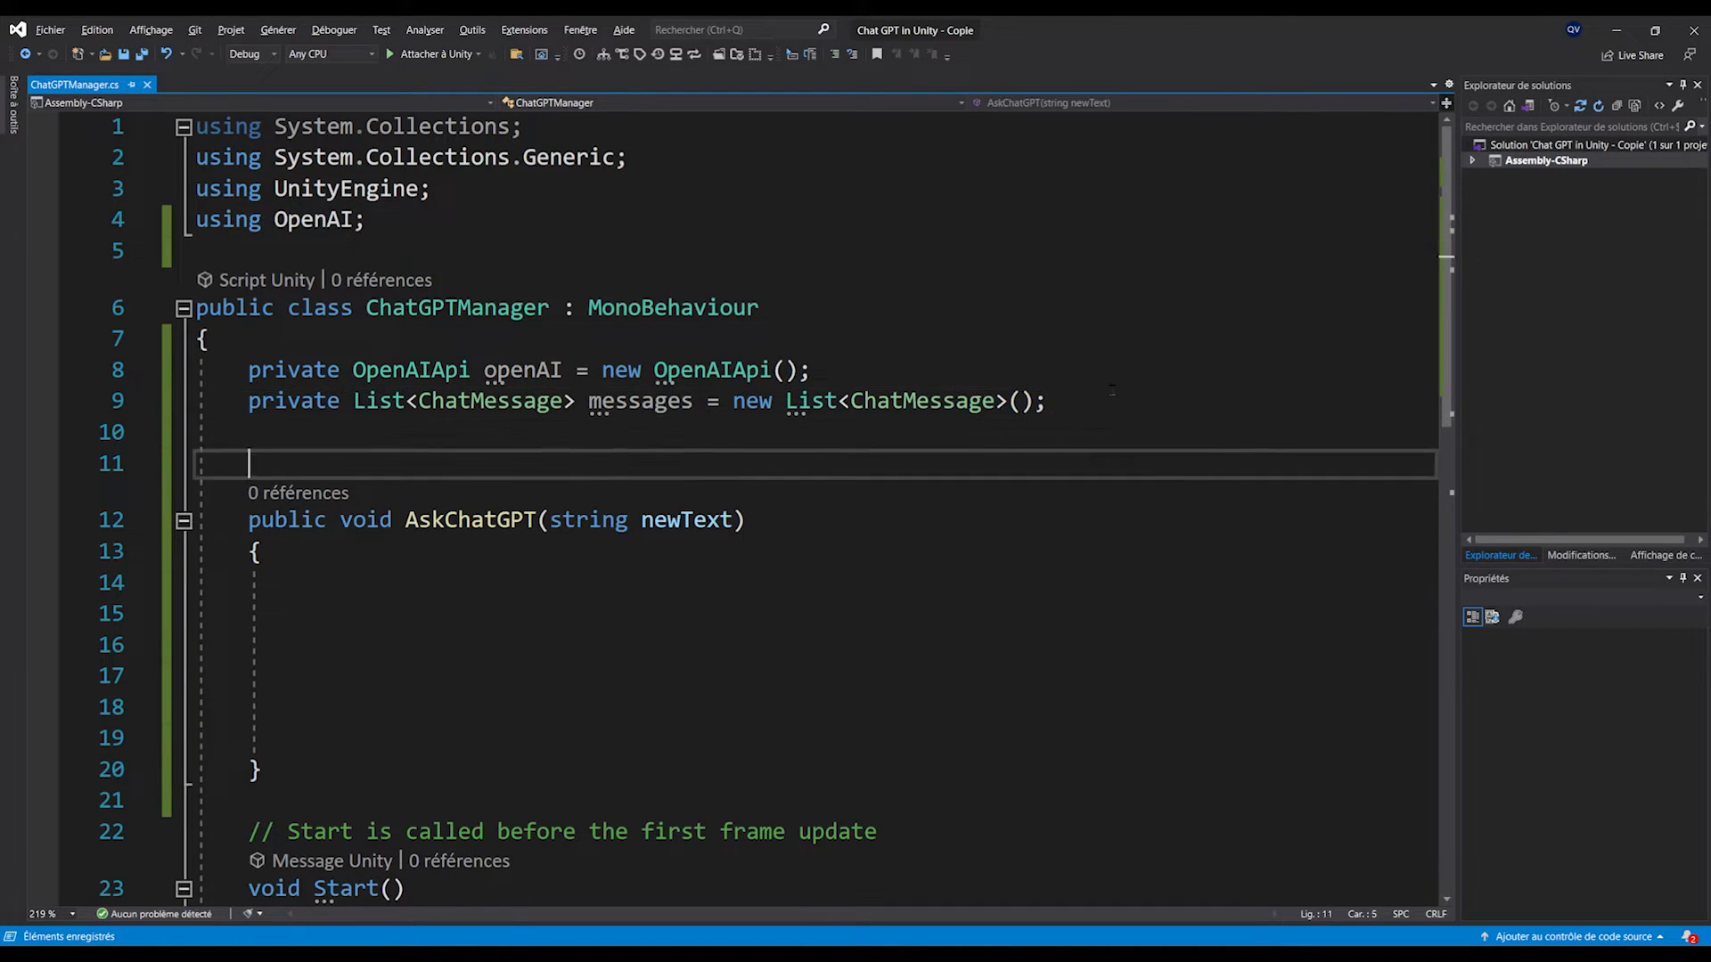
text(ChatMessage)
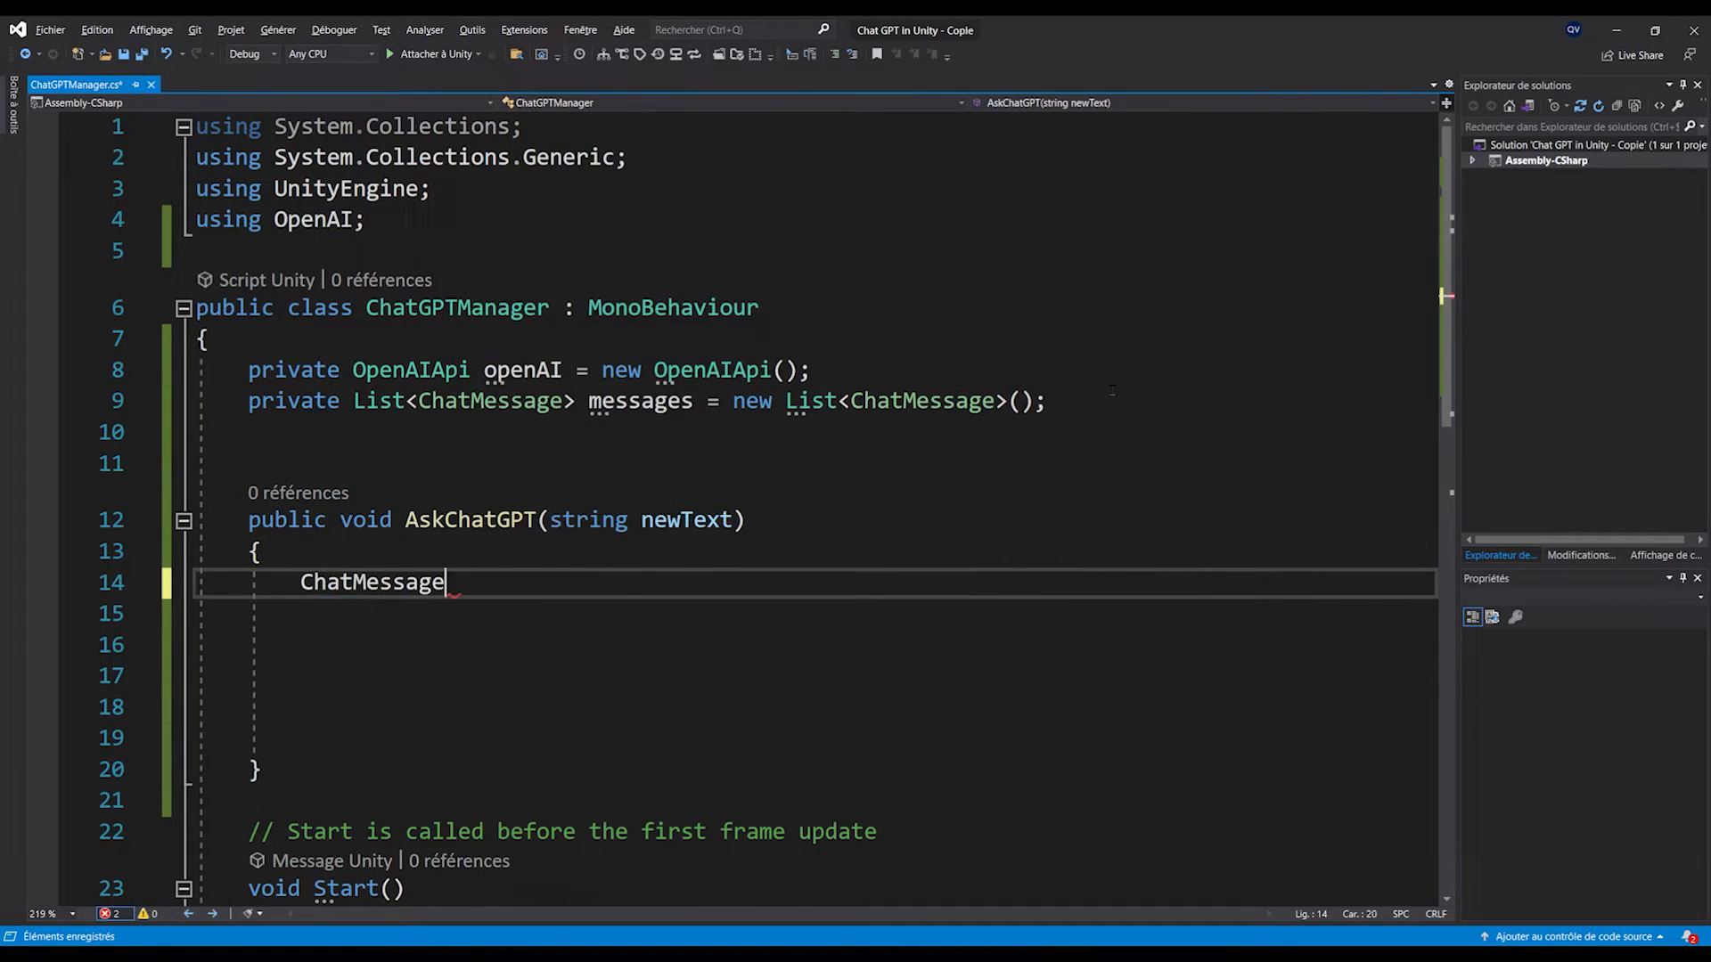
text(newMessage = n)
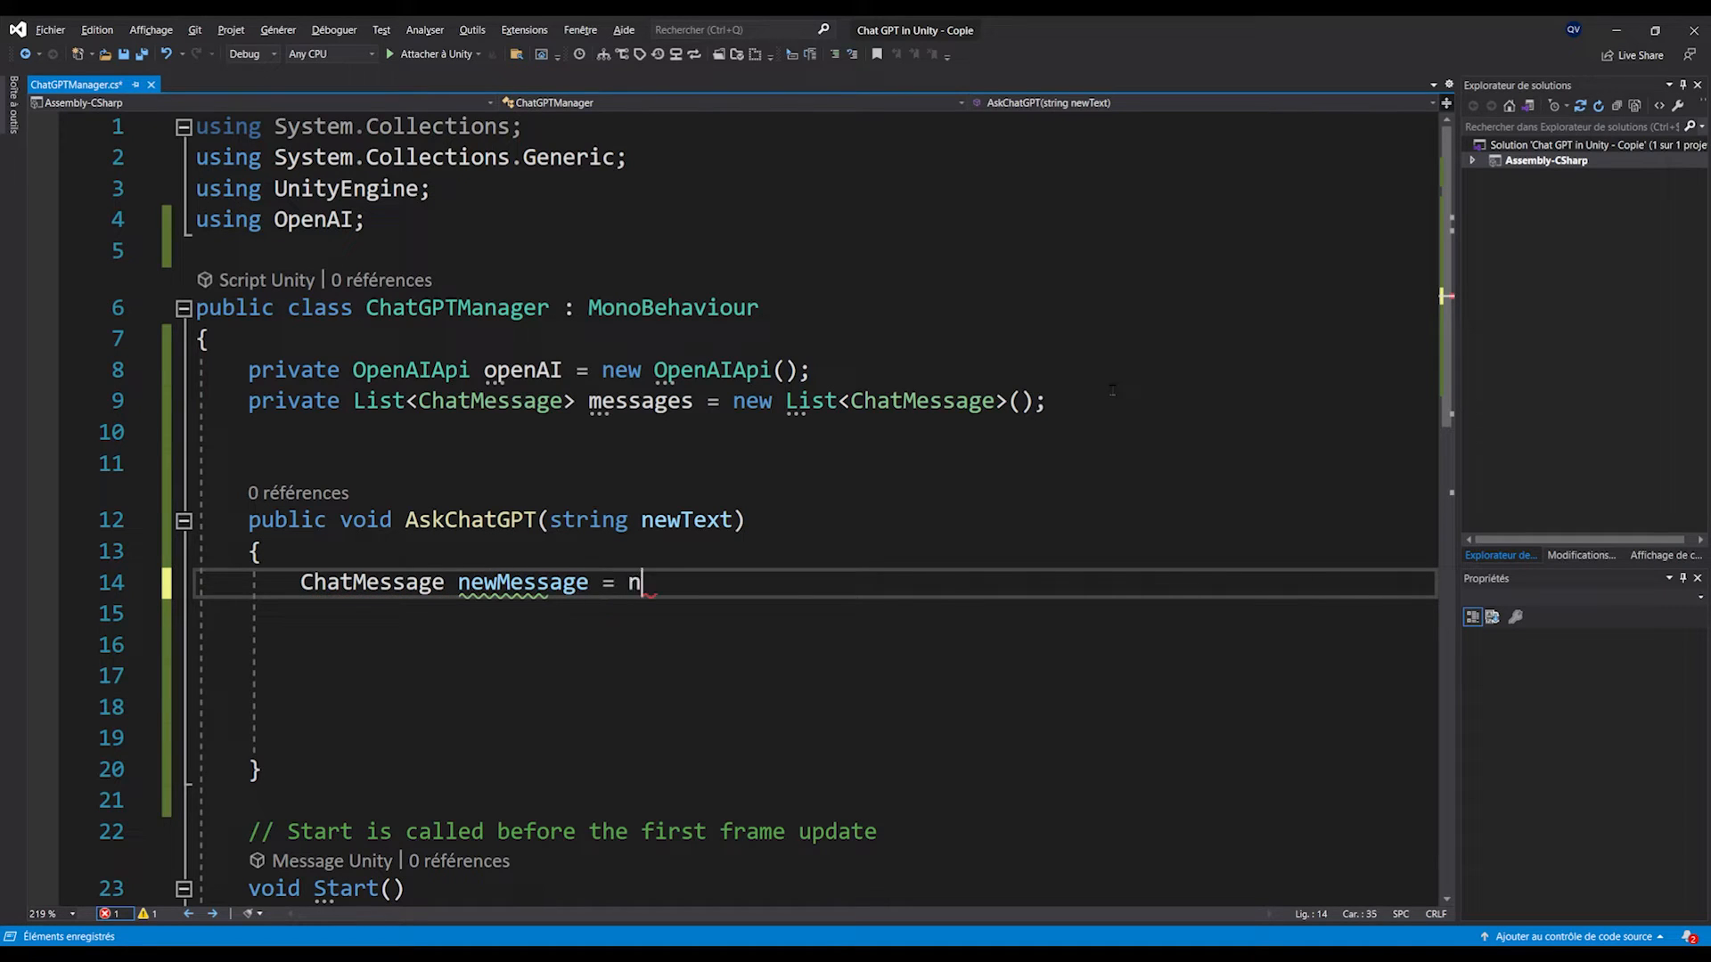
text(ew ChatMessage();)
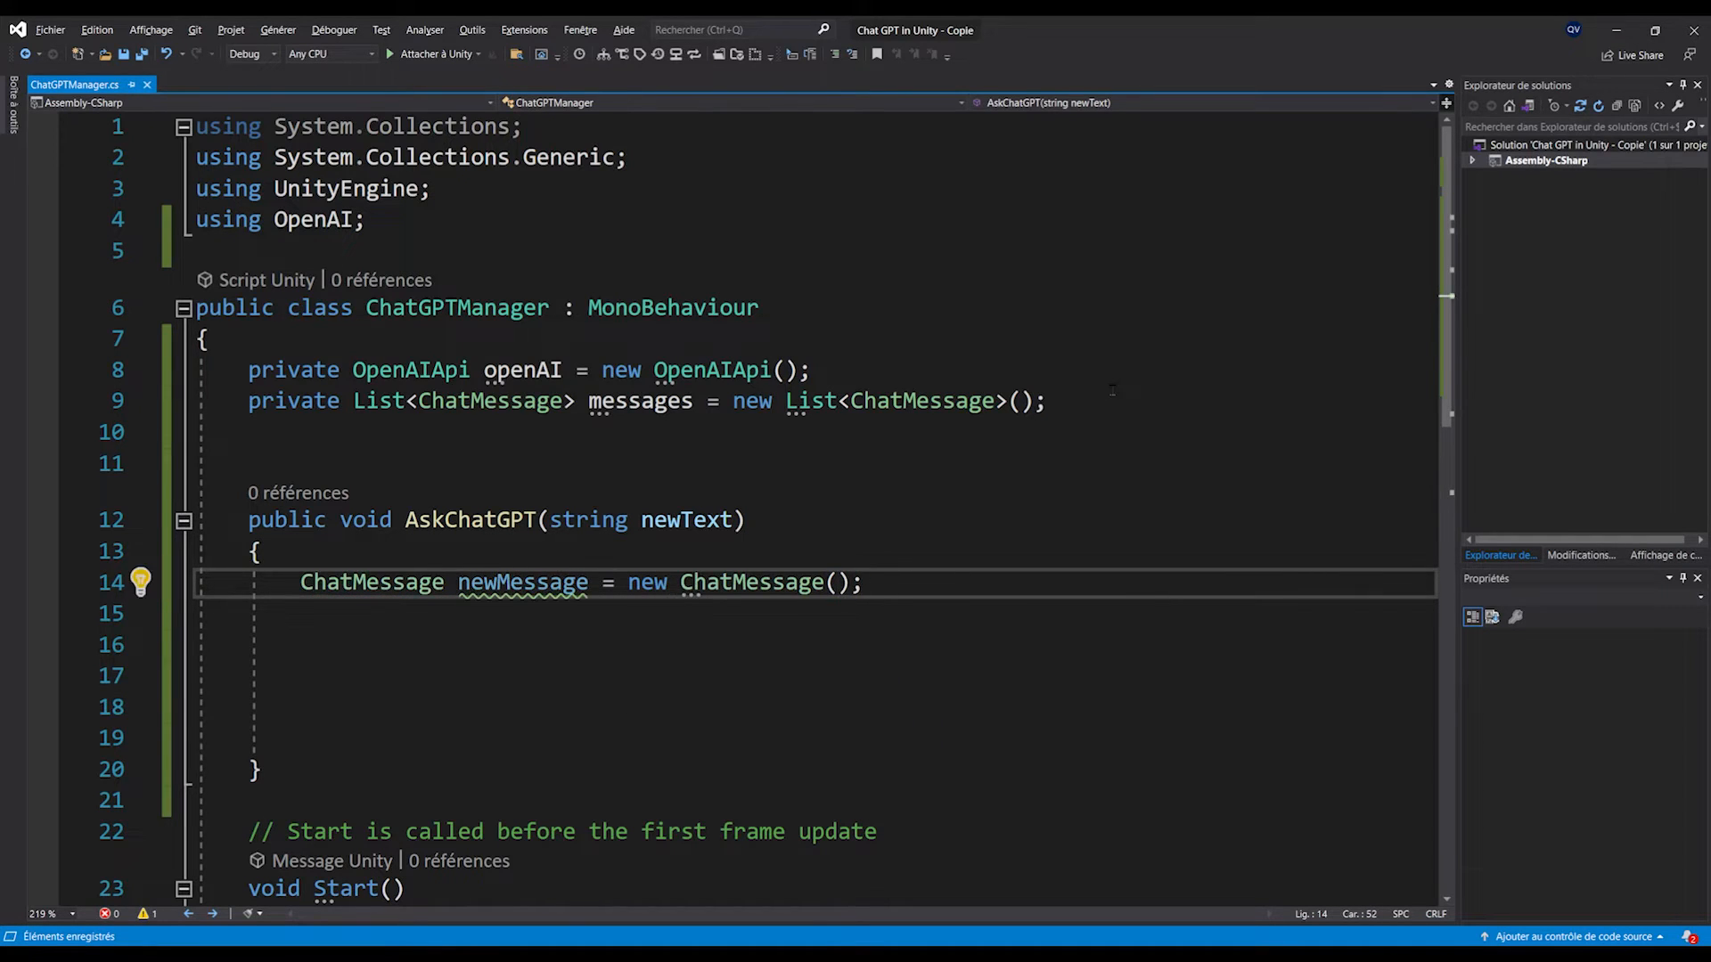
- Set the message Content to newText and Role to "user", then add it to messages
text(newMessage =)
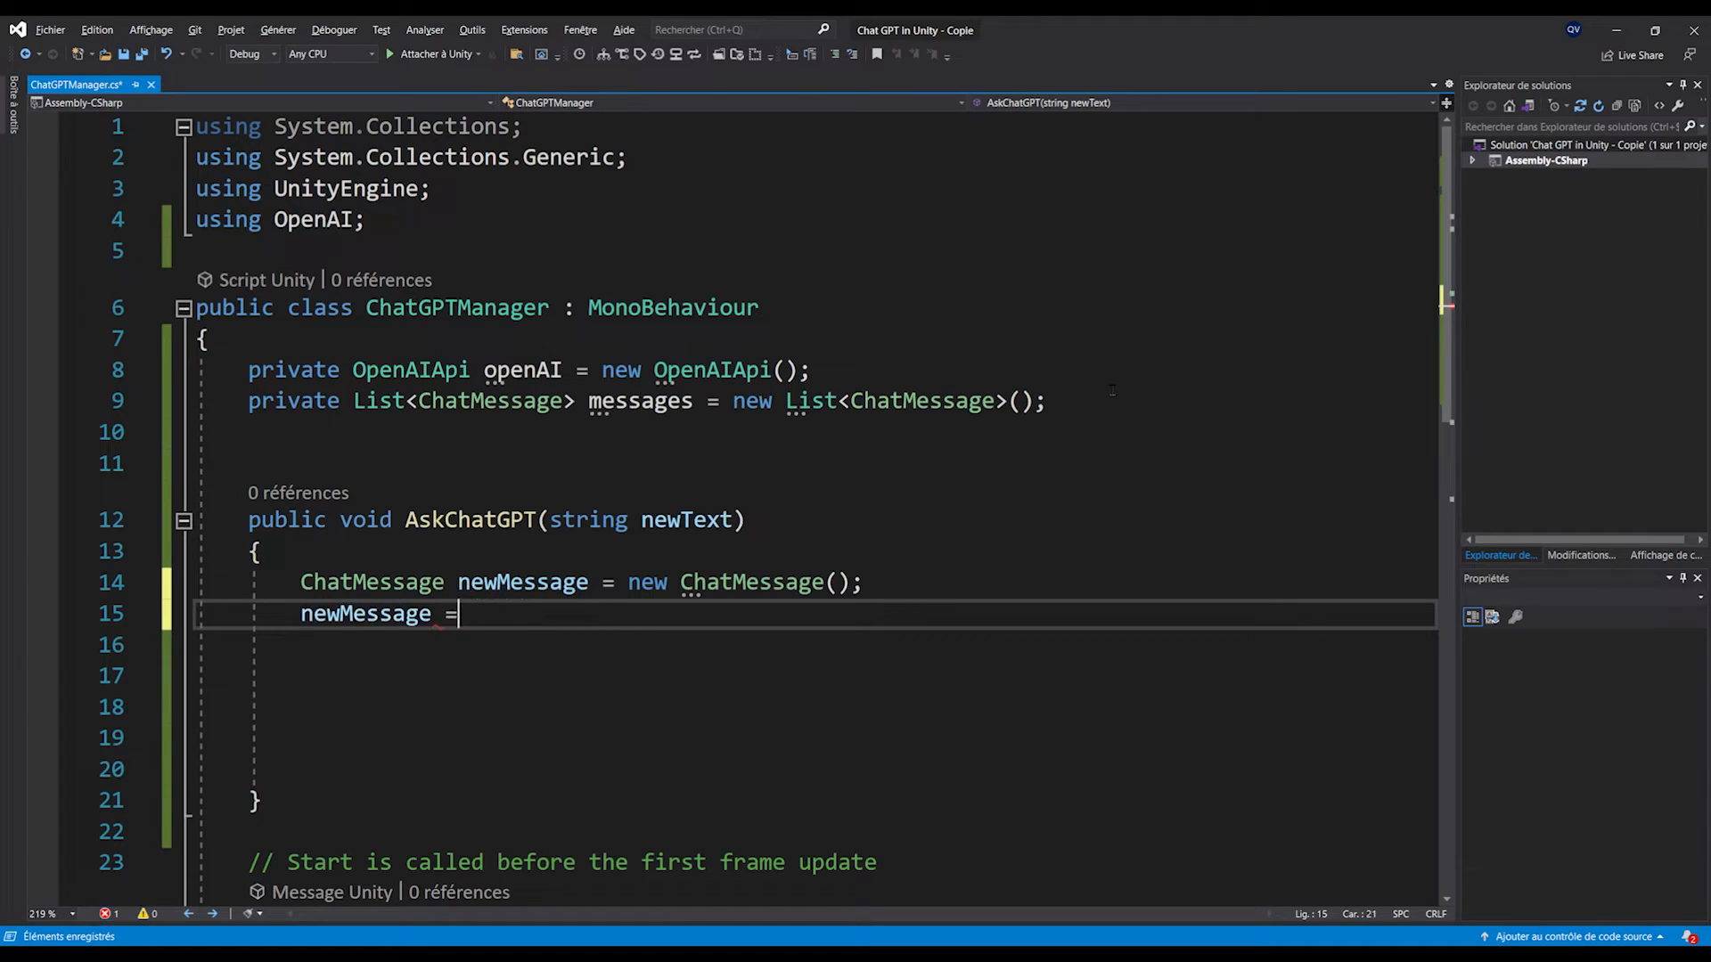
text(.)
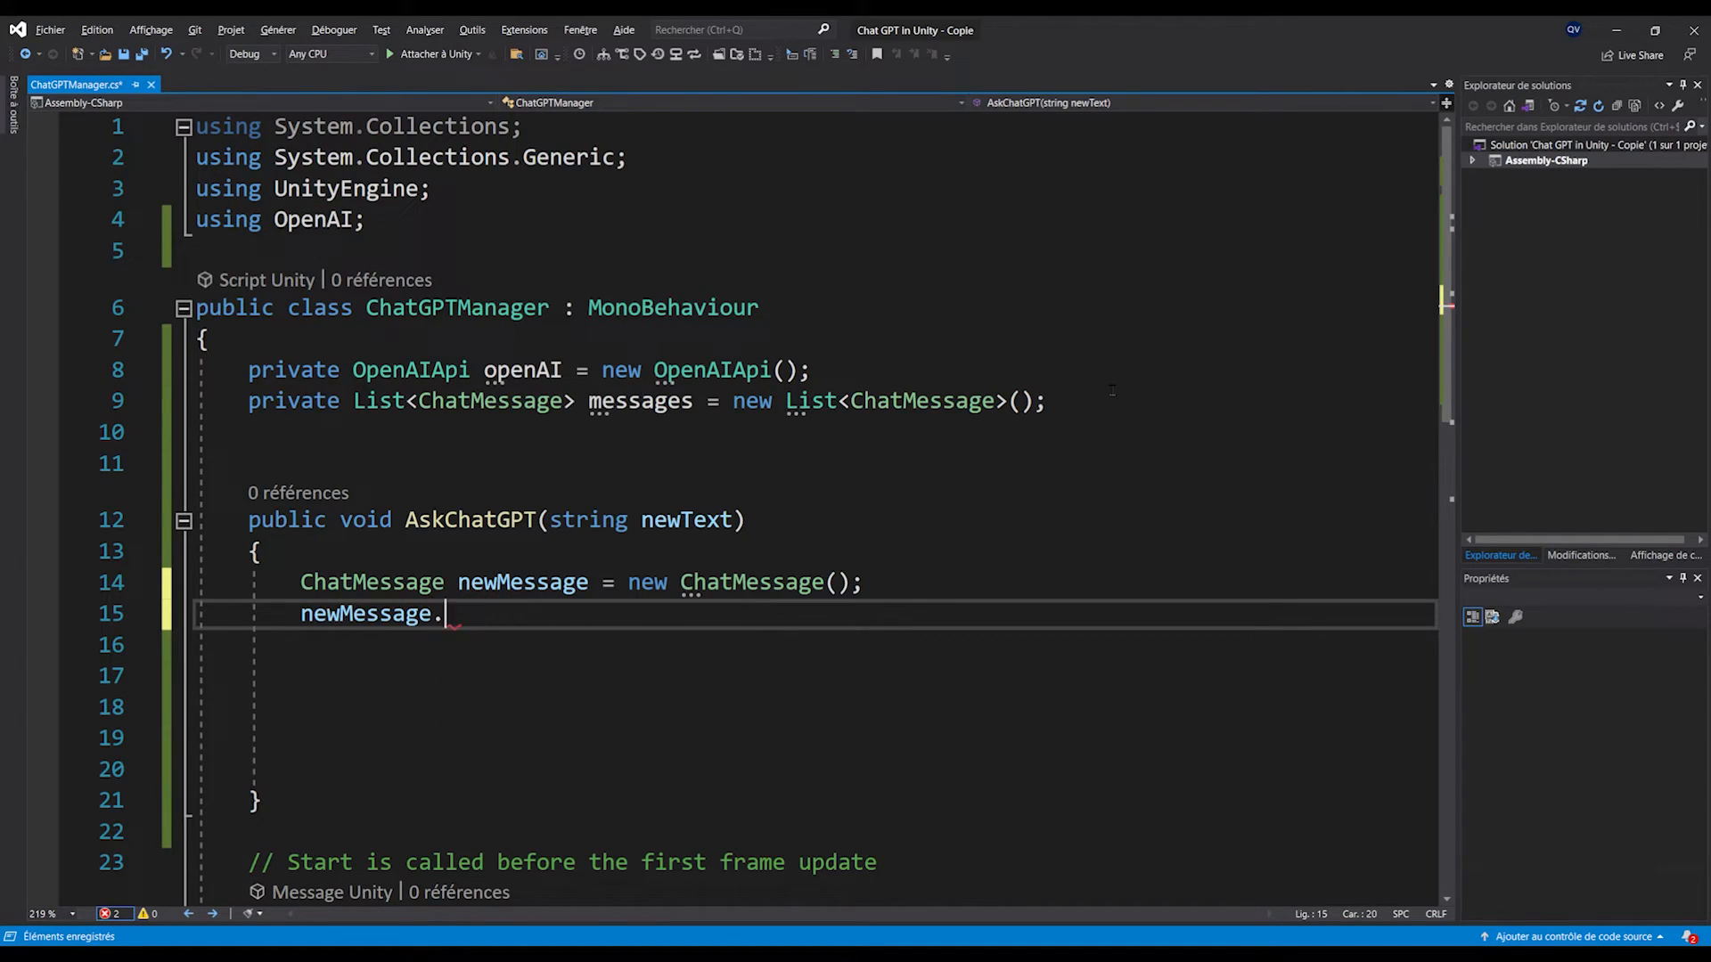
text(Content = newText;)
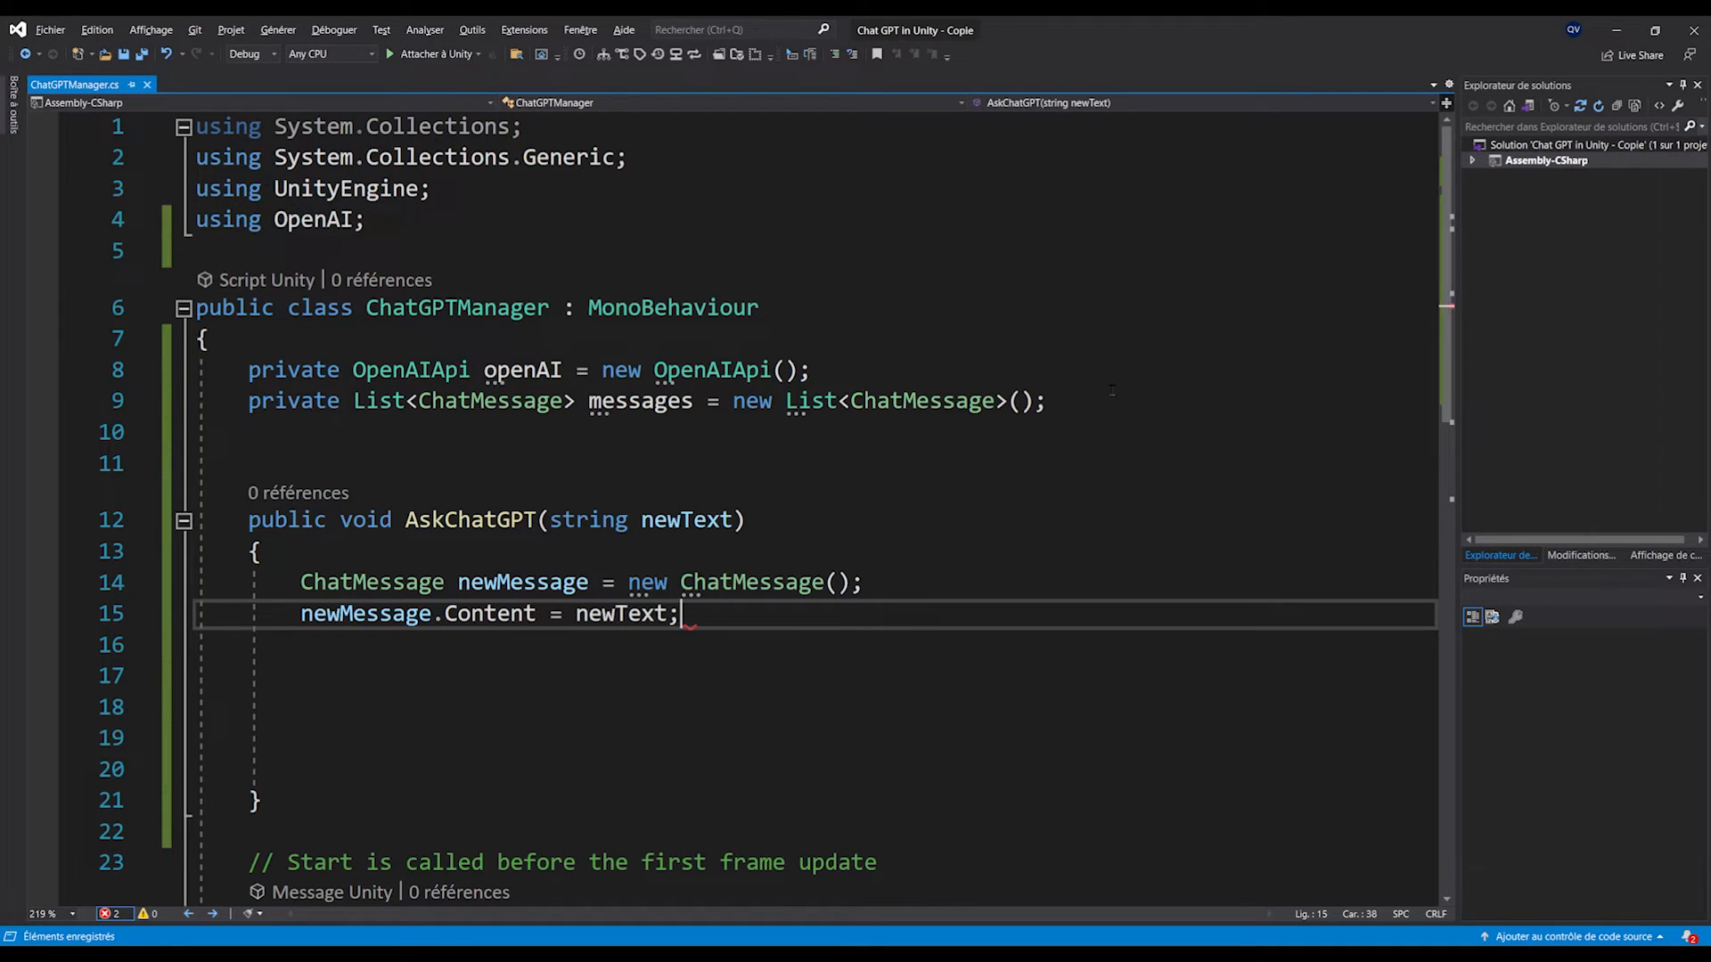
text(newMessage.Role = ")
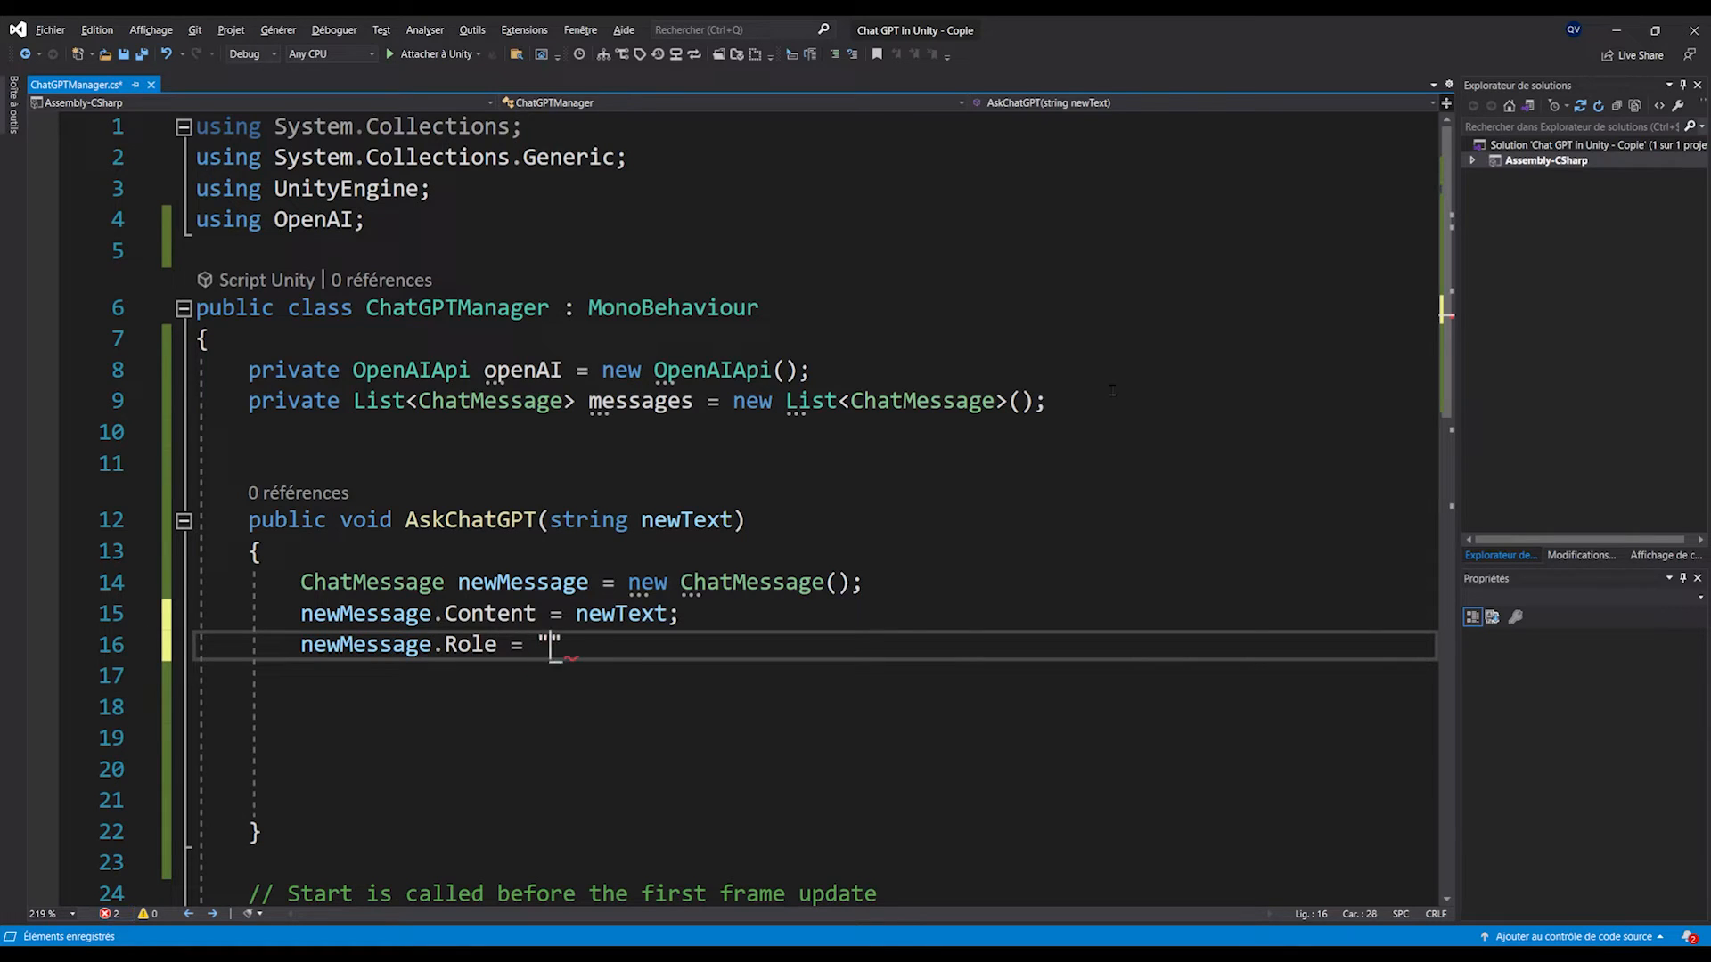
text(user)
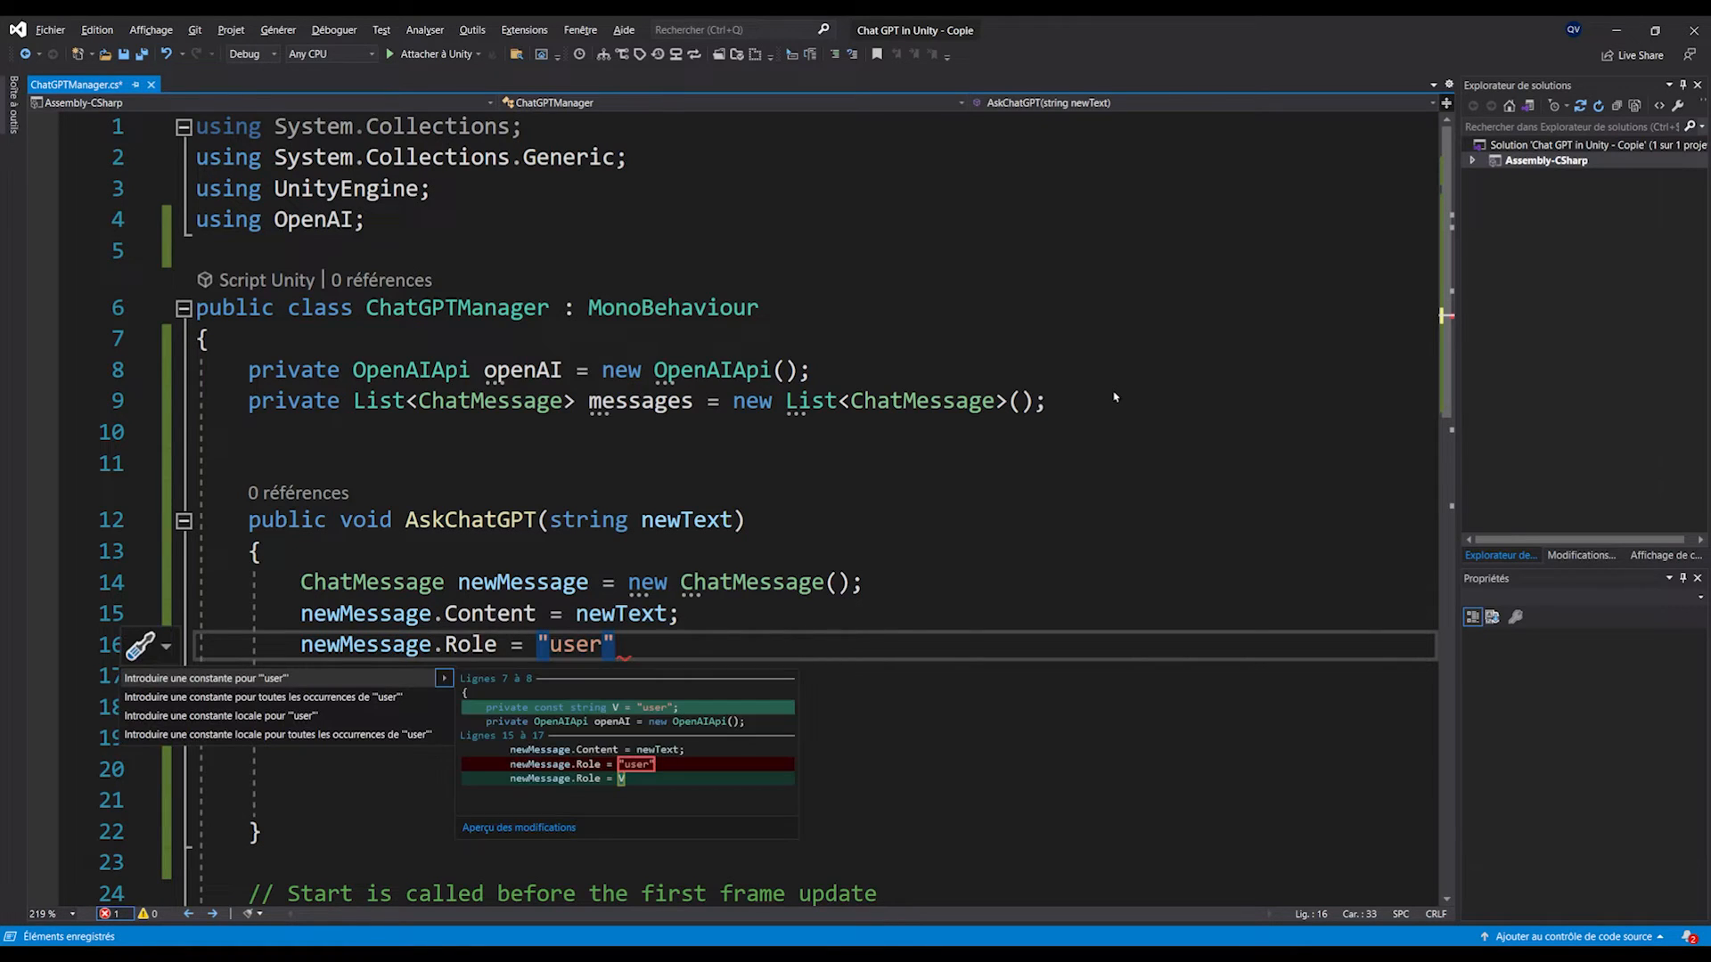
key(Escape)
text(messages)
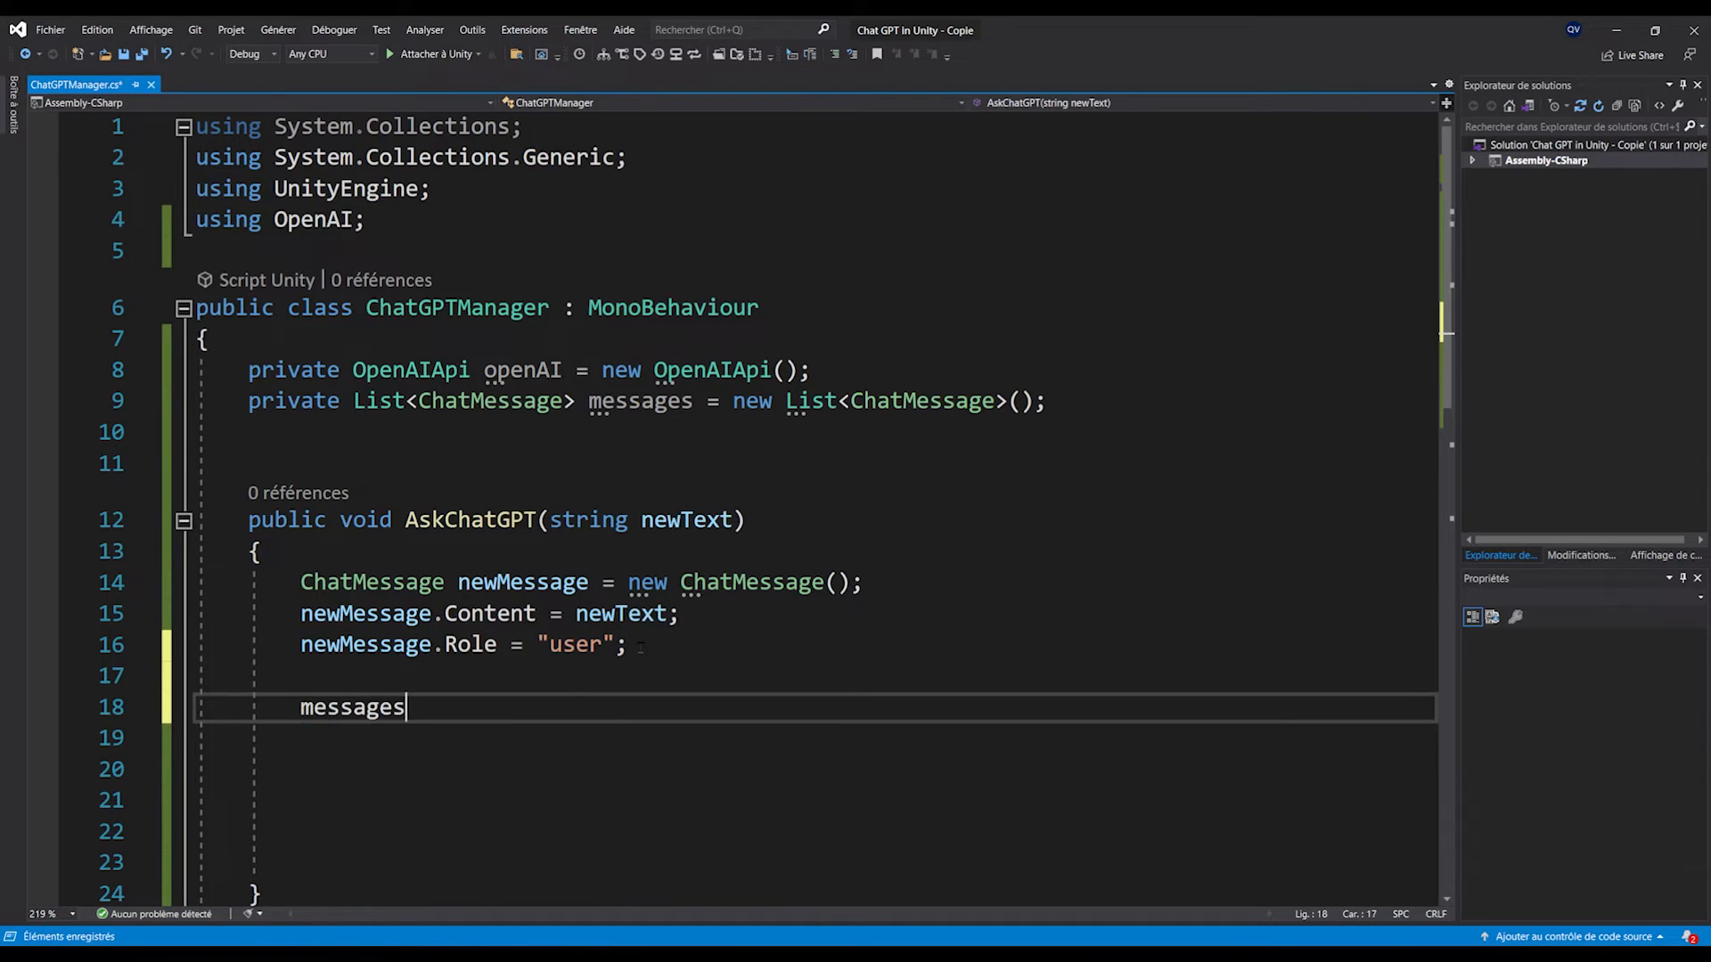
text(.Add(newMessage);)
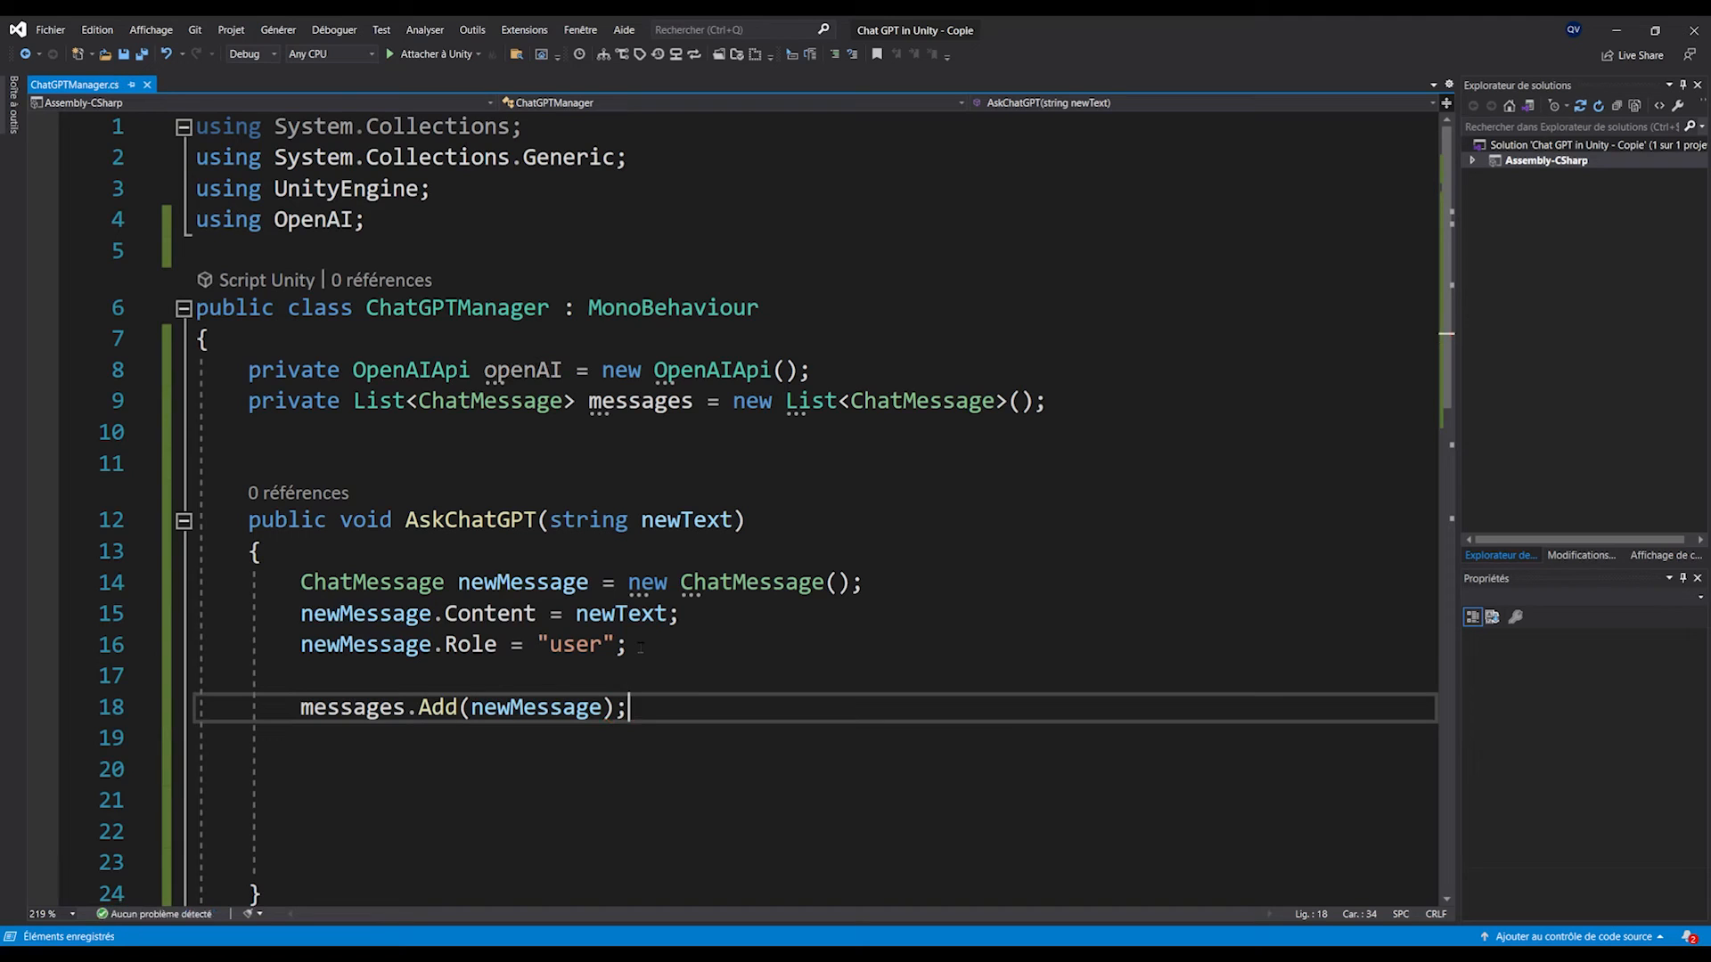
- Create a CreateChatCompletionRequest and set request.Model = "gpt-3.5-turbo"
scroll(down, 3)
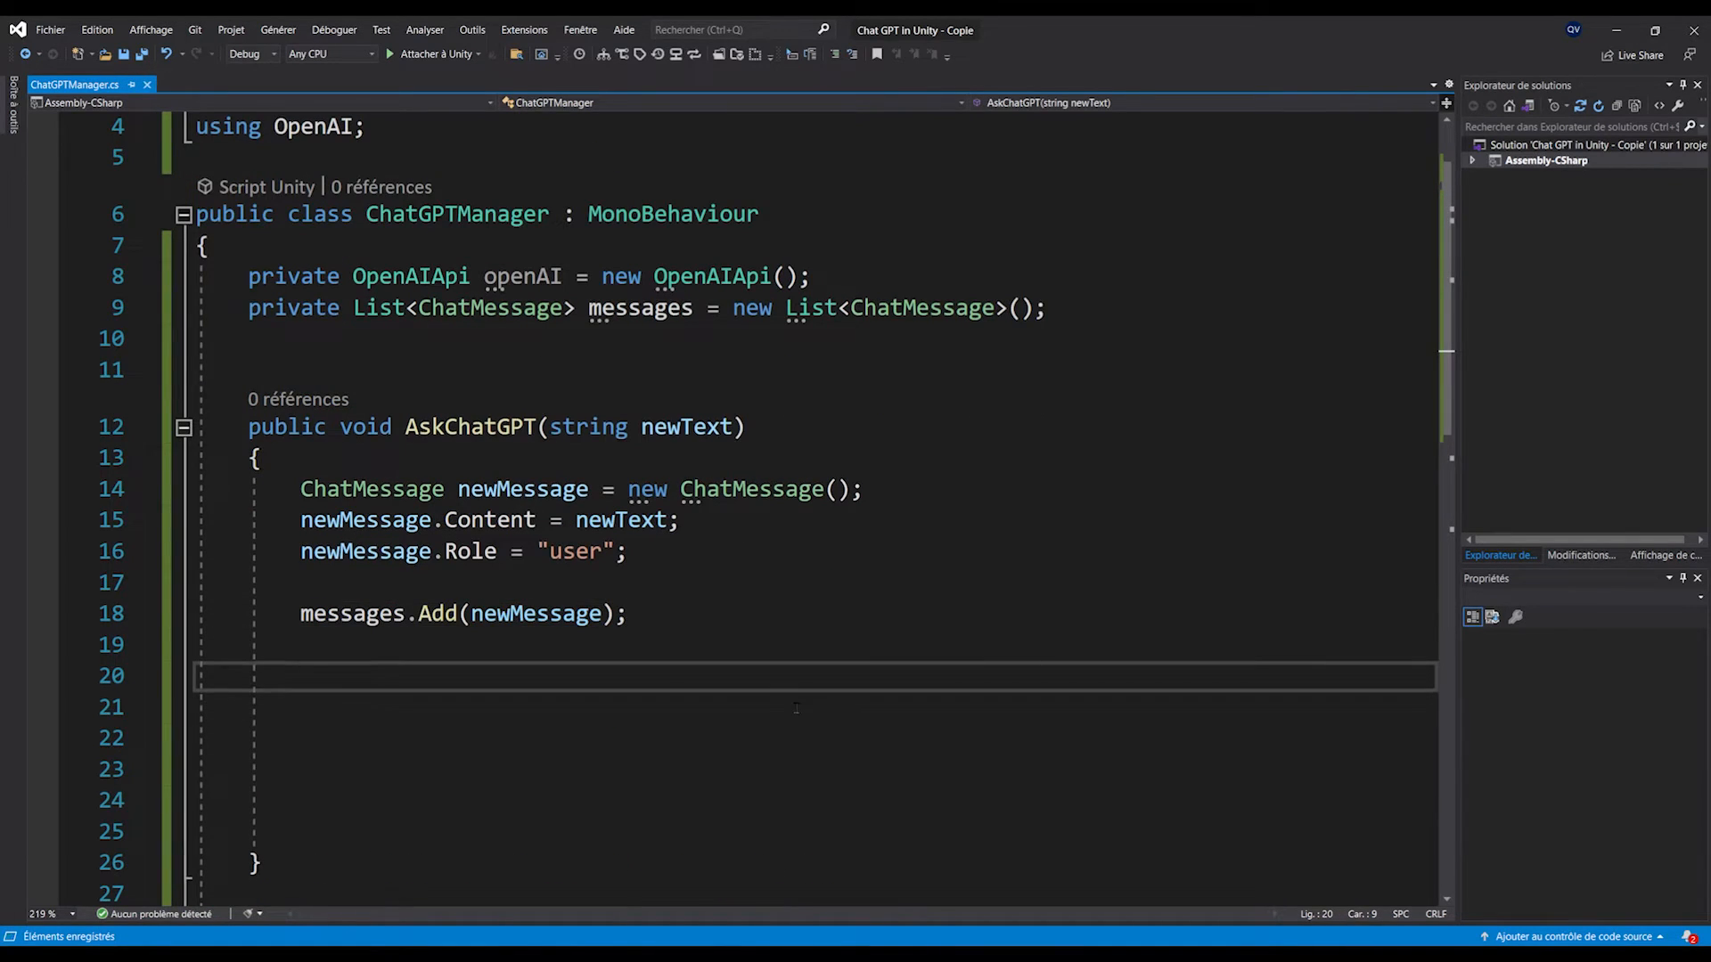
text(CreateChatCompletionRequest request = new CreateChatCompletionRequest()
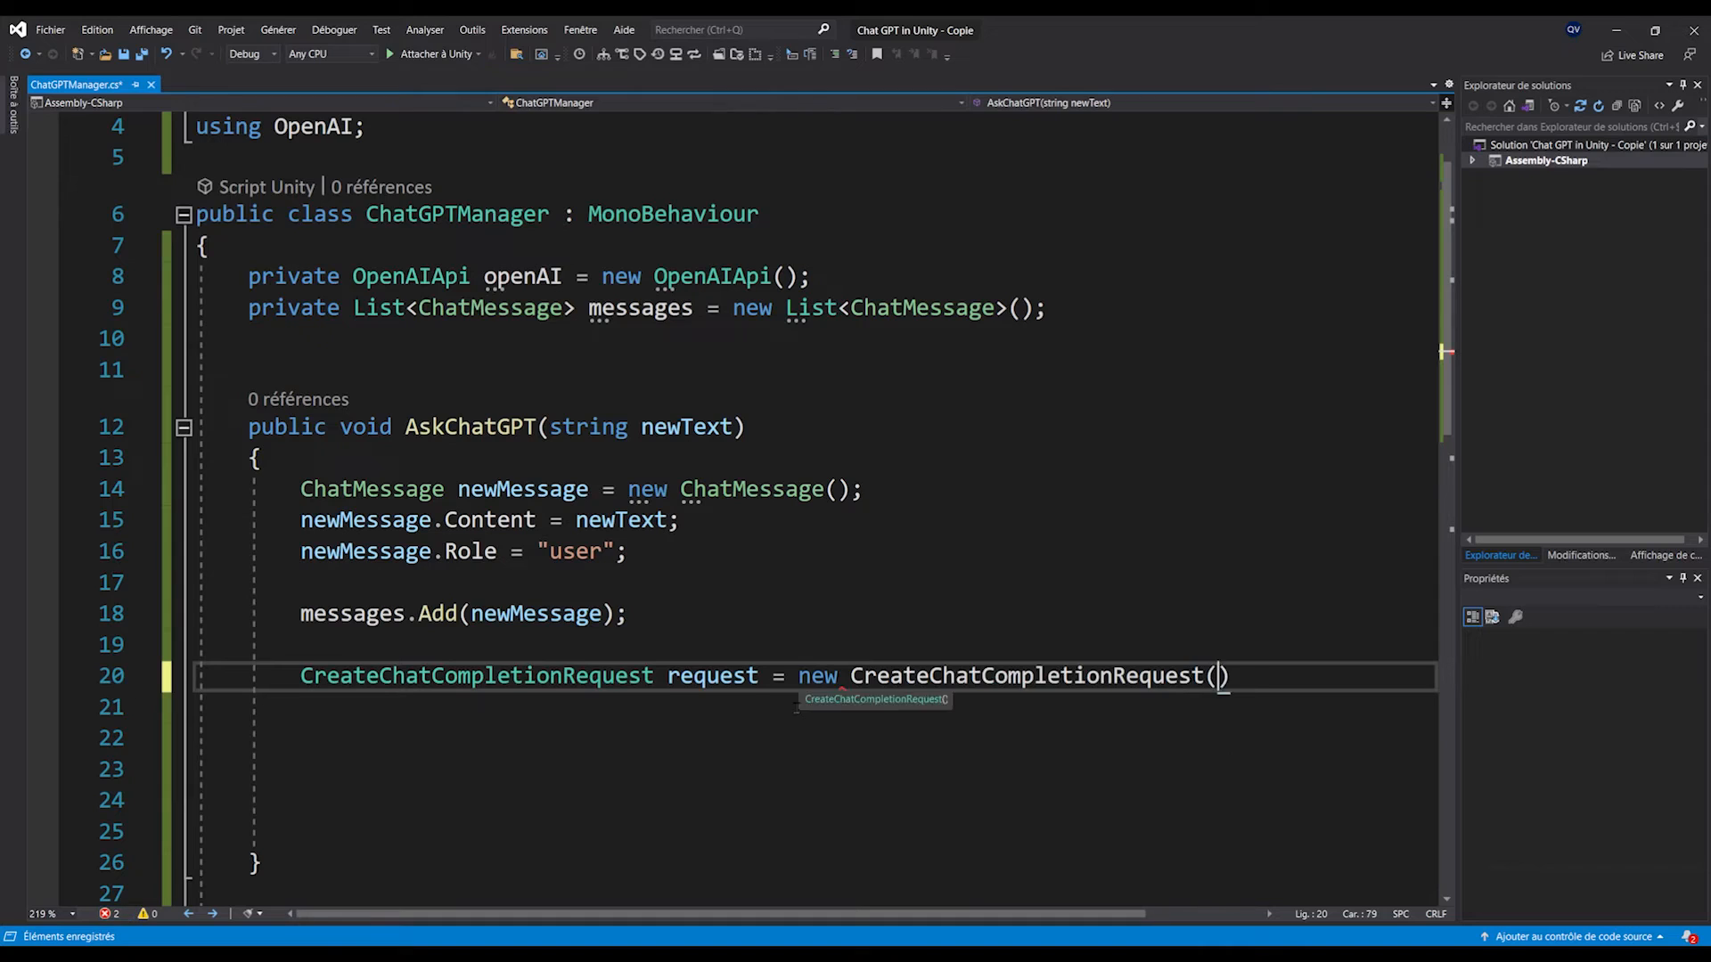
text(;)
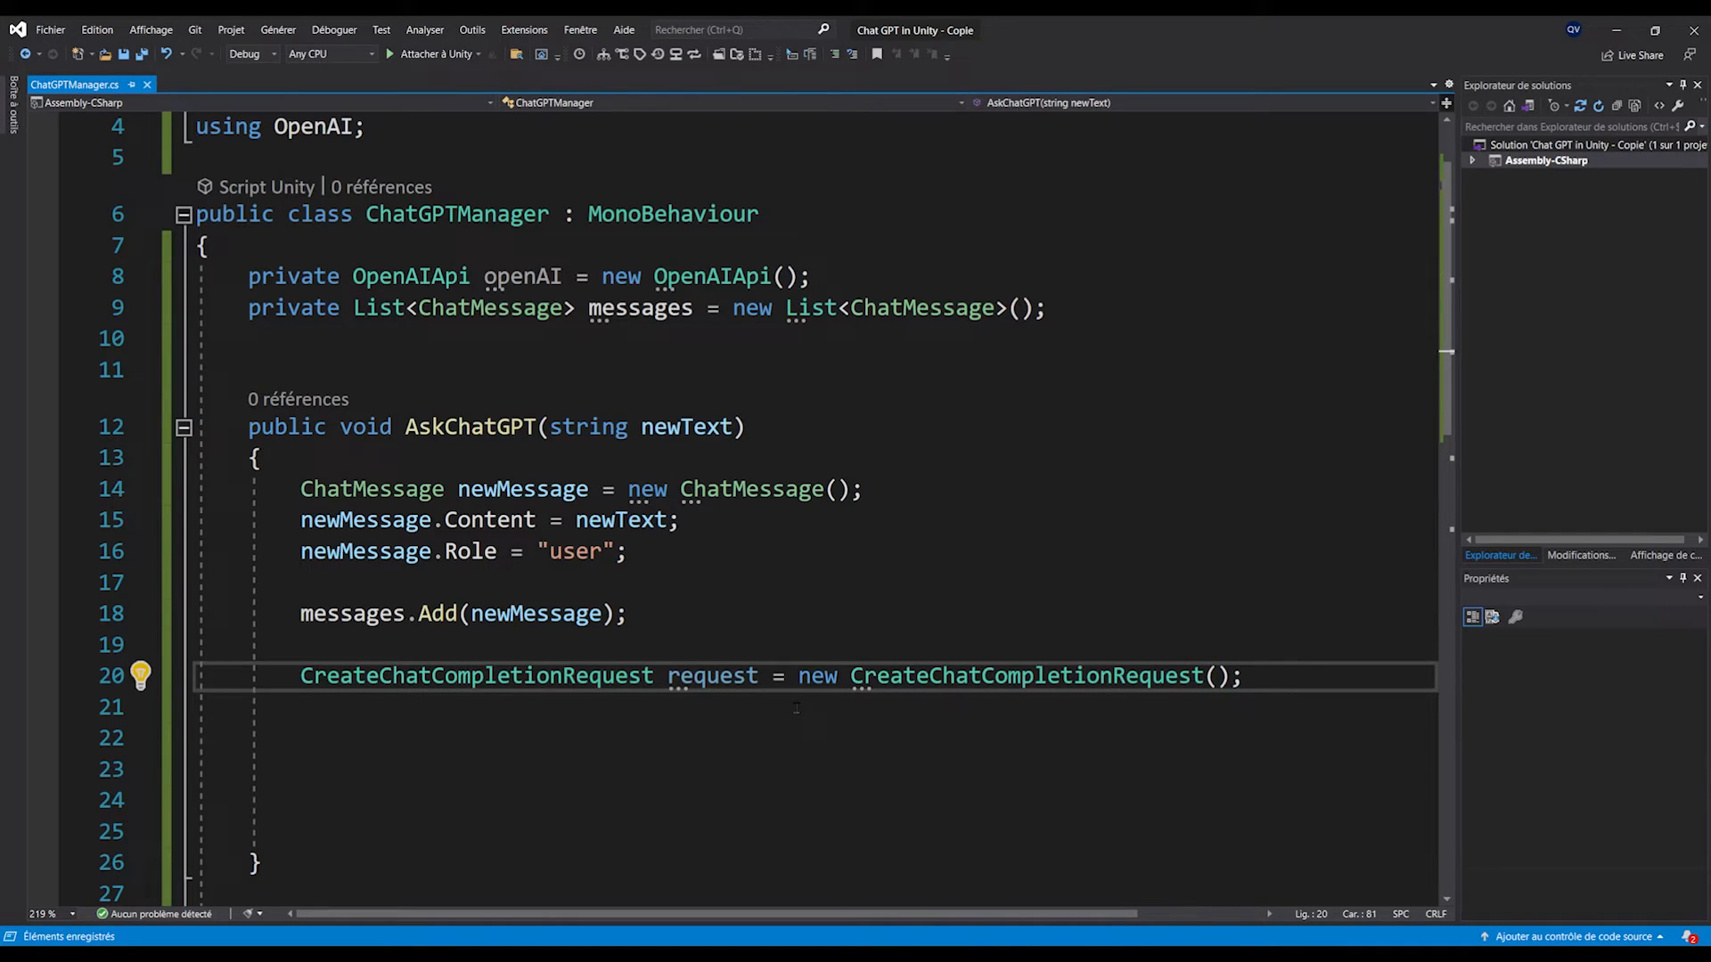
text(request.Model)
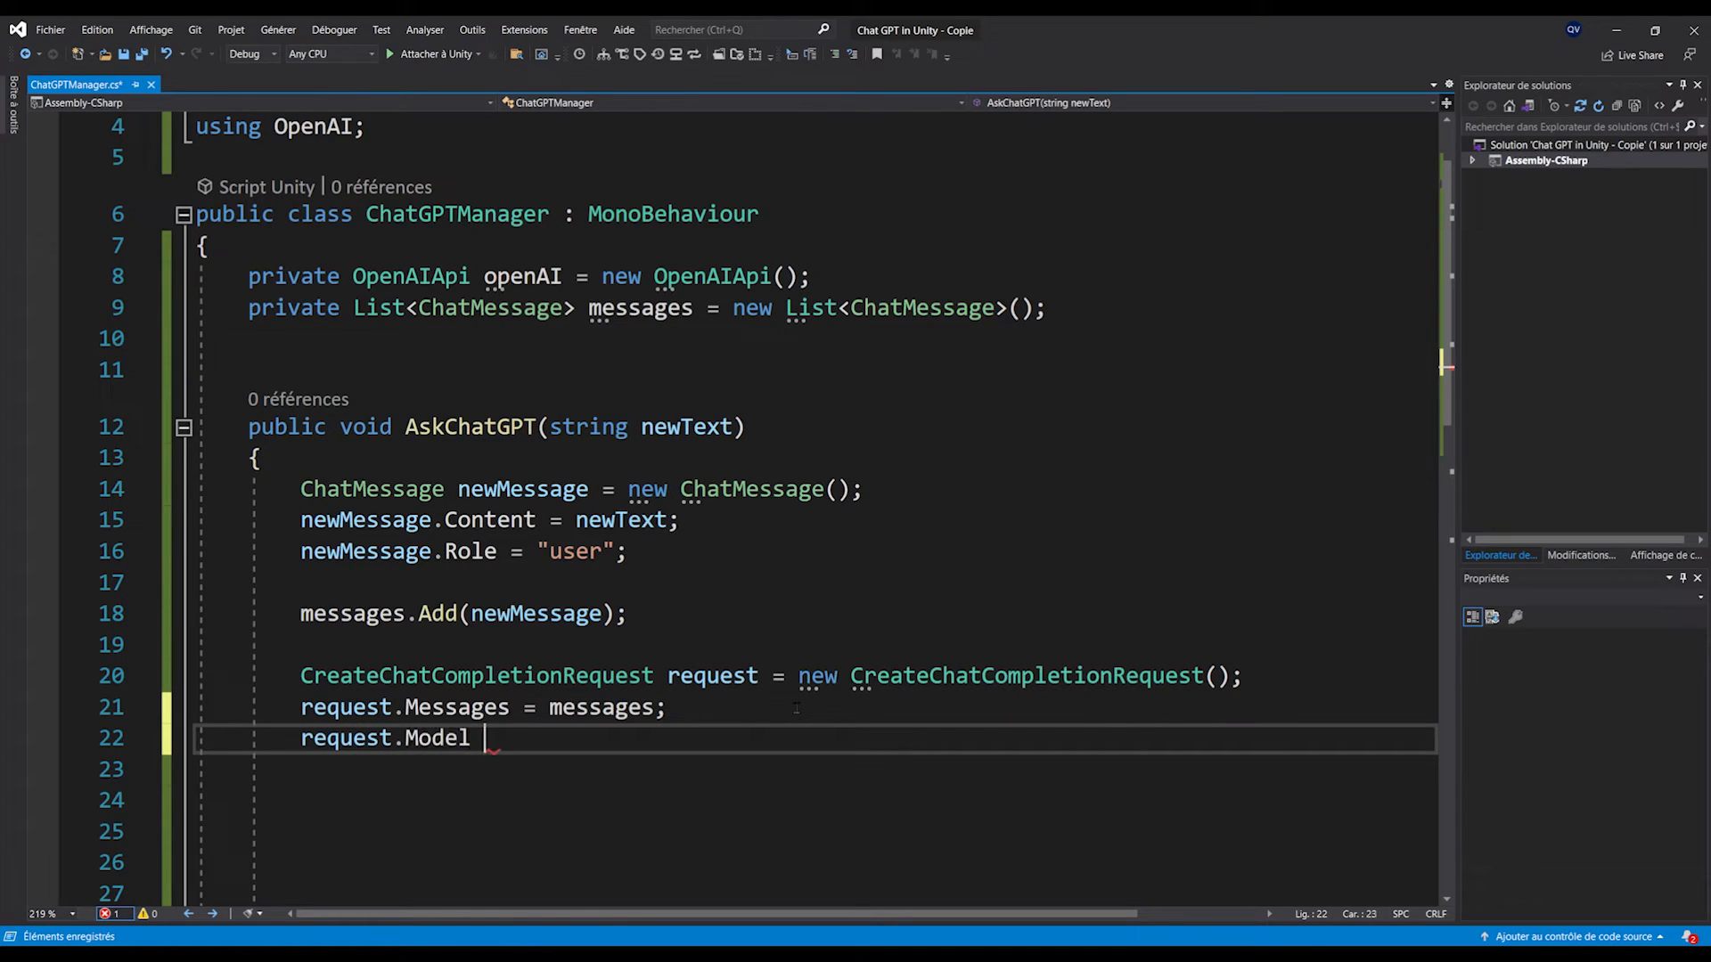
text(= "gpt")
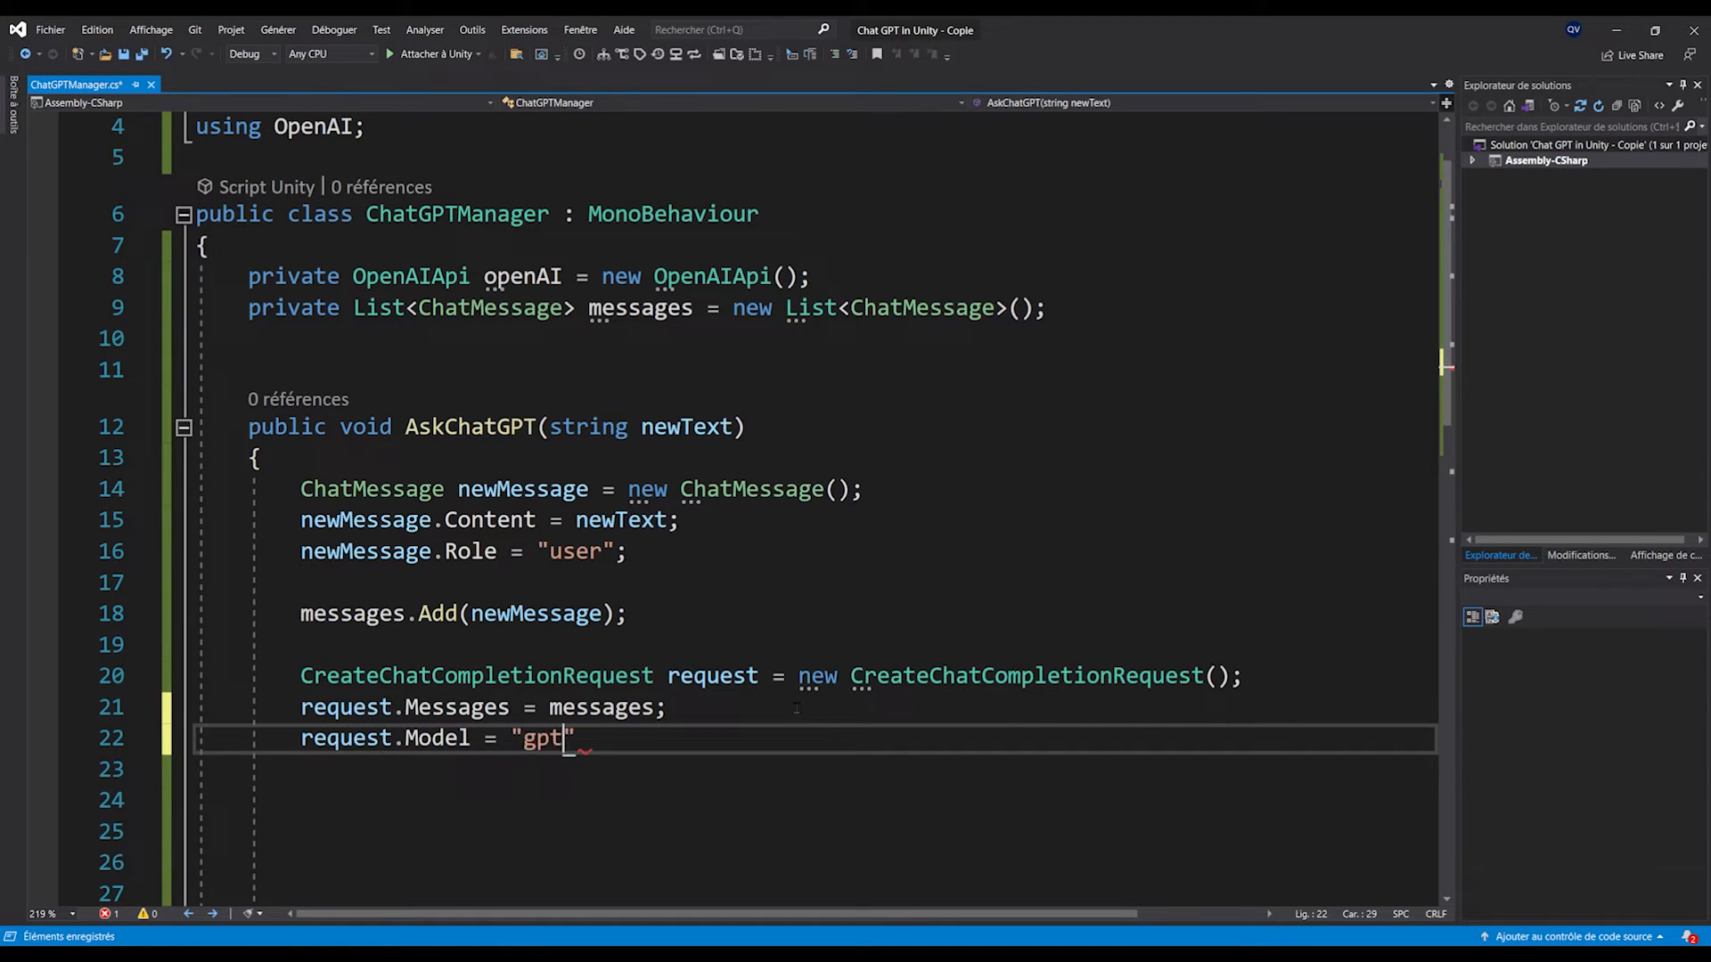
text(-3.5)
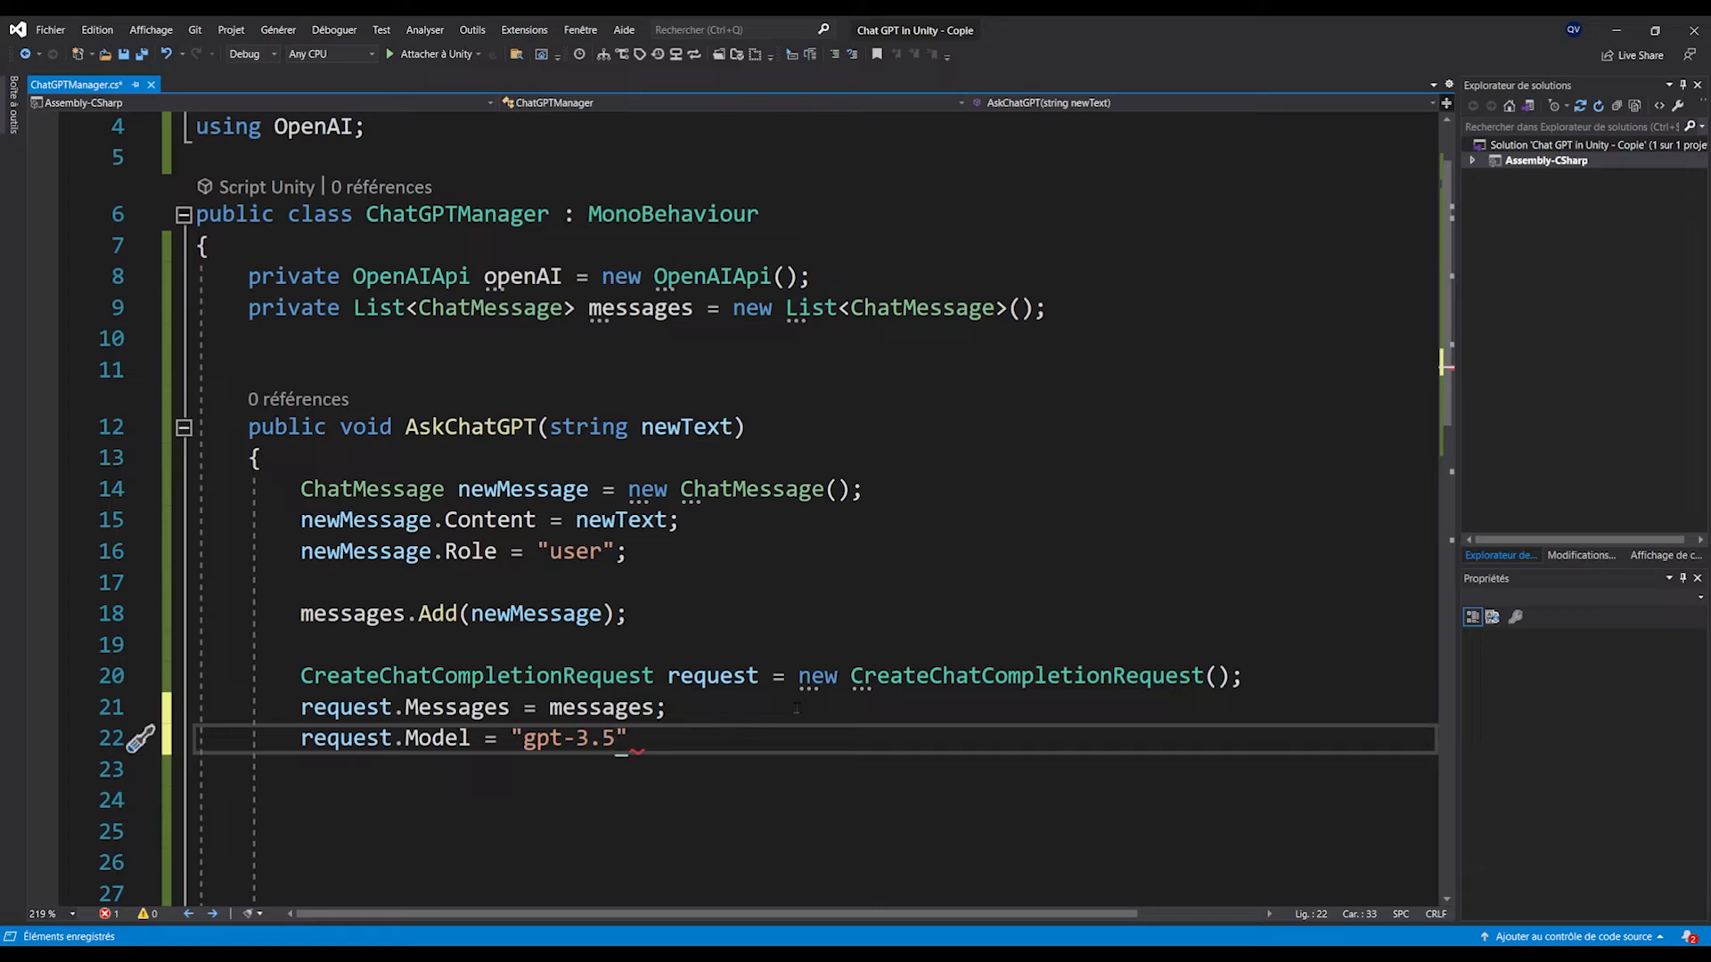
text(-turbo)
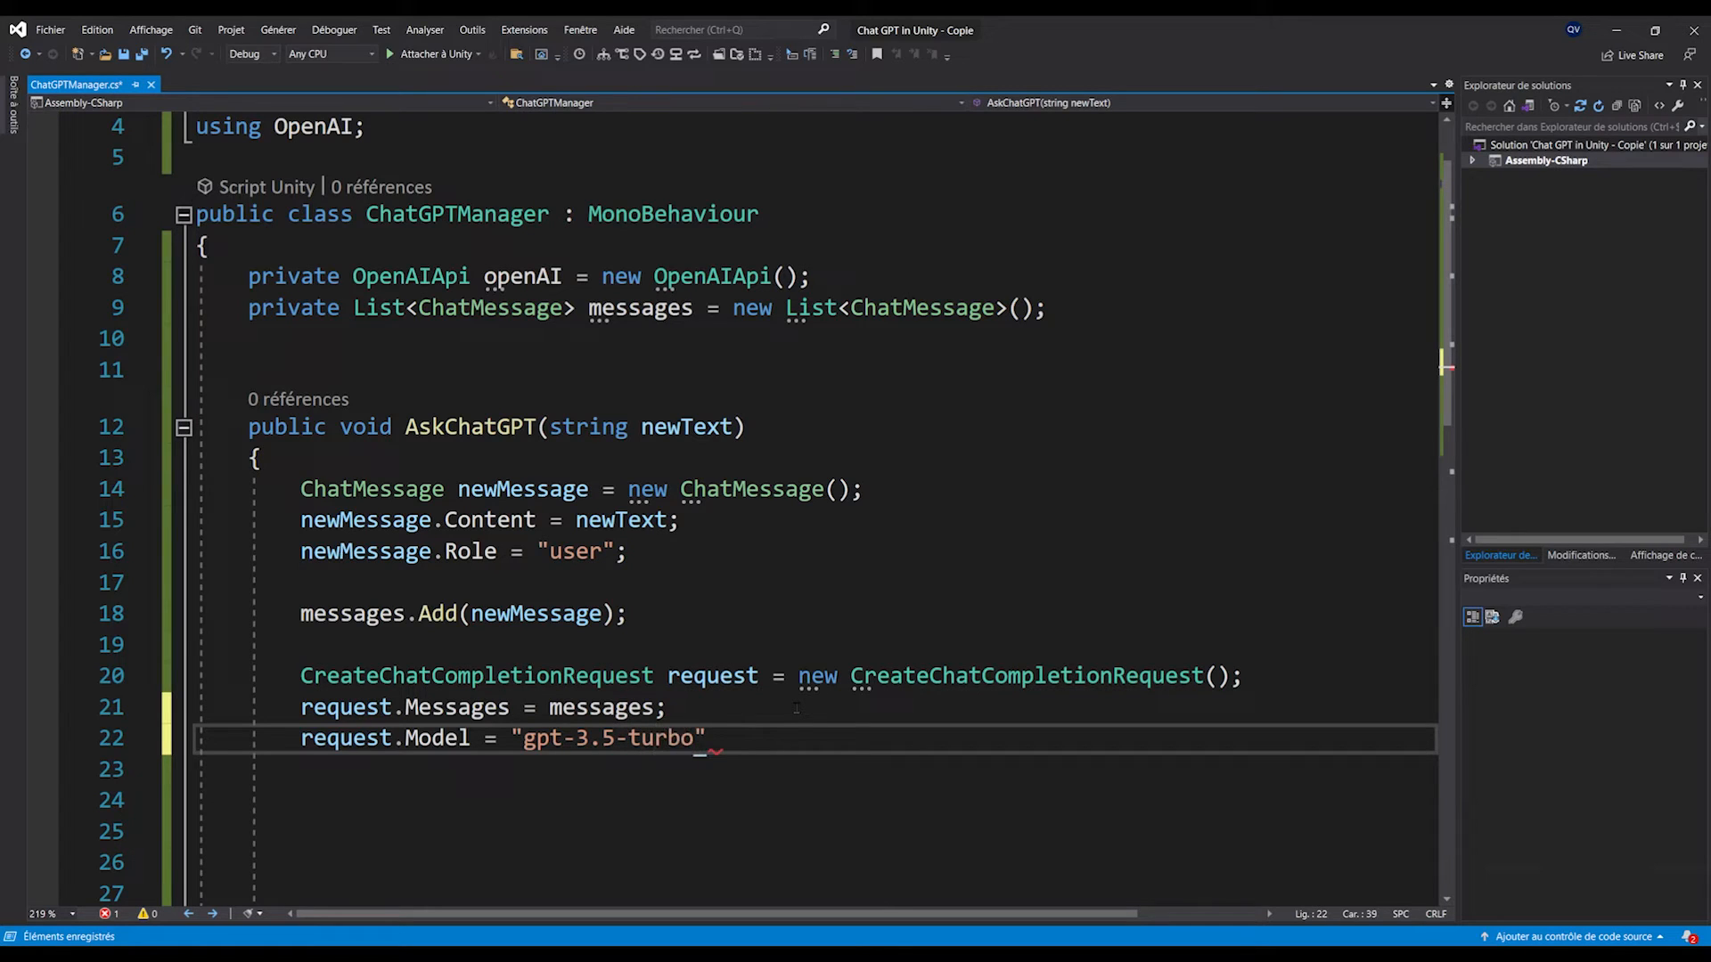
text(;)
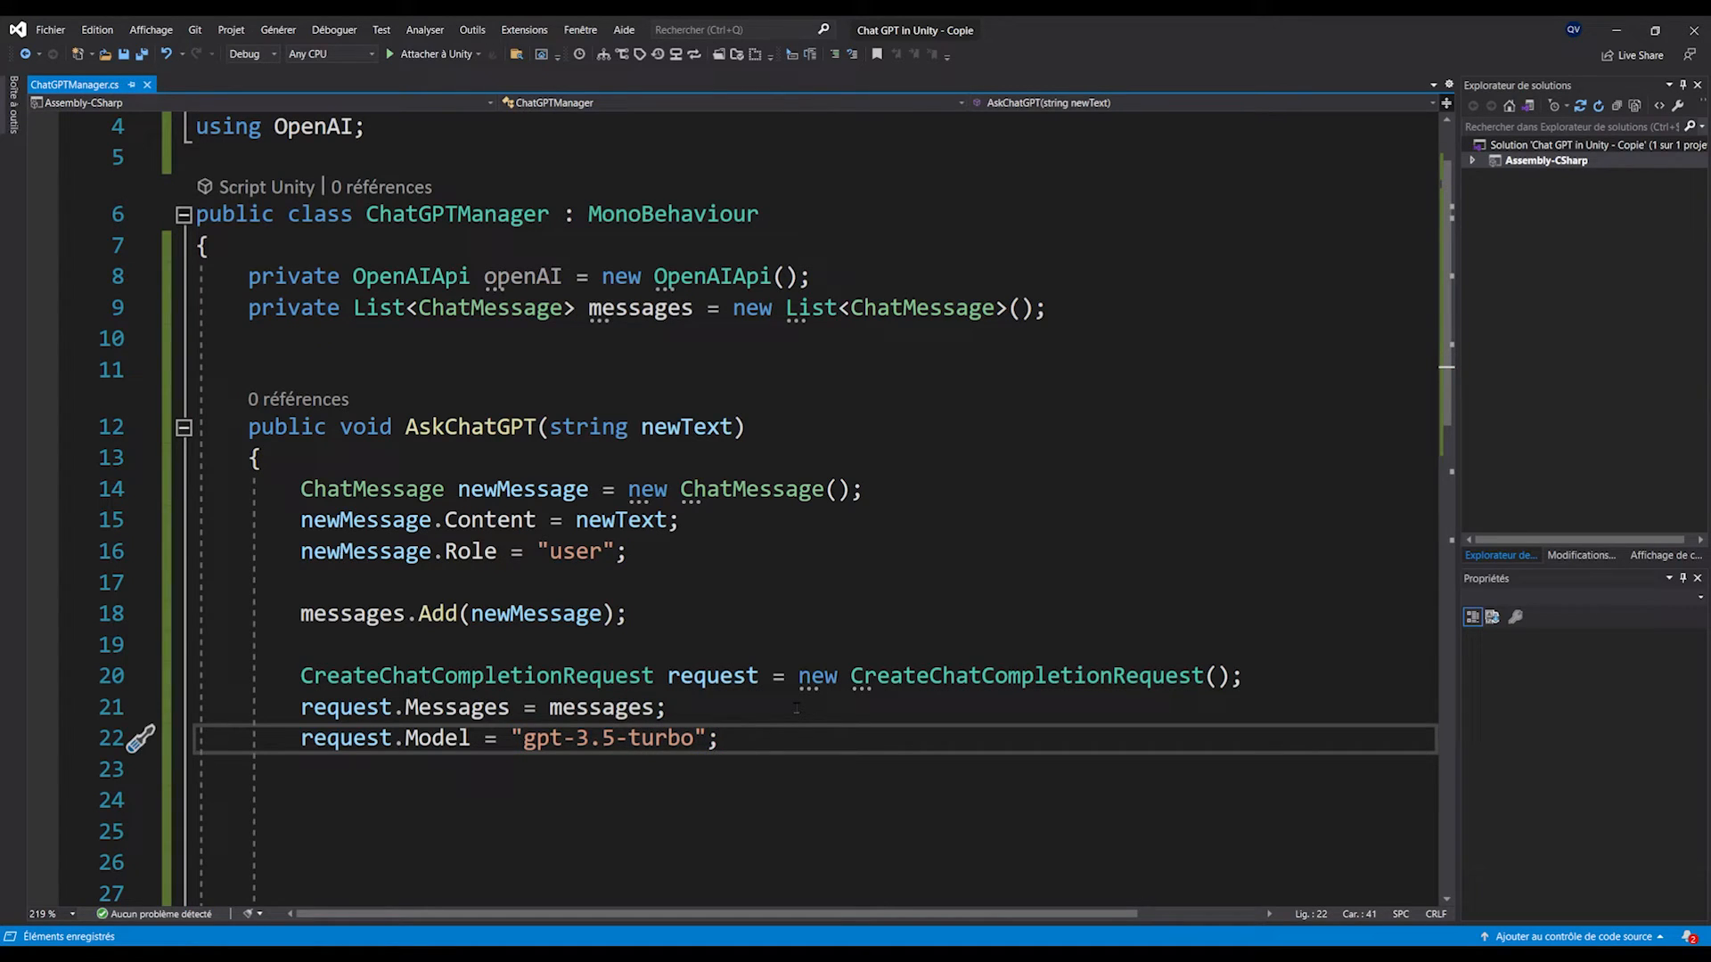
- Briefly check the OpenAI rate limits page in the browser and close it
click(719, 738)
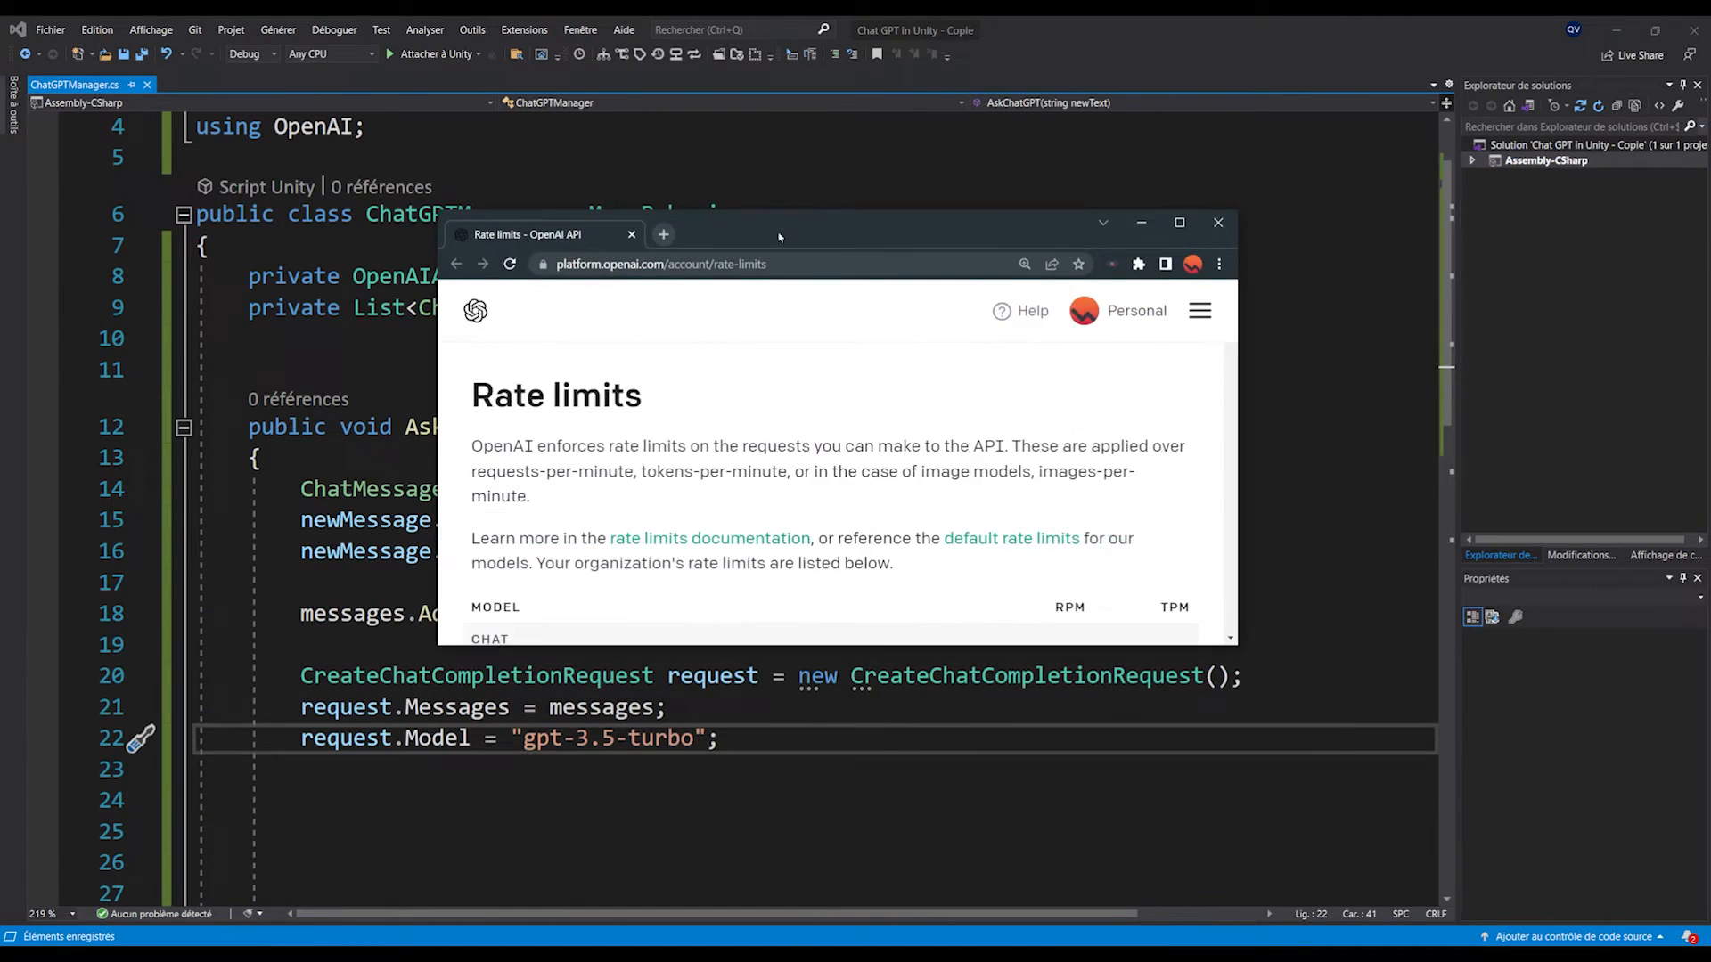
click(1178, 223)
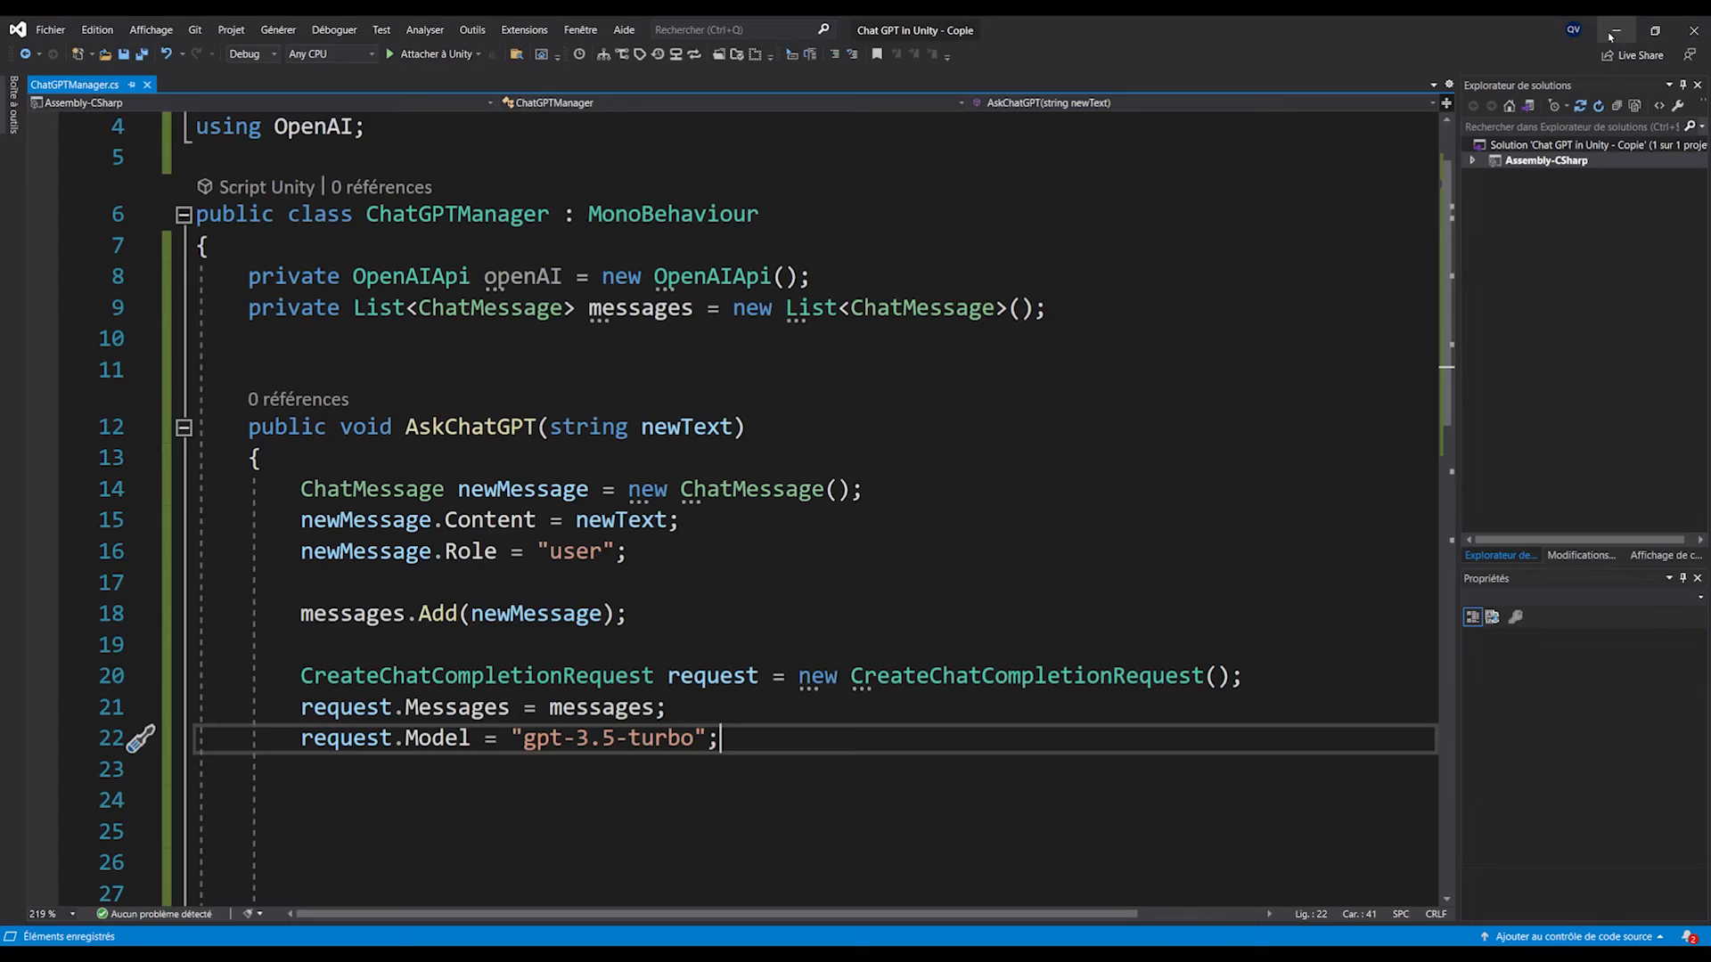
- Write var response = openAI.CreateChatCompletion(request) inside AskChatGPT
text(var)
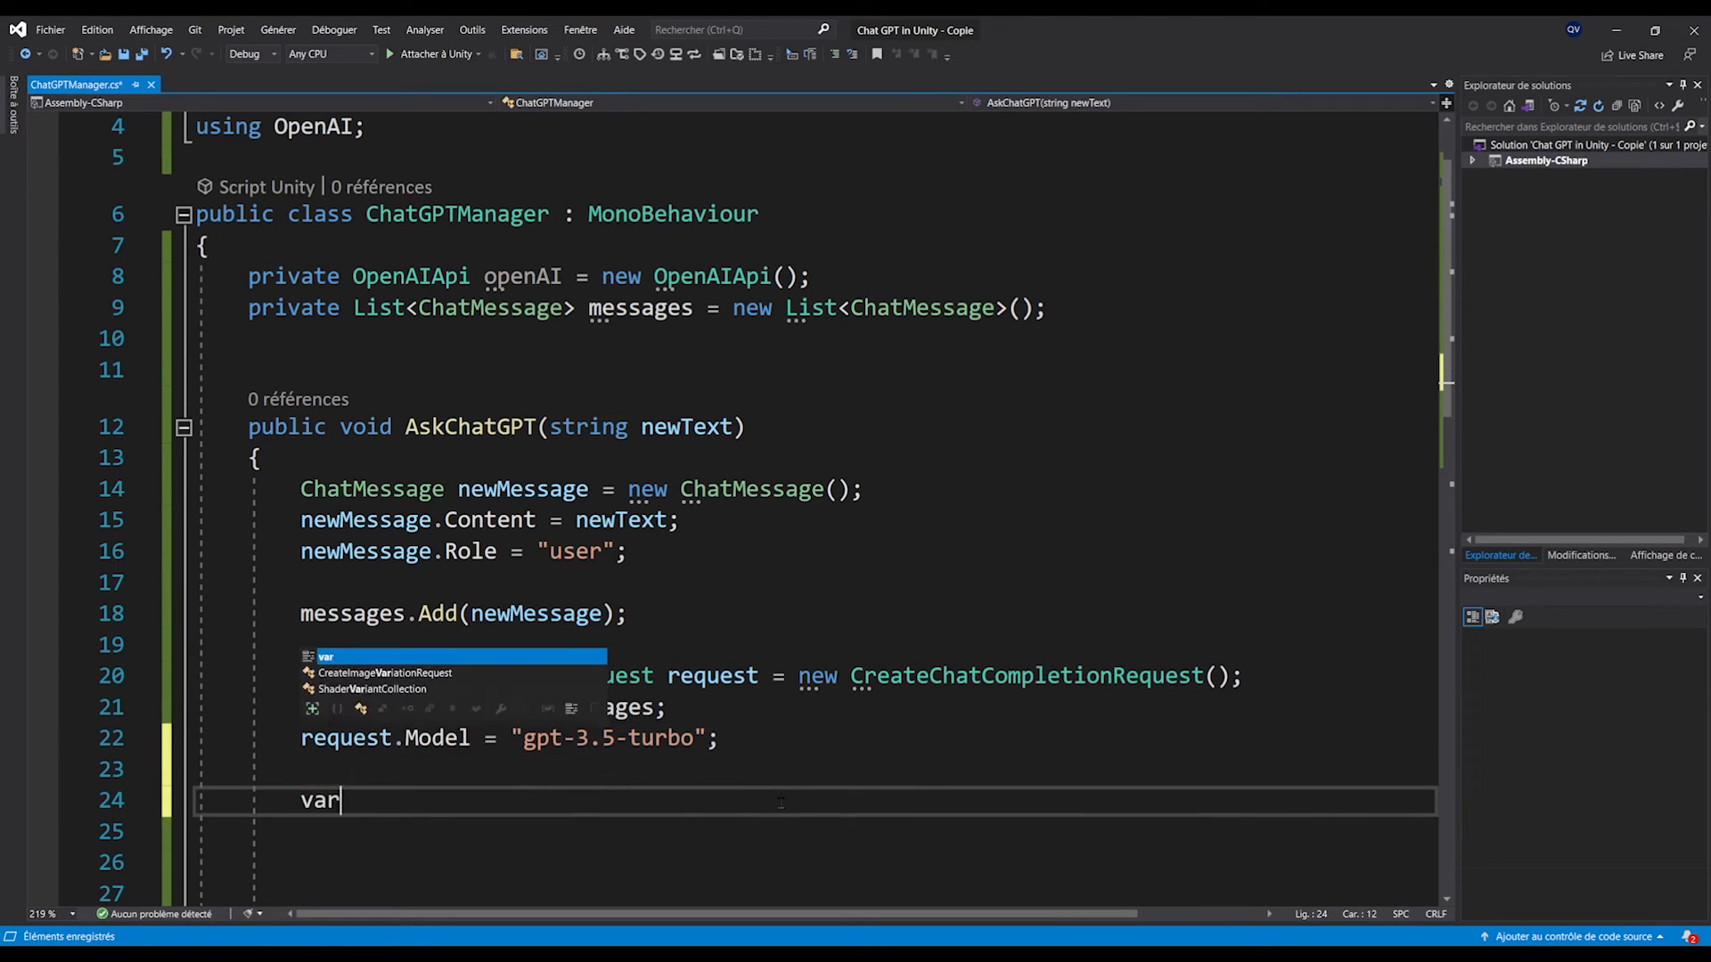
text(response = openA)
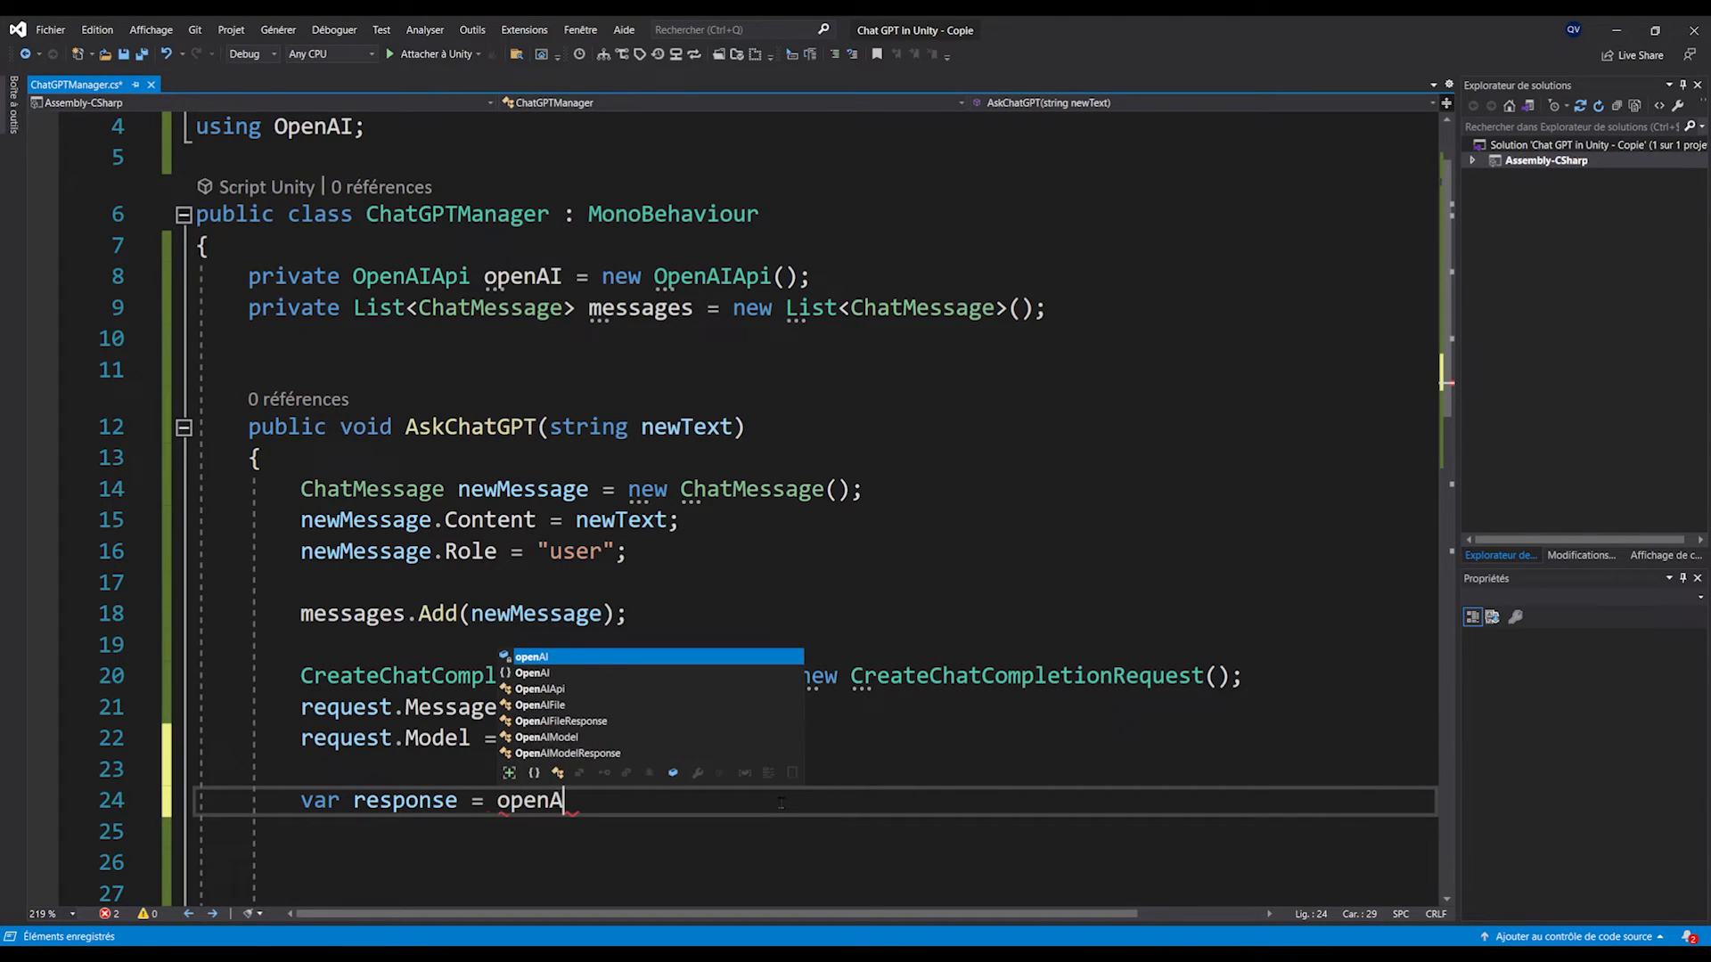
text(I.createChatCompletion(request);)
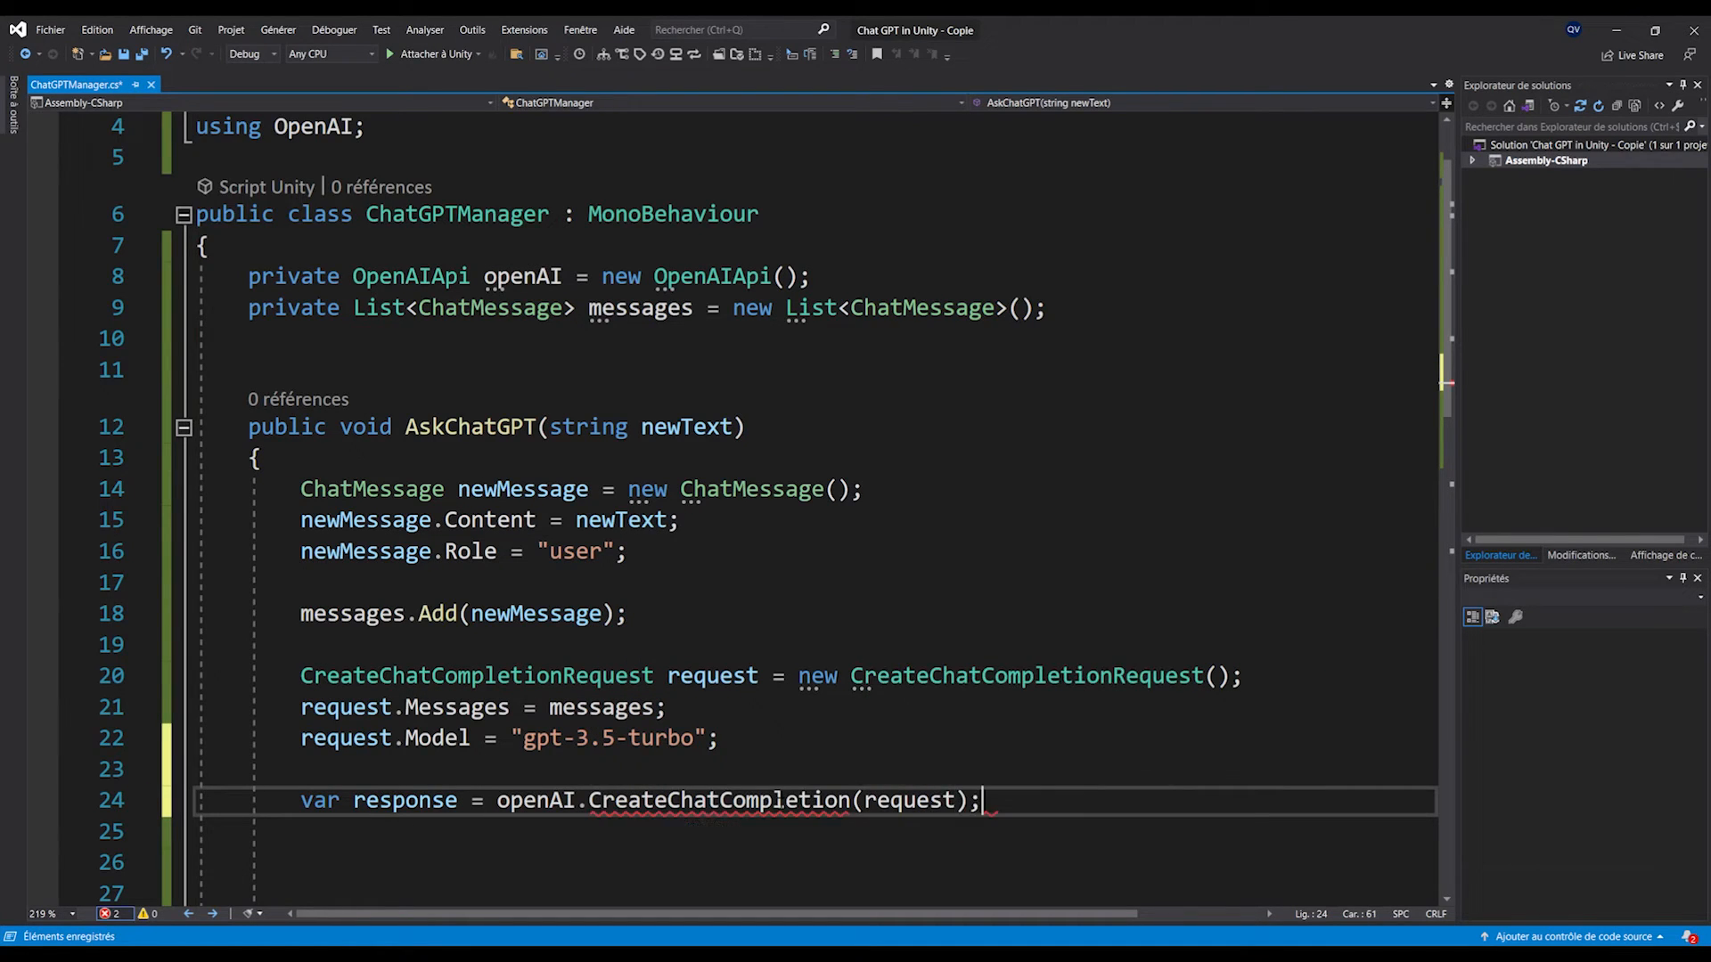
scroll(down, 3)
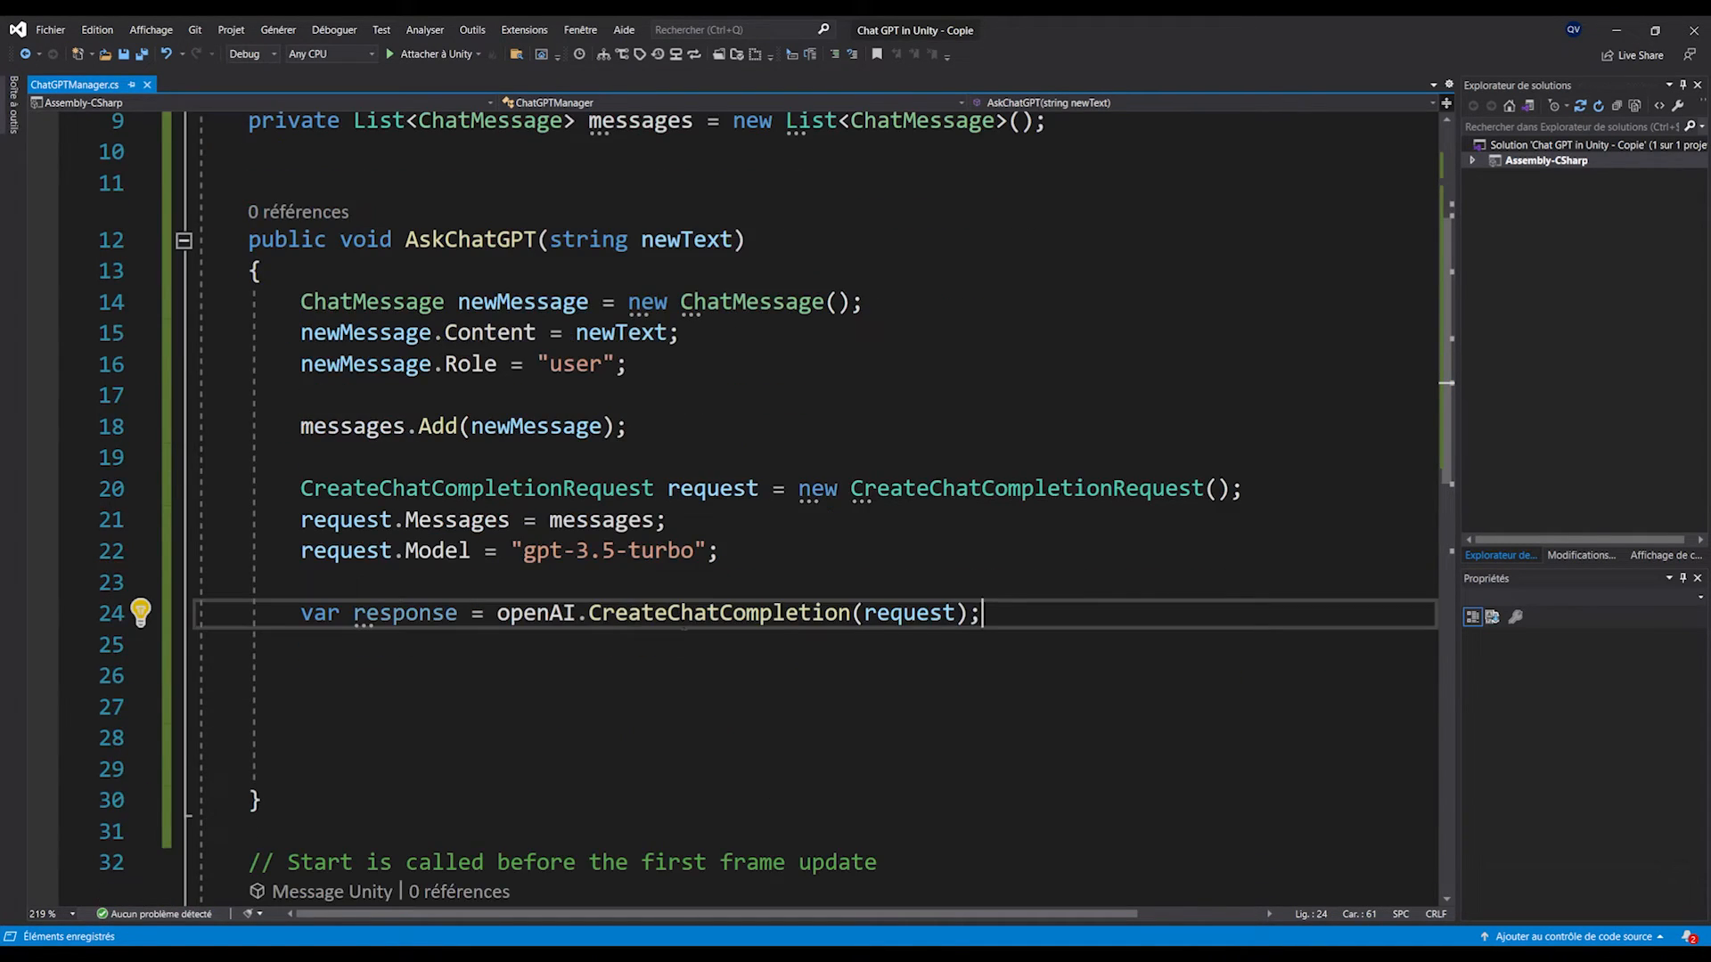
key(Return)
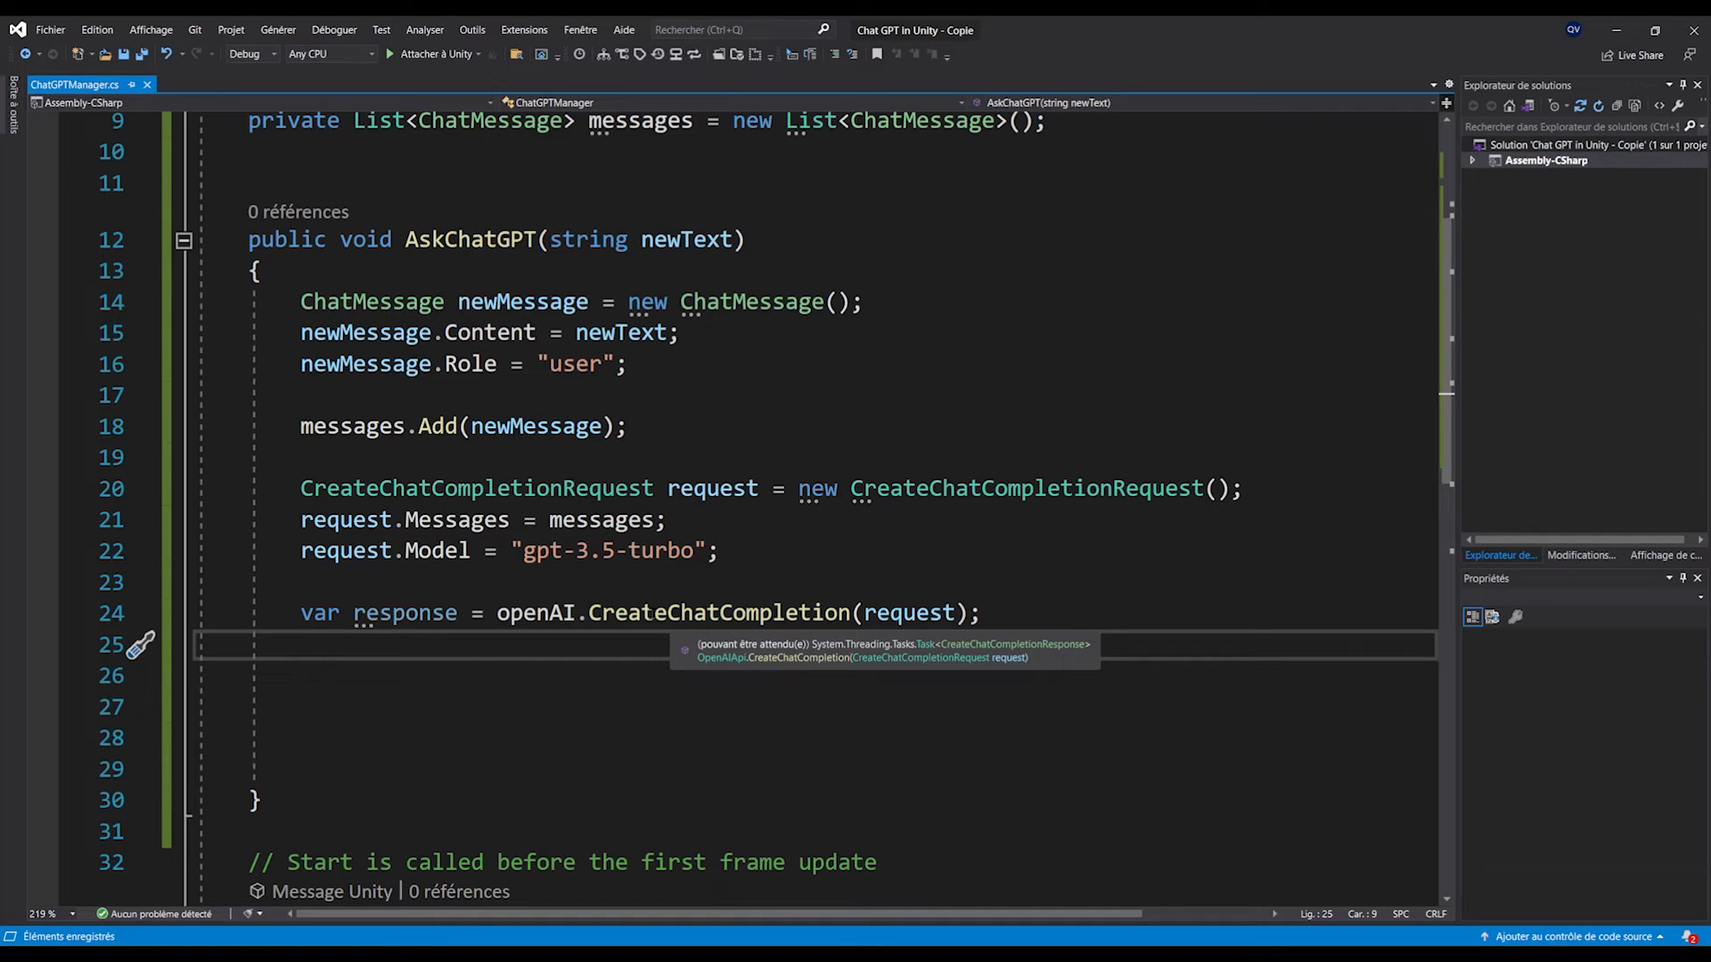
- Await the CreateChatCompletion call and mark AskChatGPT as async
click(305, 646)
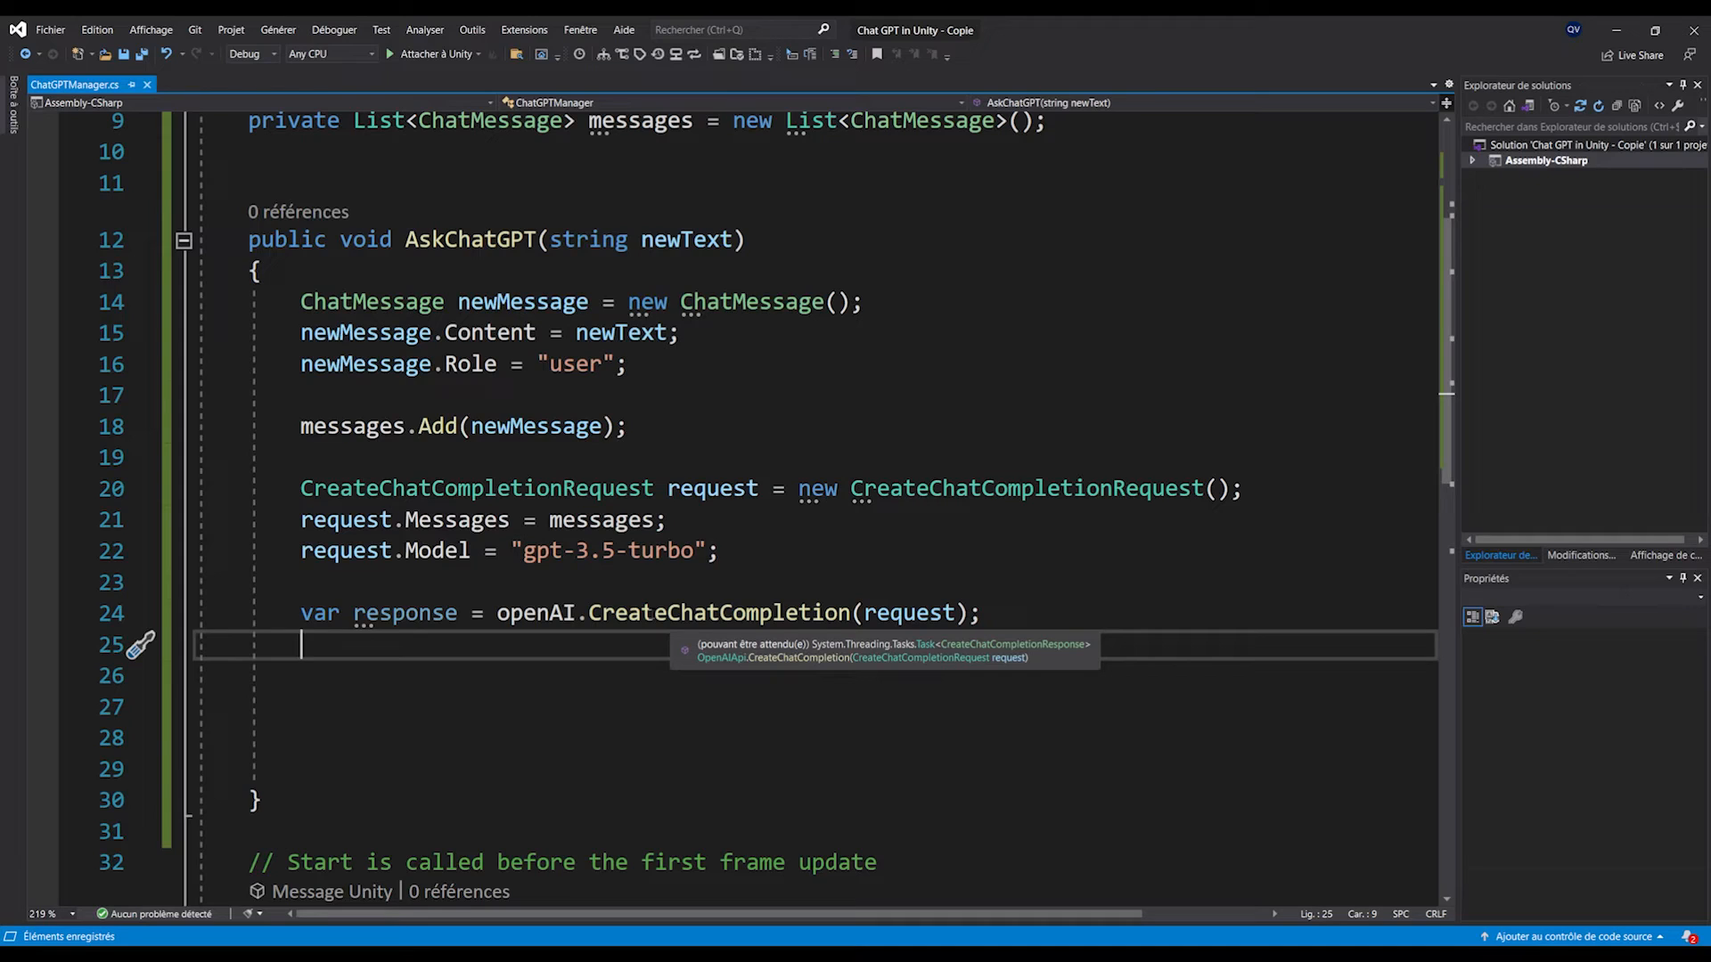
click(499, 611)
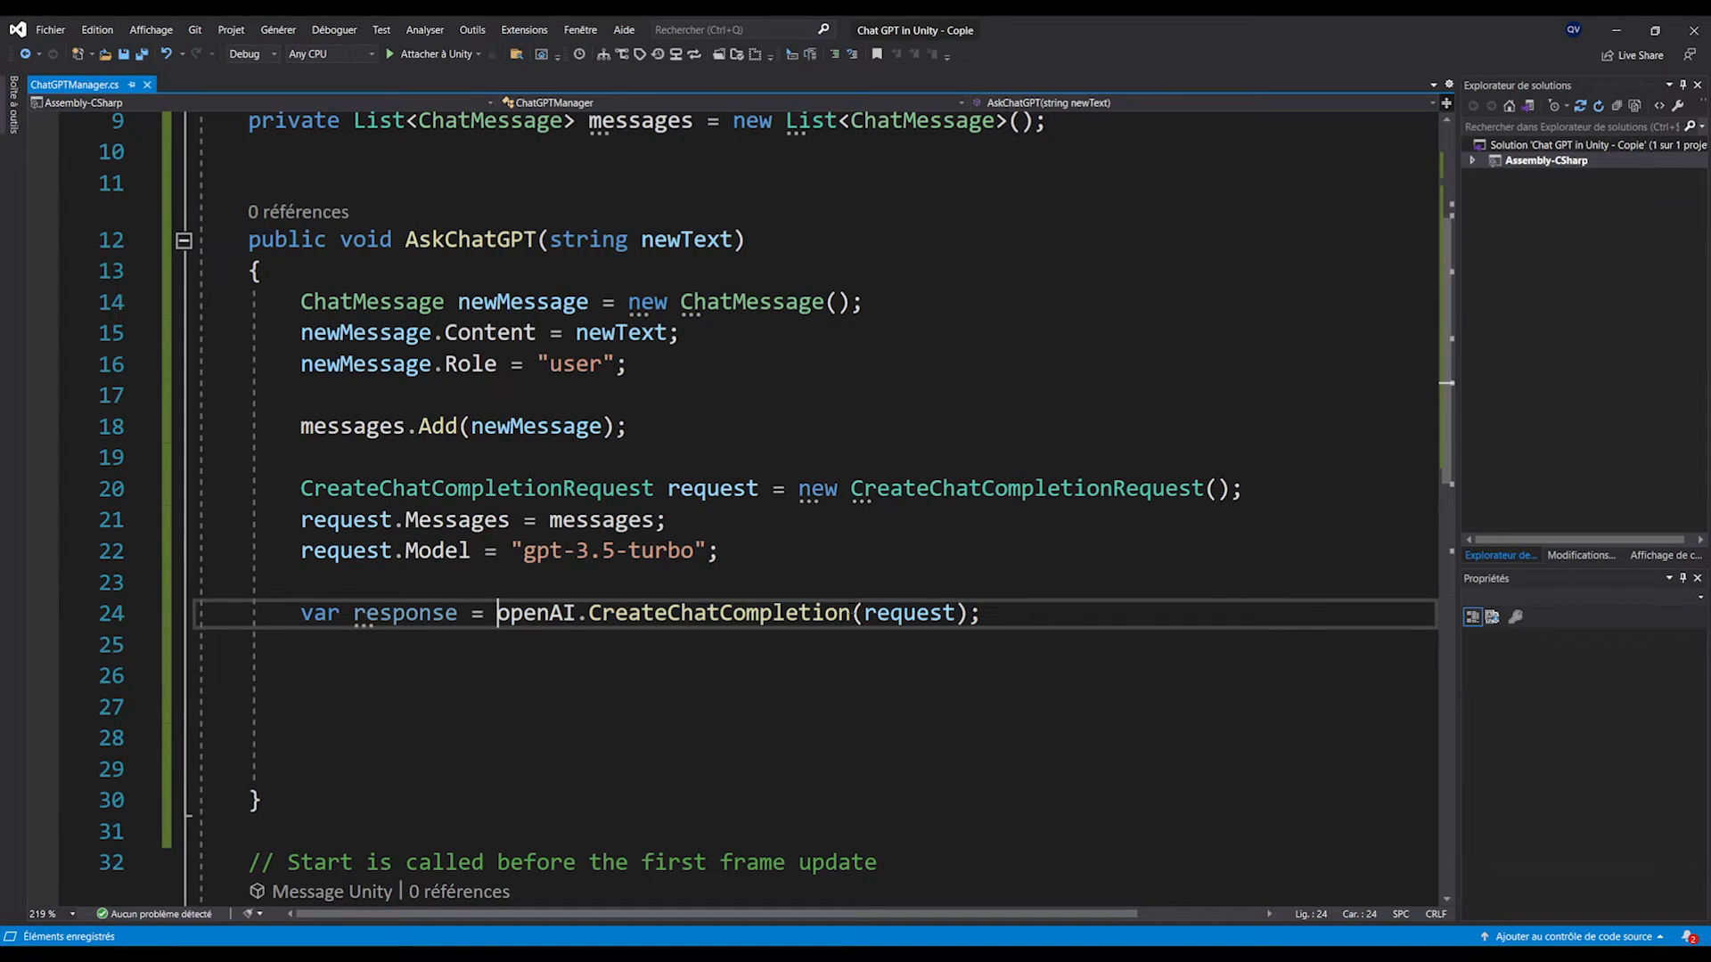
double_click(537, 611)
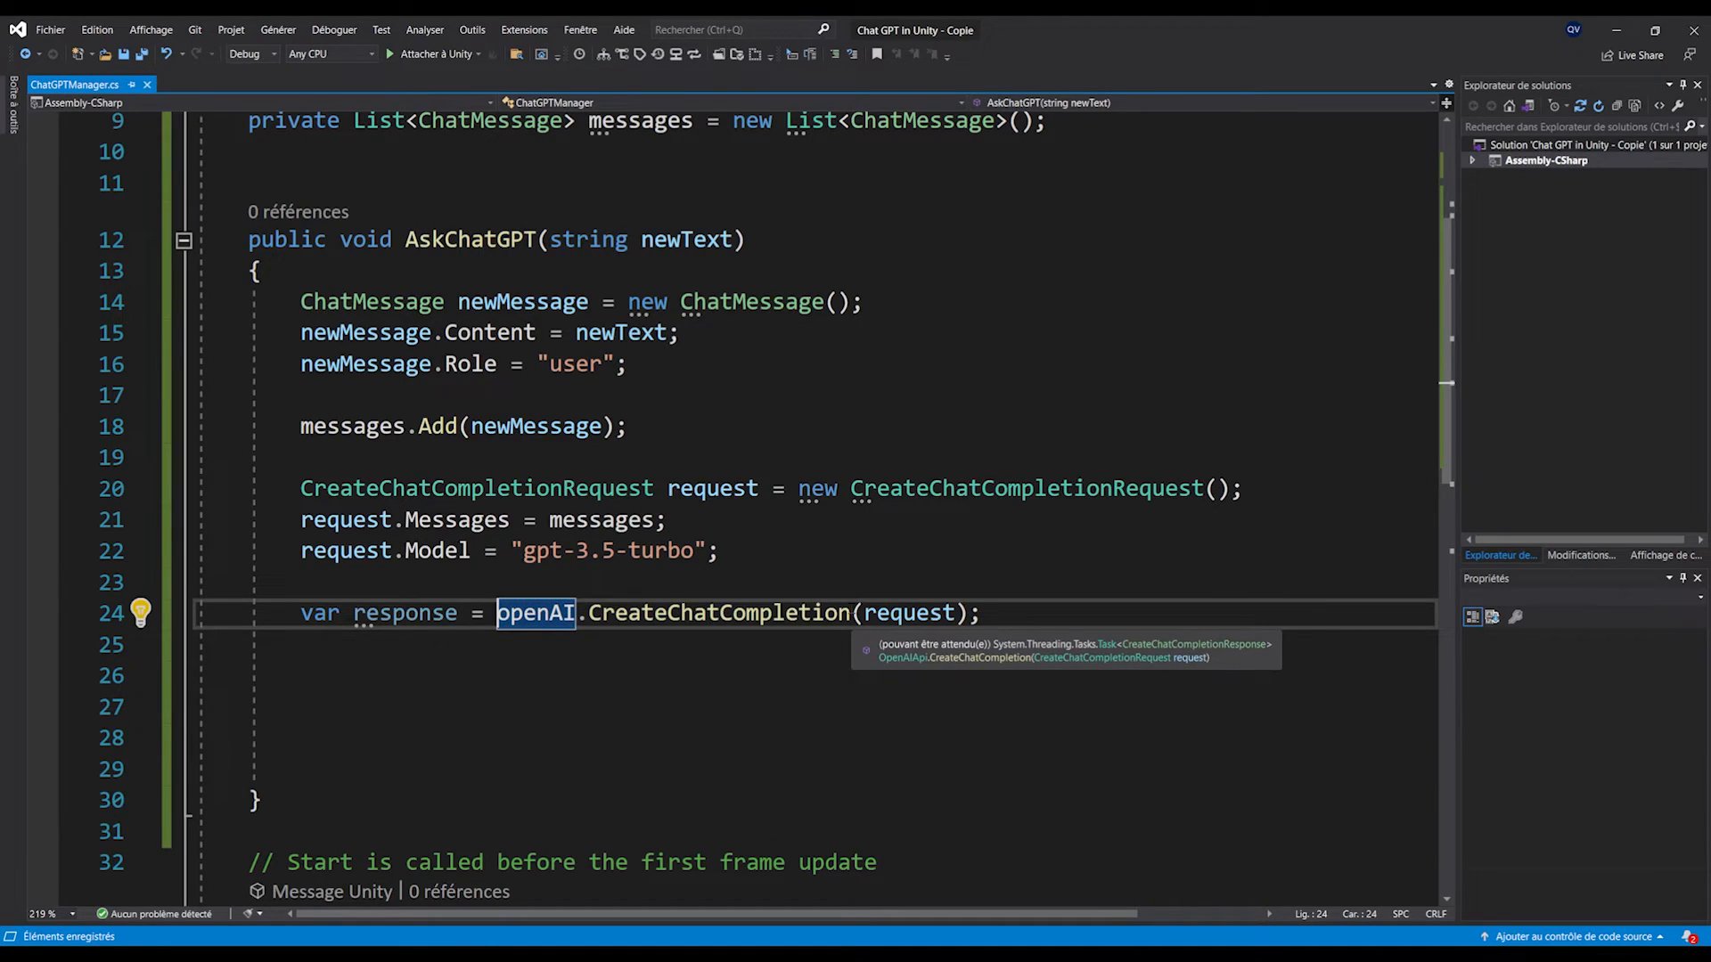
text(await)
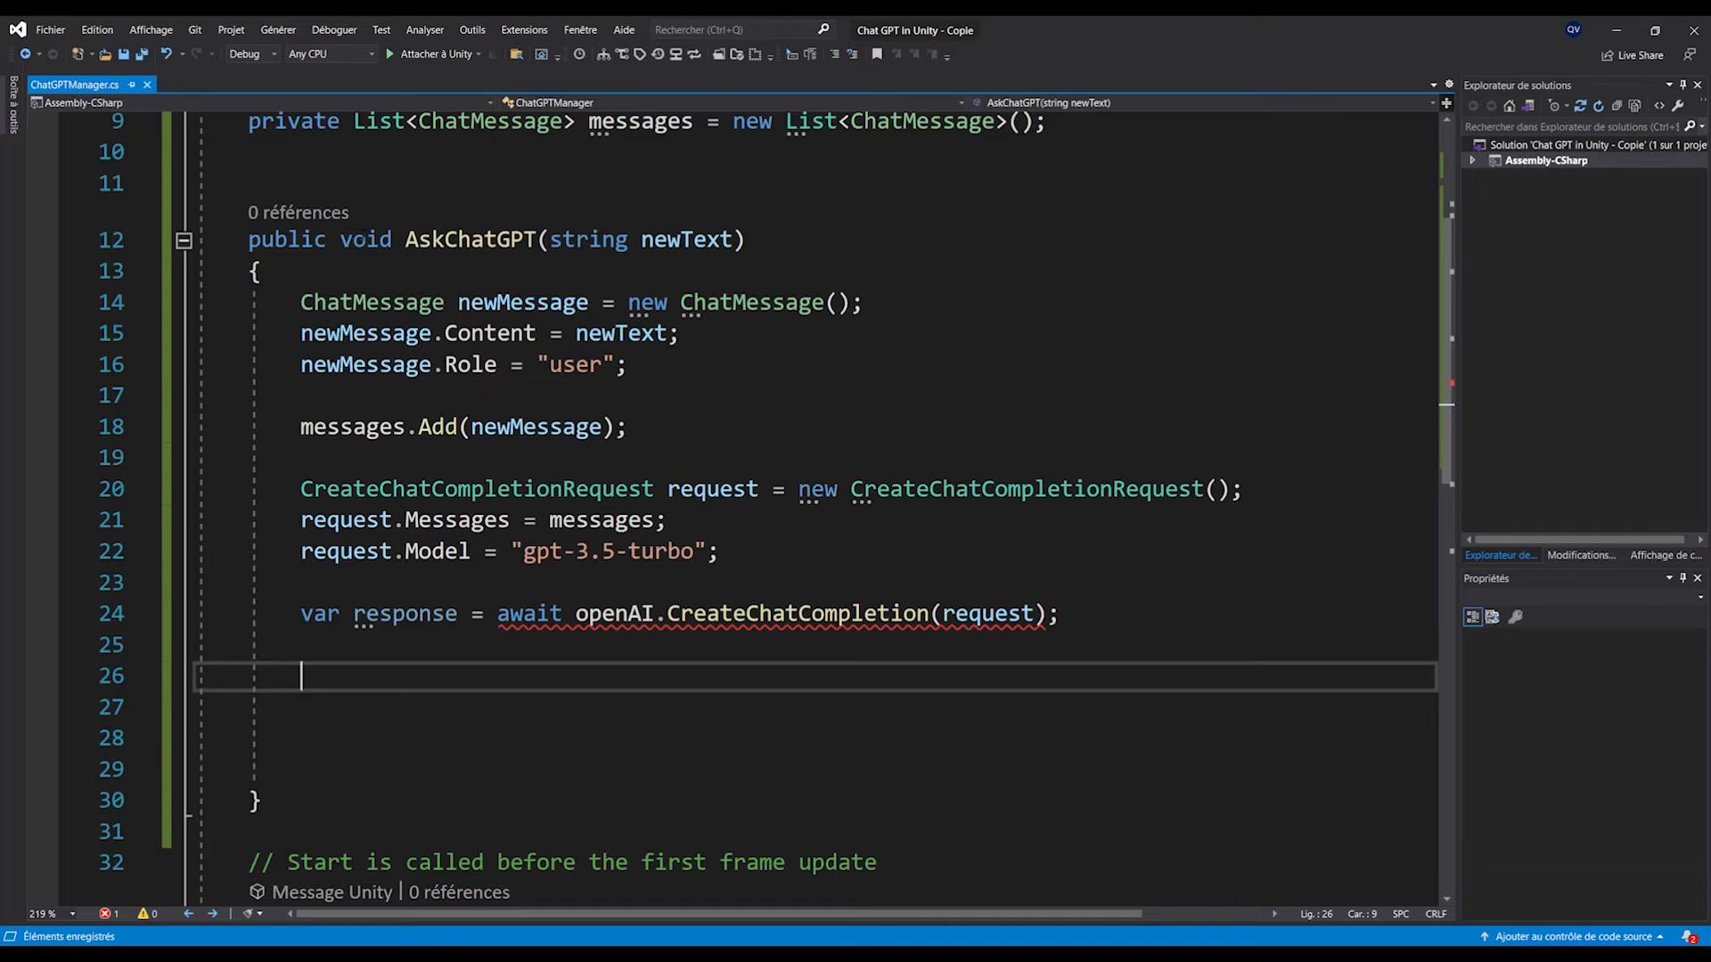
text(async)
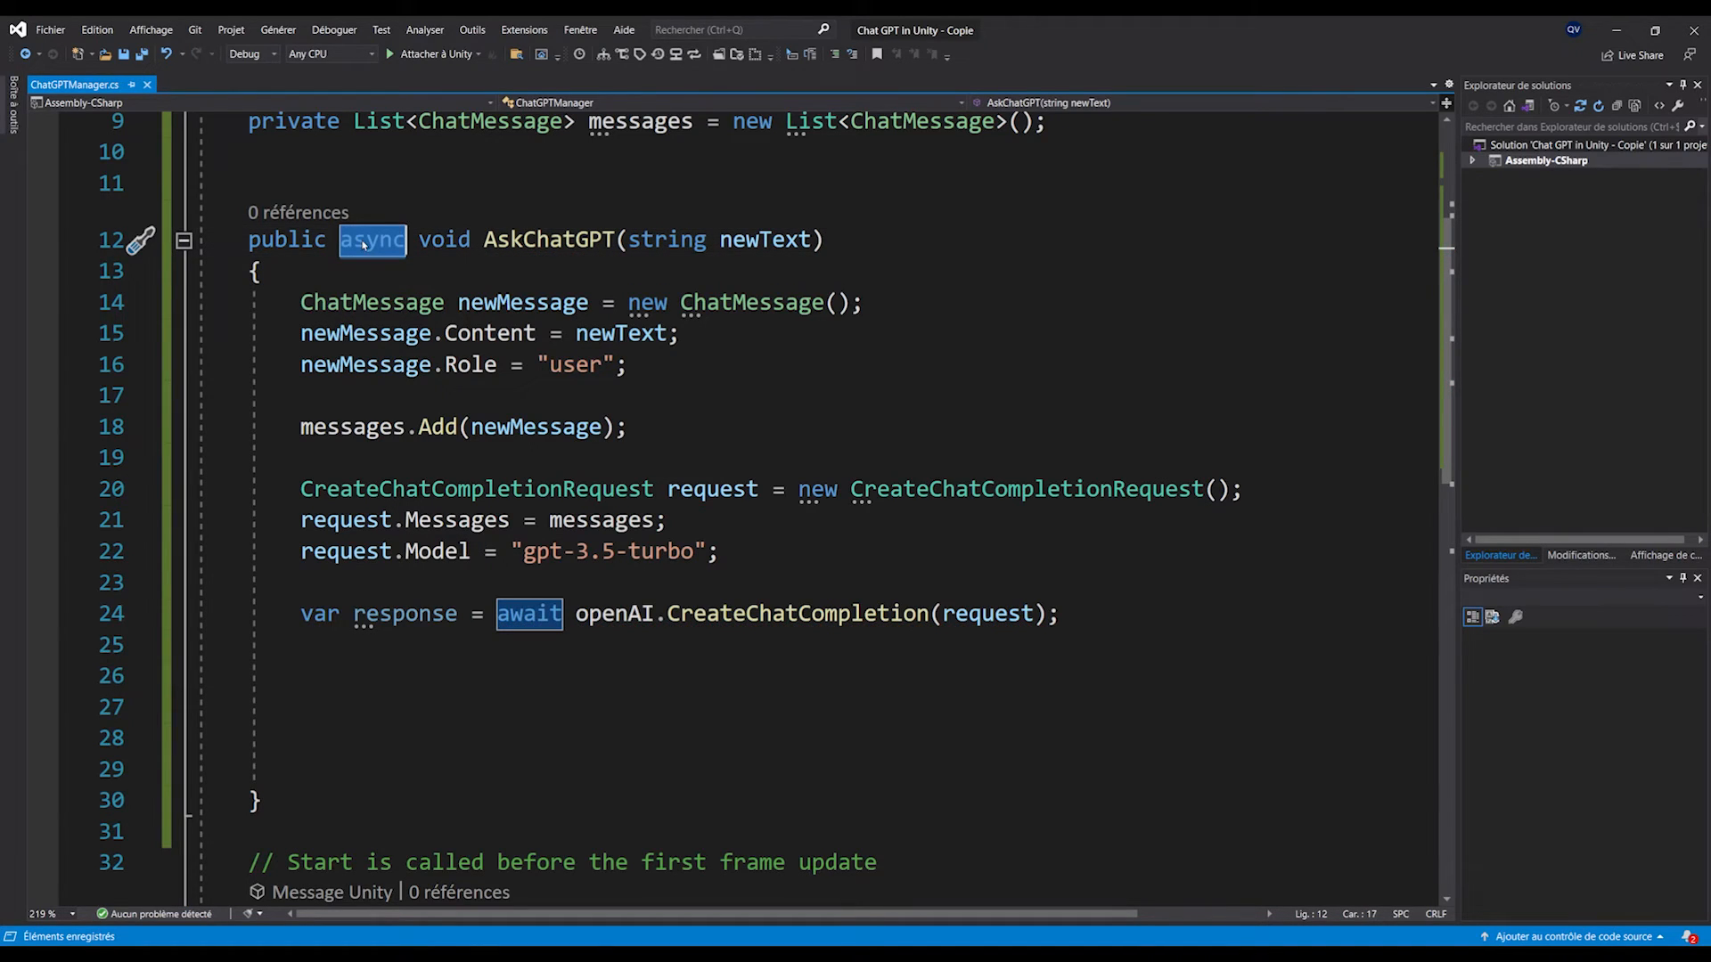
click(752, 676)
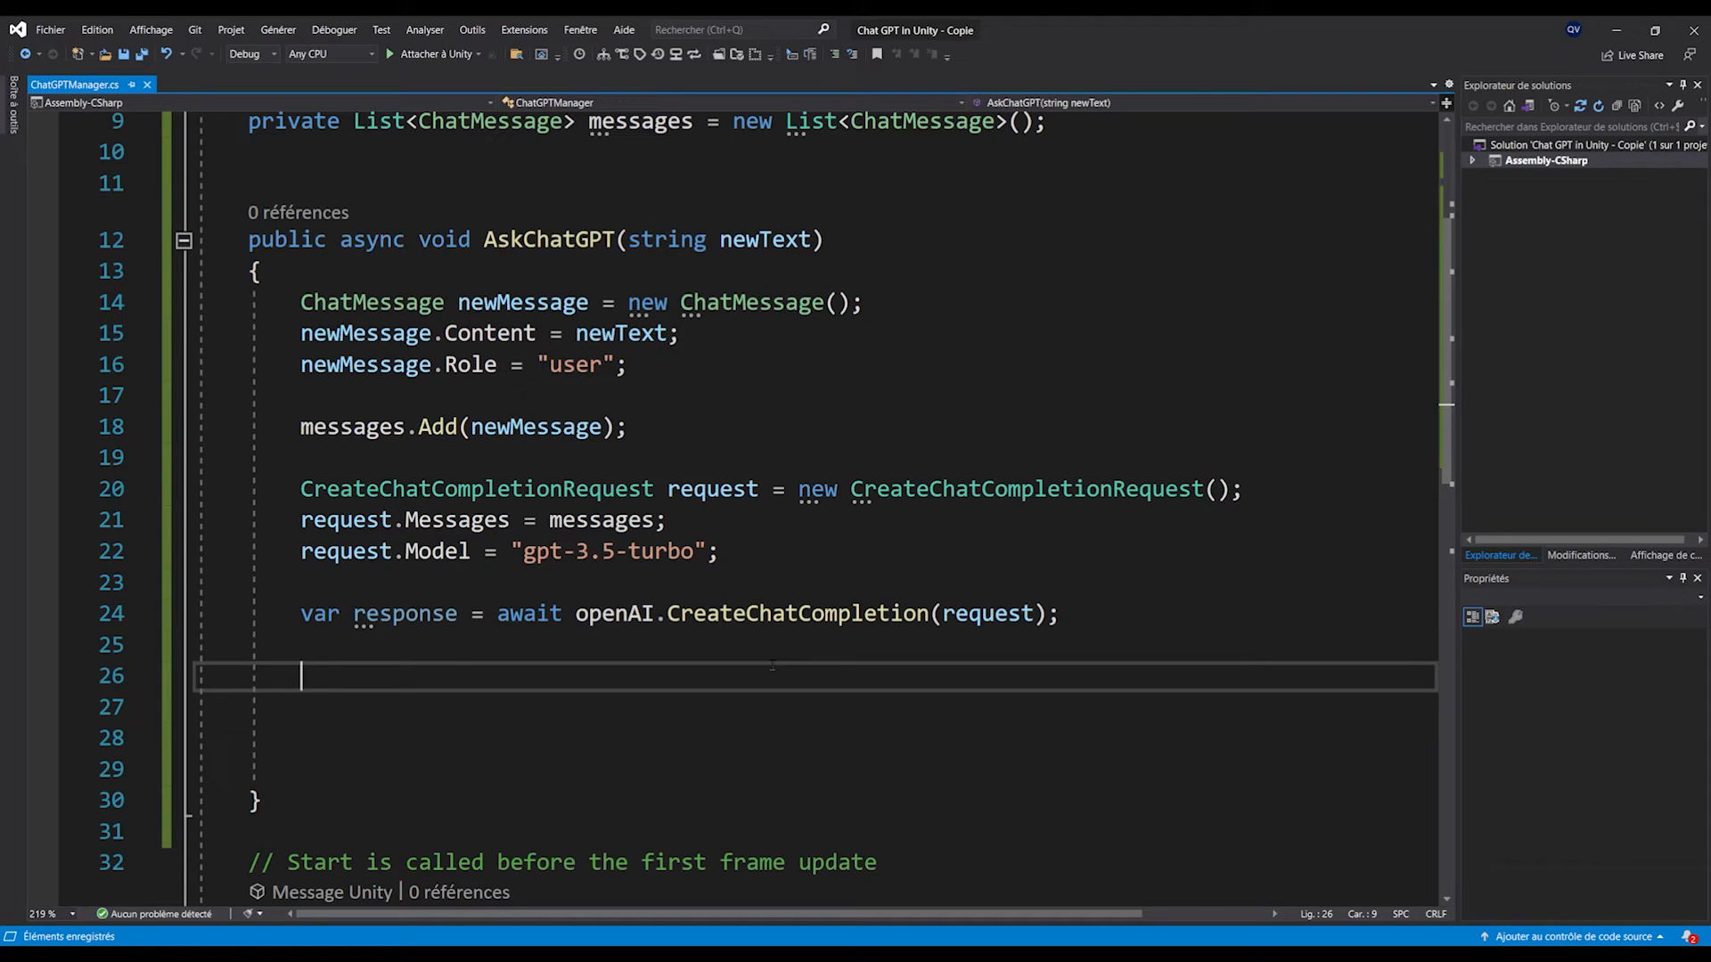
- Add an if block checking response != null && response.Choices.Count > 0
text(if()
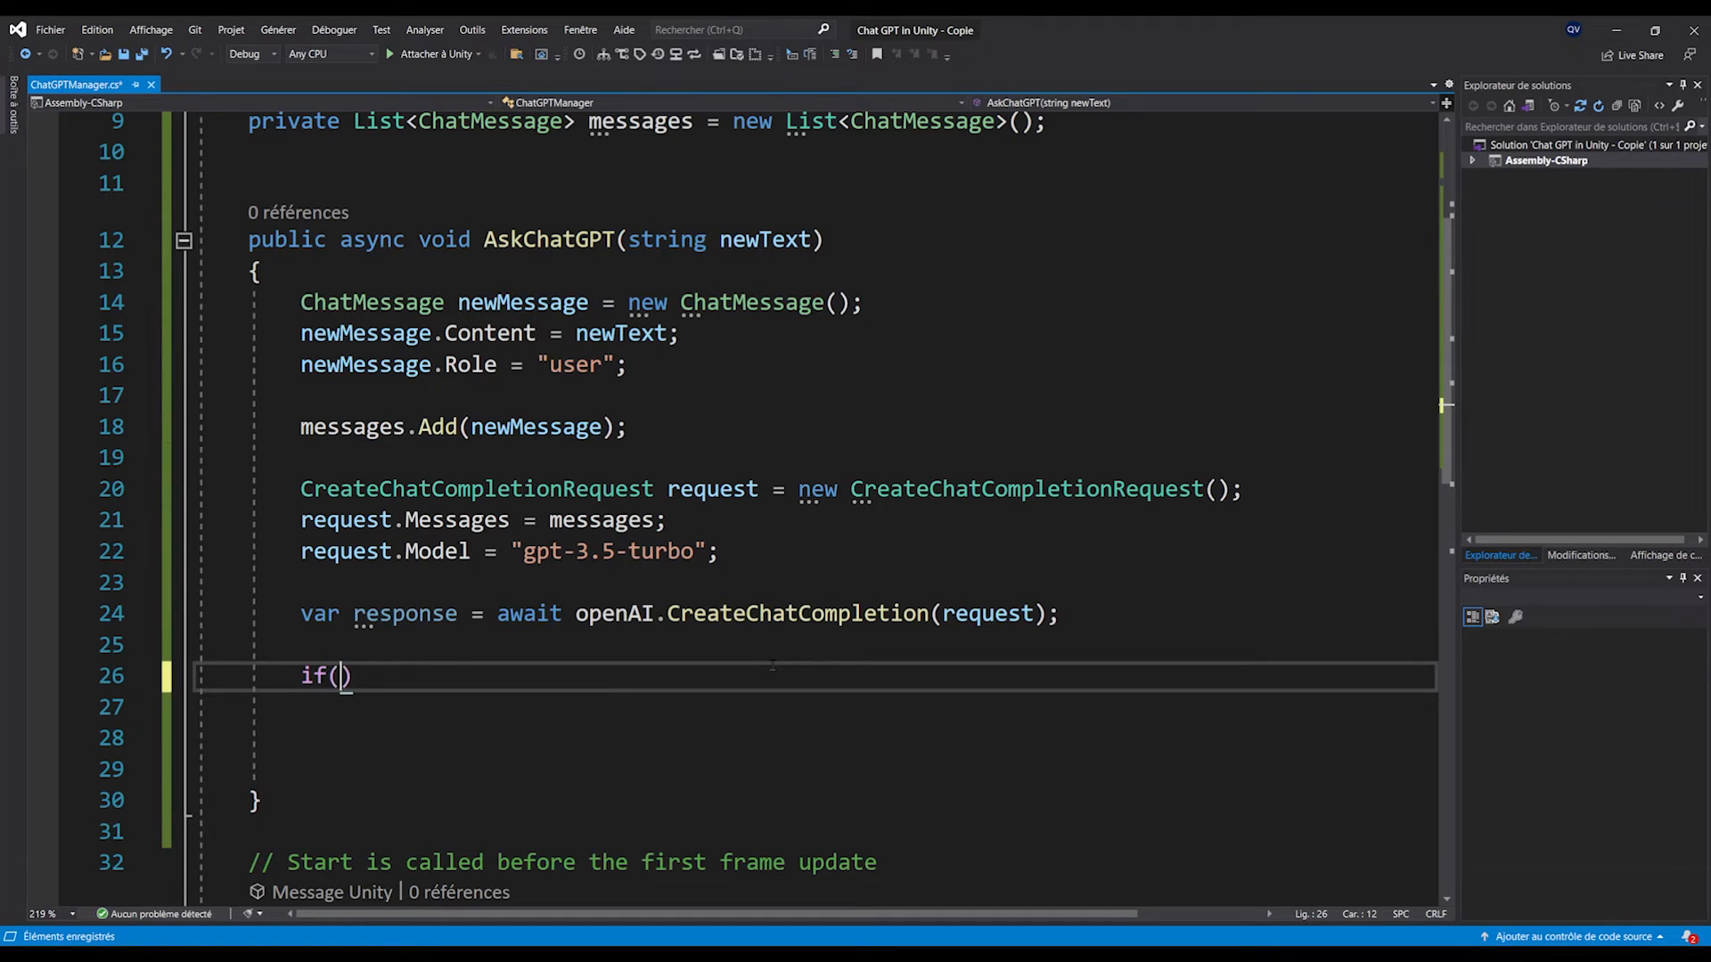
text(response.Choices)
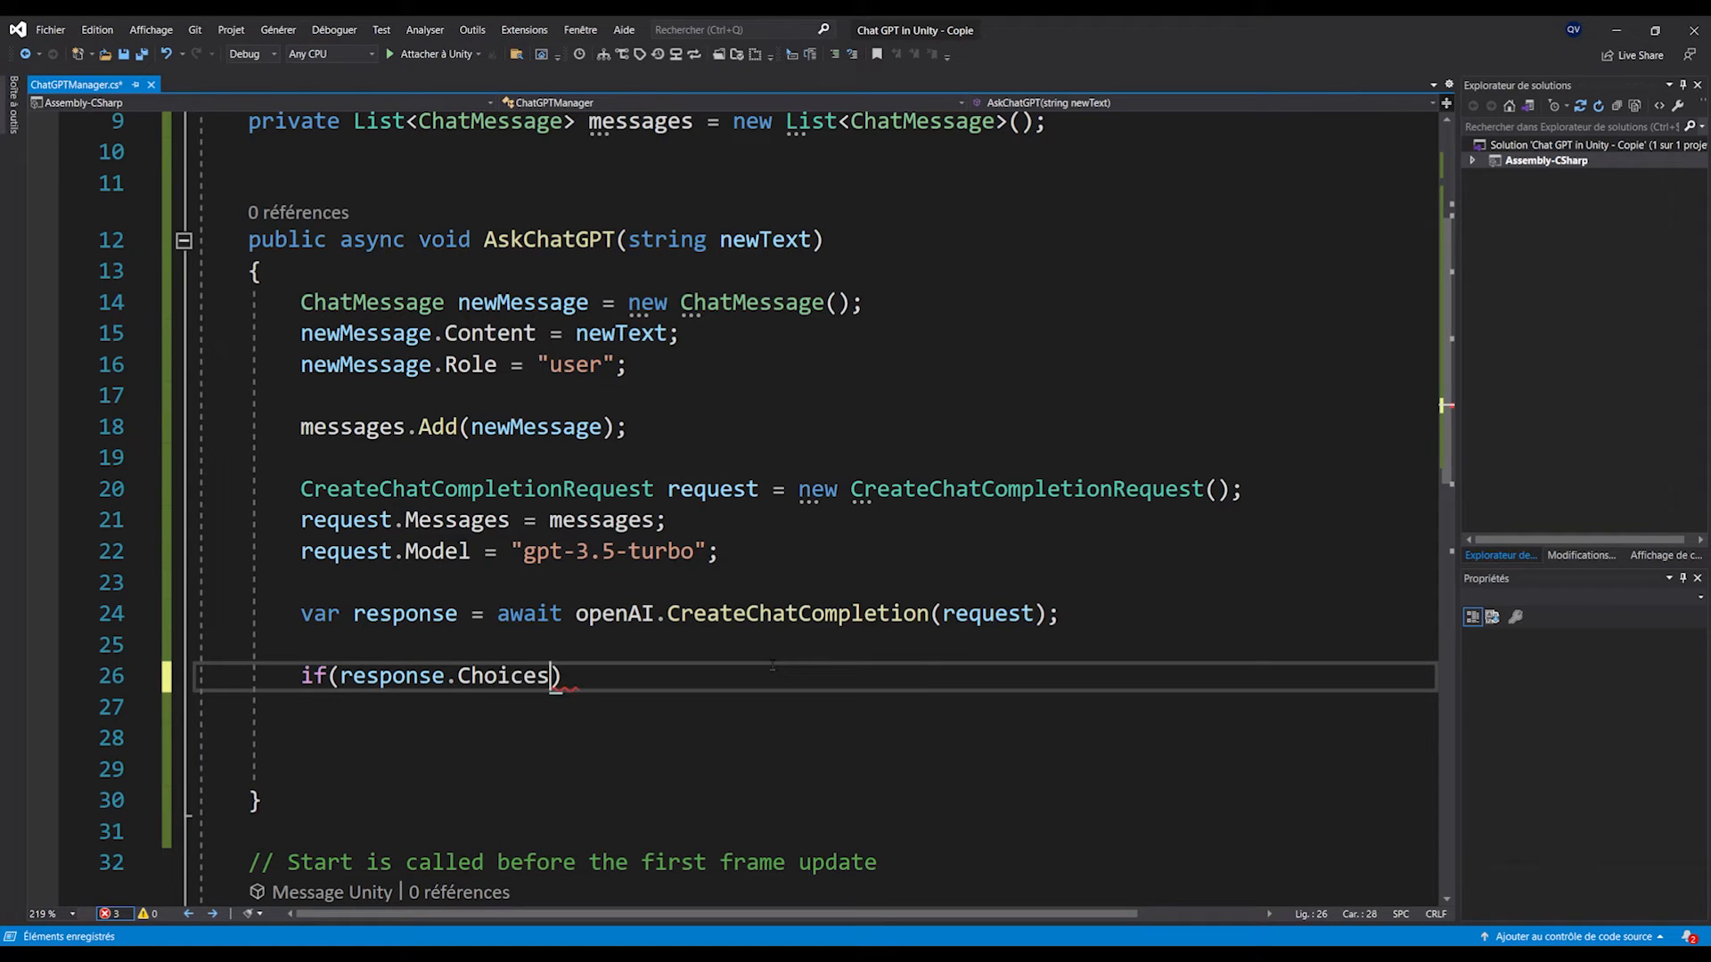
text(!= null)
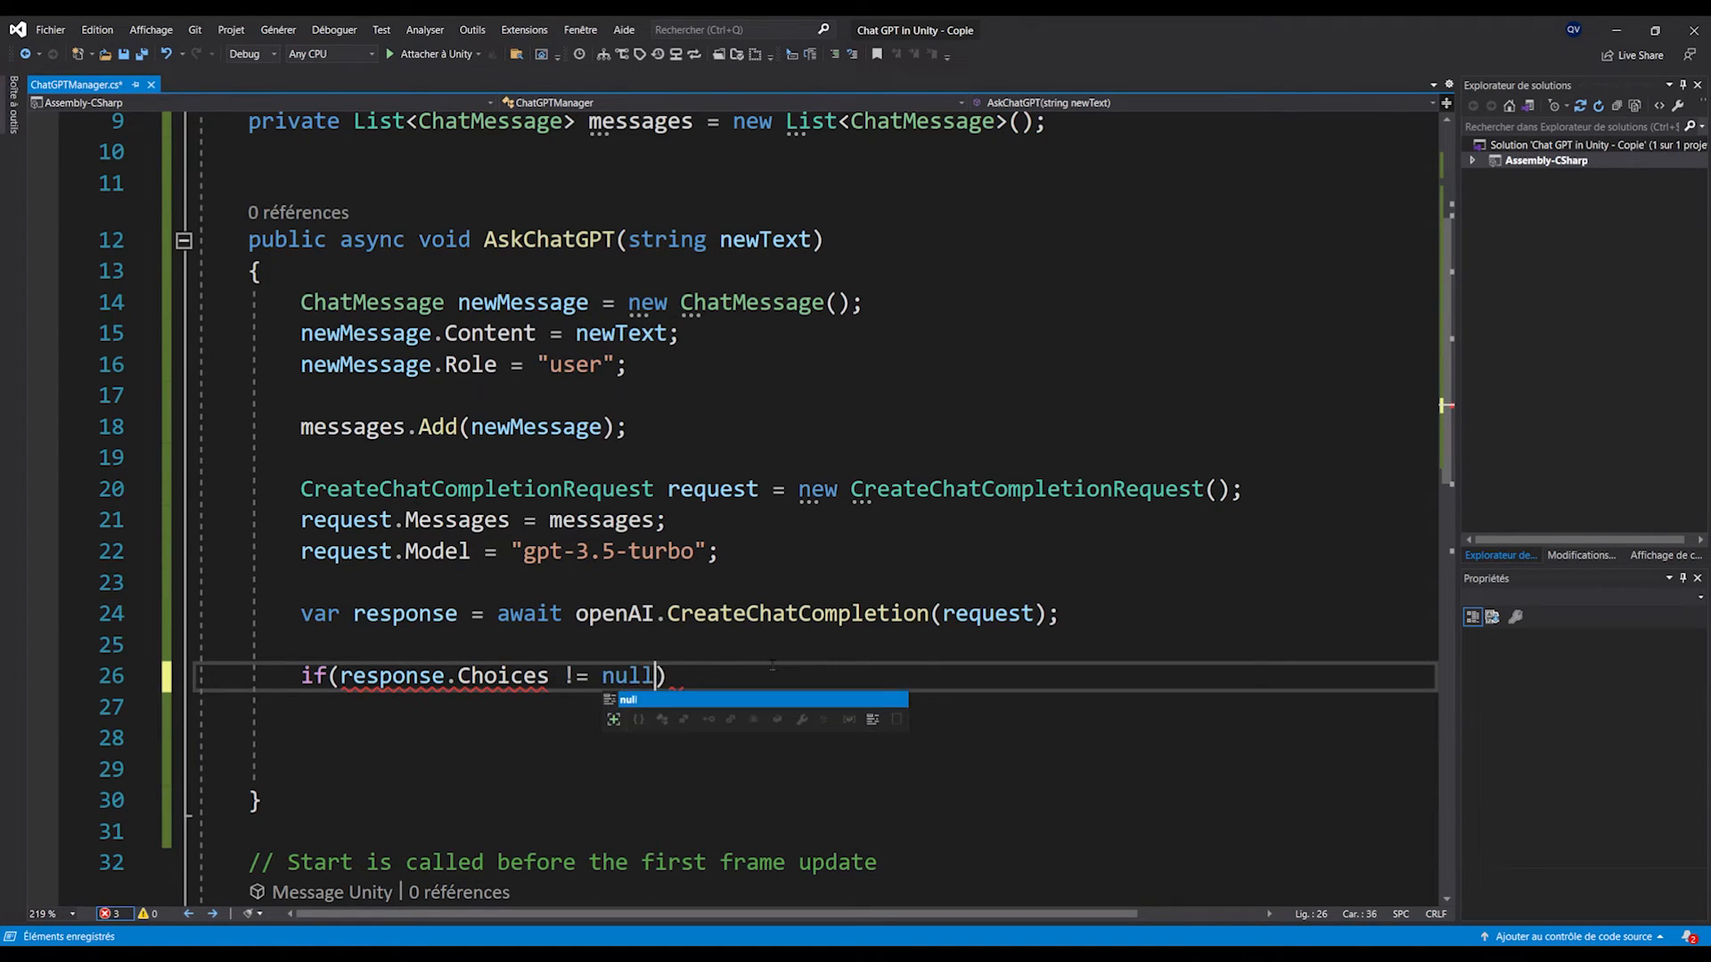
text(&& response)
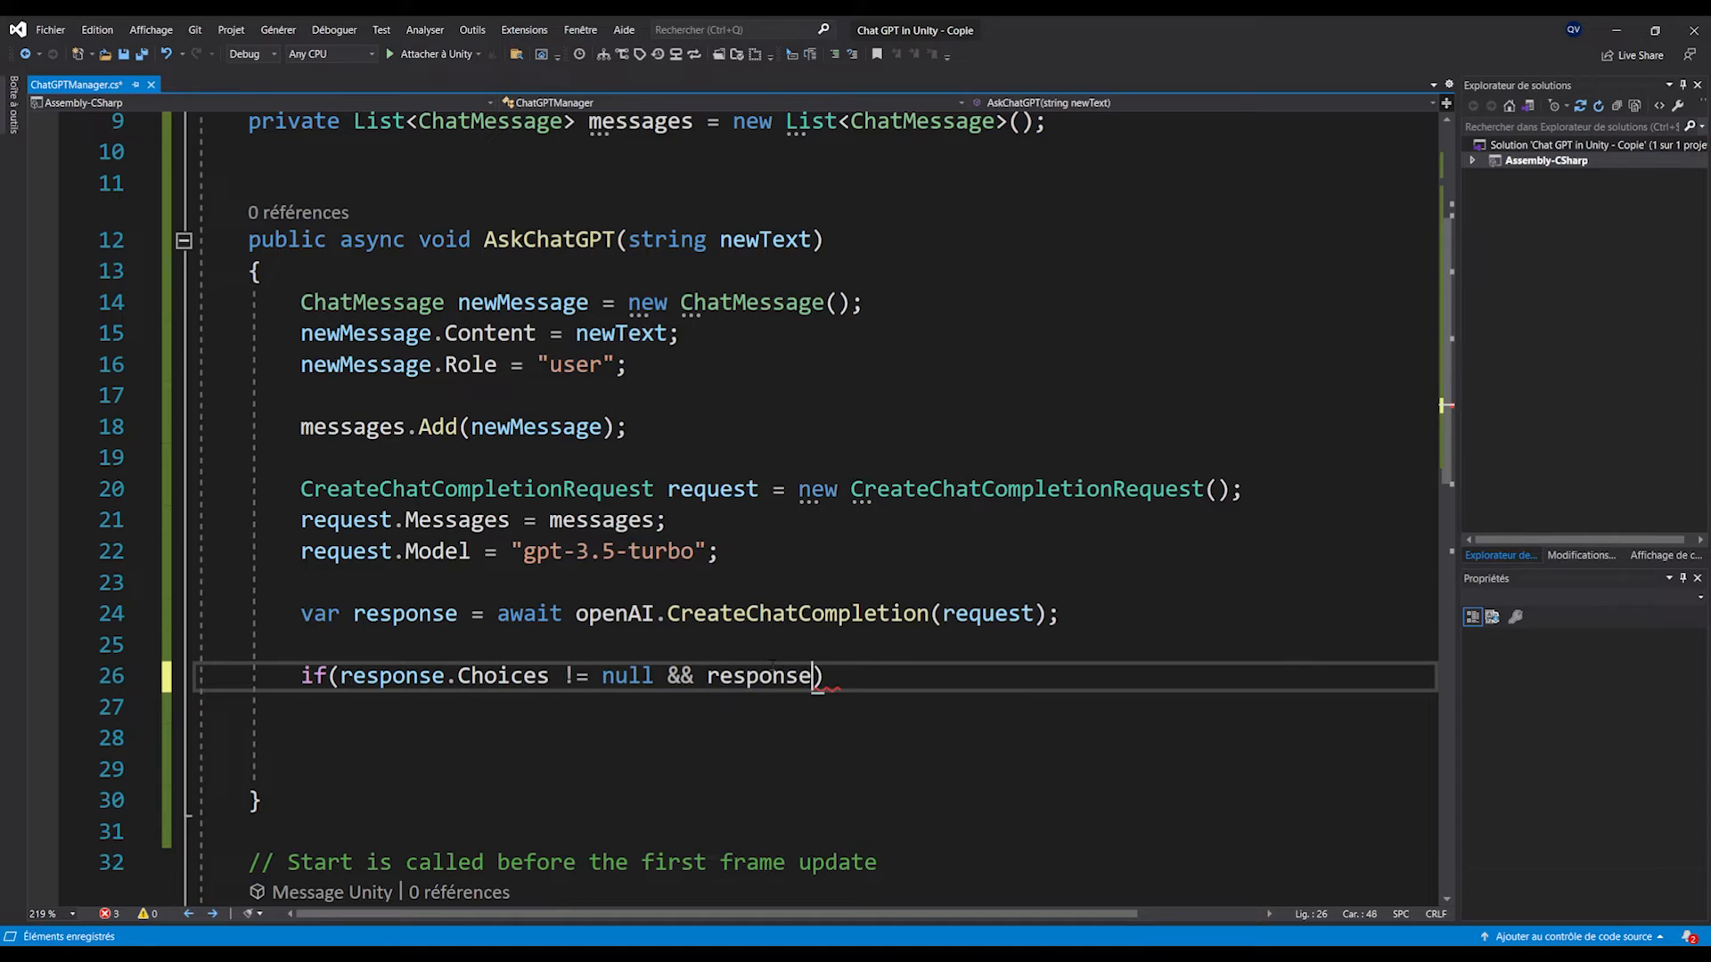
text(.Choices.Count > 0)
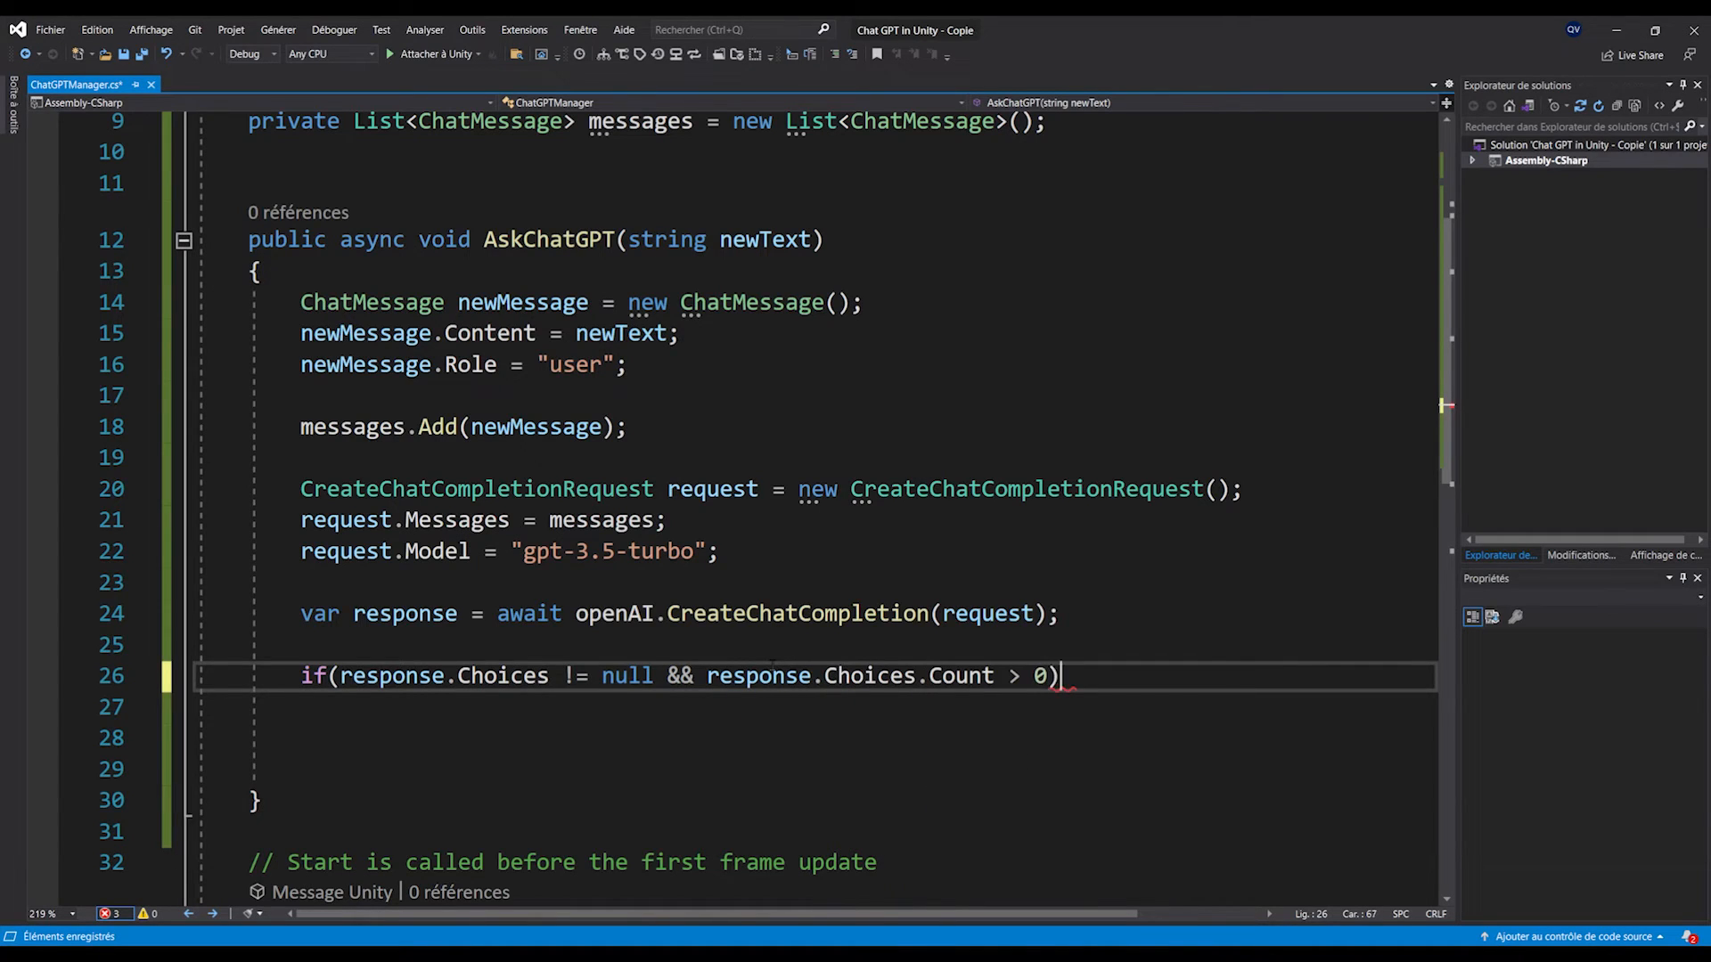
key(Enter)
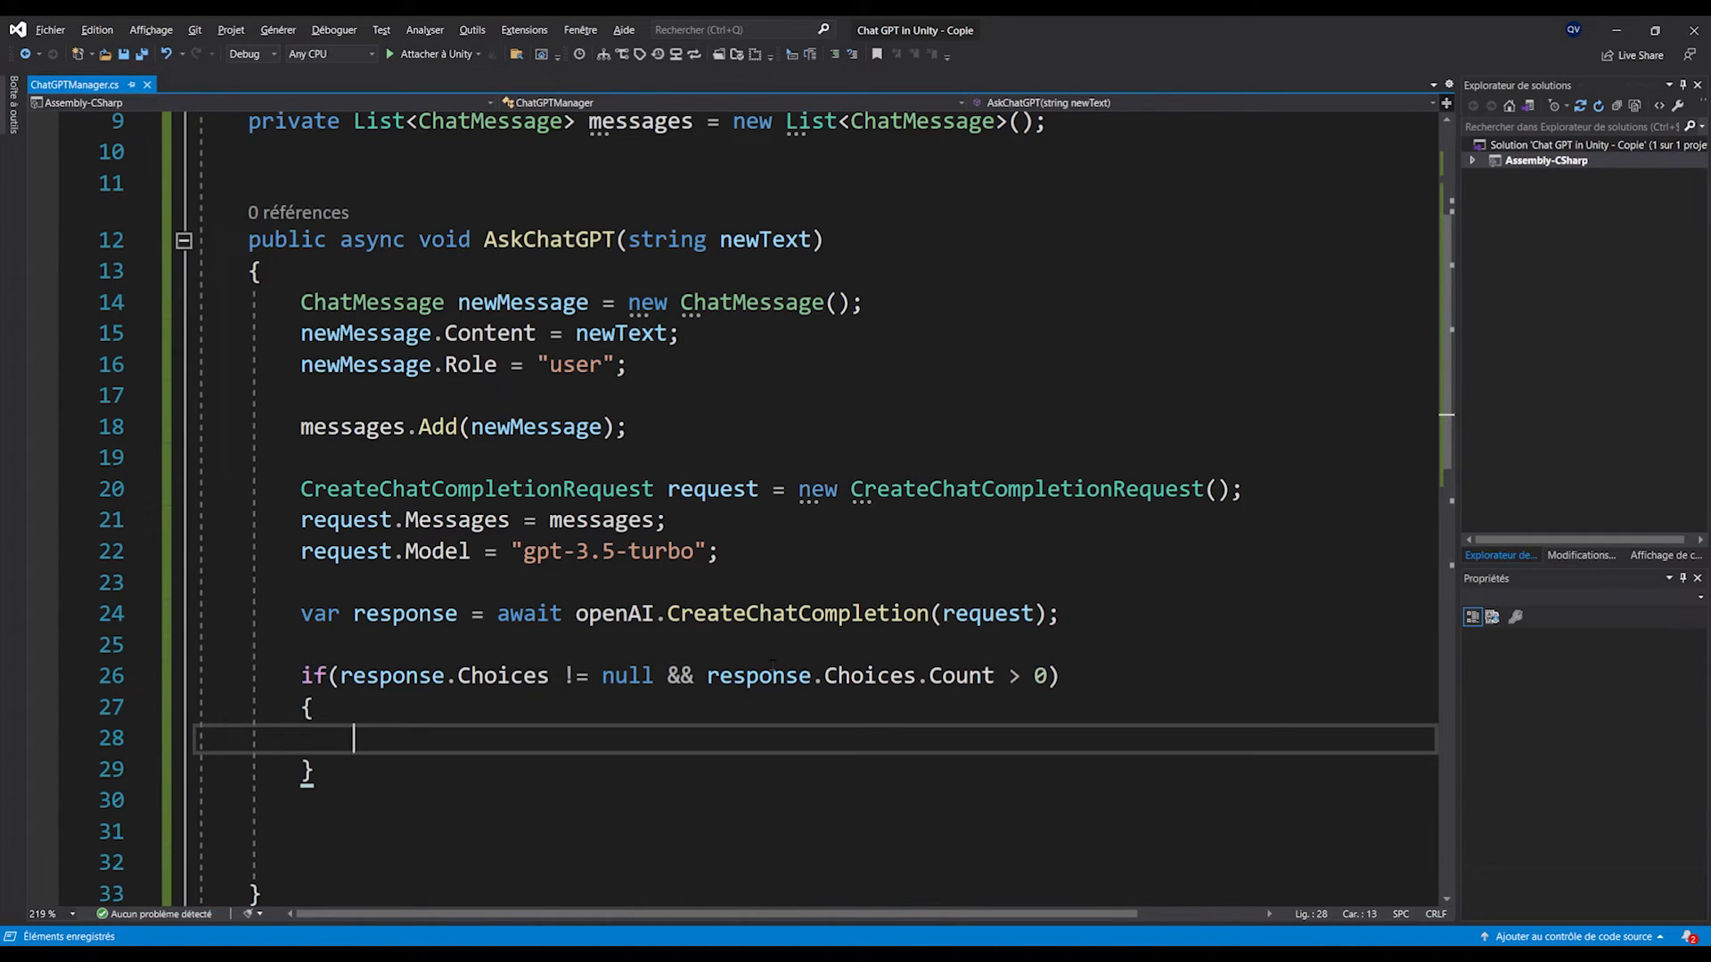
key(enter)
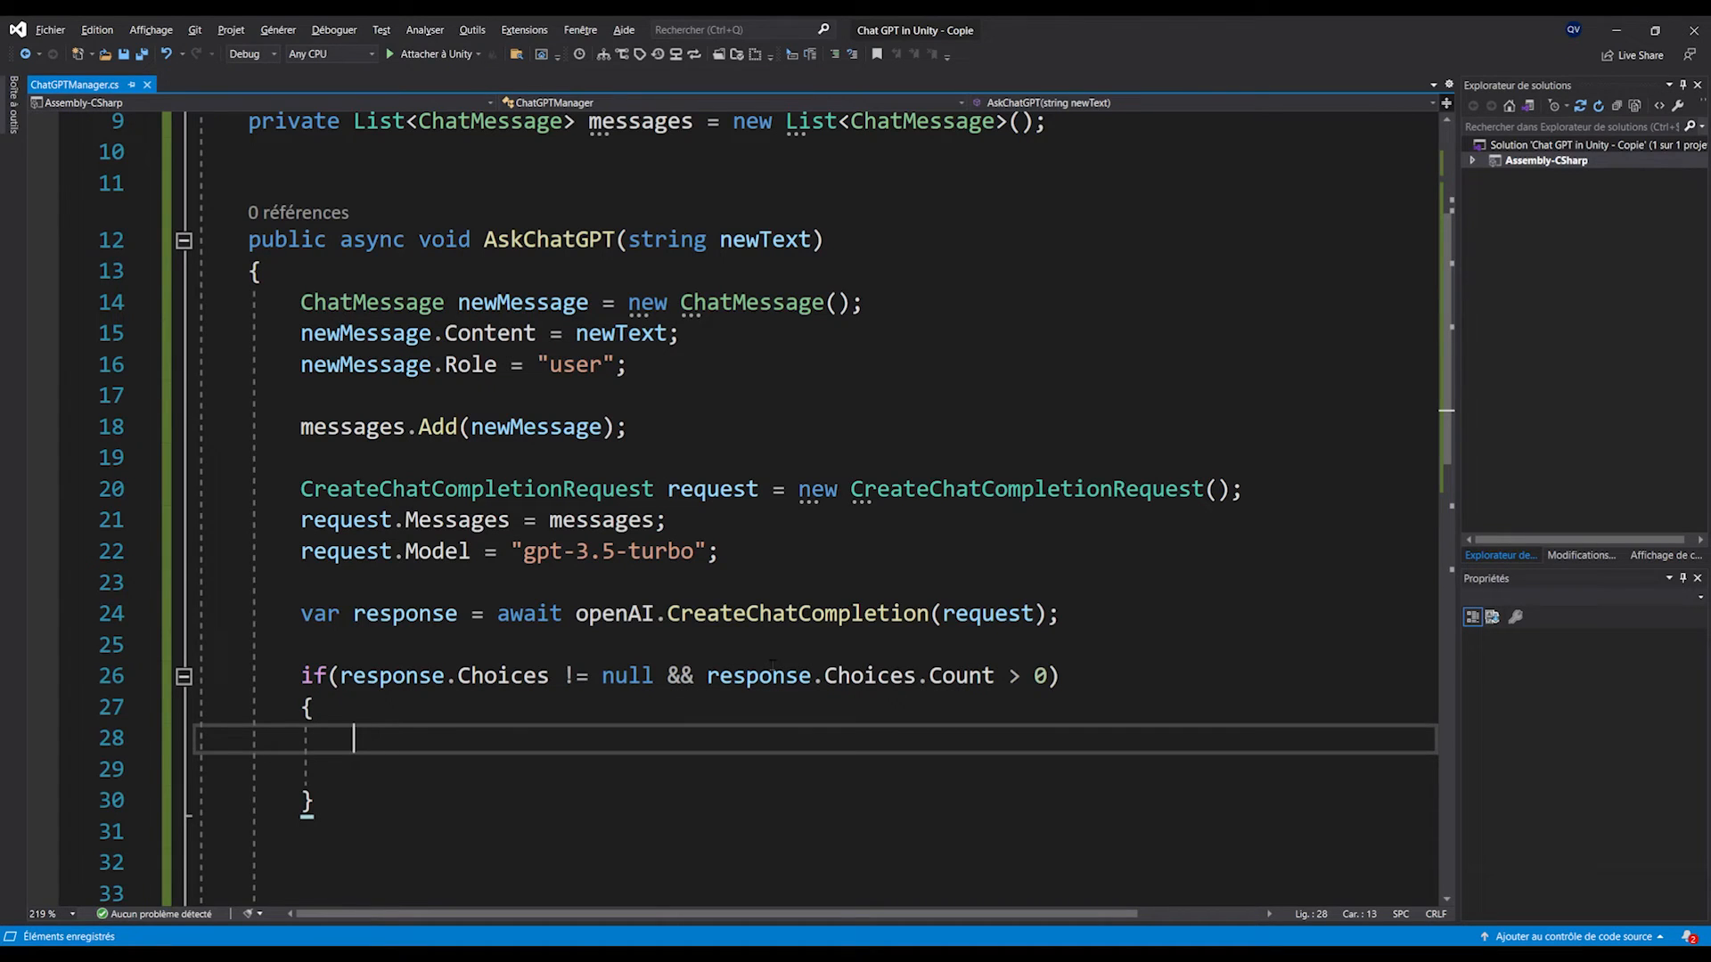
- Store Choices[0].Message as chatResponse, add it to messages and Debug.Log its Content
text(var c)
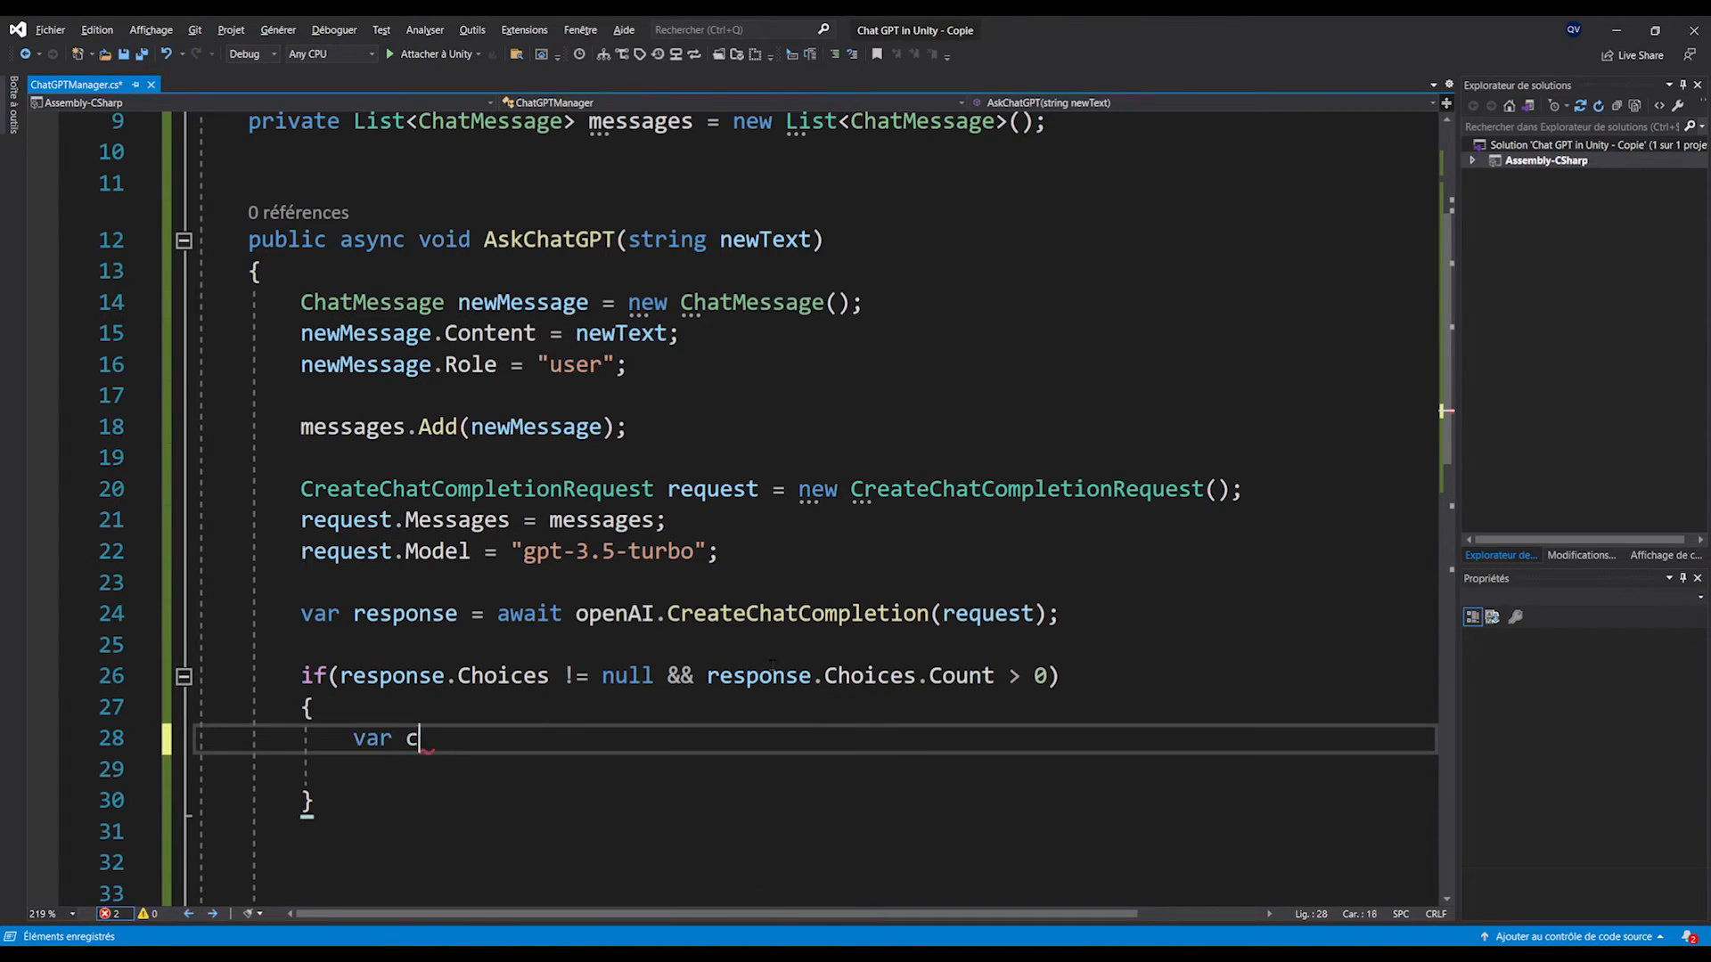
text(hatResponse = response.Choices[0].Message;)
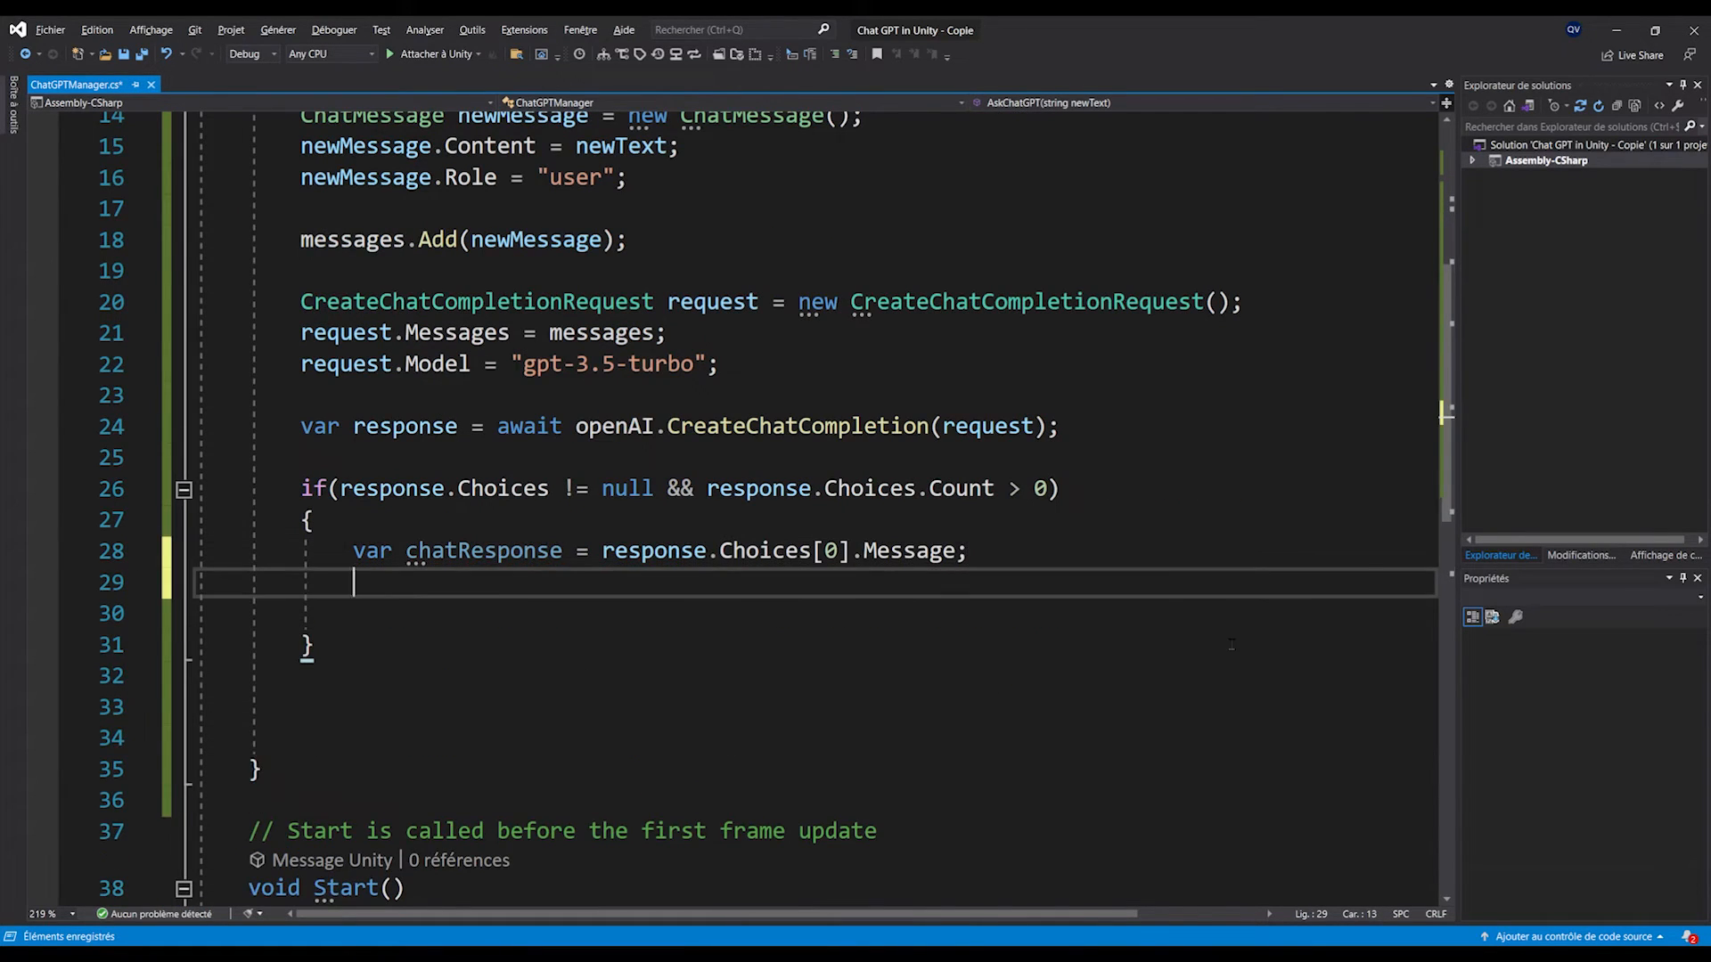
text(messages.Add(chatResponse);)
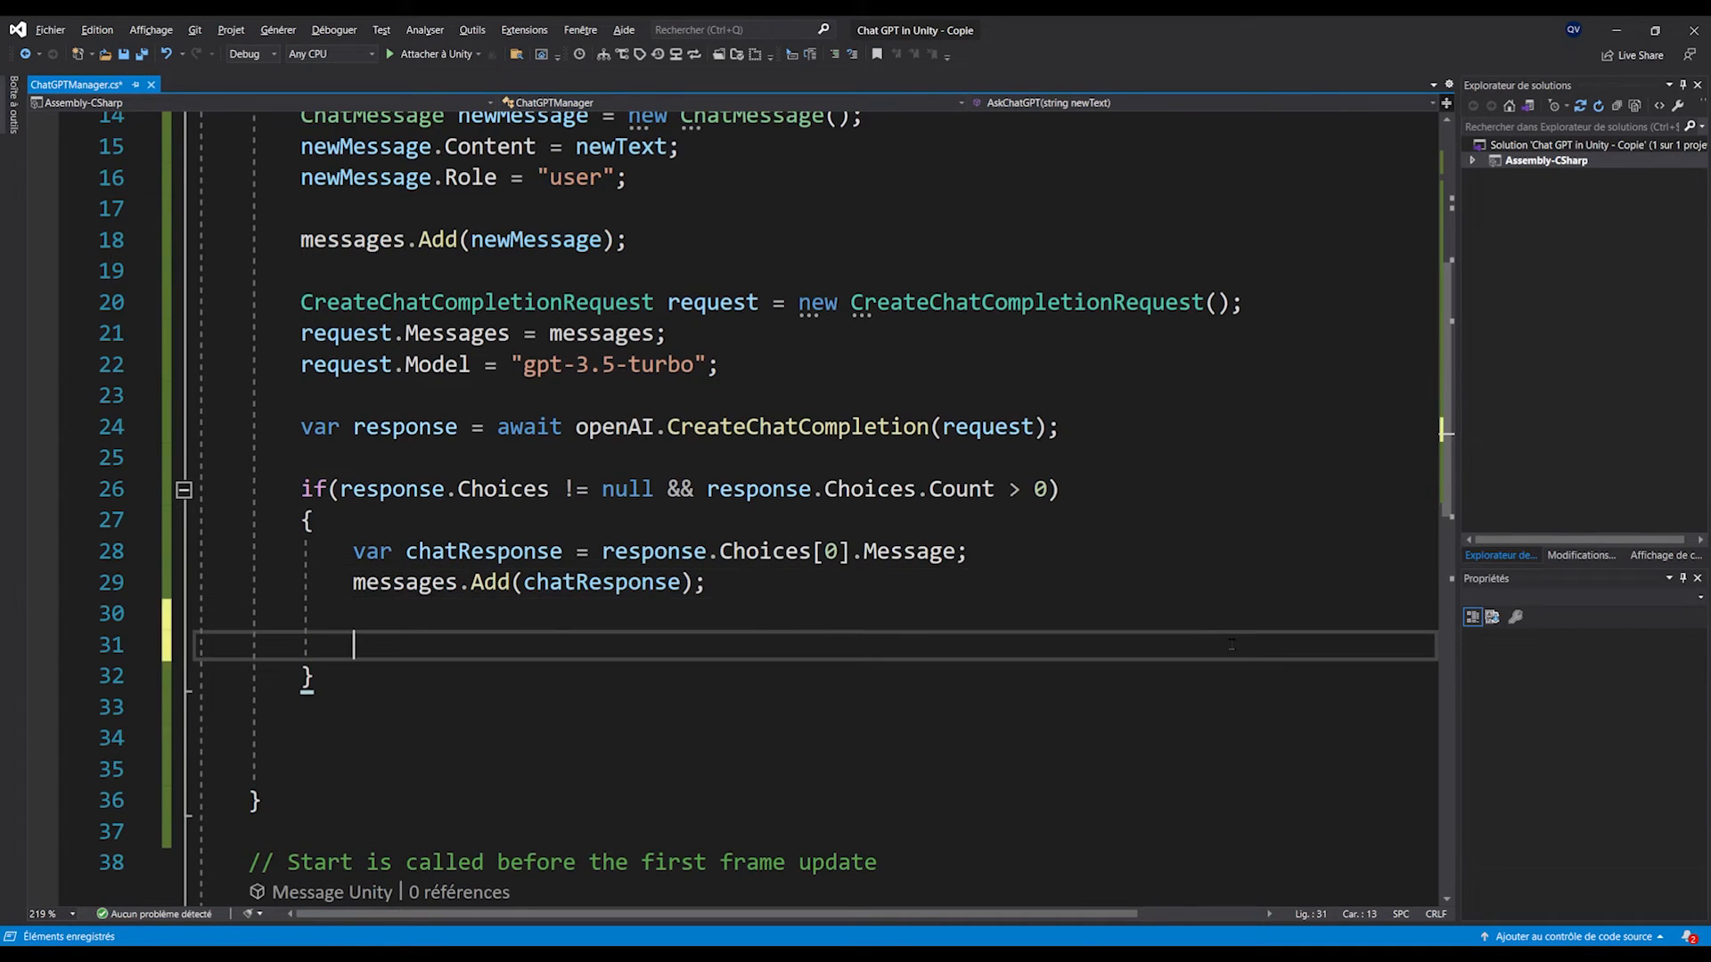
text(Debug.Log(")
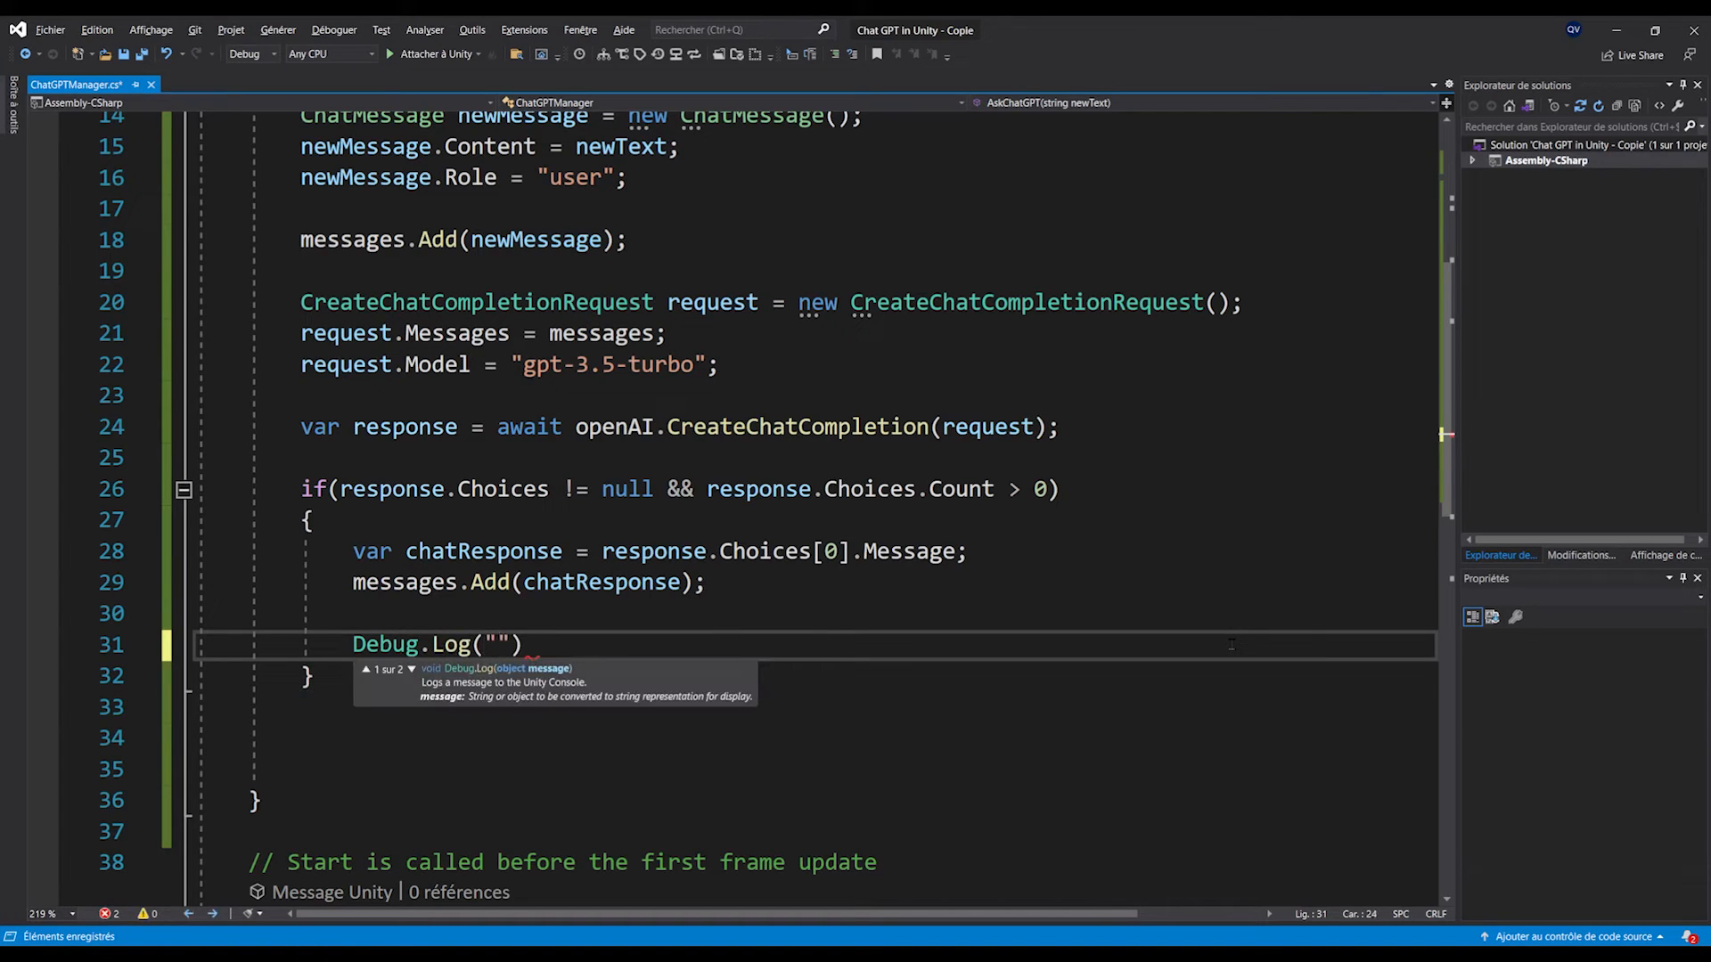
text(chatResponse)
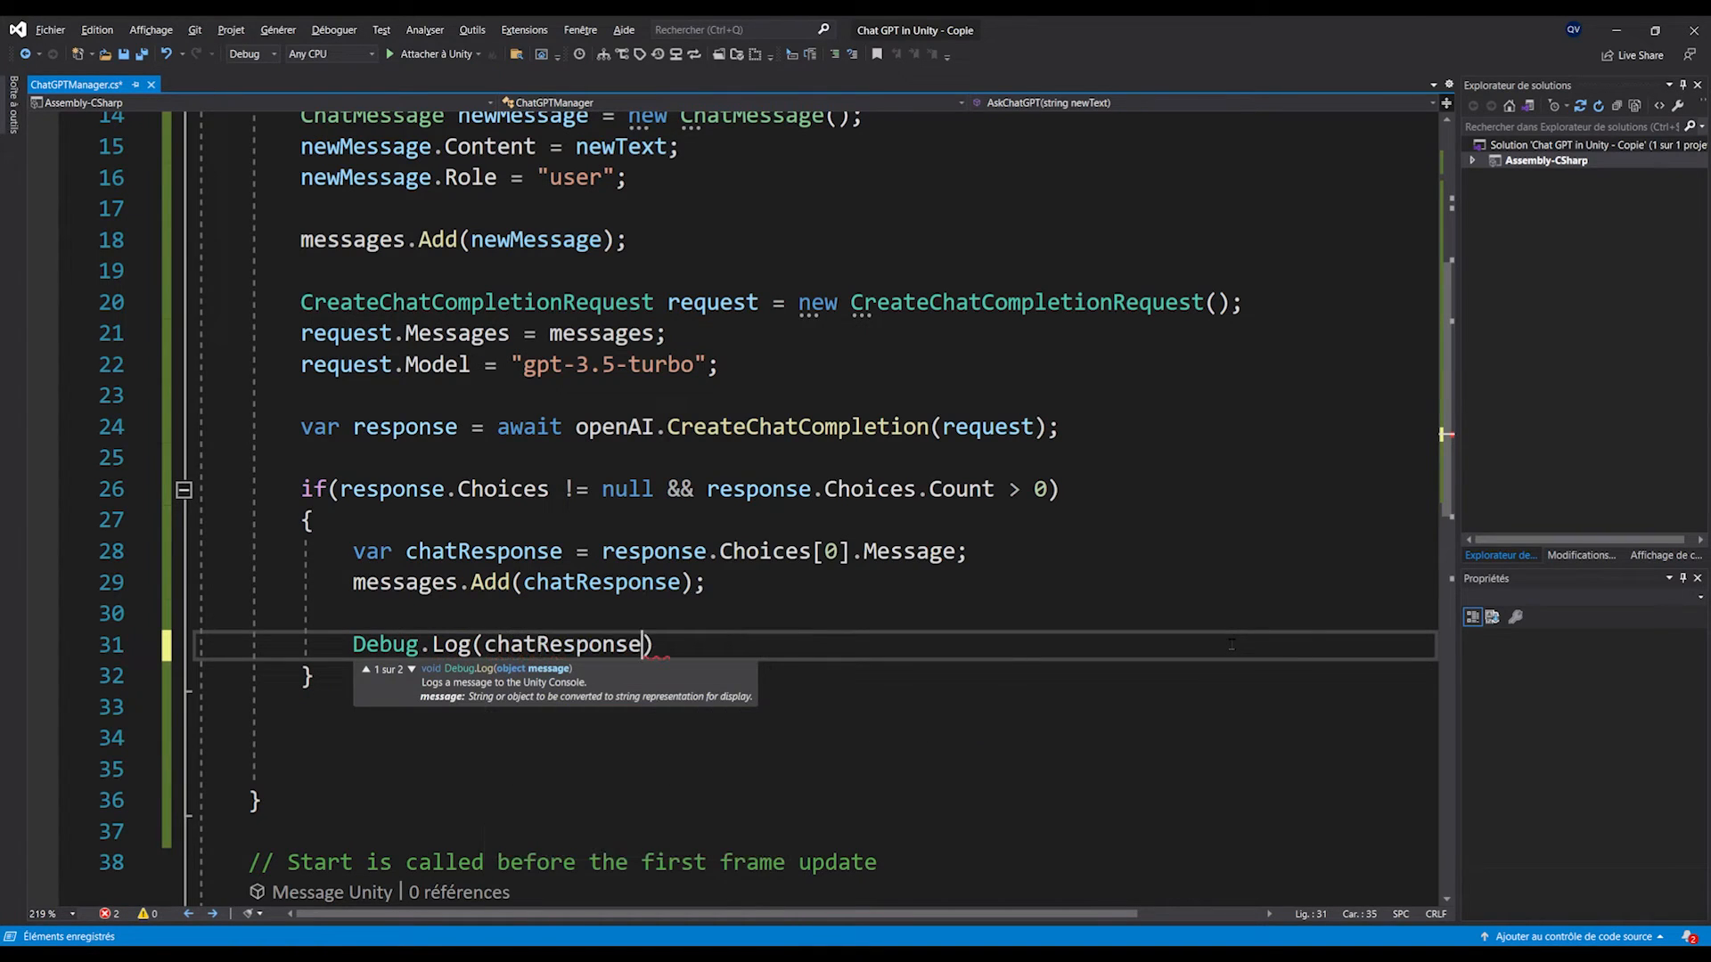
text(.Content);)
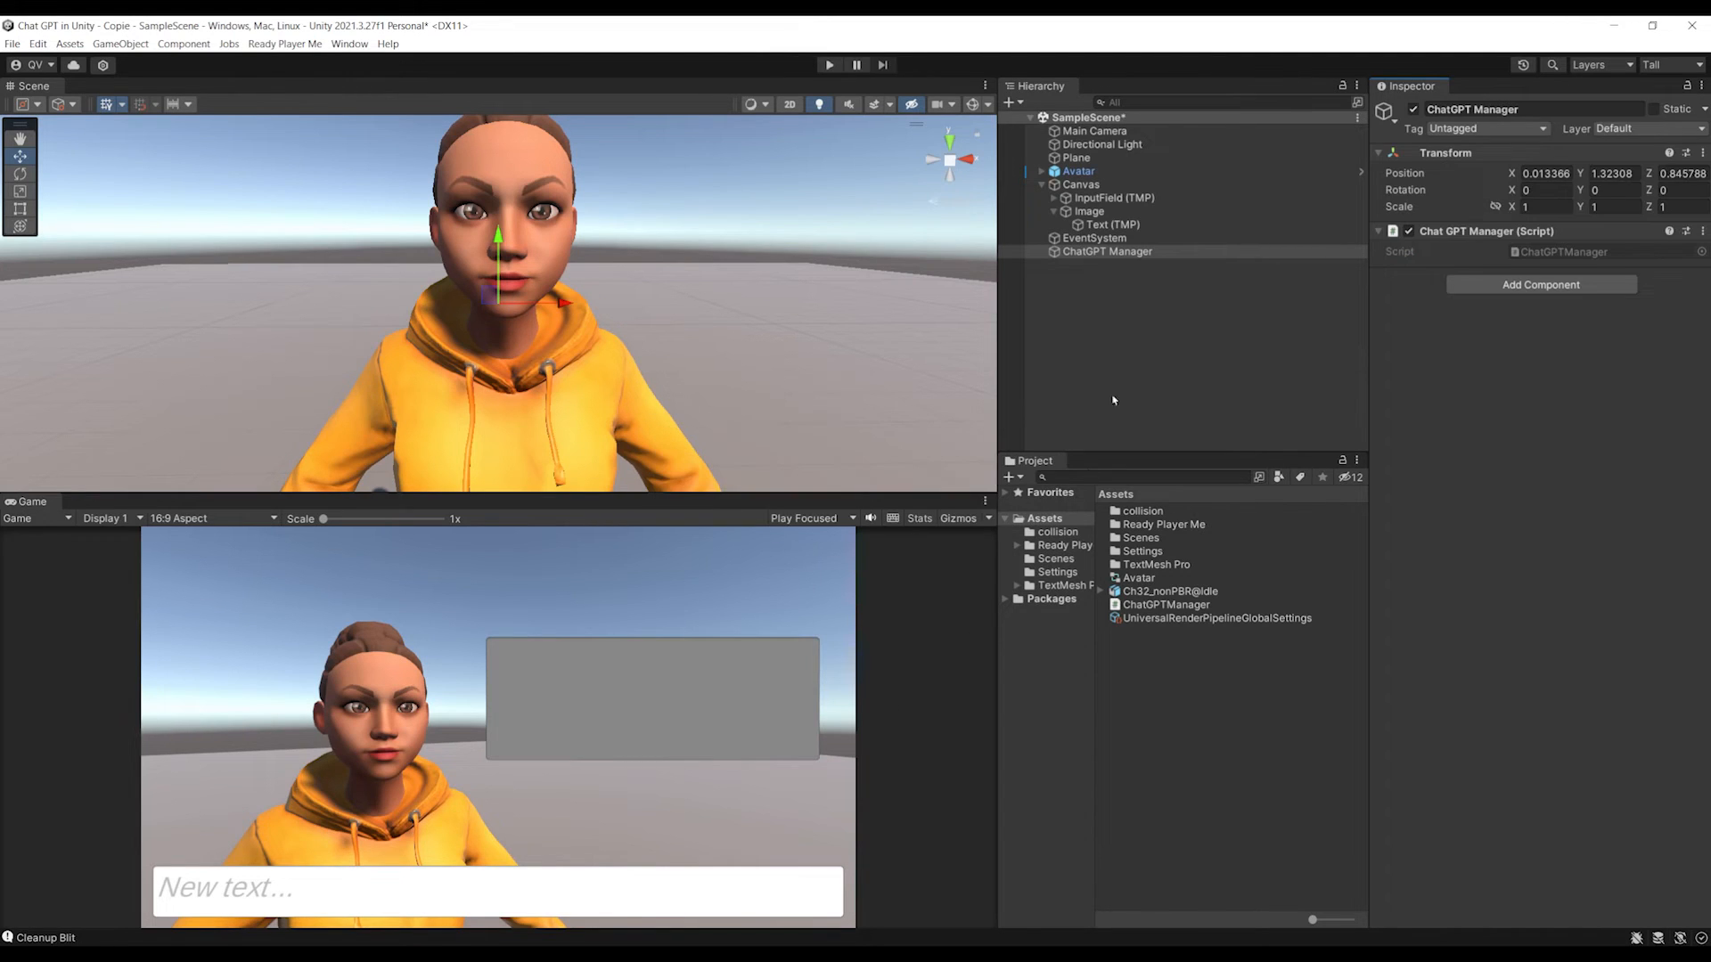
- Wire the InputField's On End Edit to ChatGPTManager.AskChatGPT on the ChatGPT Manager object
click(1116, 198)
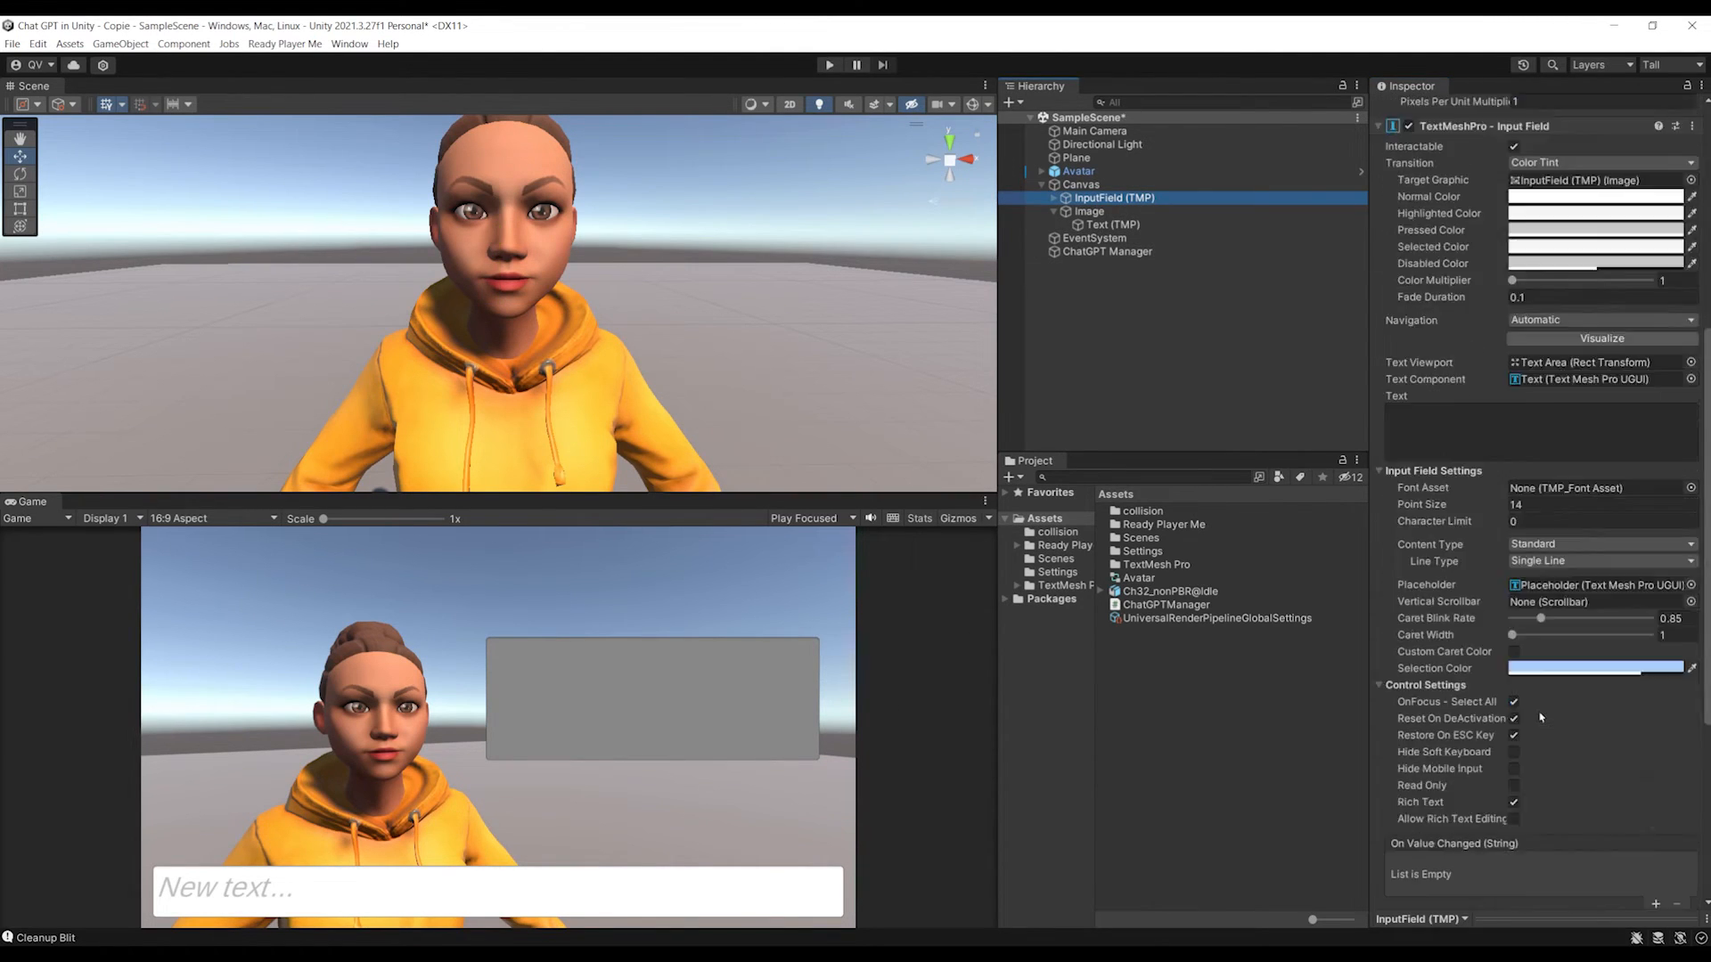
scroll(down, 3)
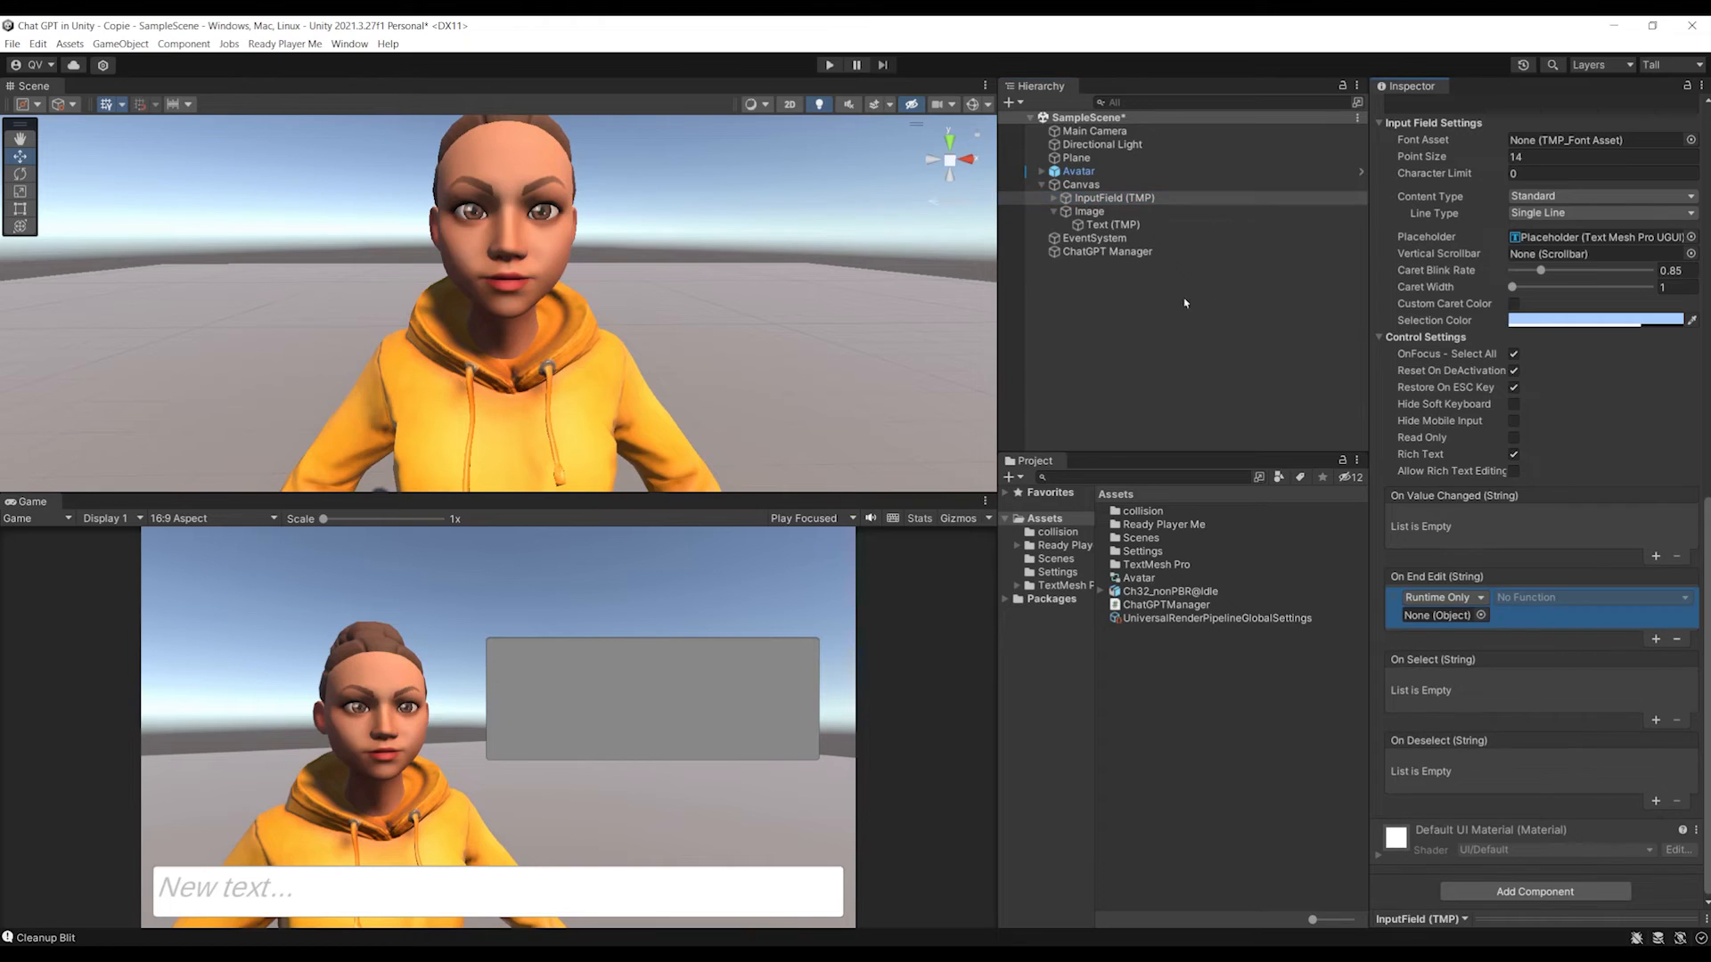
click(1440, 615)
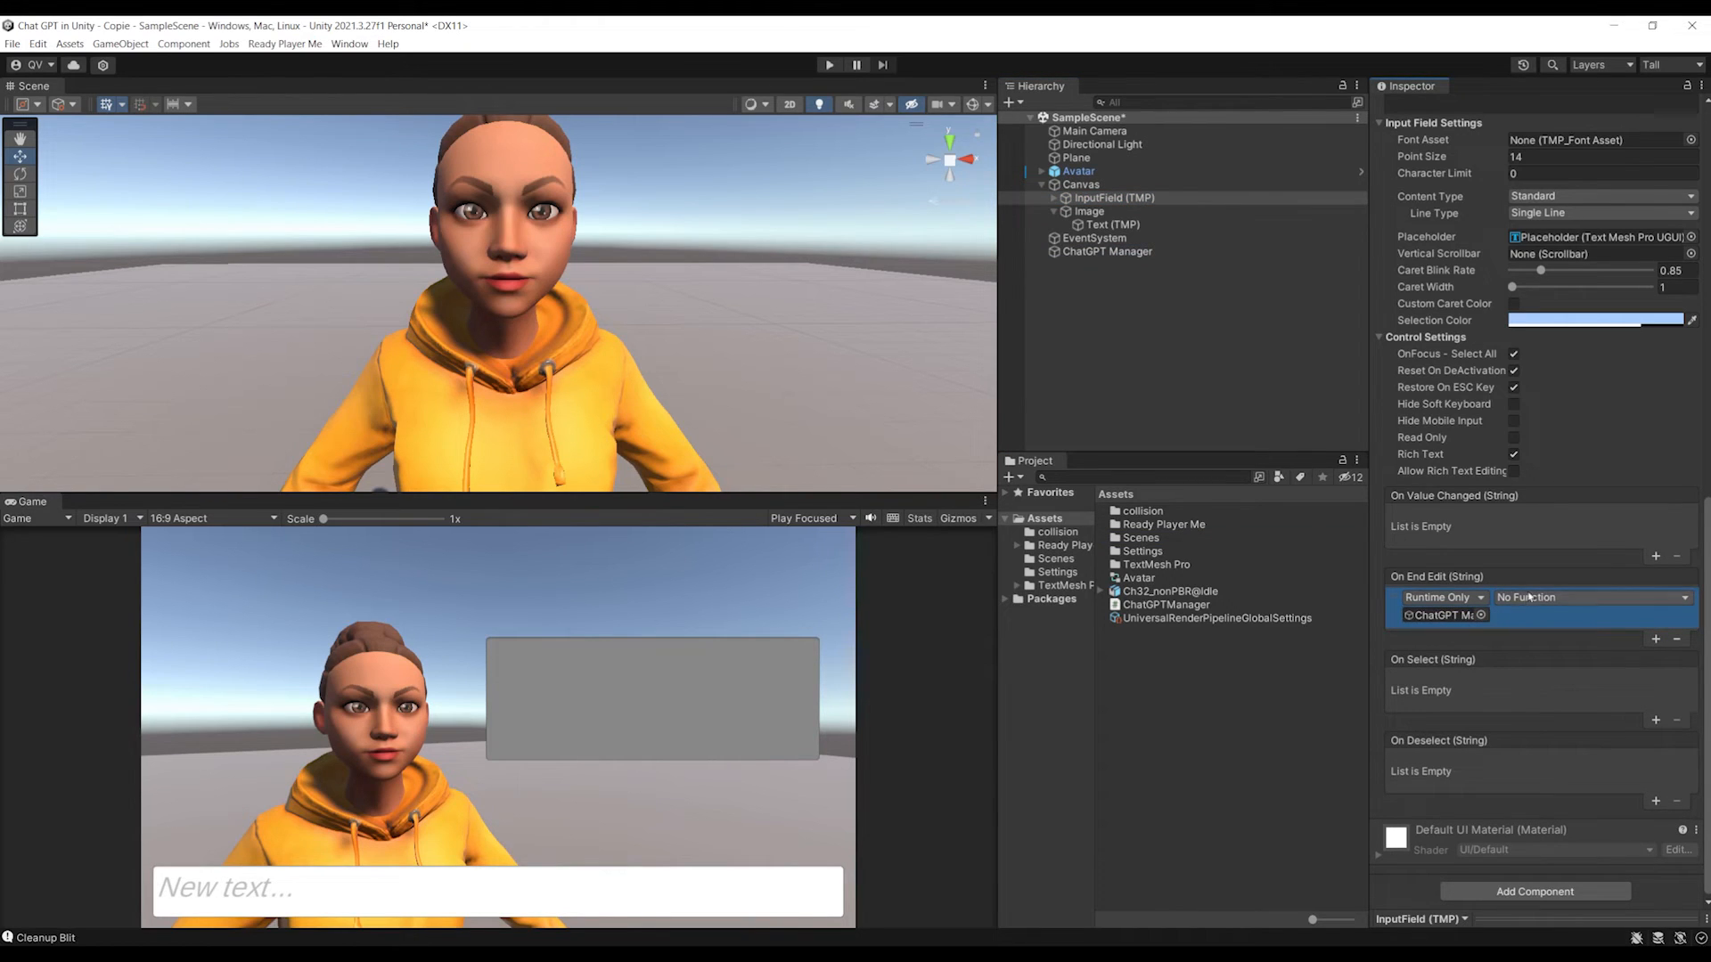
click(1591, 597)
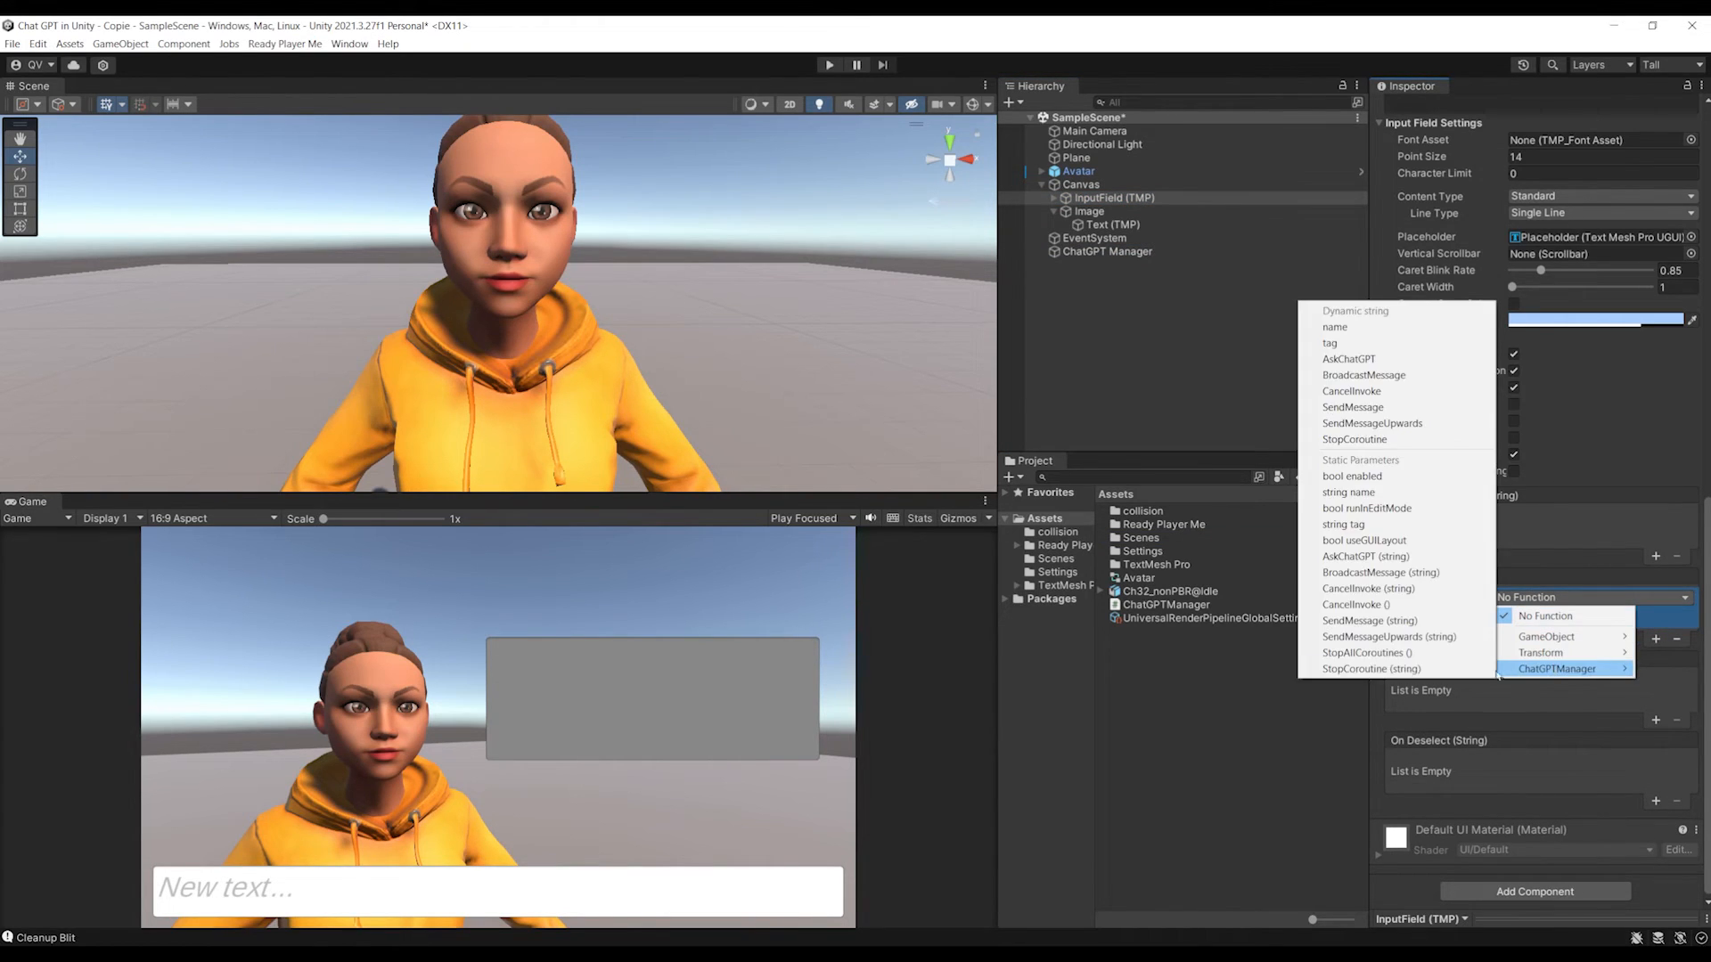
mouse_move(1349, 359)
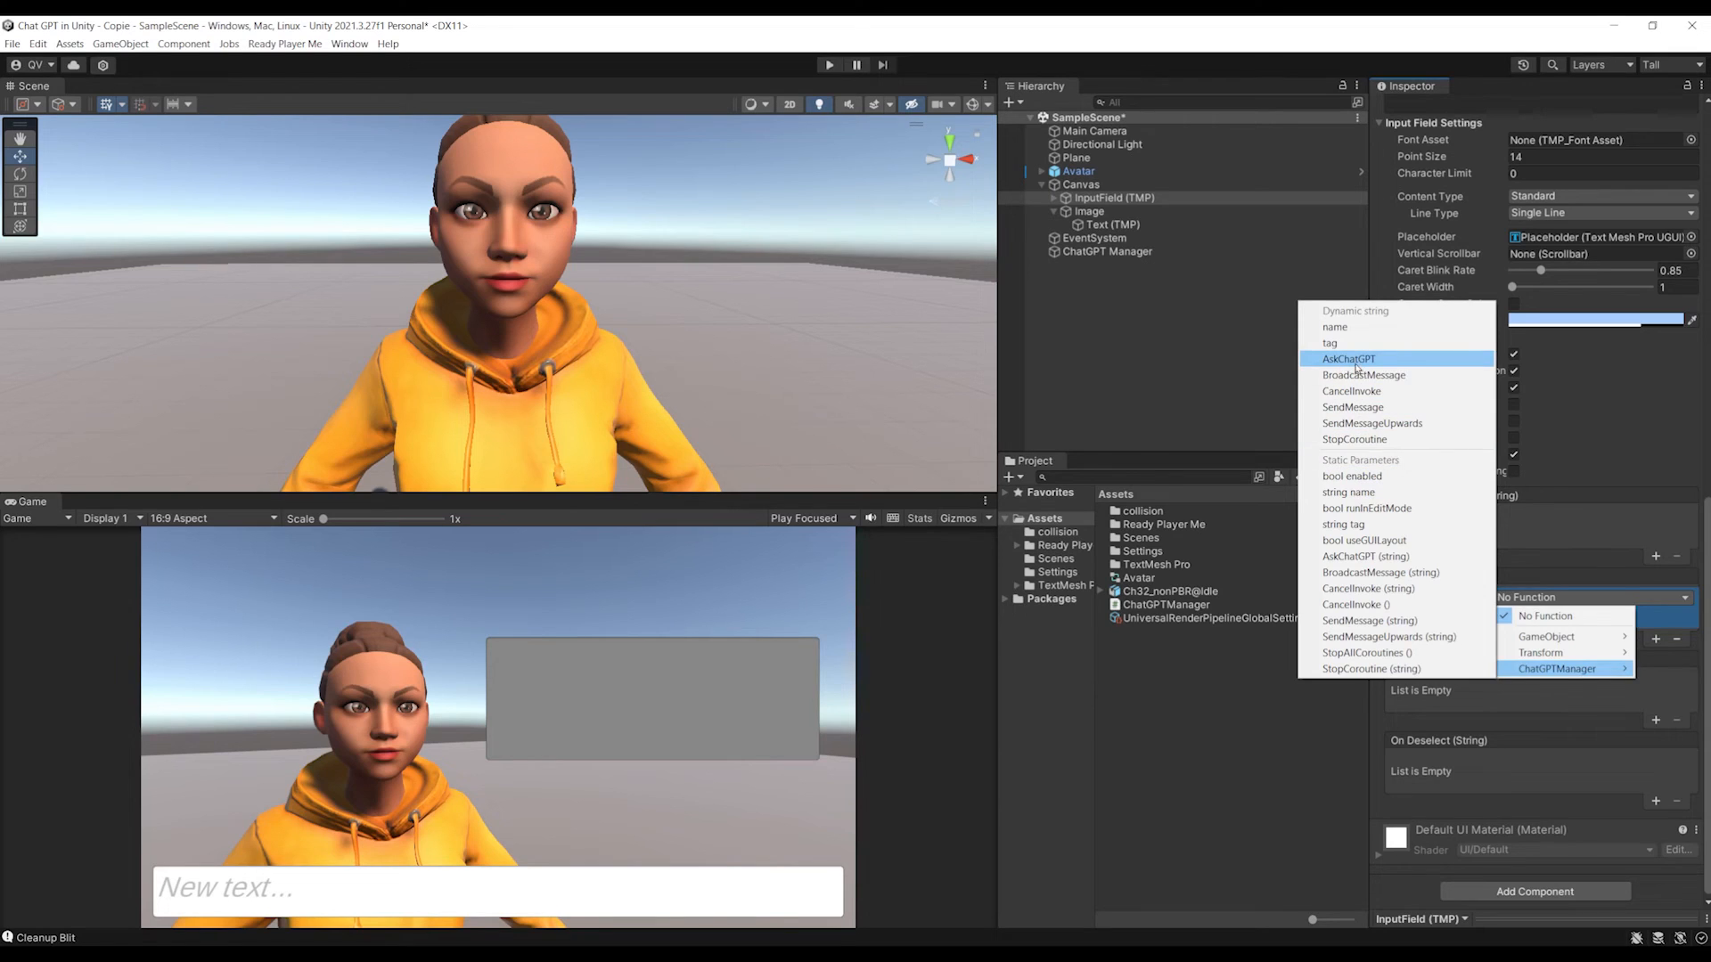
click(1350, 358)
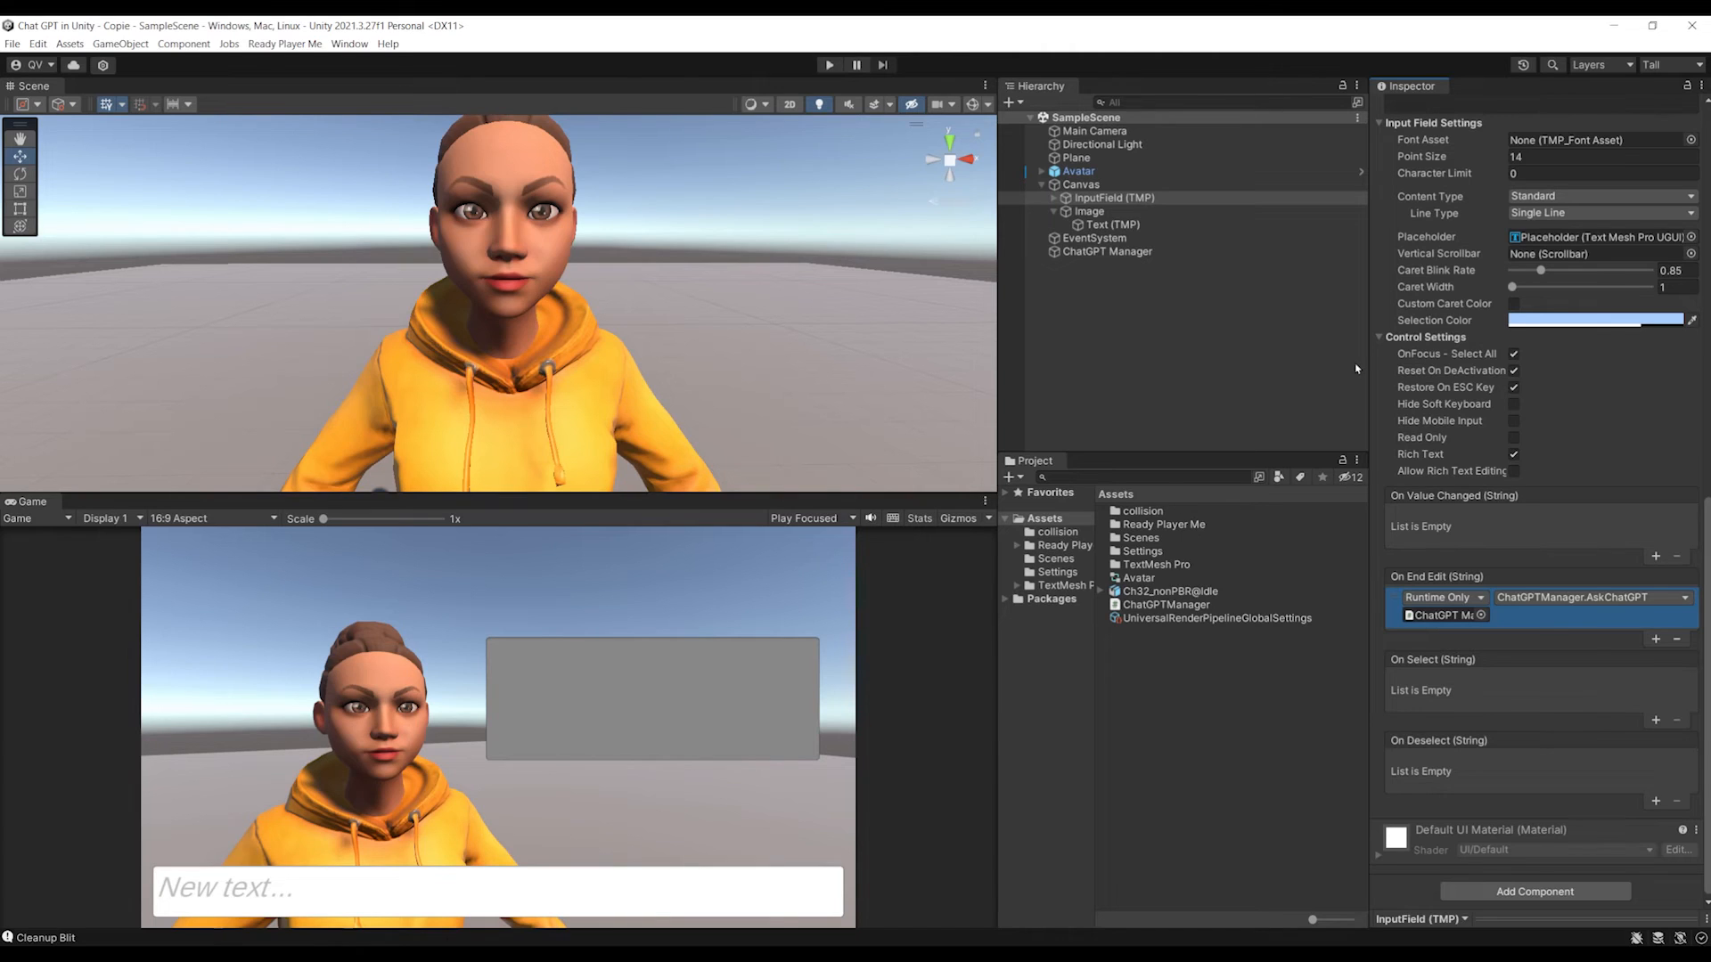
mouse_move(1109, 338)
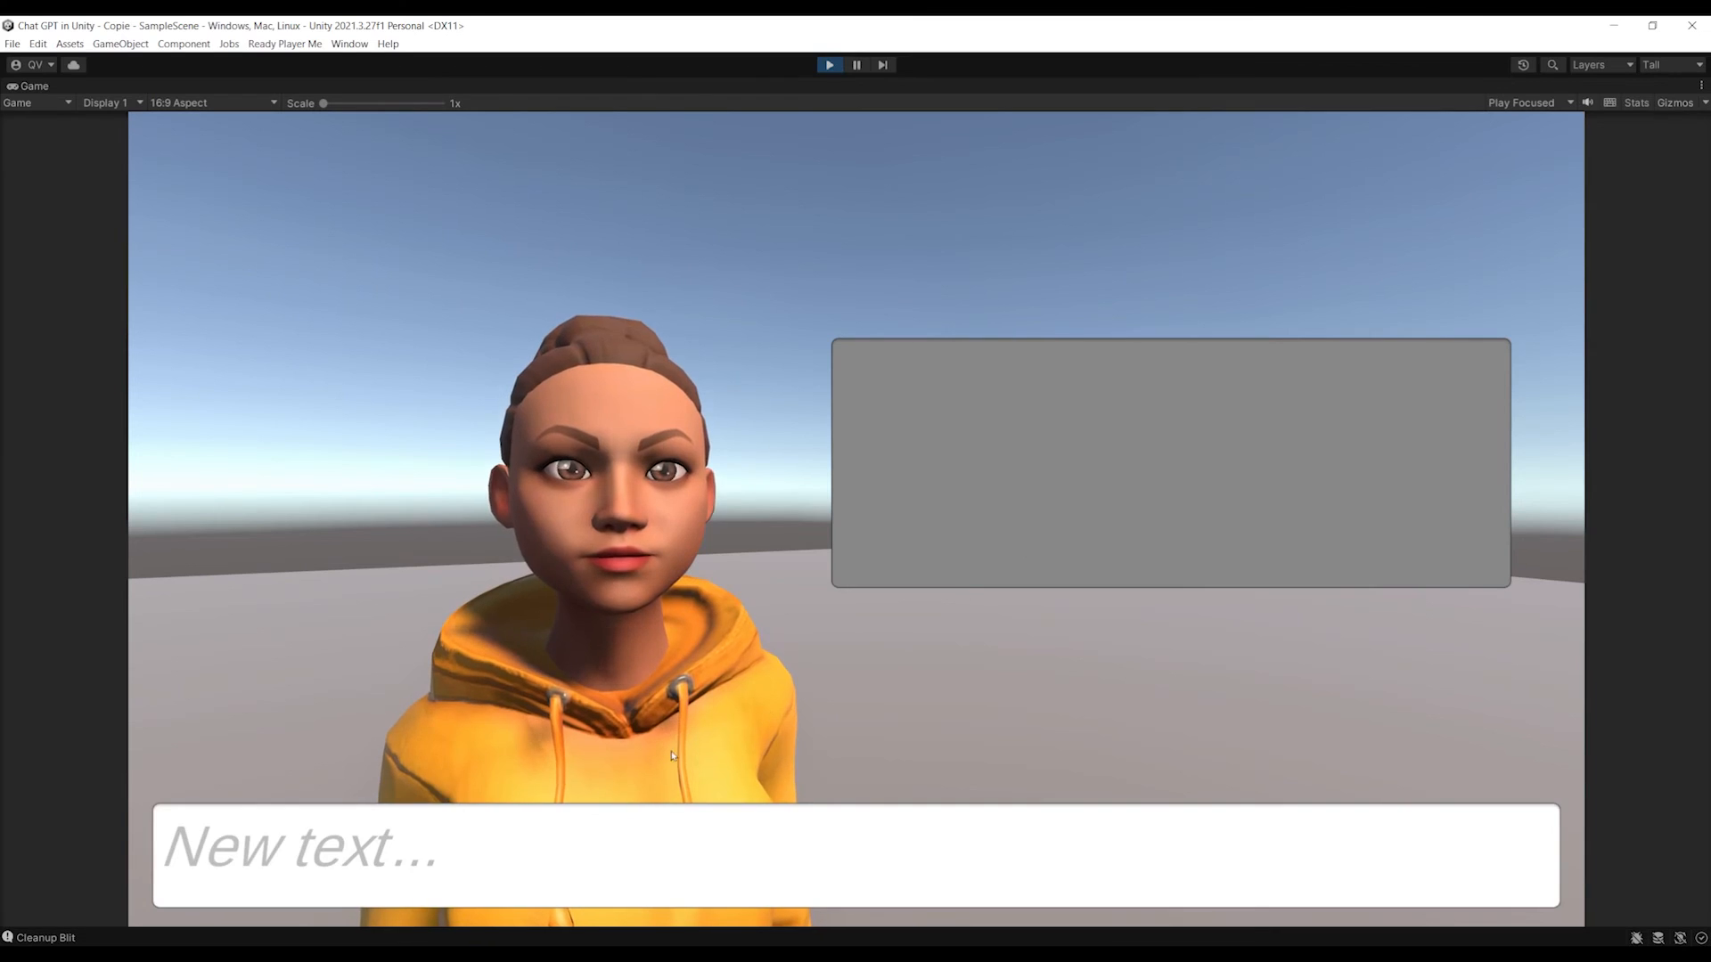
- Play-test by sending 'Hello how are you doing ?' and read ChatGPT's reply in the Console, then stop
text(Hello)
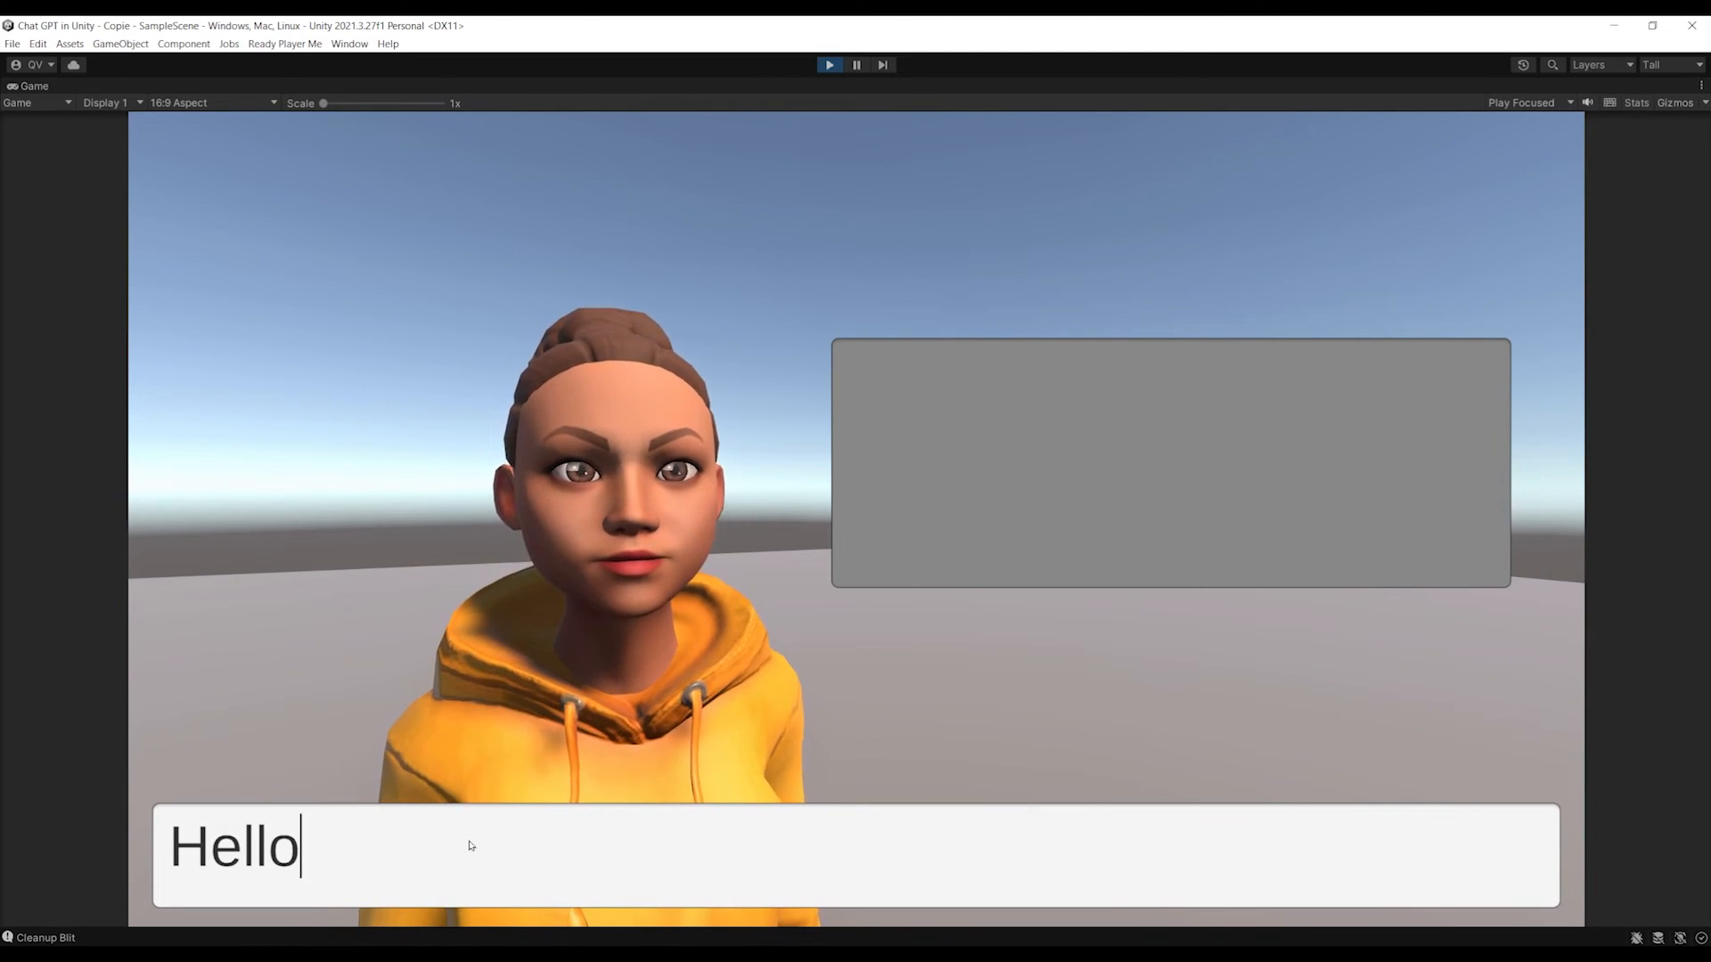
text(how are you doing ?)
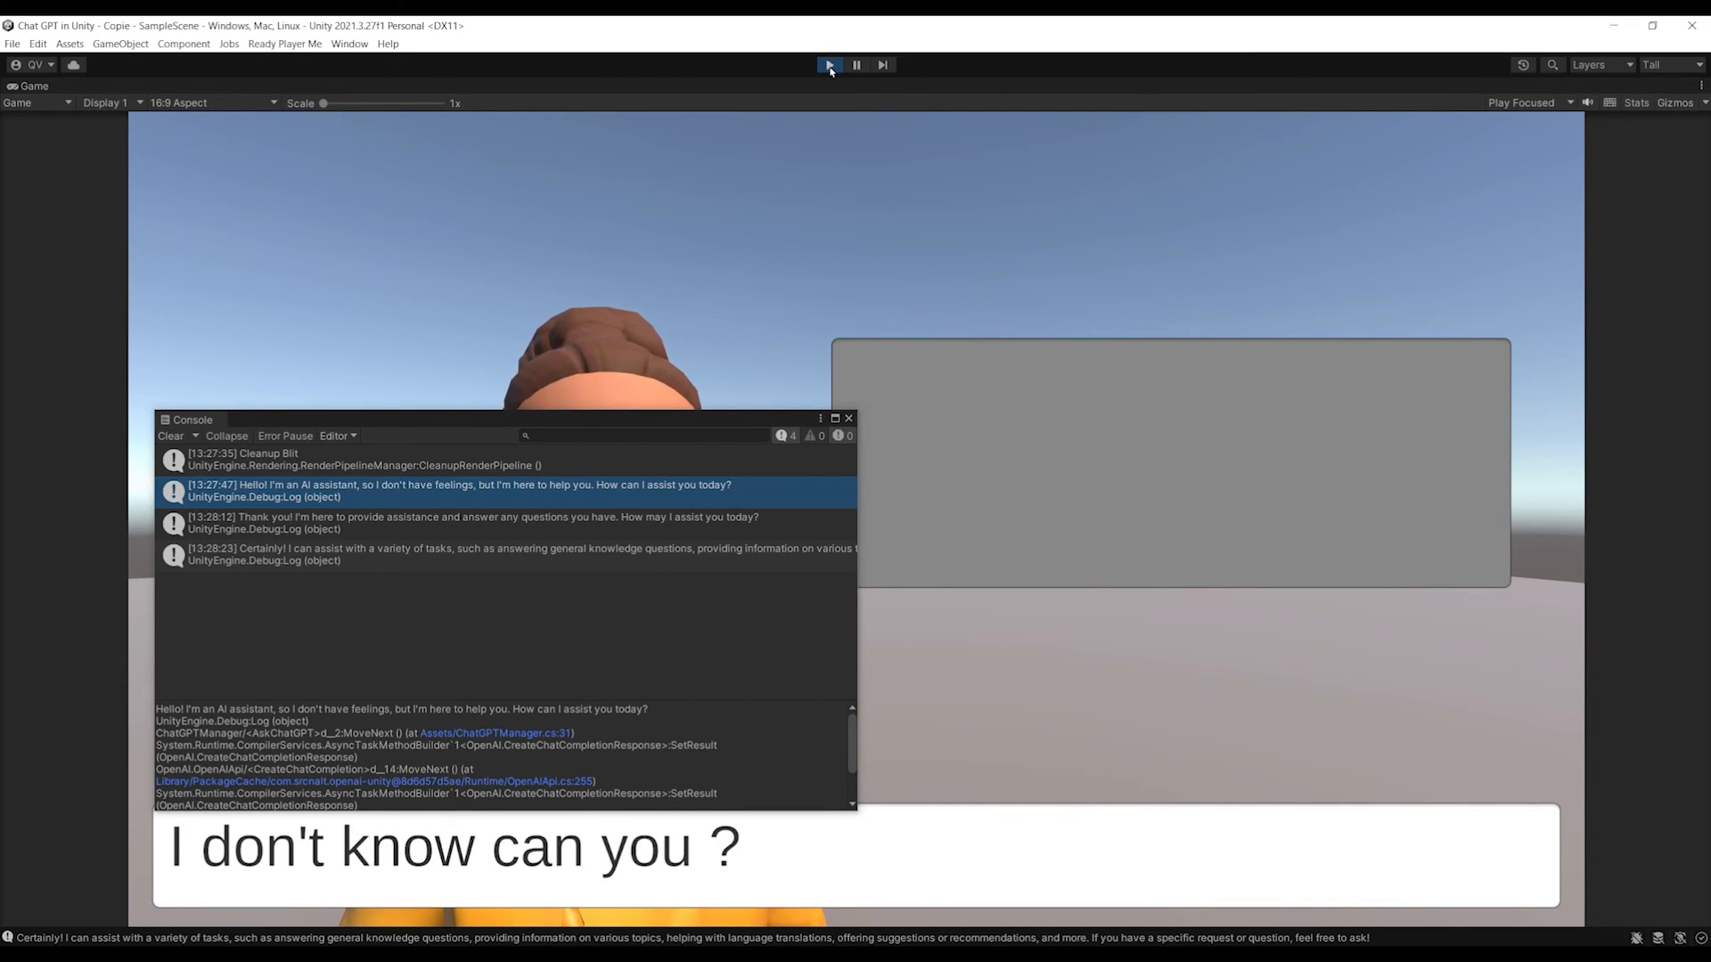
click(827, 64)
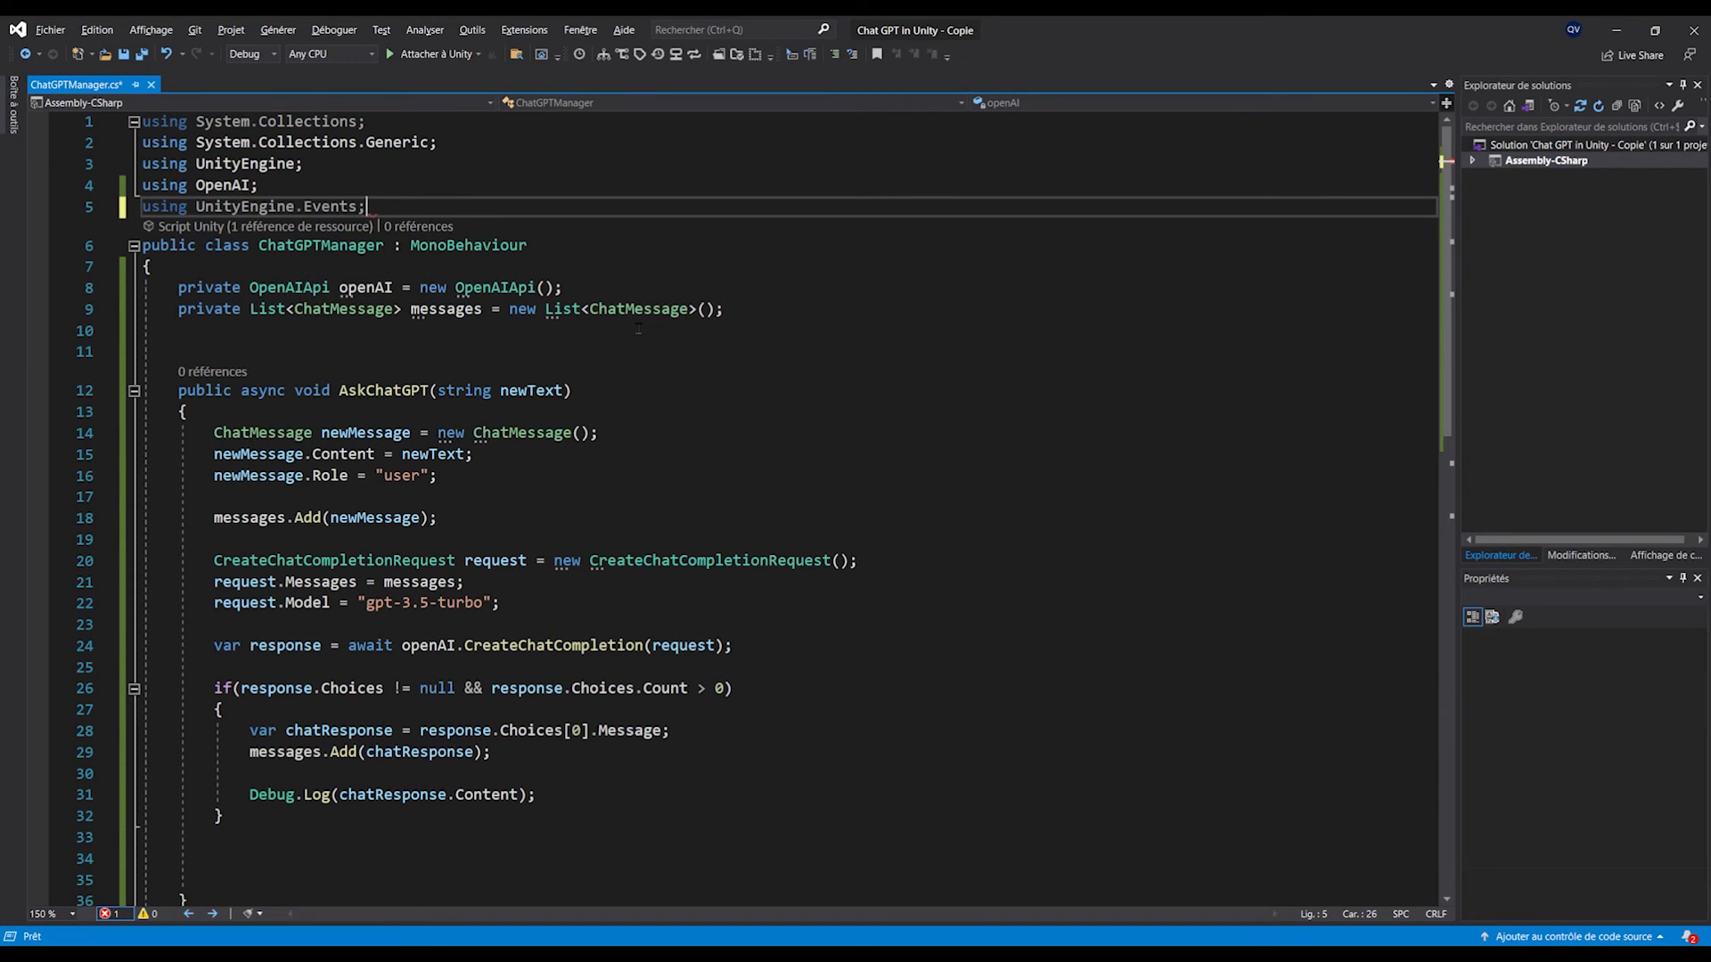
- Declare a [System.Serializable] class OnResponseEvent : UnityEvent<string> in ChatGPTManager
key(Return)
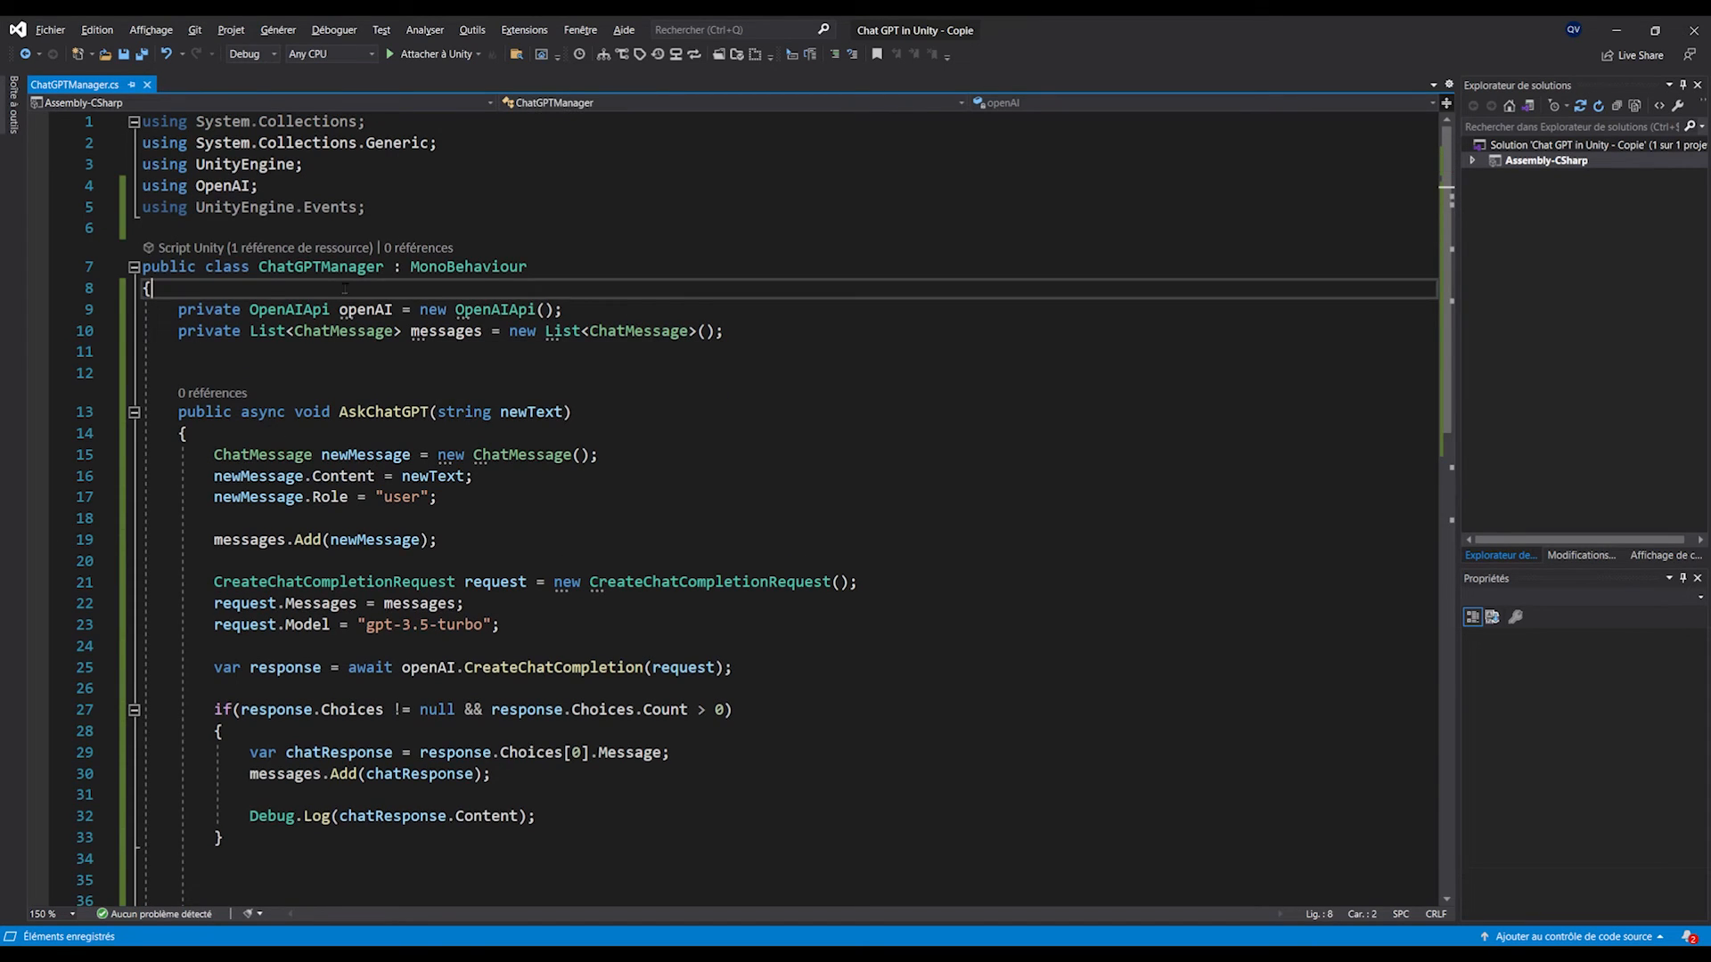
key(Enter)
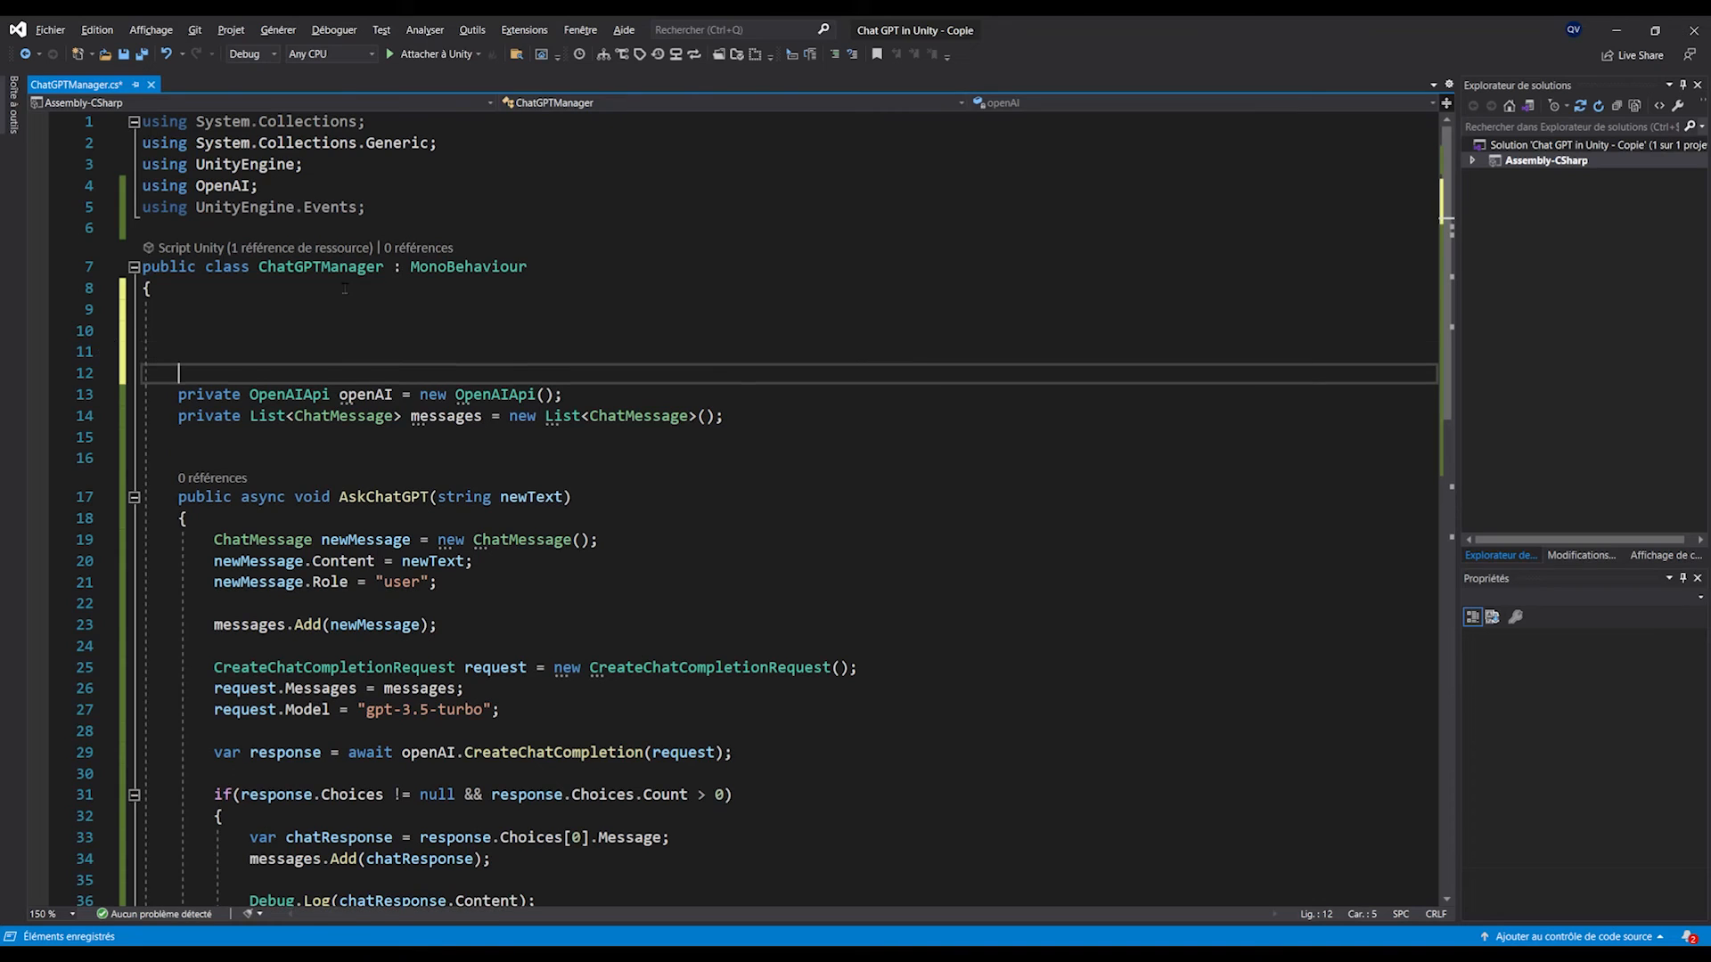
text(public c)
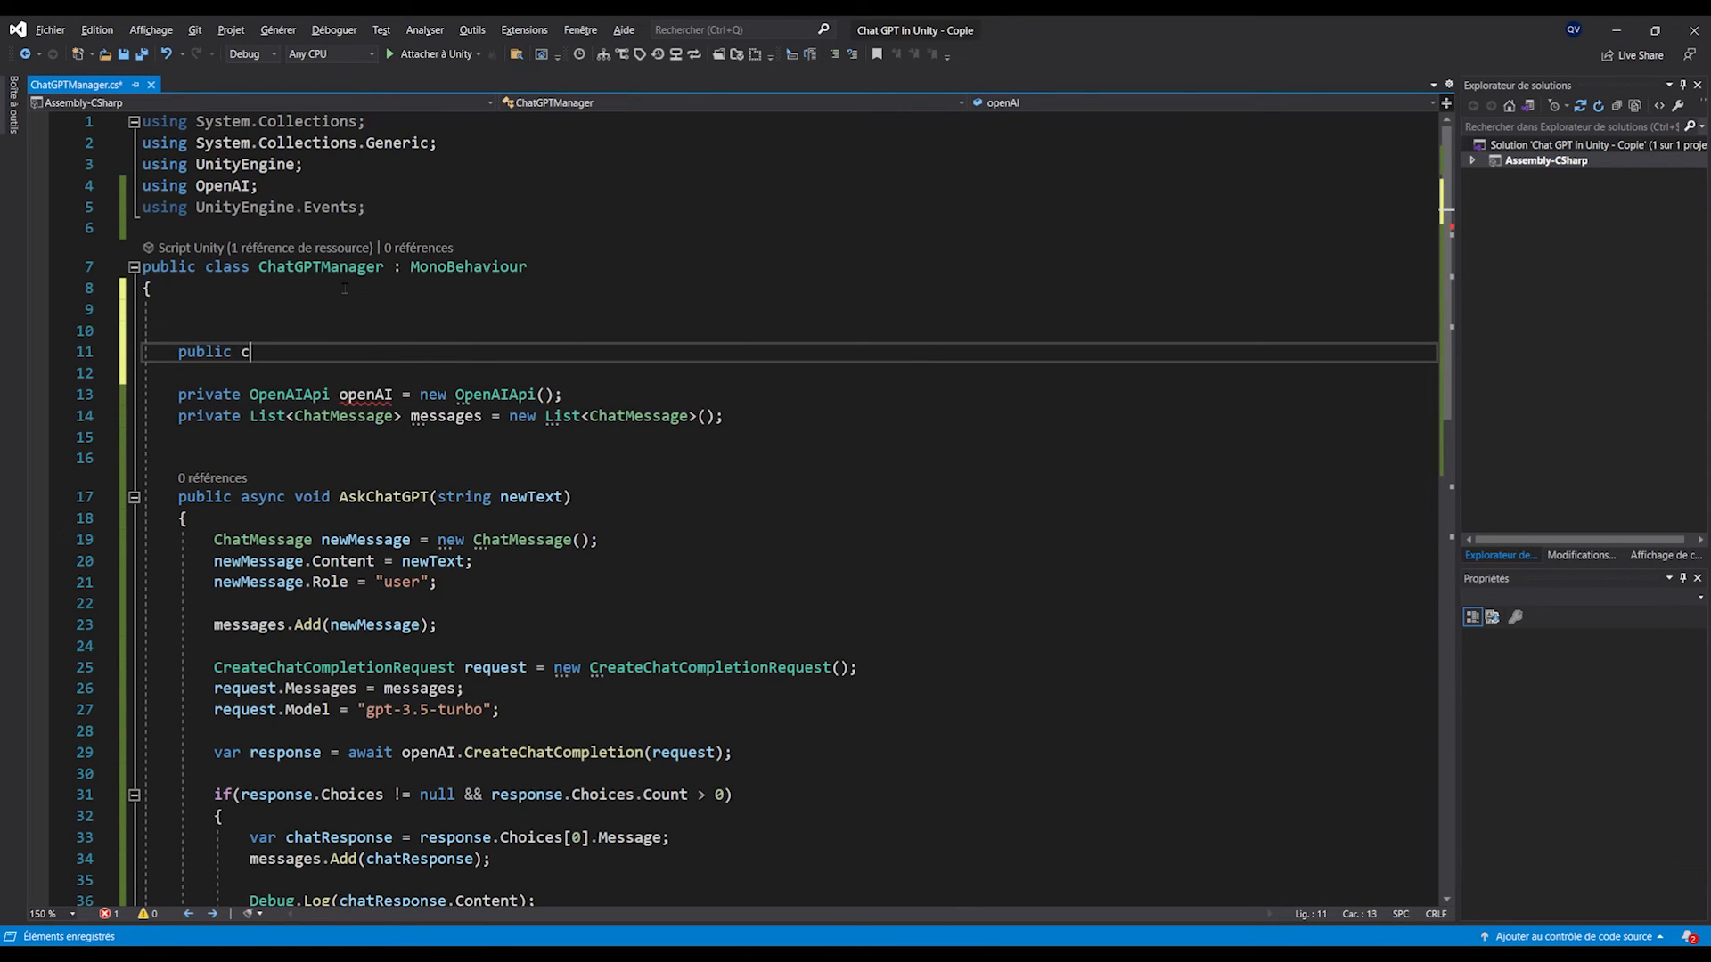
text(lass OnResponseEvent : UnityEvent<>)
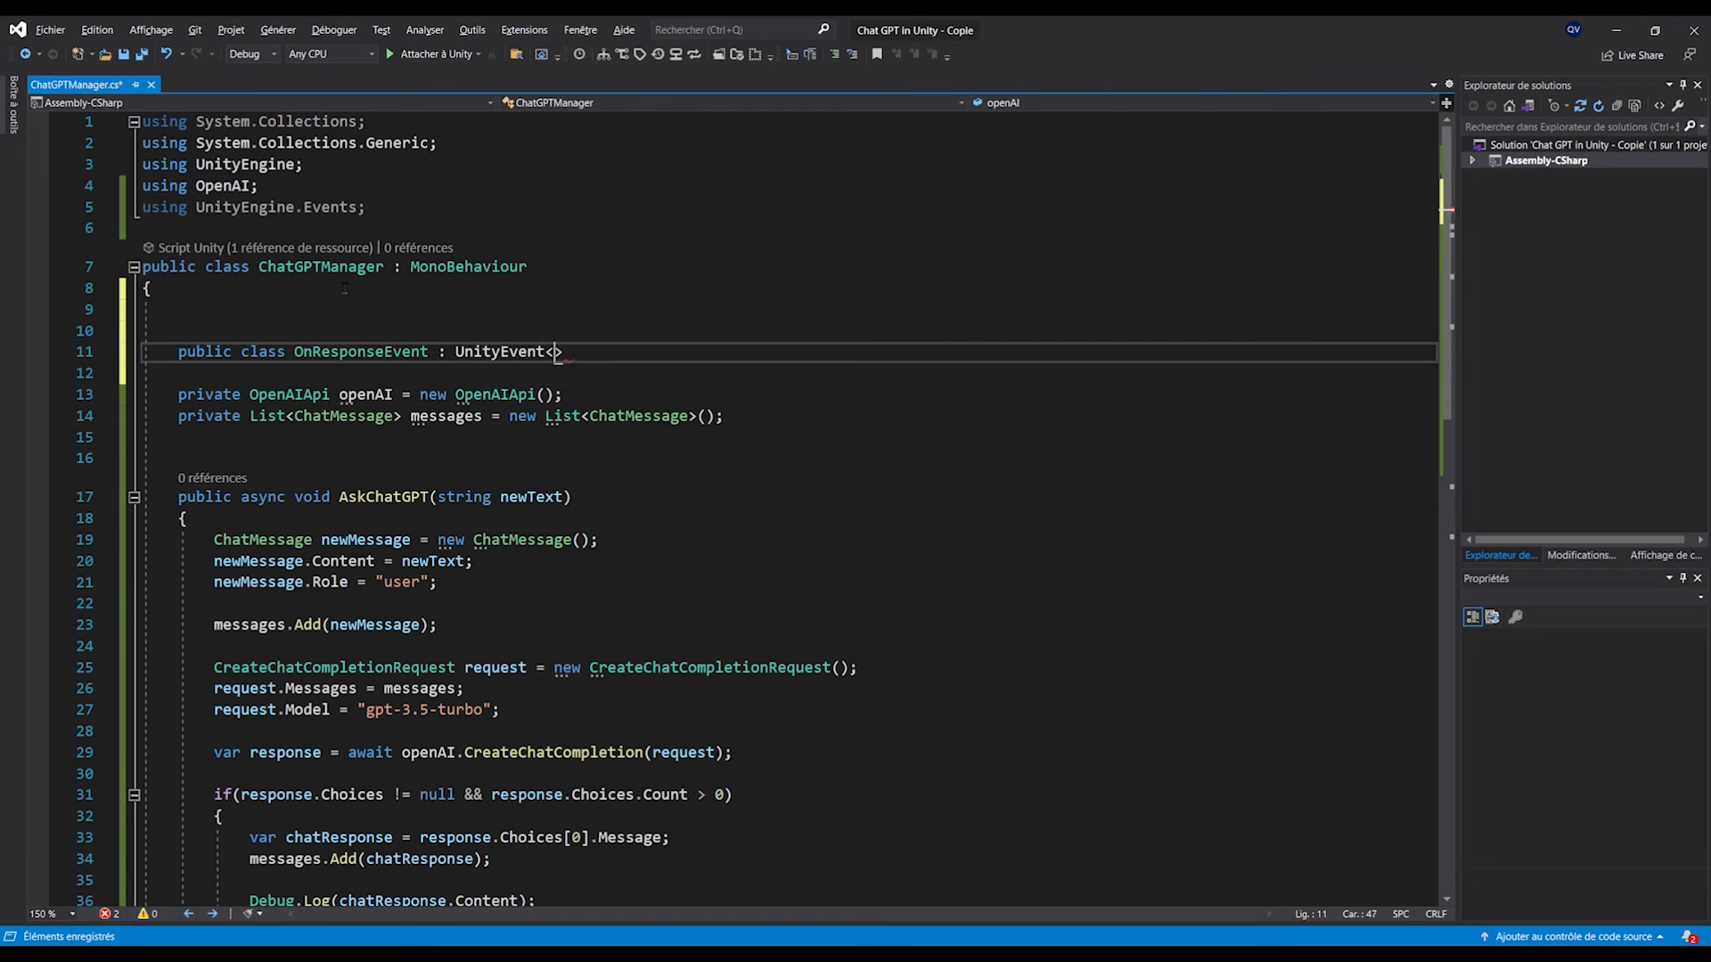
text(string> { })
click(784, 330)
text([System.)
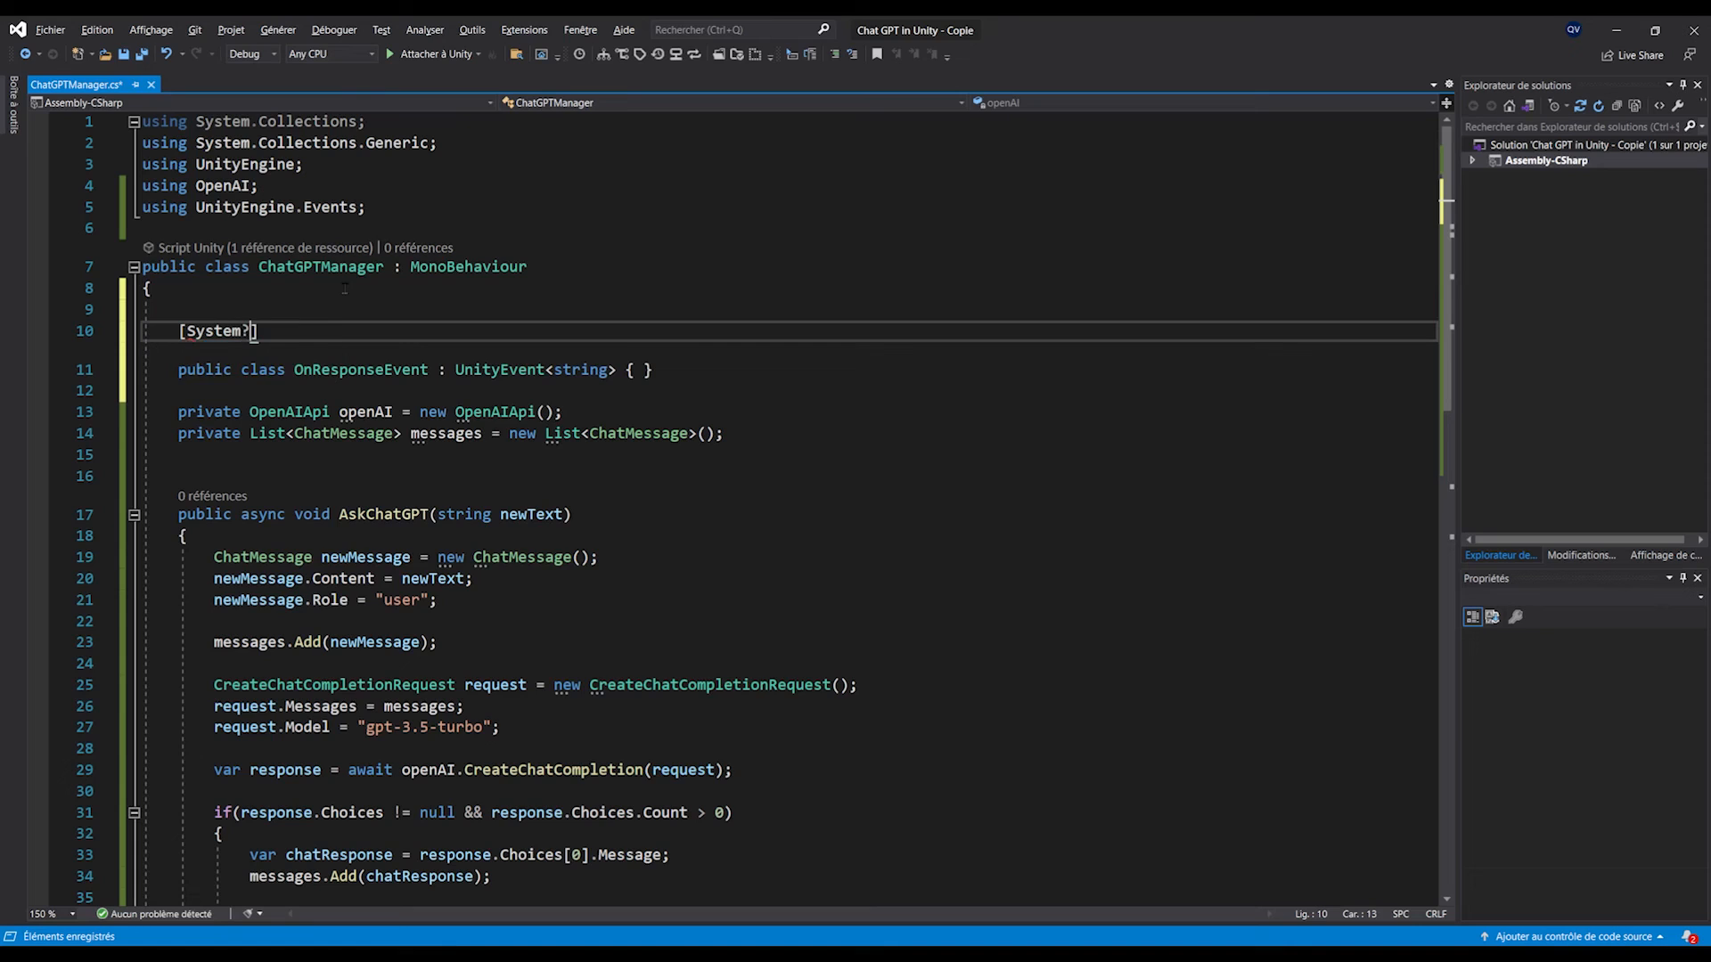
text(.Serializable)
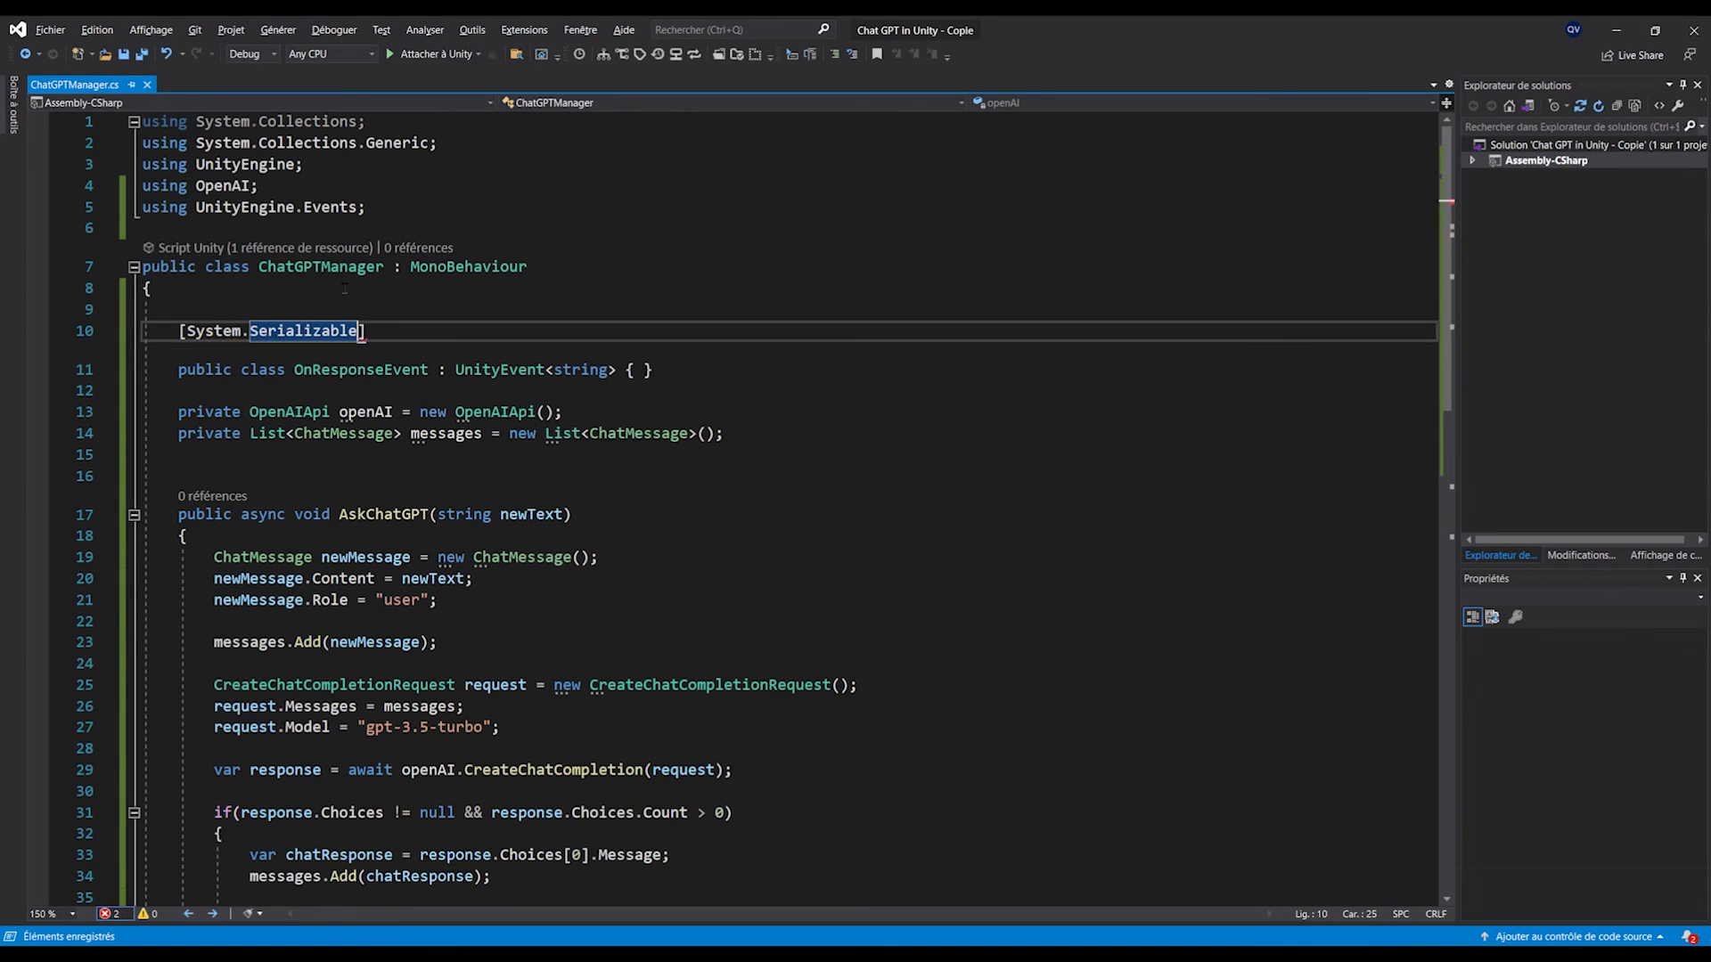
key(Enter)
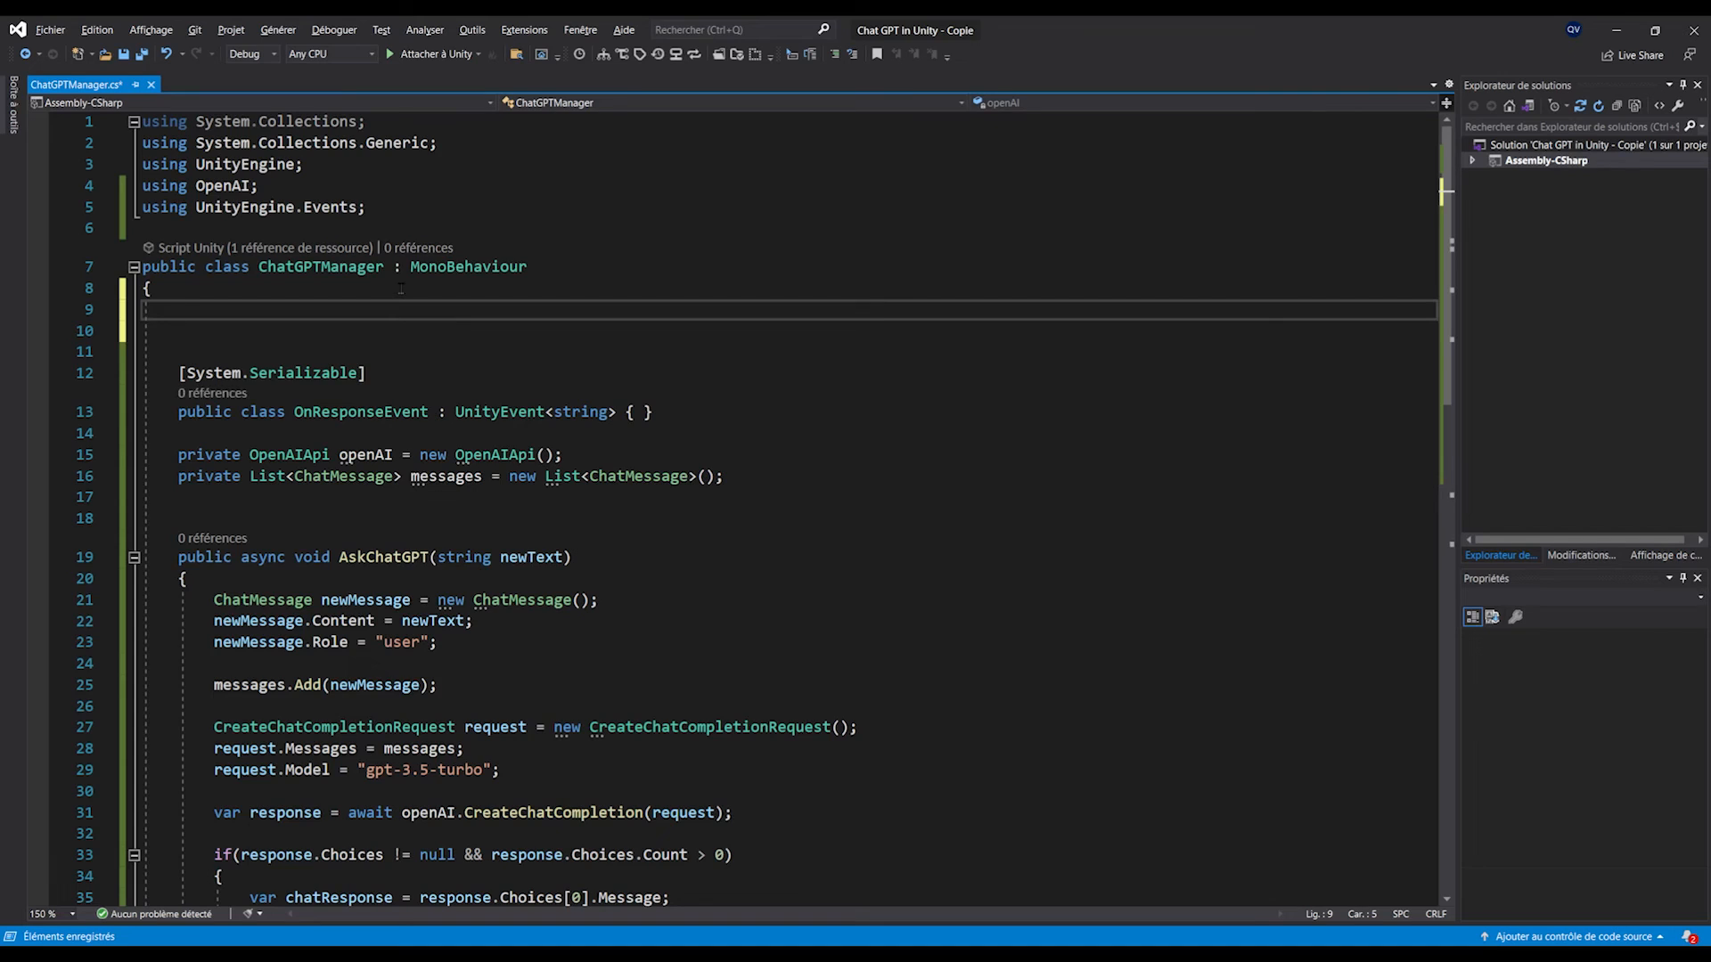
- Add a public OnResponse field and call OnResponse.Invoke(chatResponse.Content) after logging
text(public)
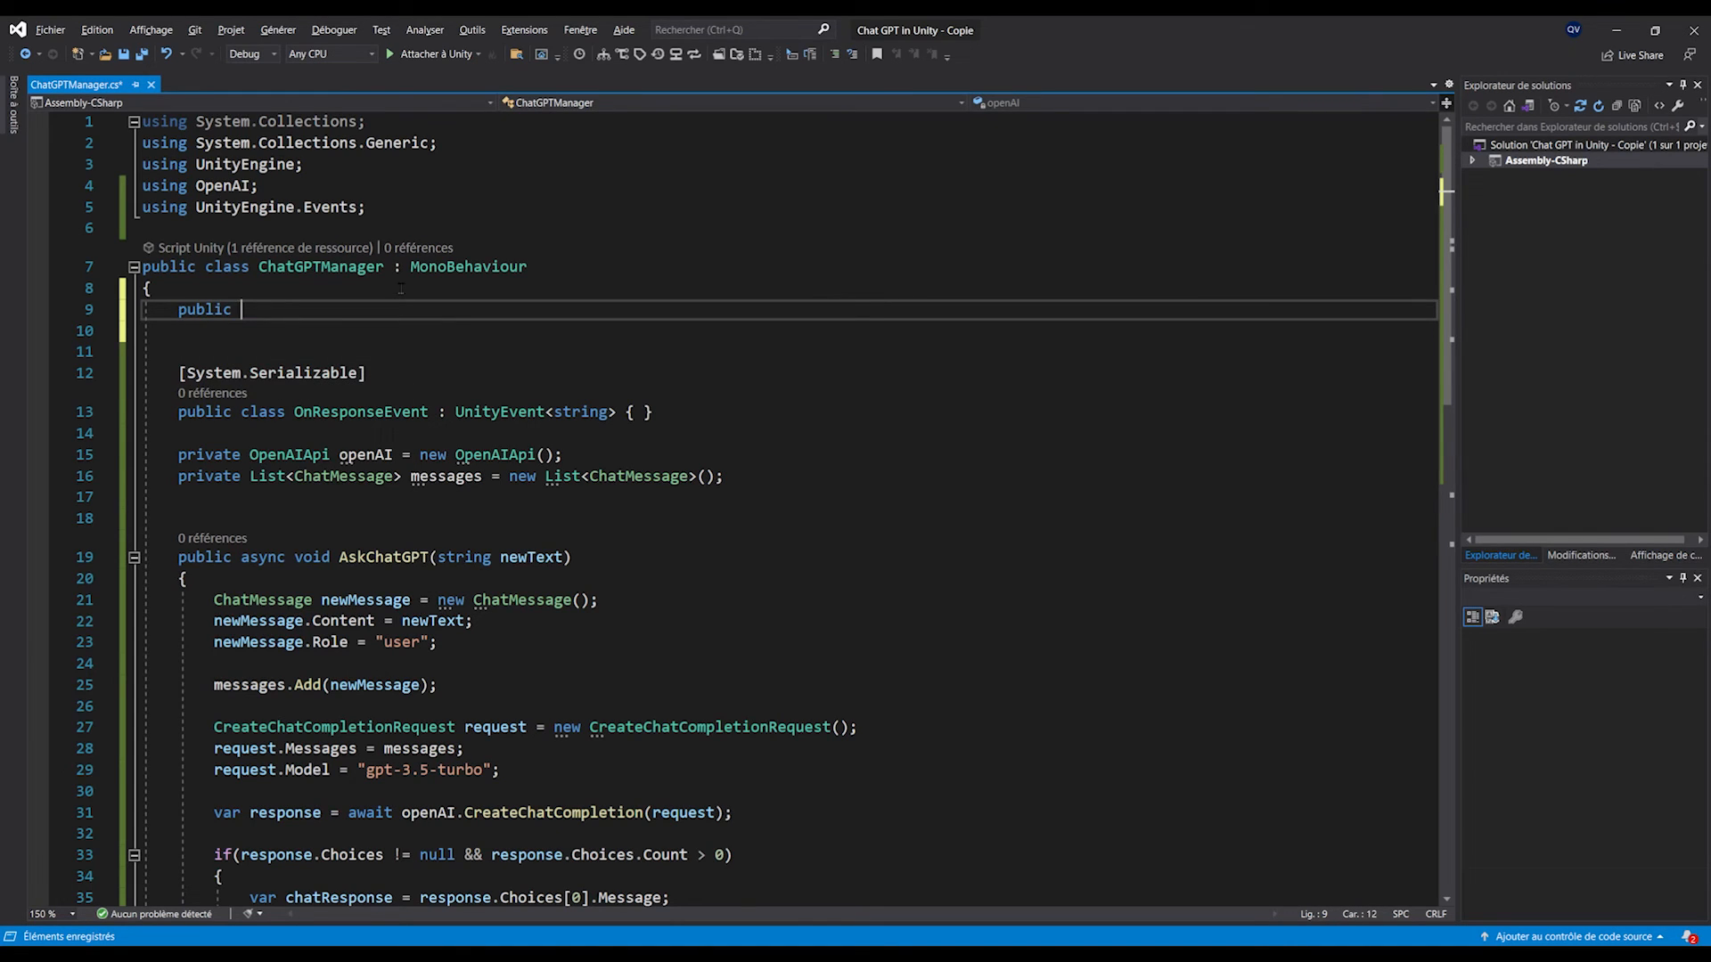
text(Onresp)
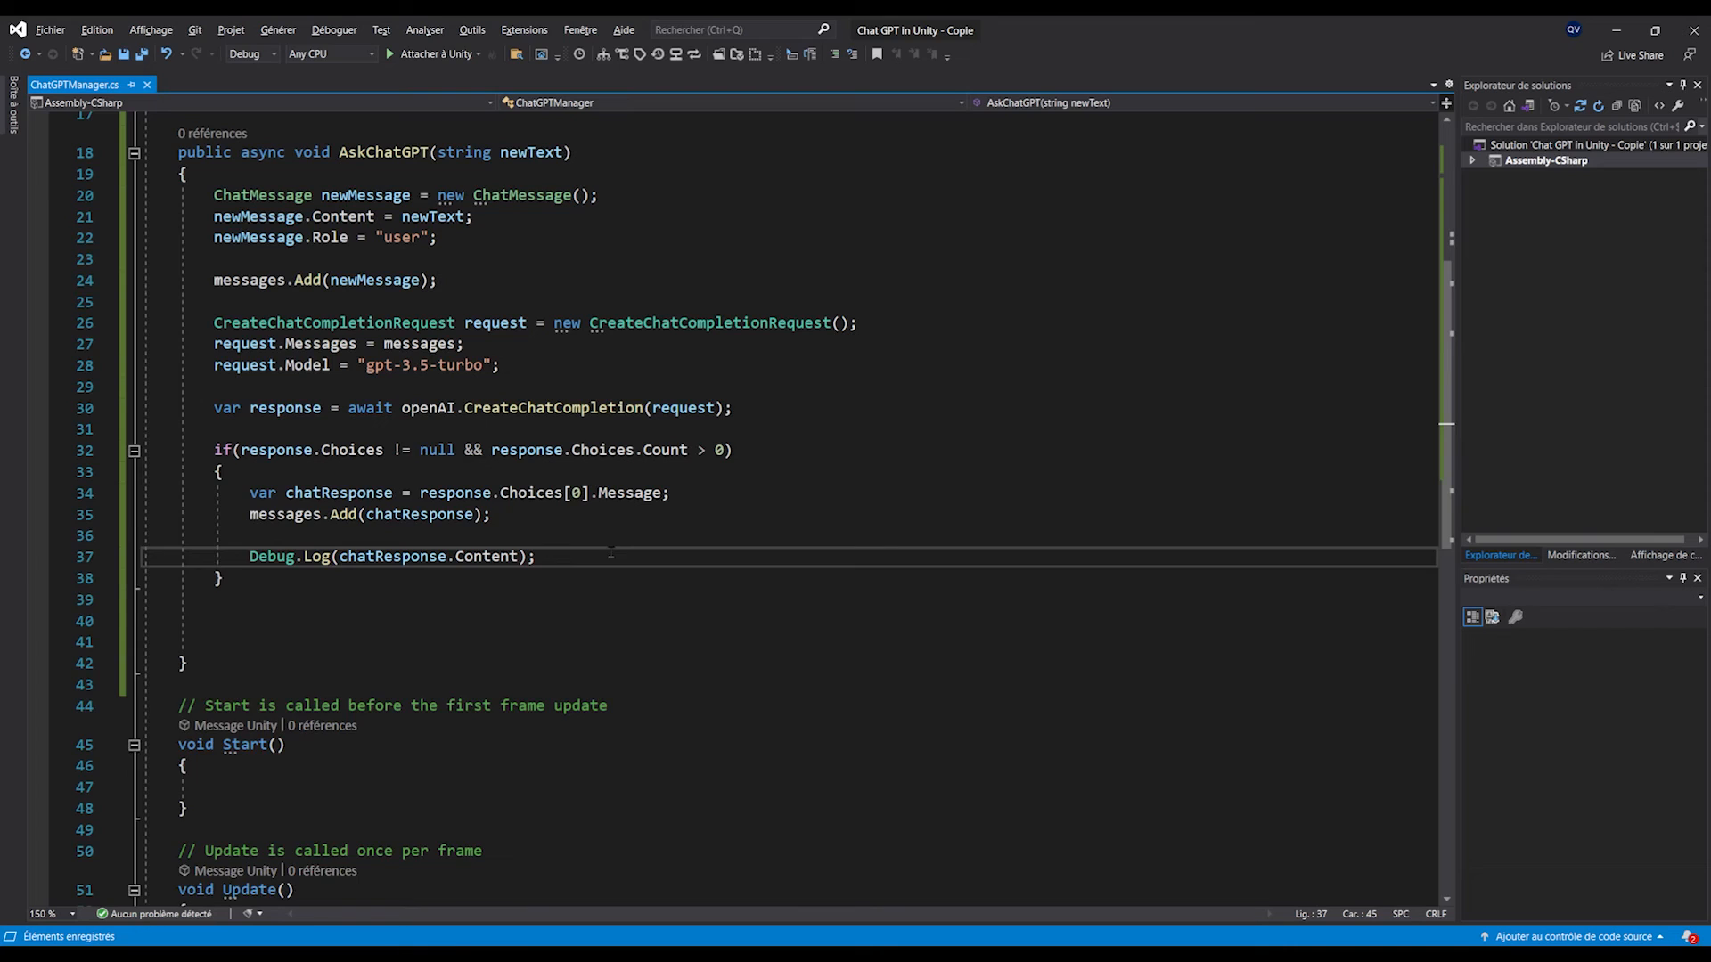
text(OnResponse.in)
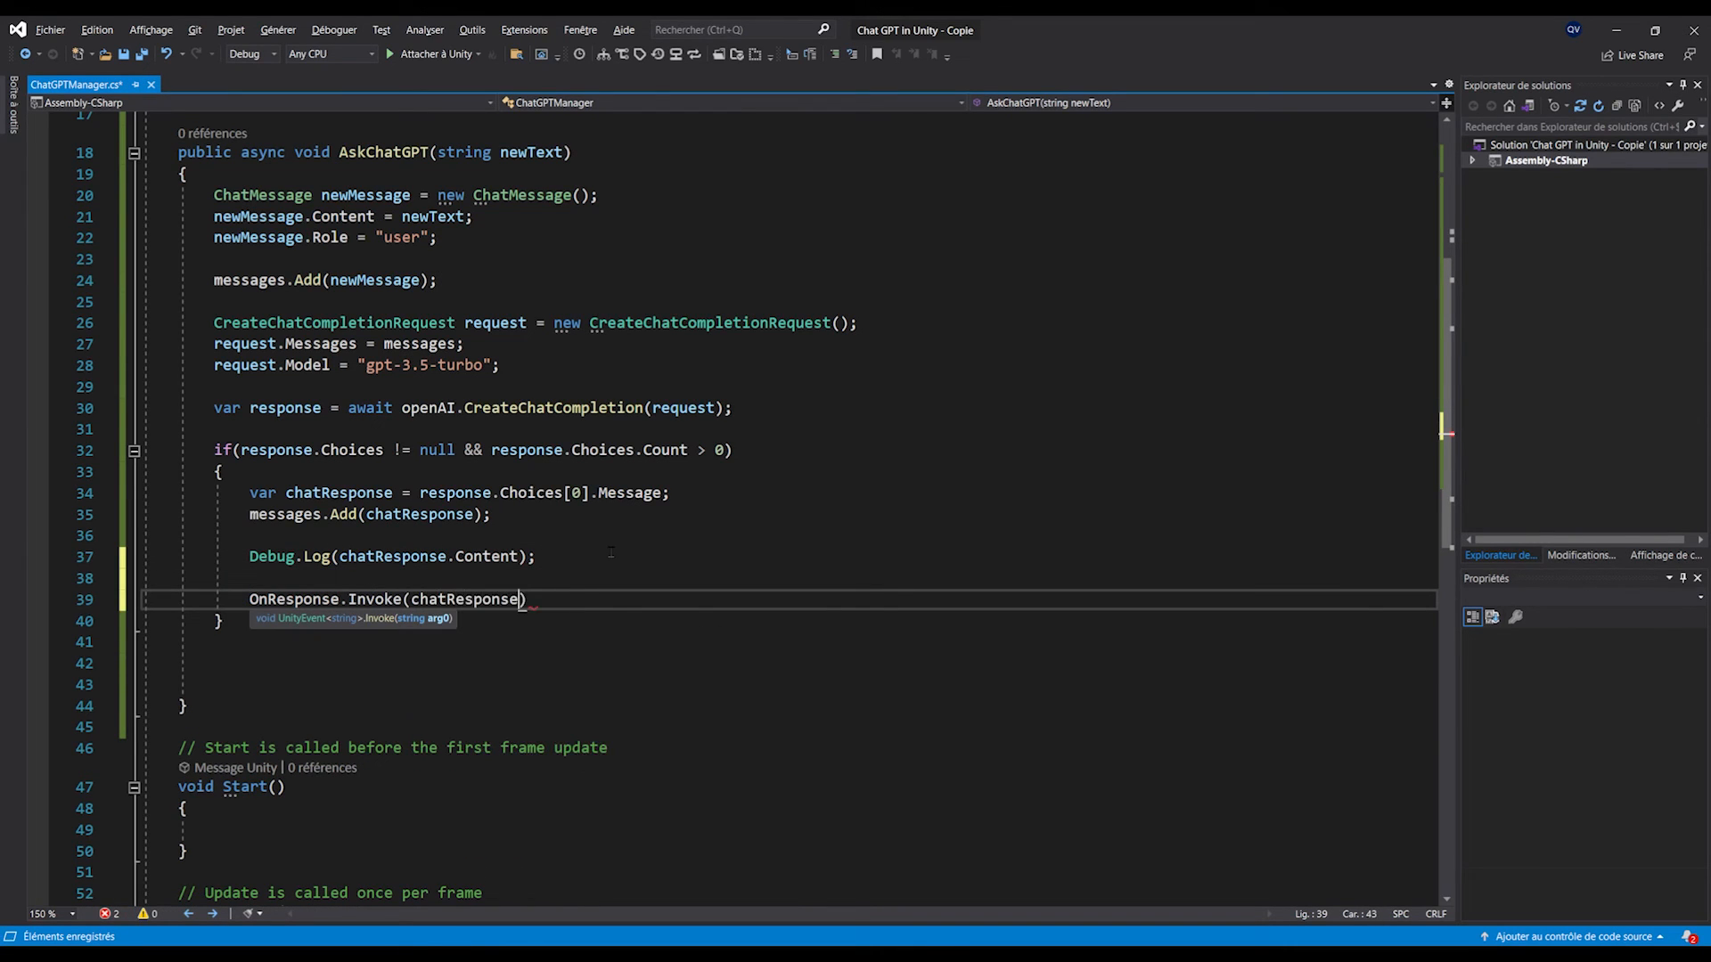
text(.Content);)
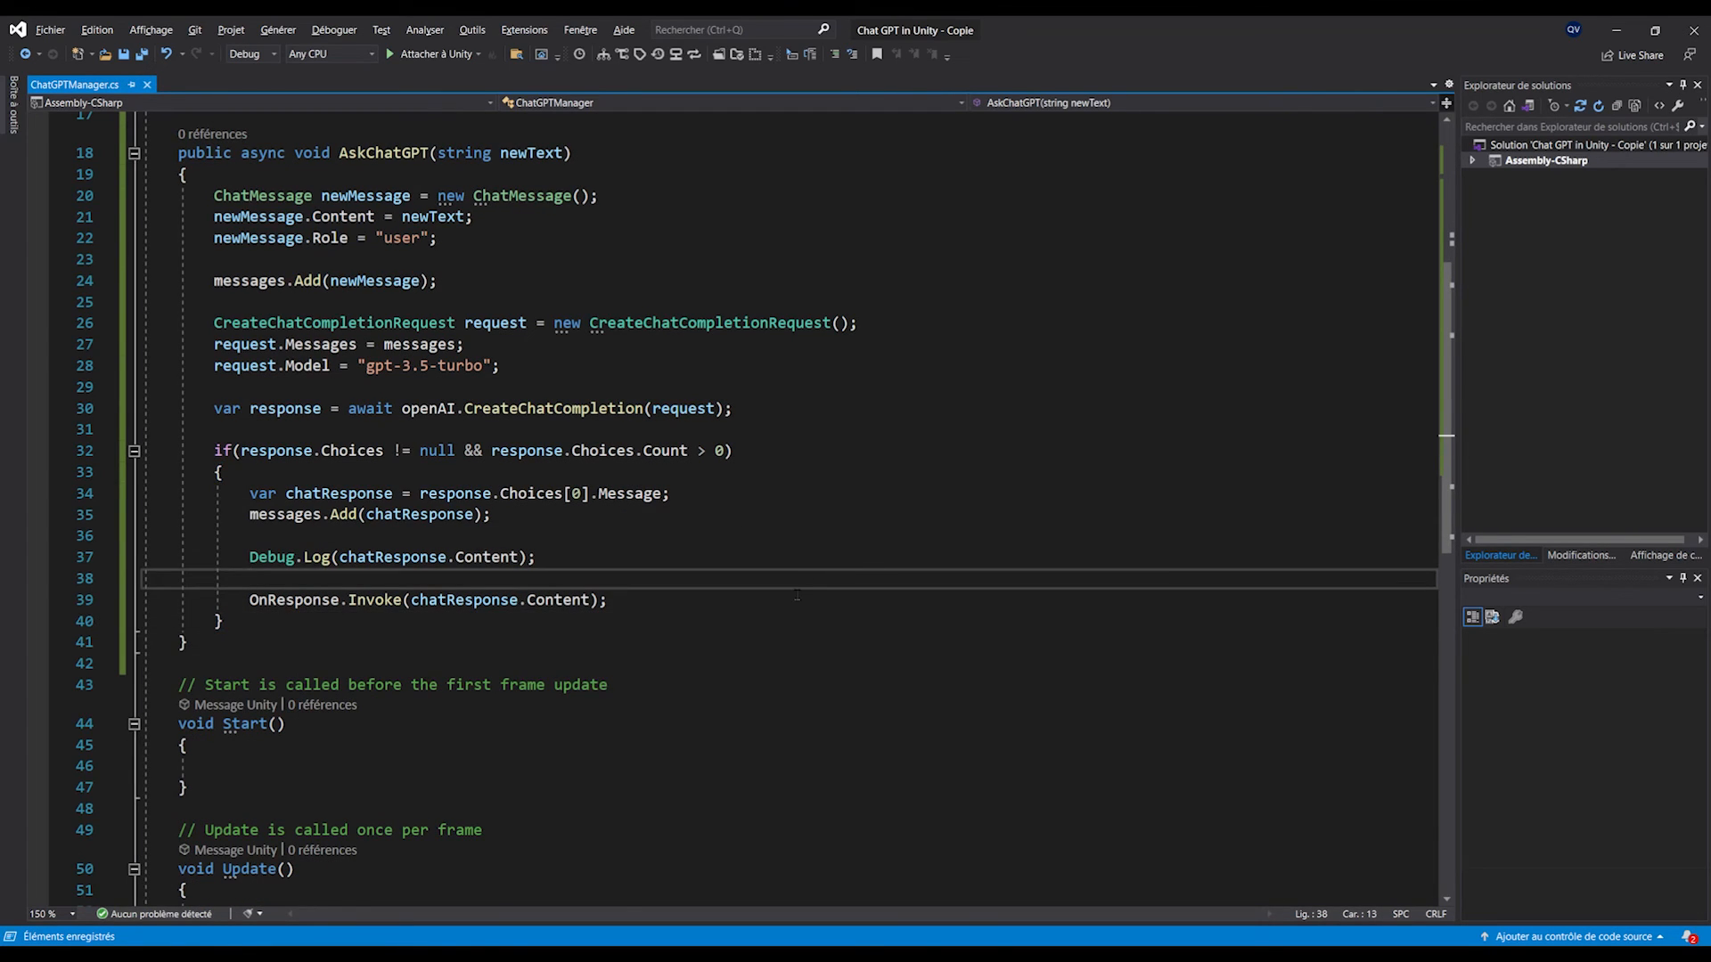
scroll(up, 3)
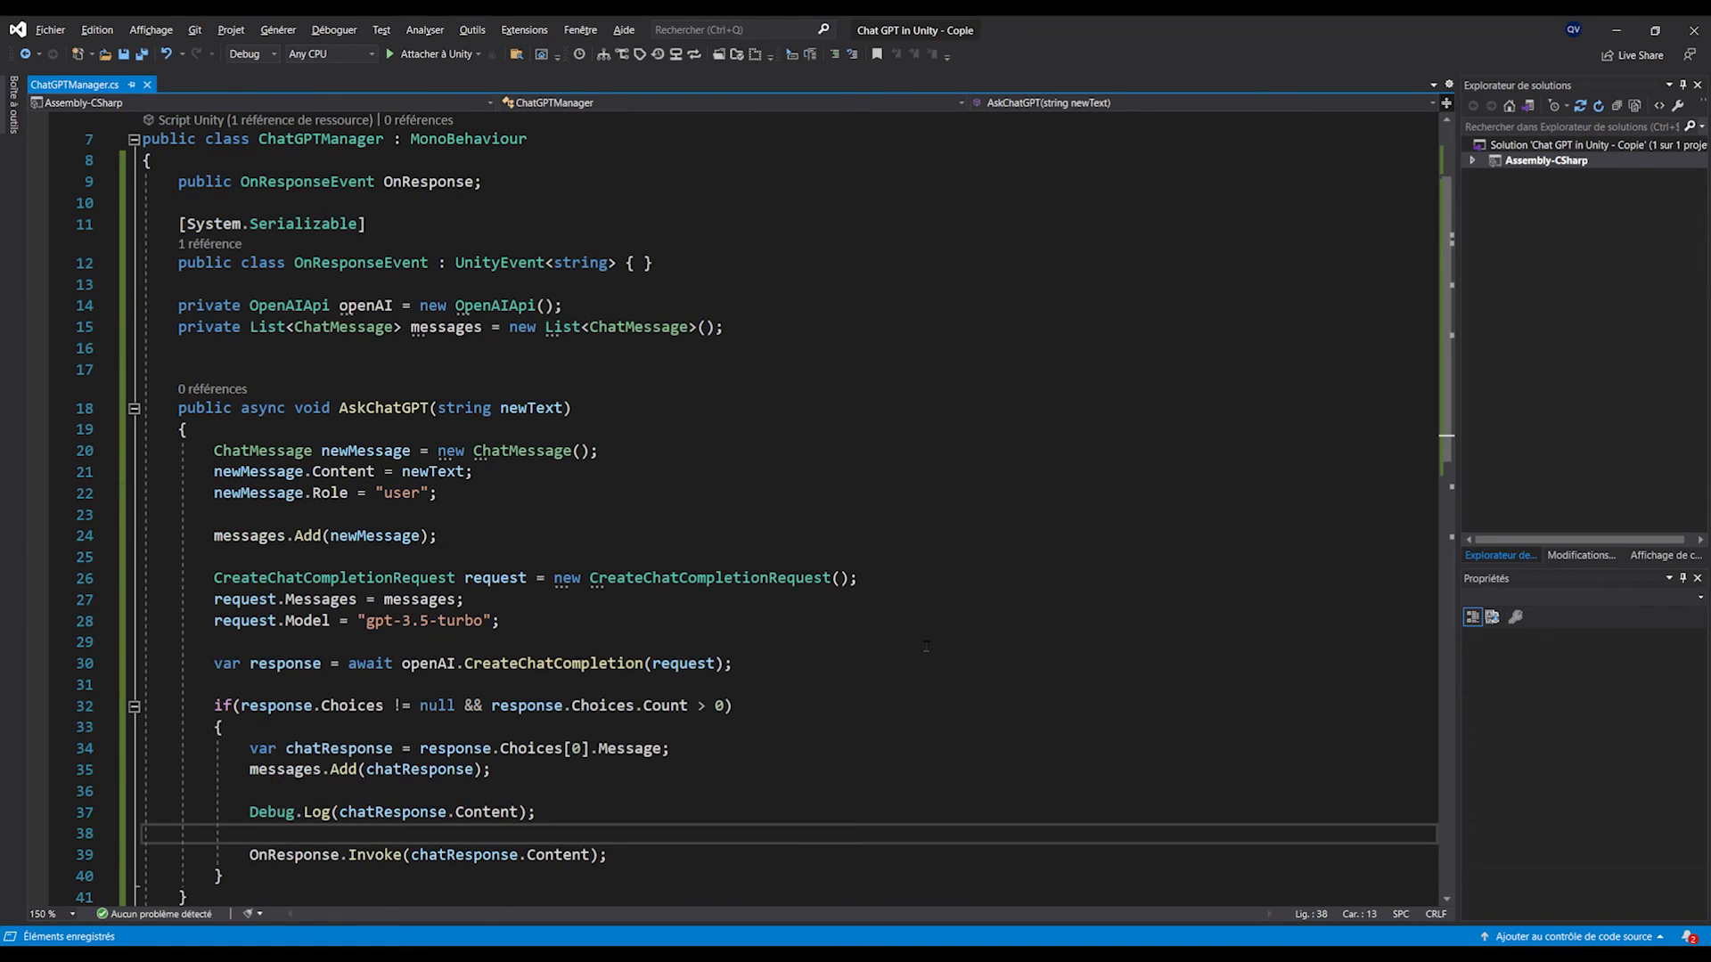
scroll(down, 3)
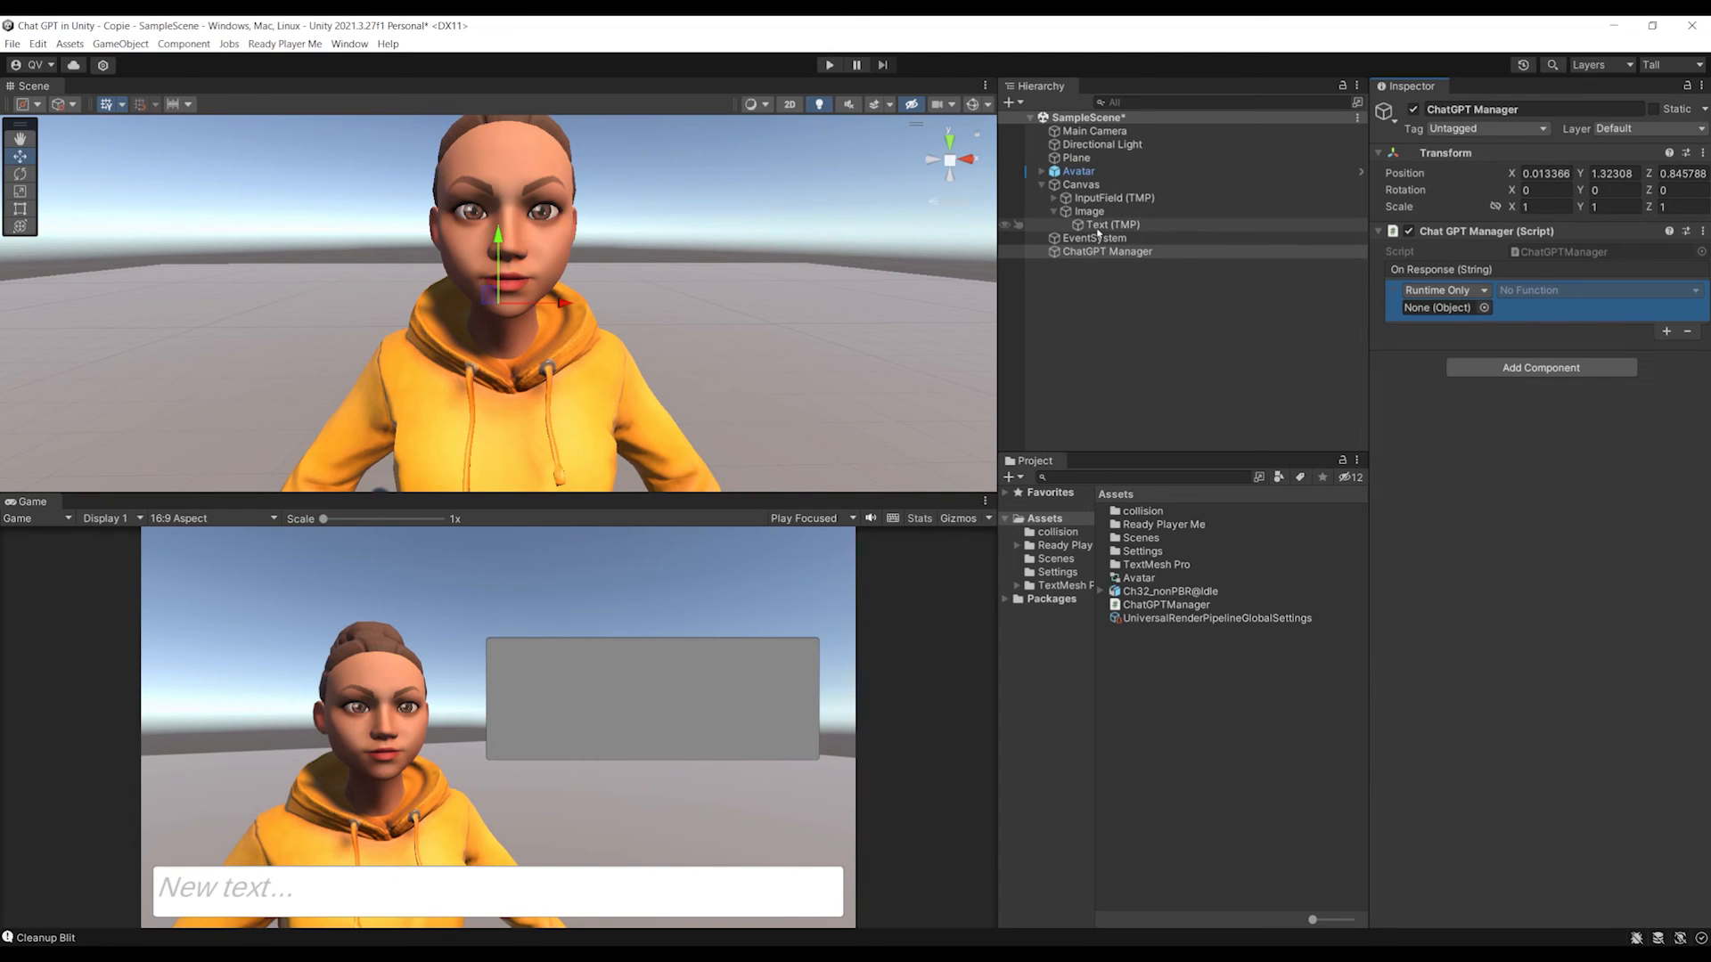
- Set the On Response event to the TextMeshProUGUI text function of Text (TMP)
click(1594, 289)
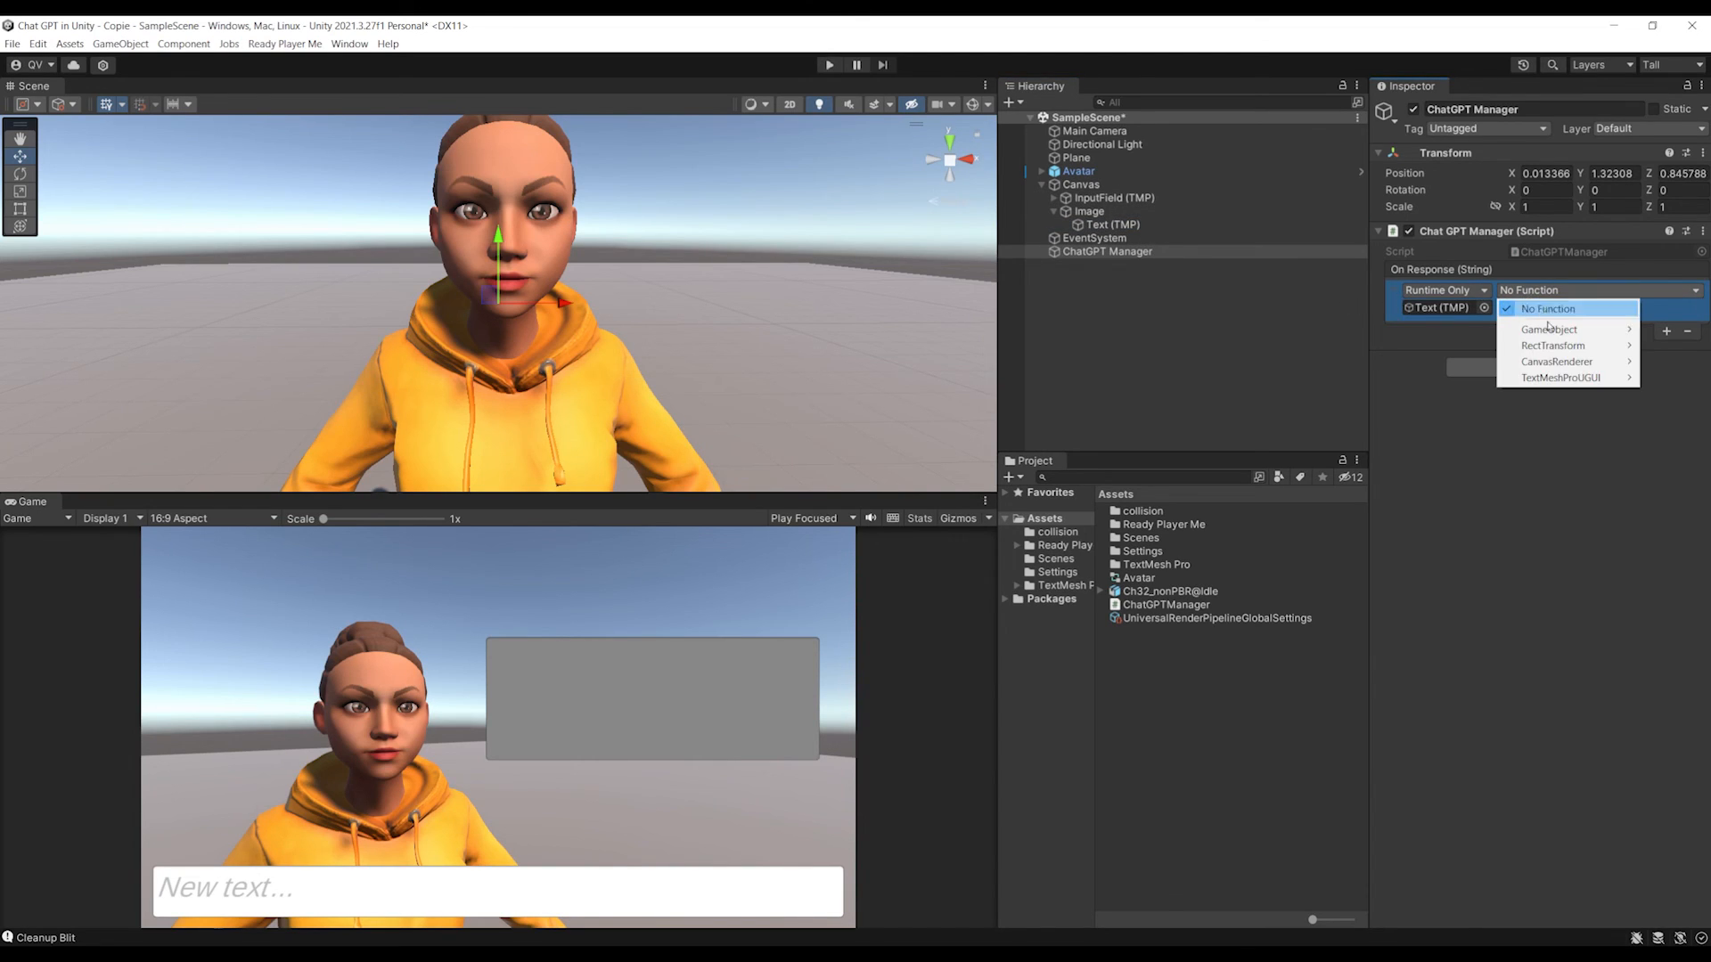
click(1561, 378)
text(Hi ni)
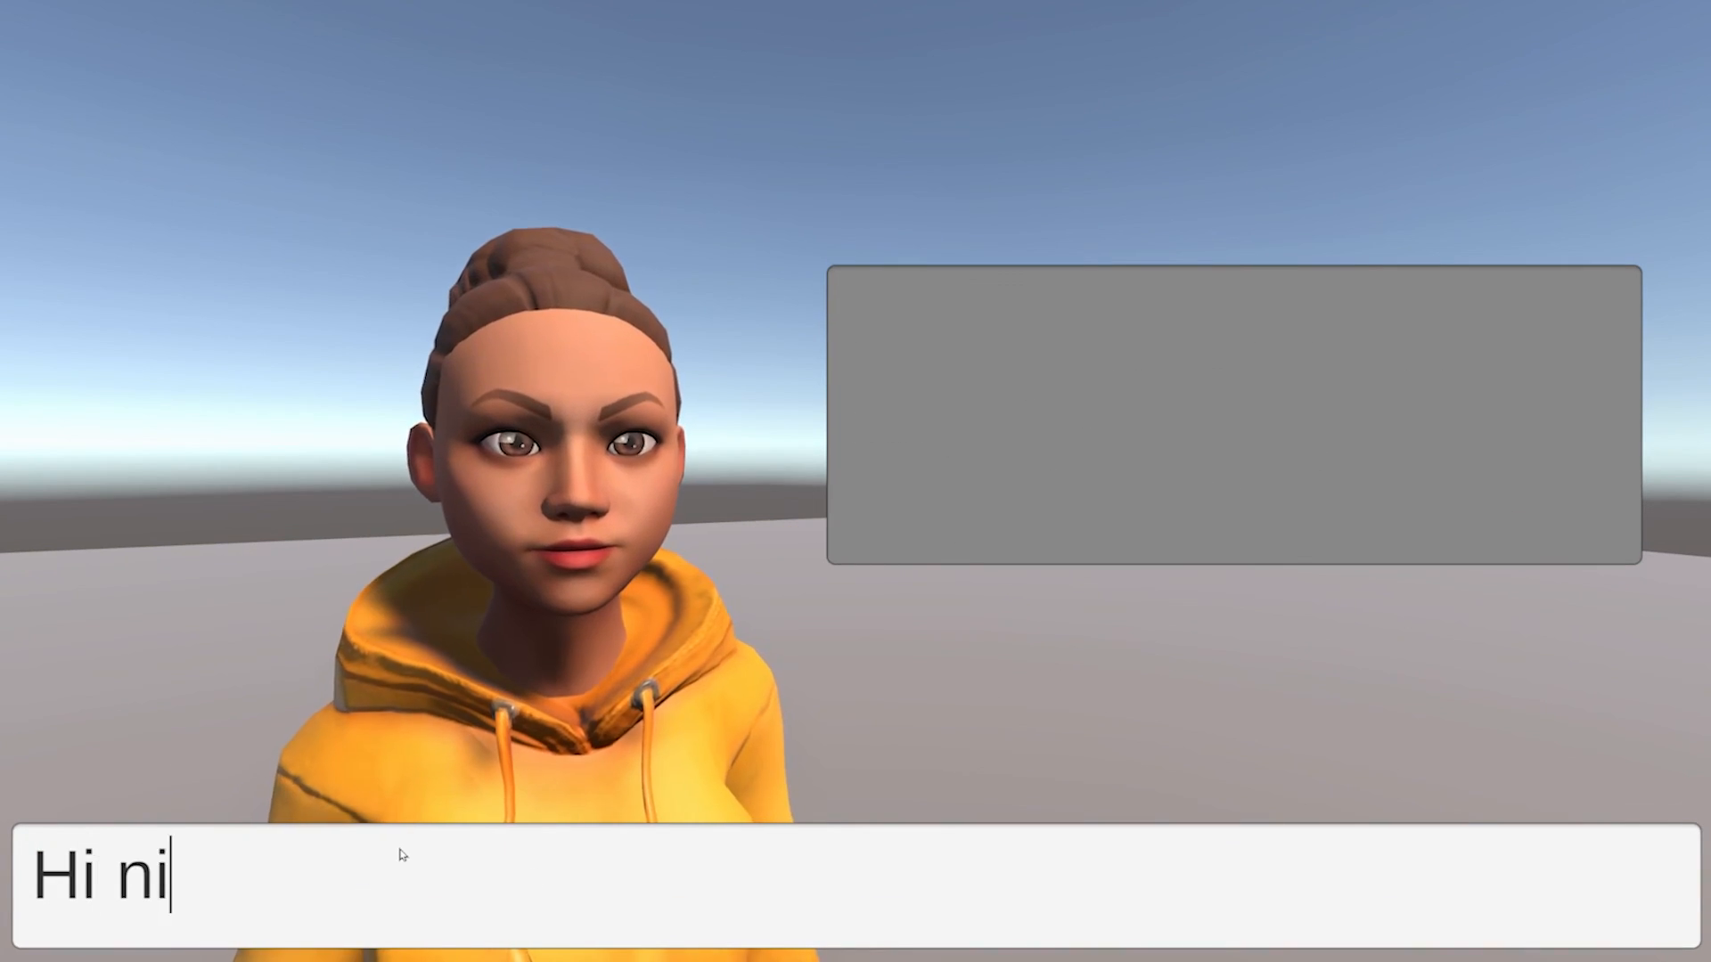
- Play-test messages like 'Who are you ?' and 'This is so cool' and see Ema's replies in the panel
text(ce to meet you !)
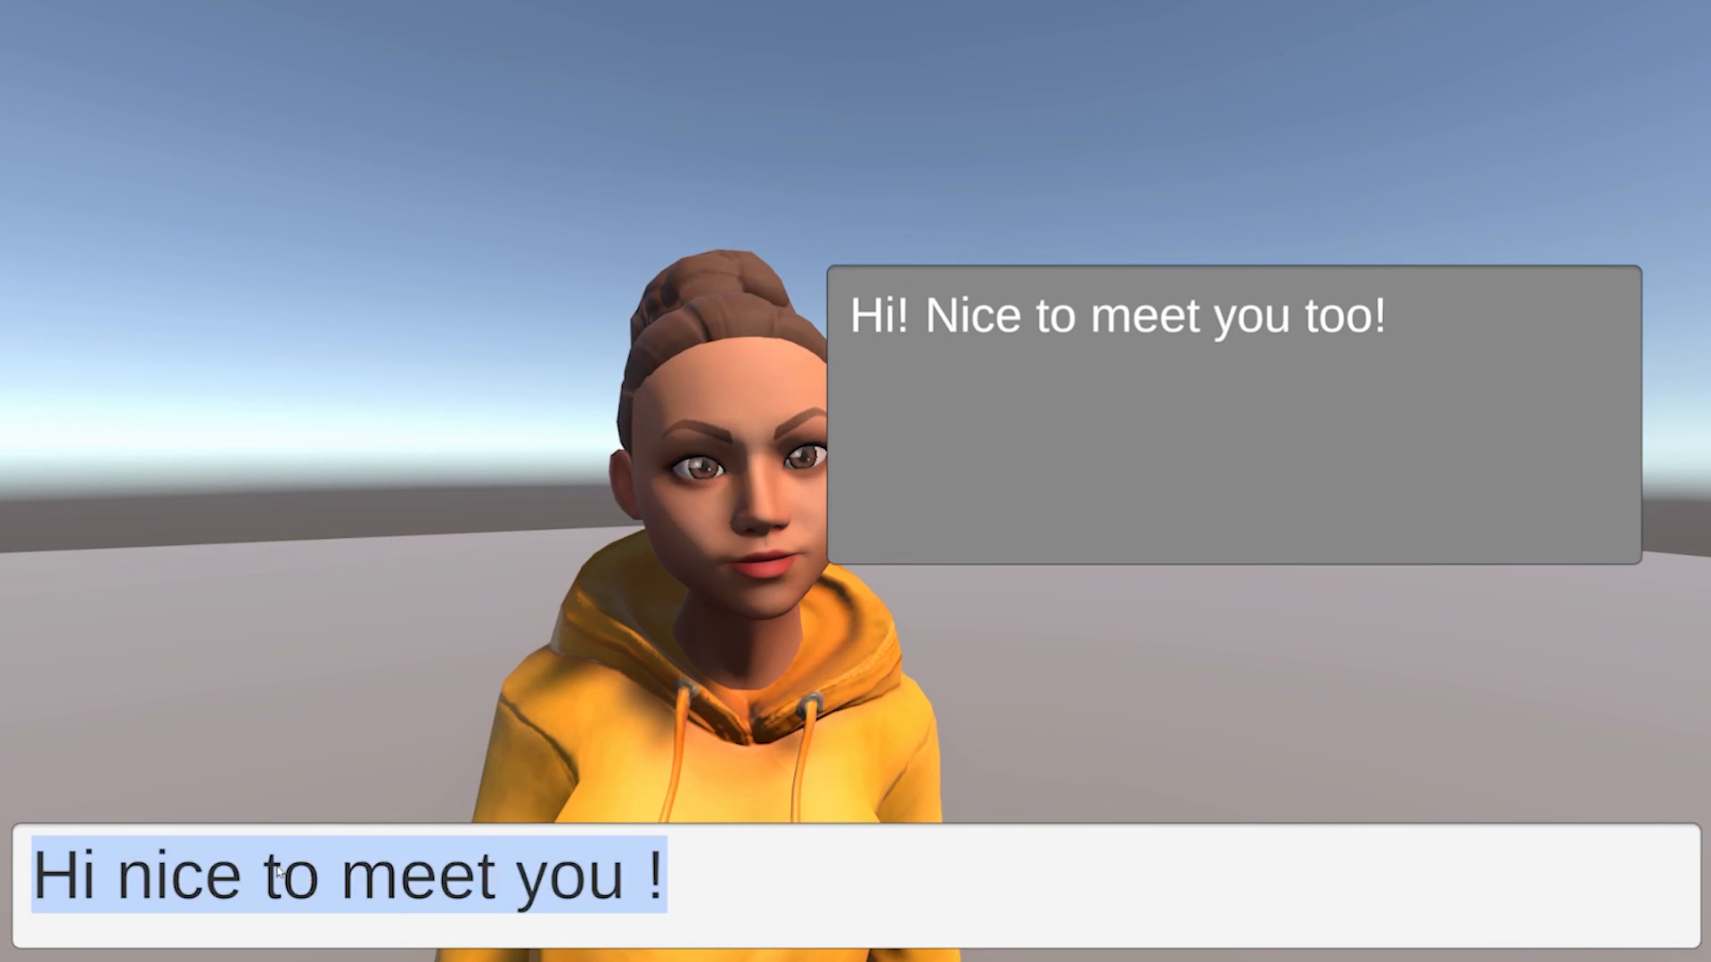
text(Who are you ?)
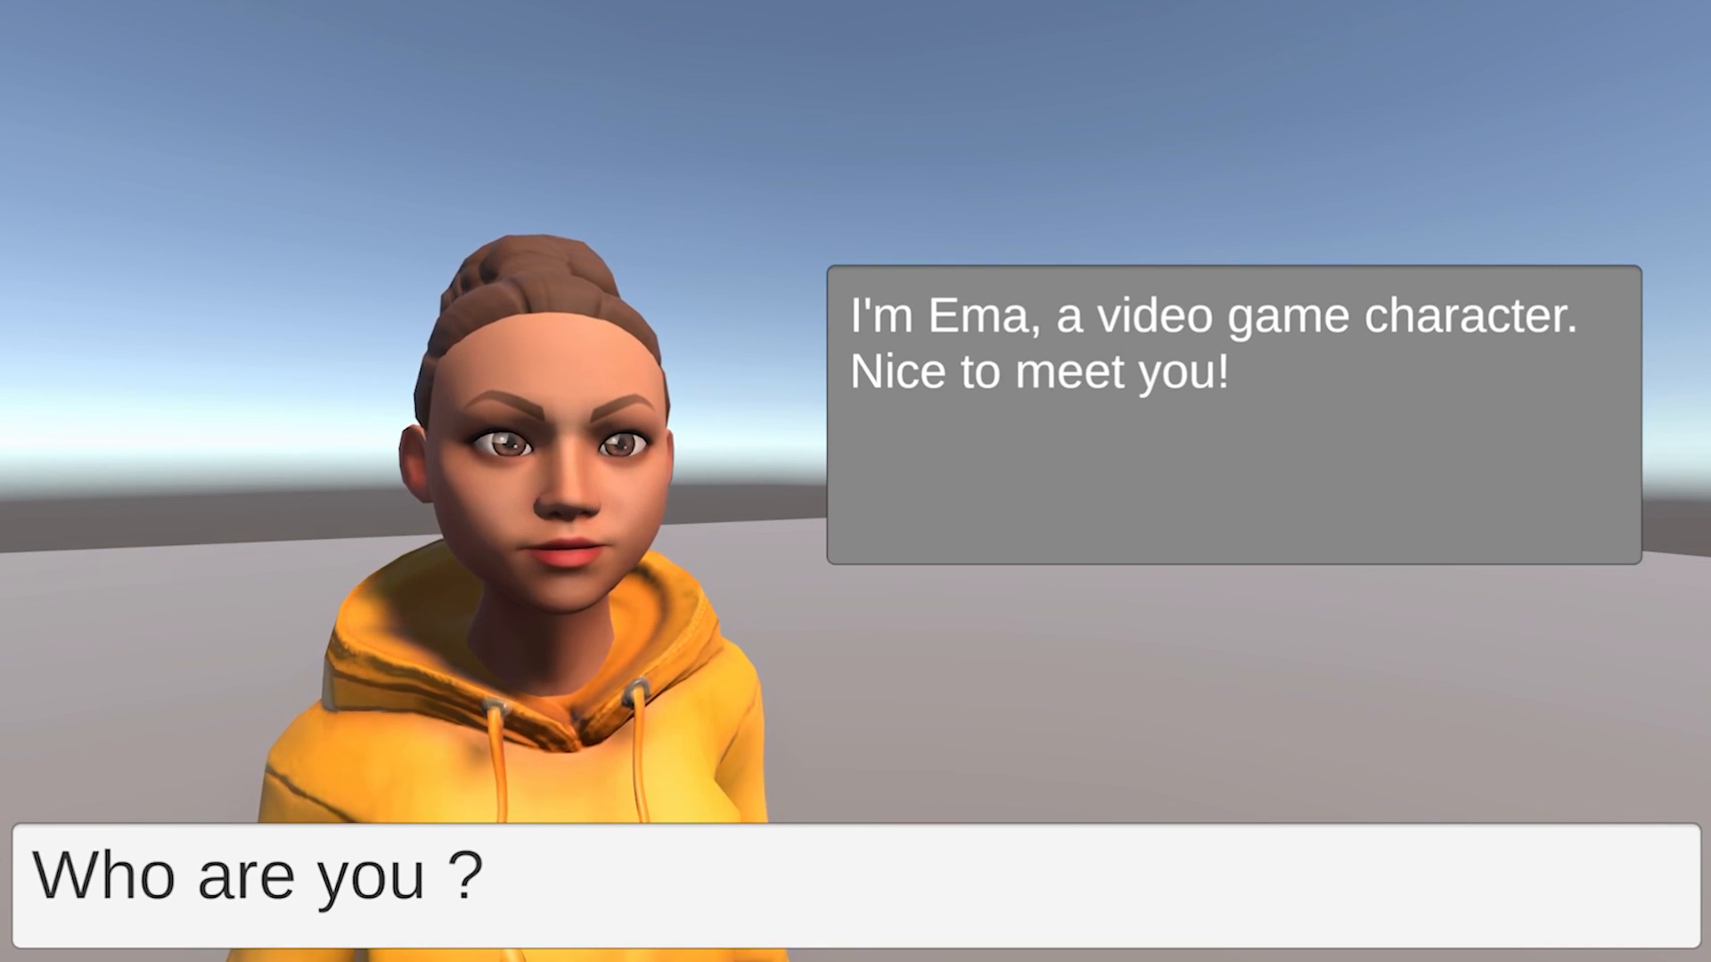
text(This)
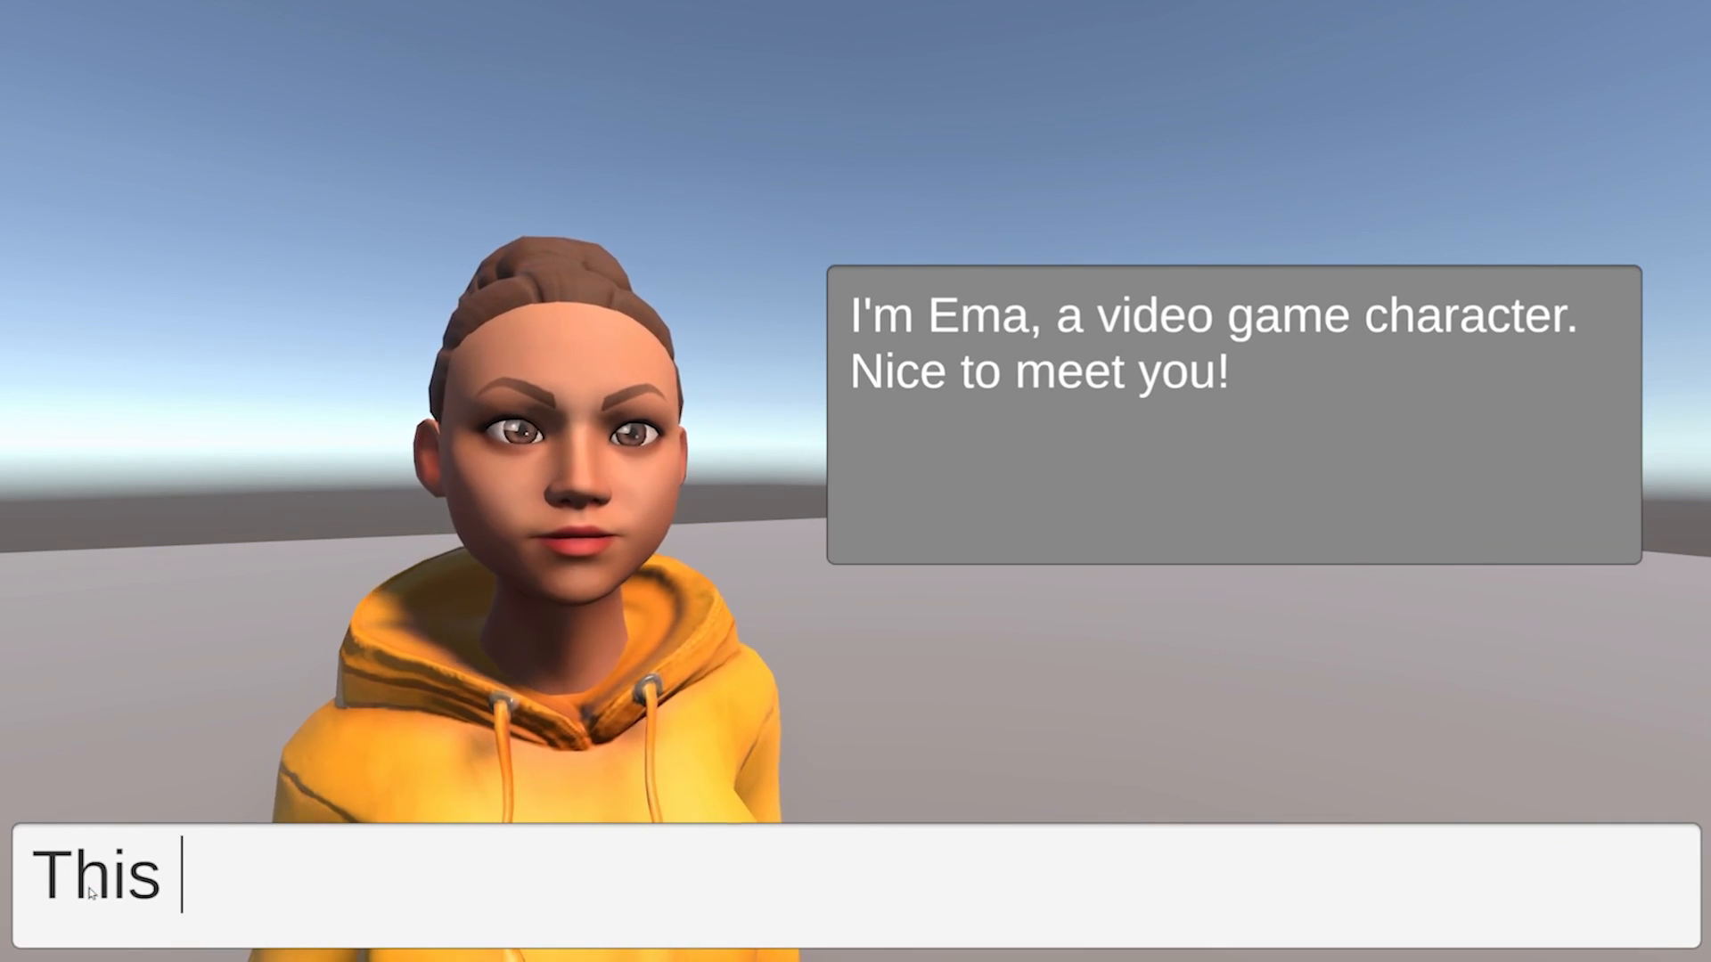
text(is so cool)
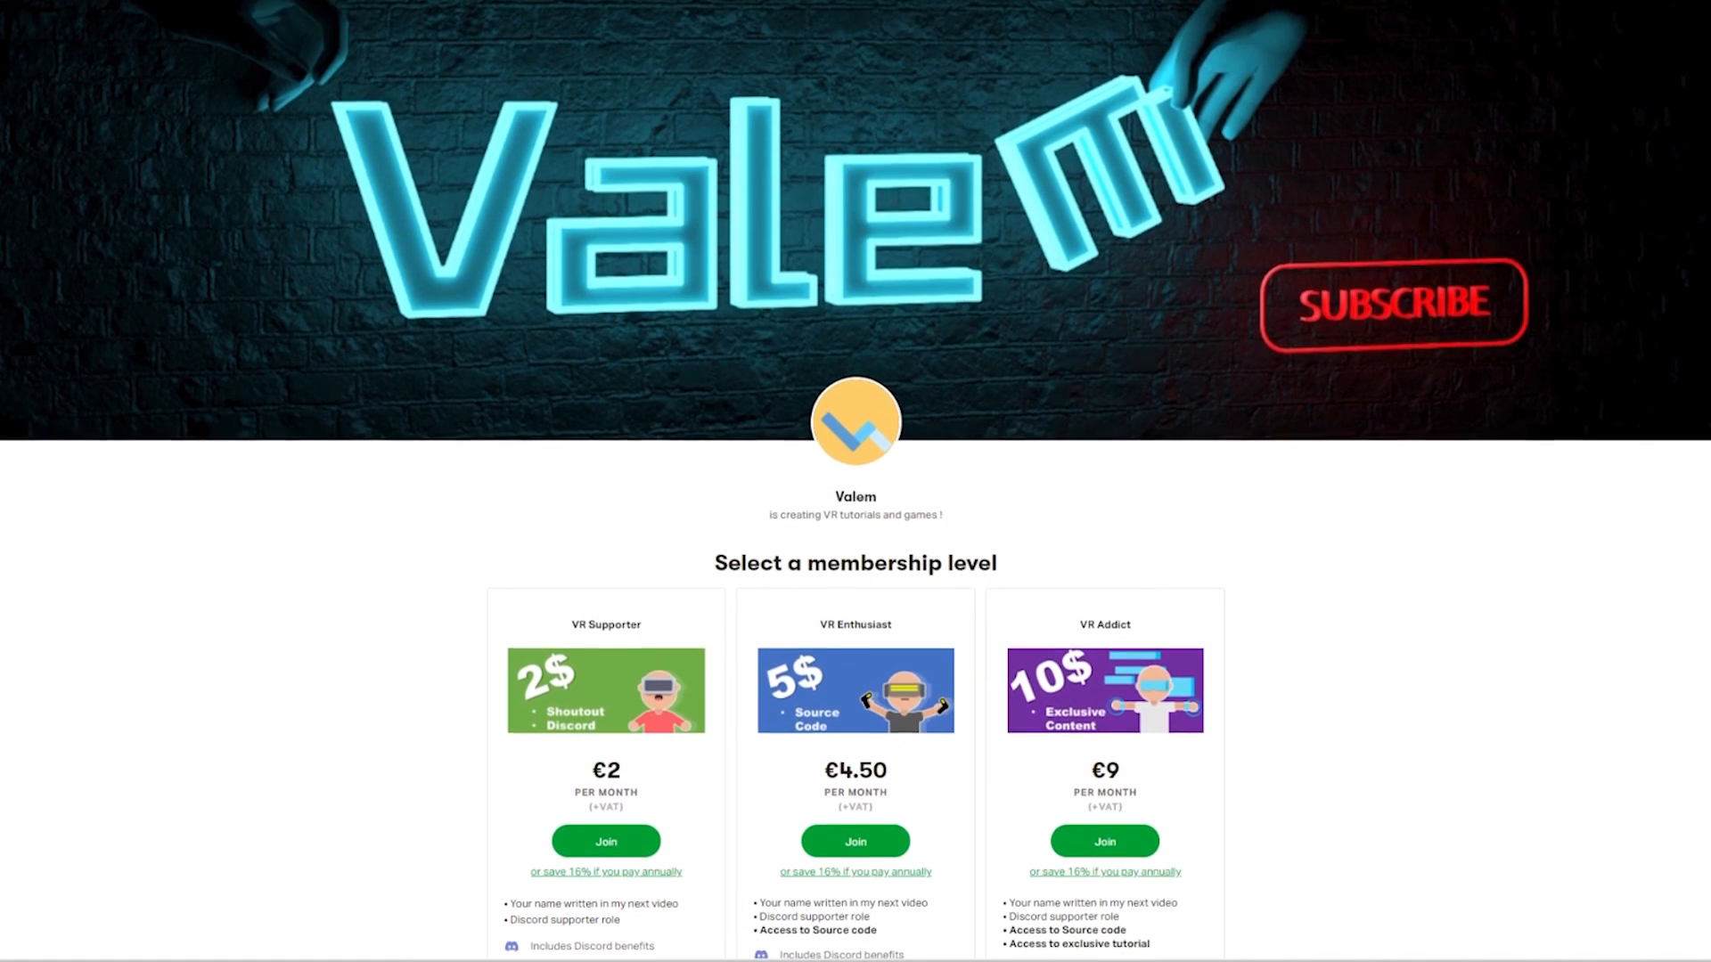
scroll(up, 3)
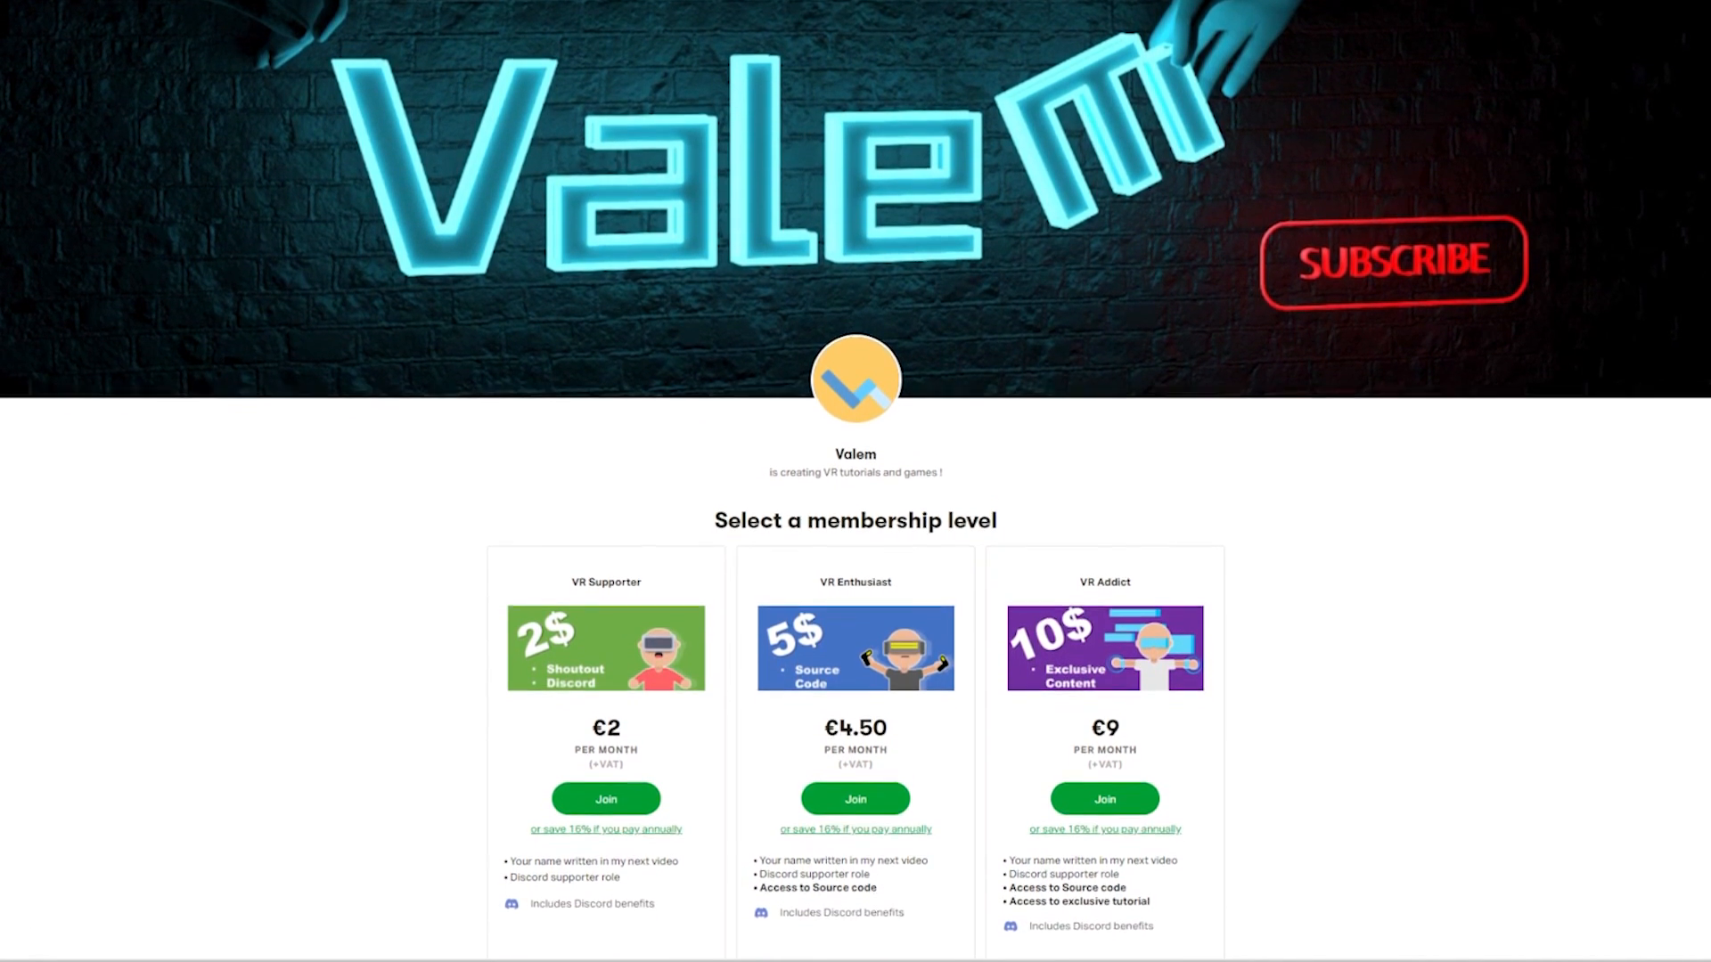